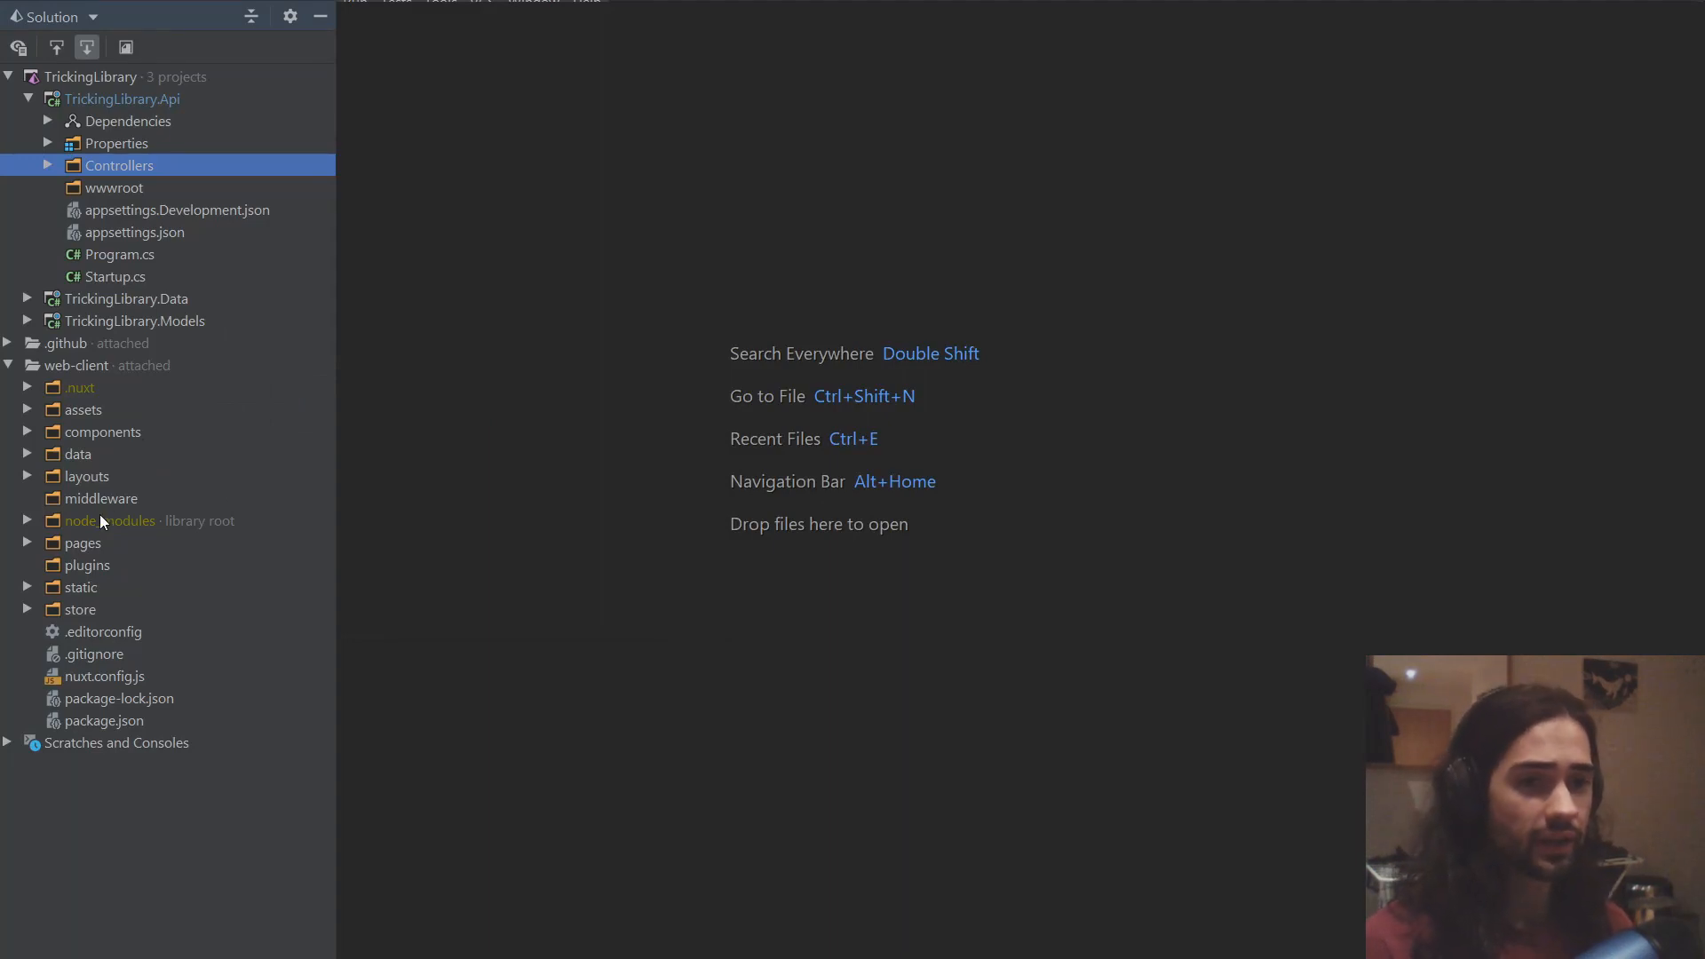
# Step: Add a new Vue component named _trick under the web client's pages/tricks folder
pyautogui.click(84, 541)
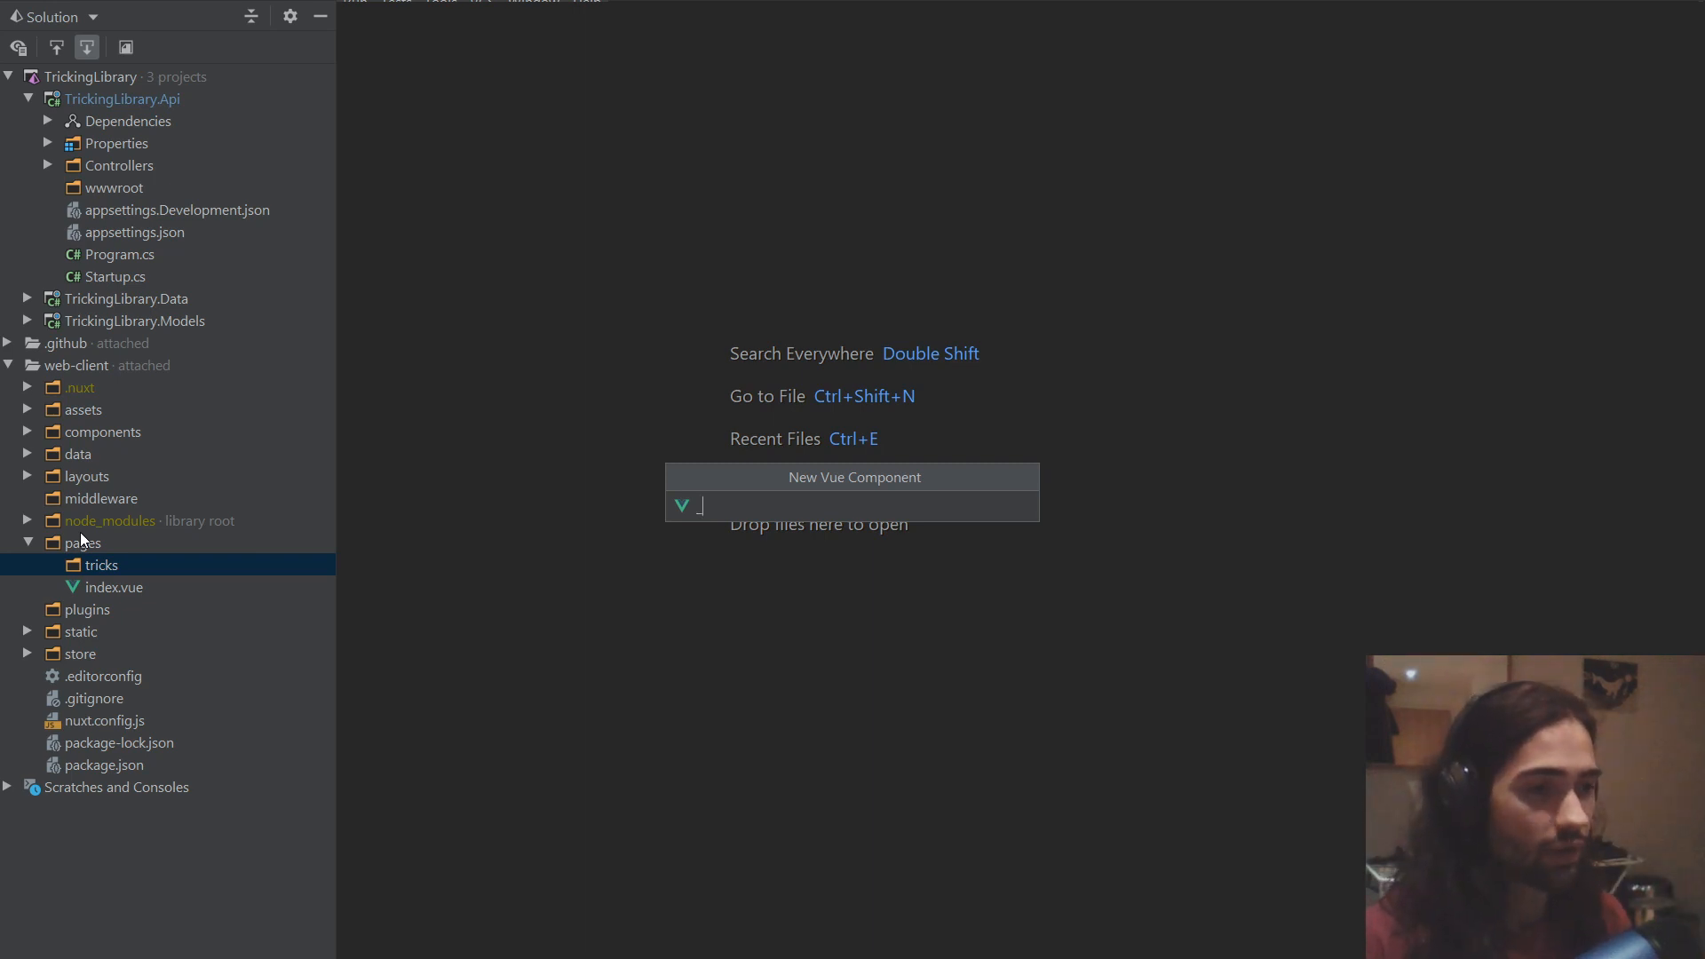
pyautogui.write('_trick')
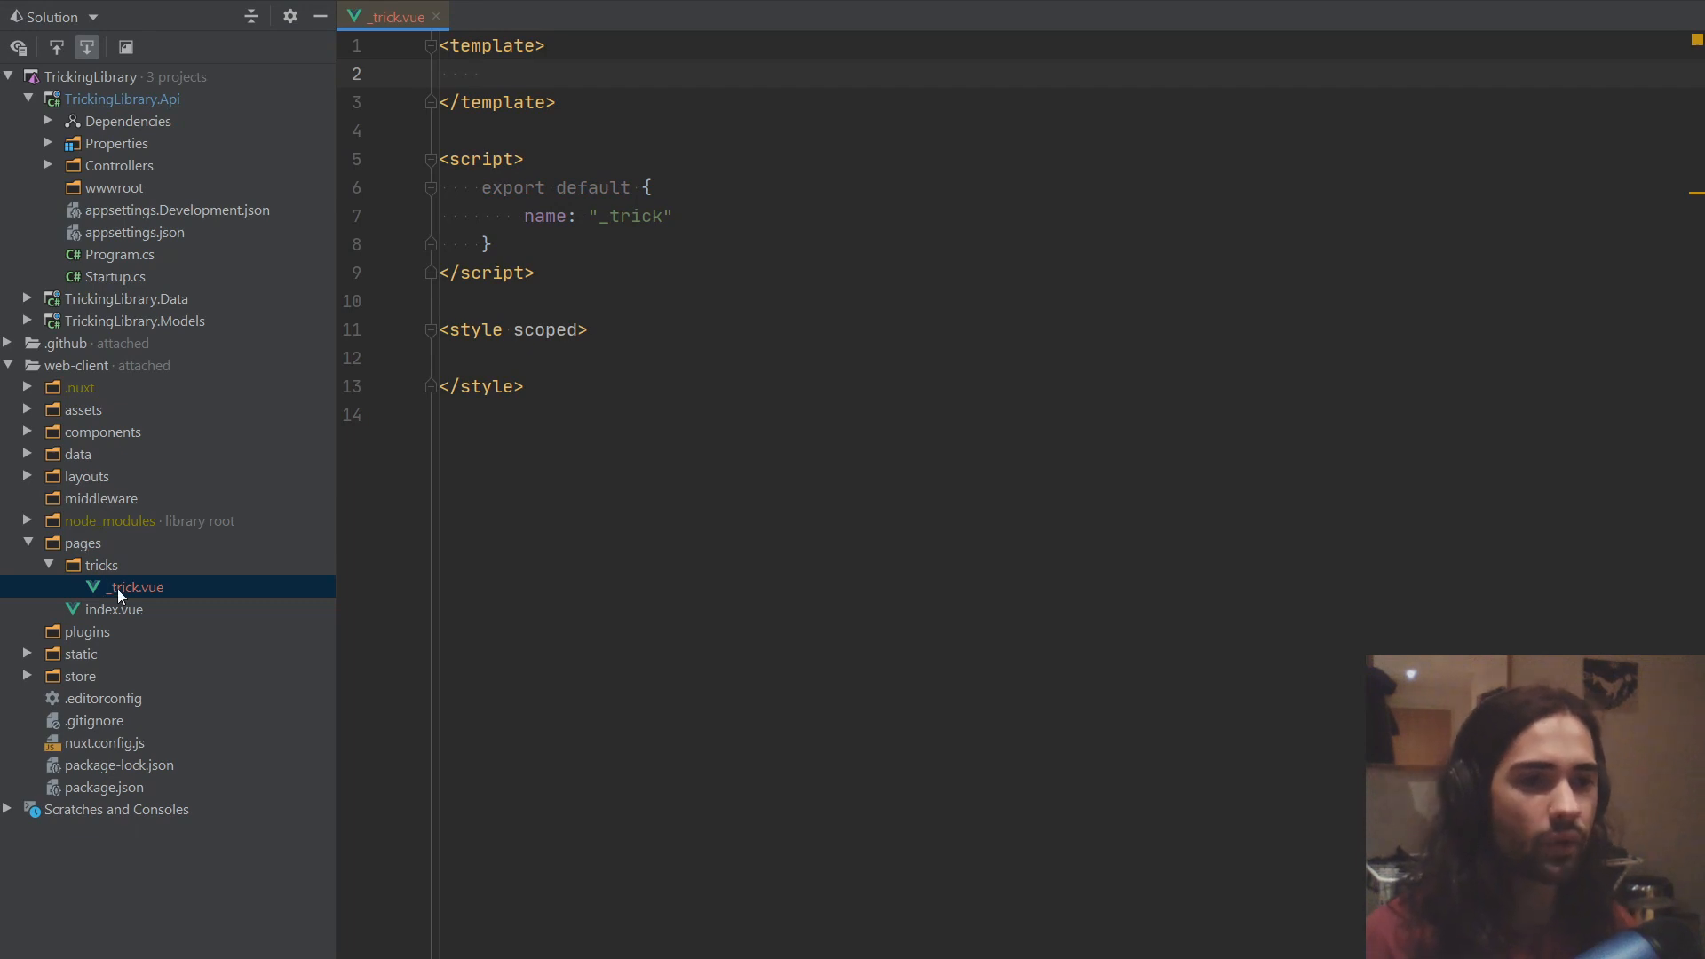
# Step: Write 'Trick: {{ $route.params.trick }}' in the _trick template and wrap it in a div
pyautogui.click(102, 565)
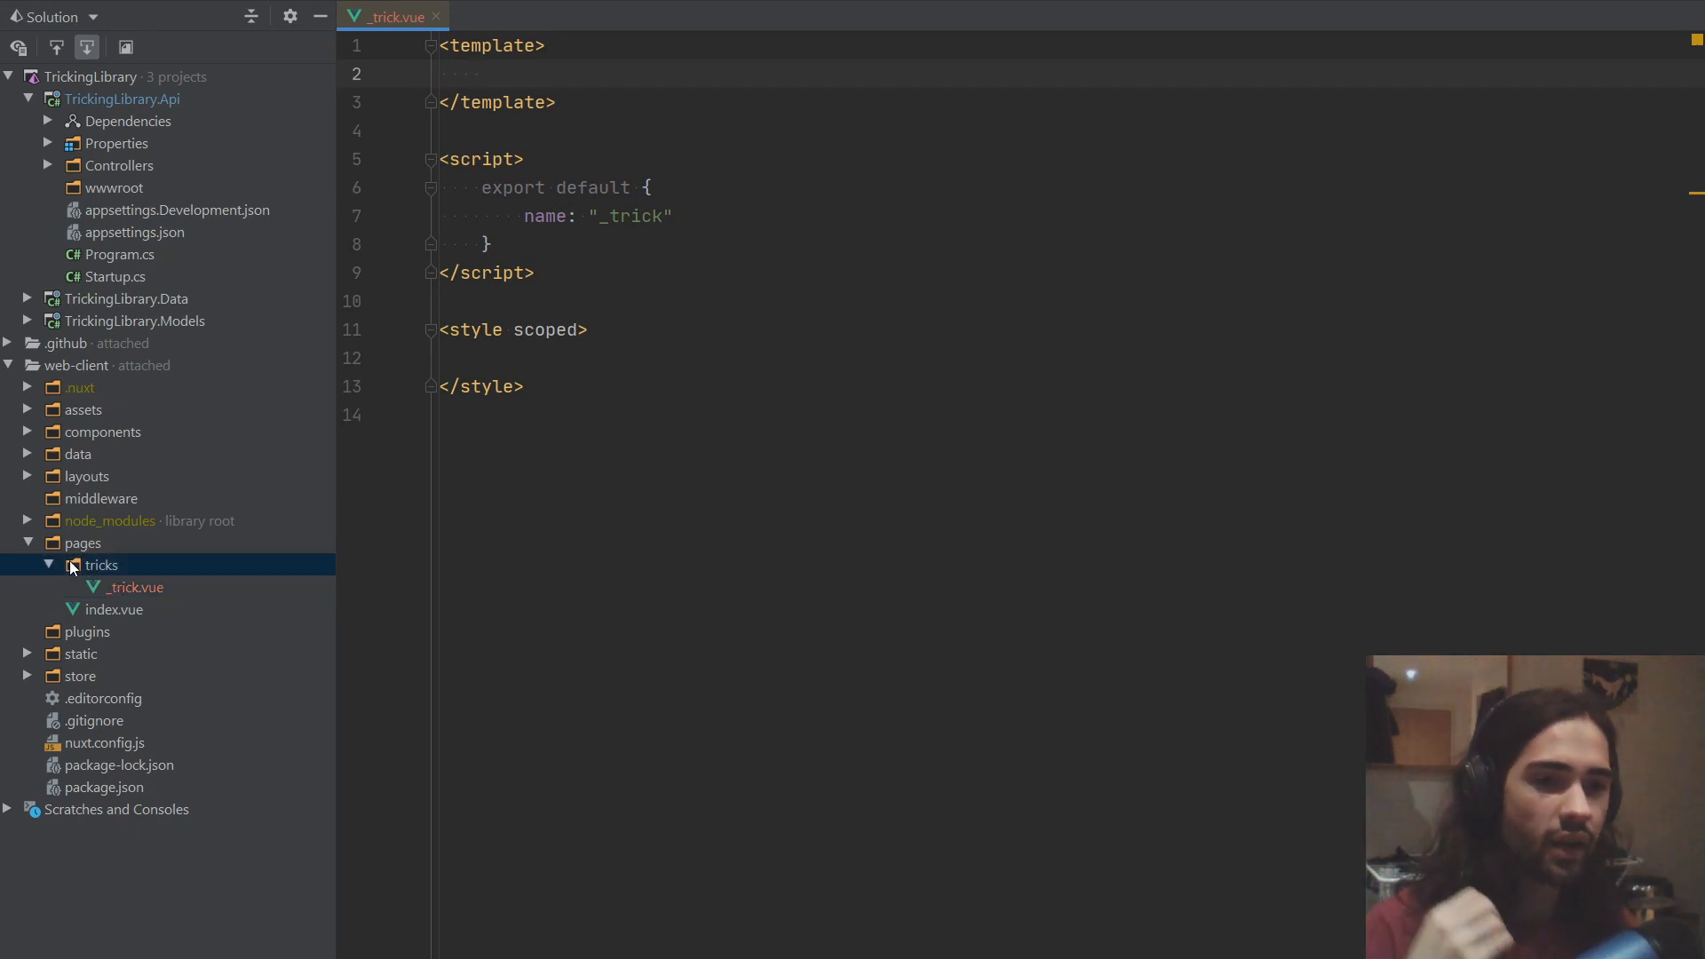
pyautogui.click(99, 565)
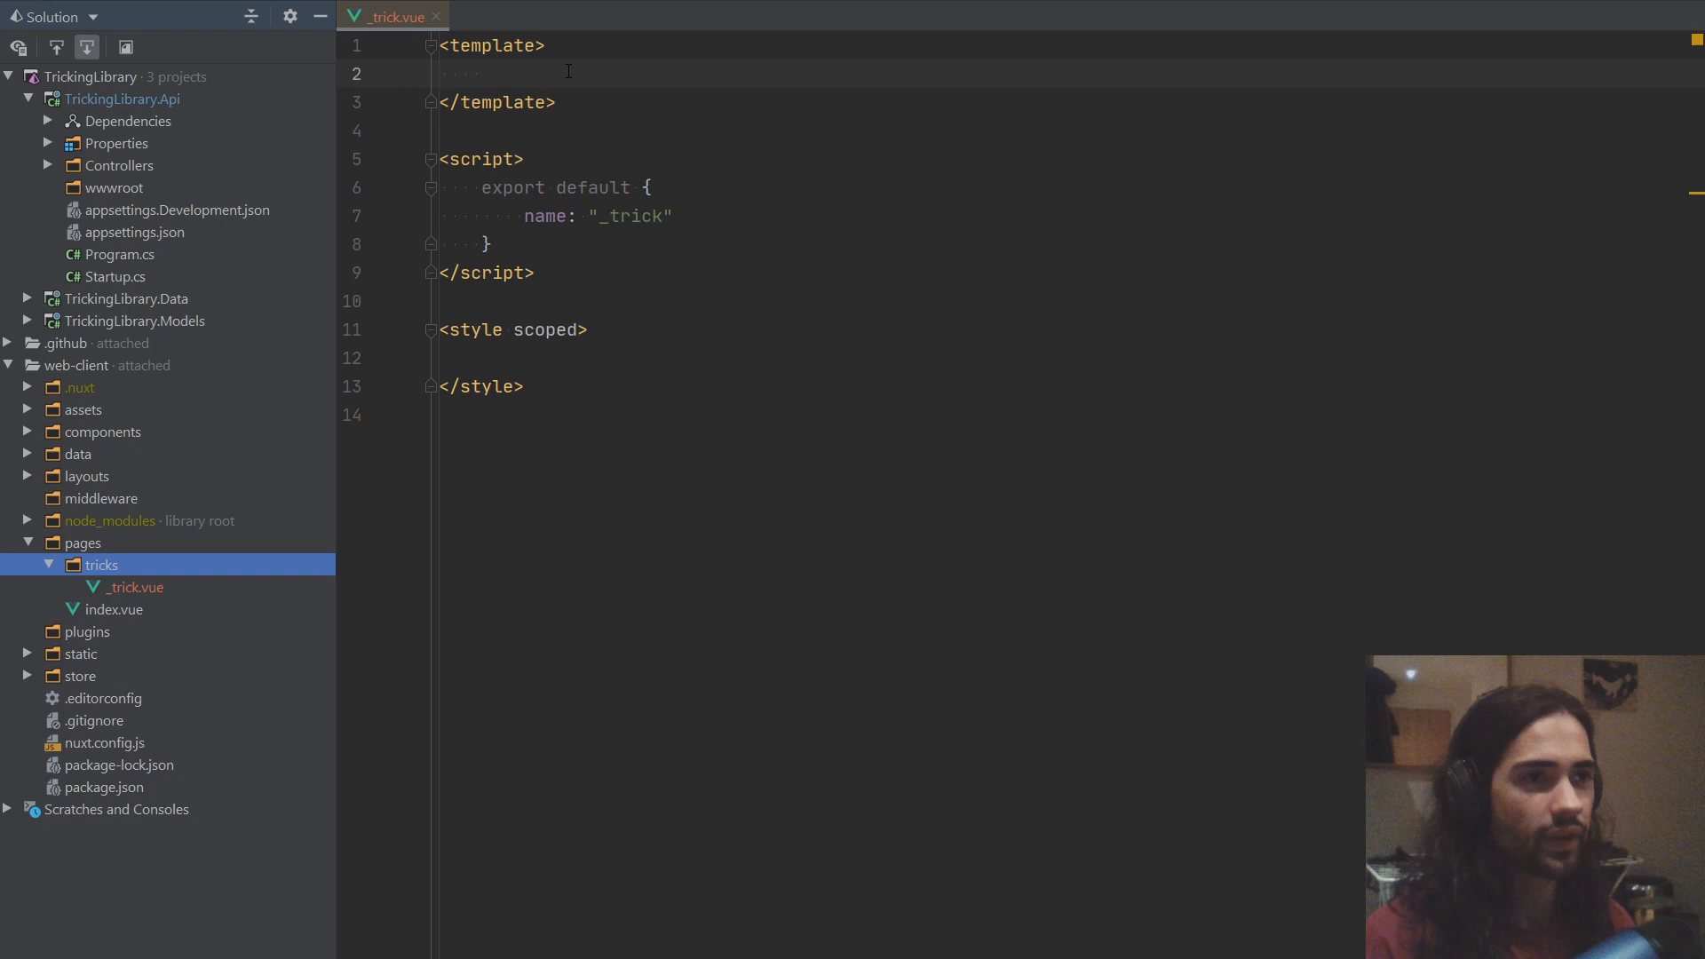
pyautogui.write('{{}}')
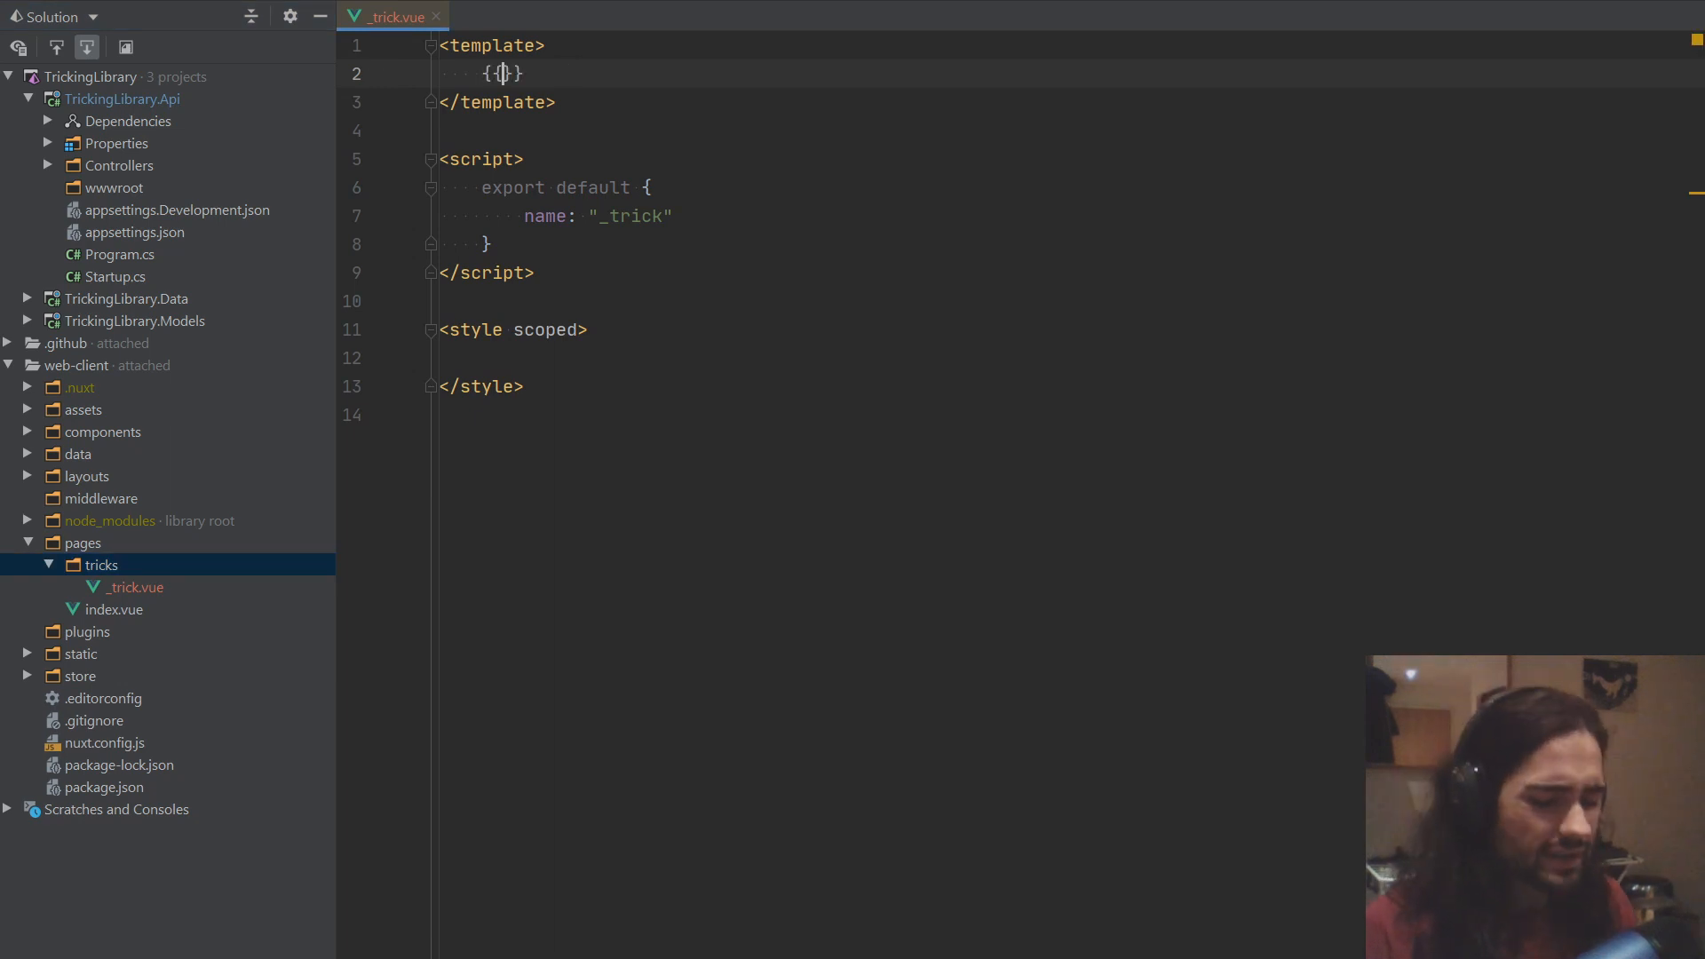
pyautogui.write('Tricks')
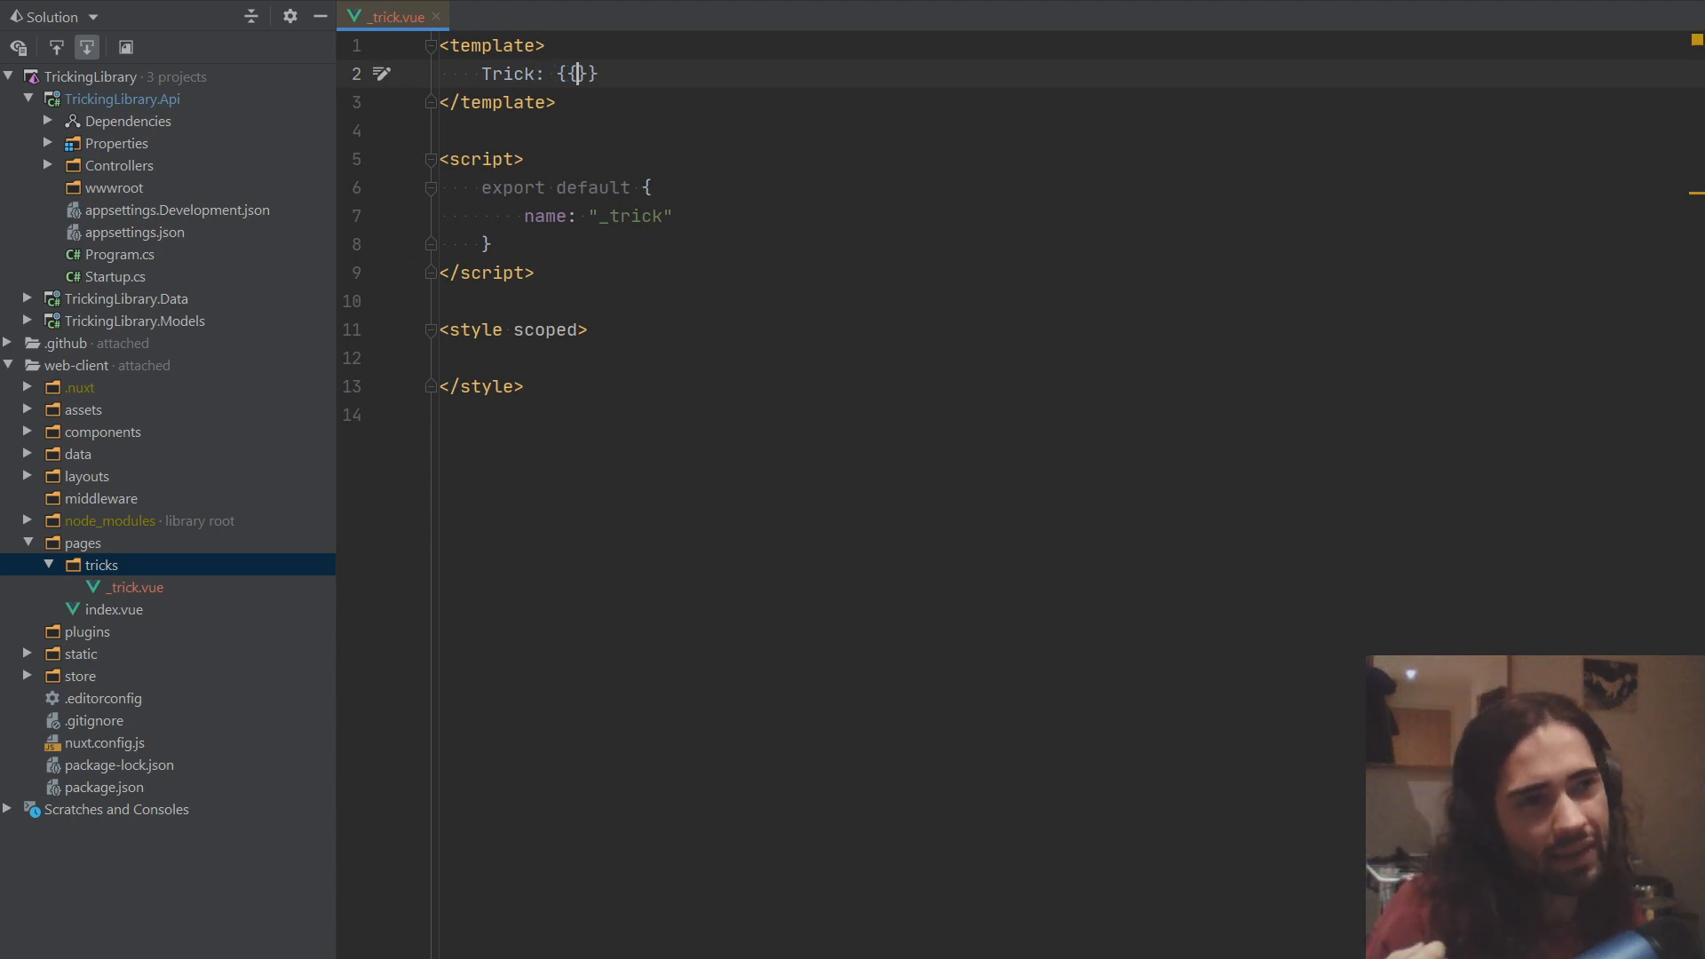
pyautogui.write('$')
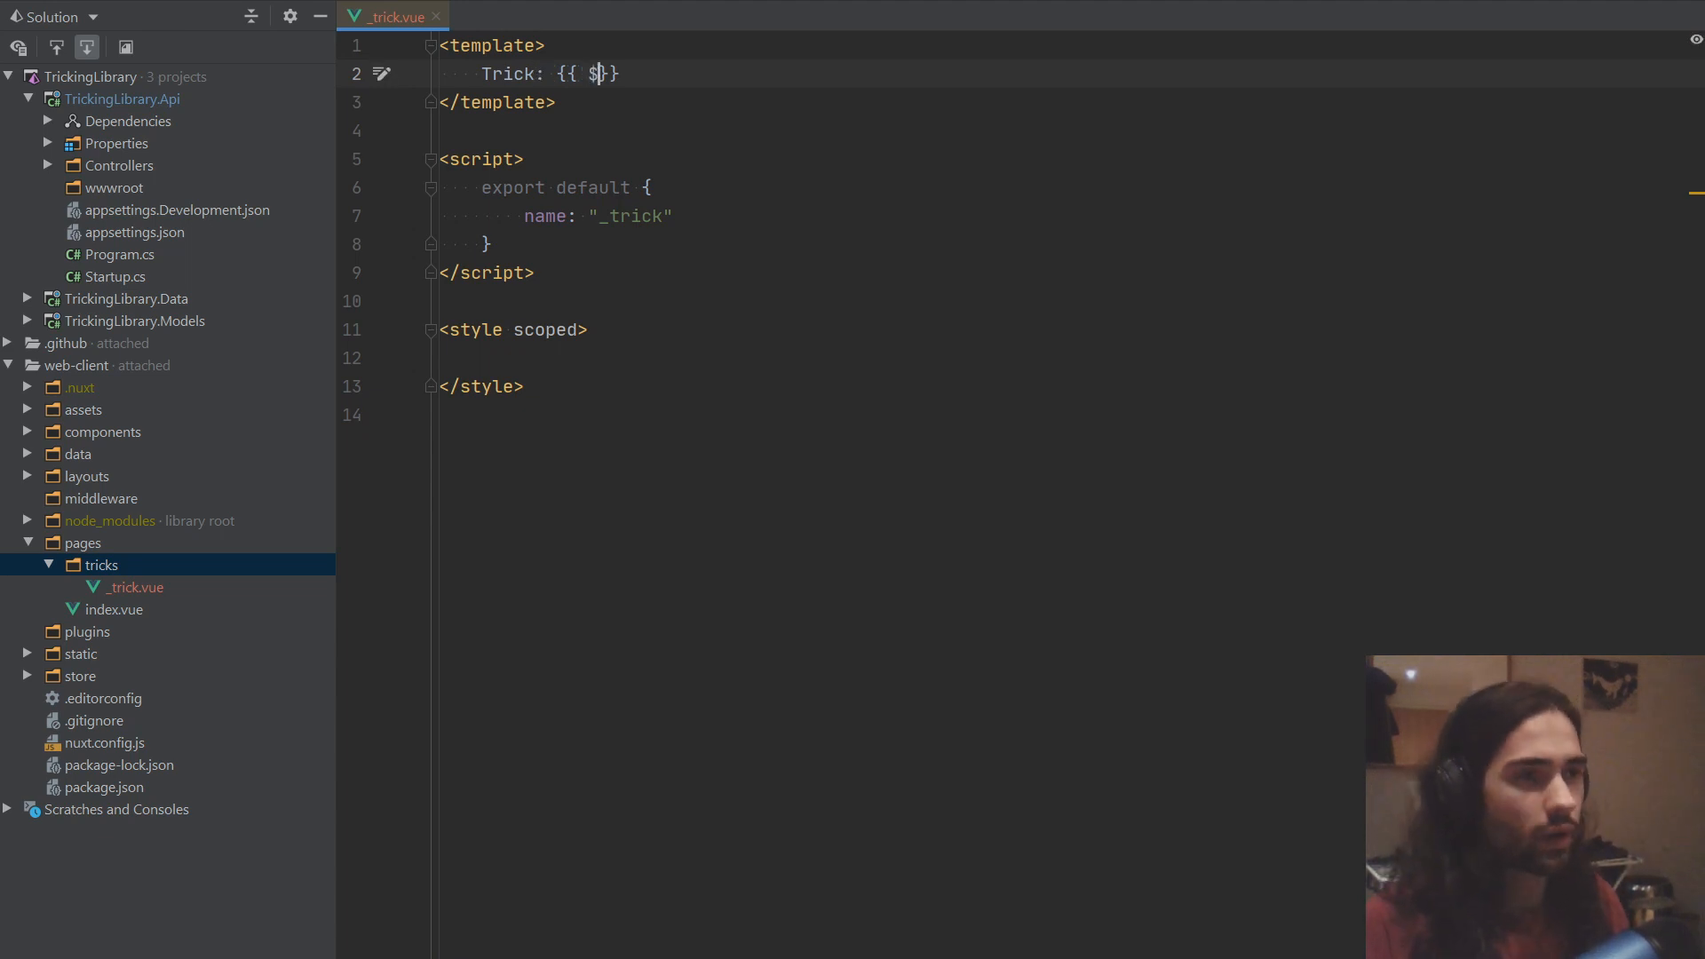
pyautogui.write('route.params.')
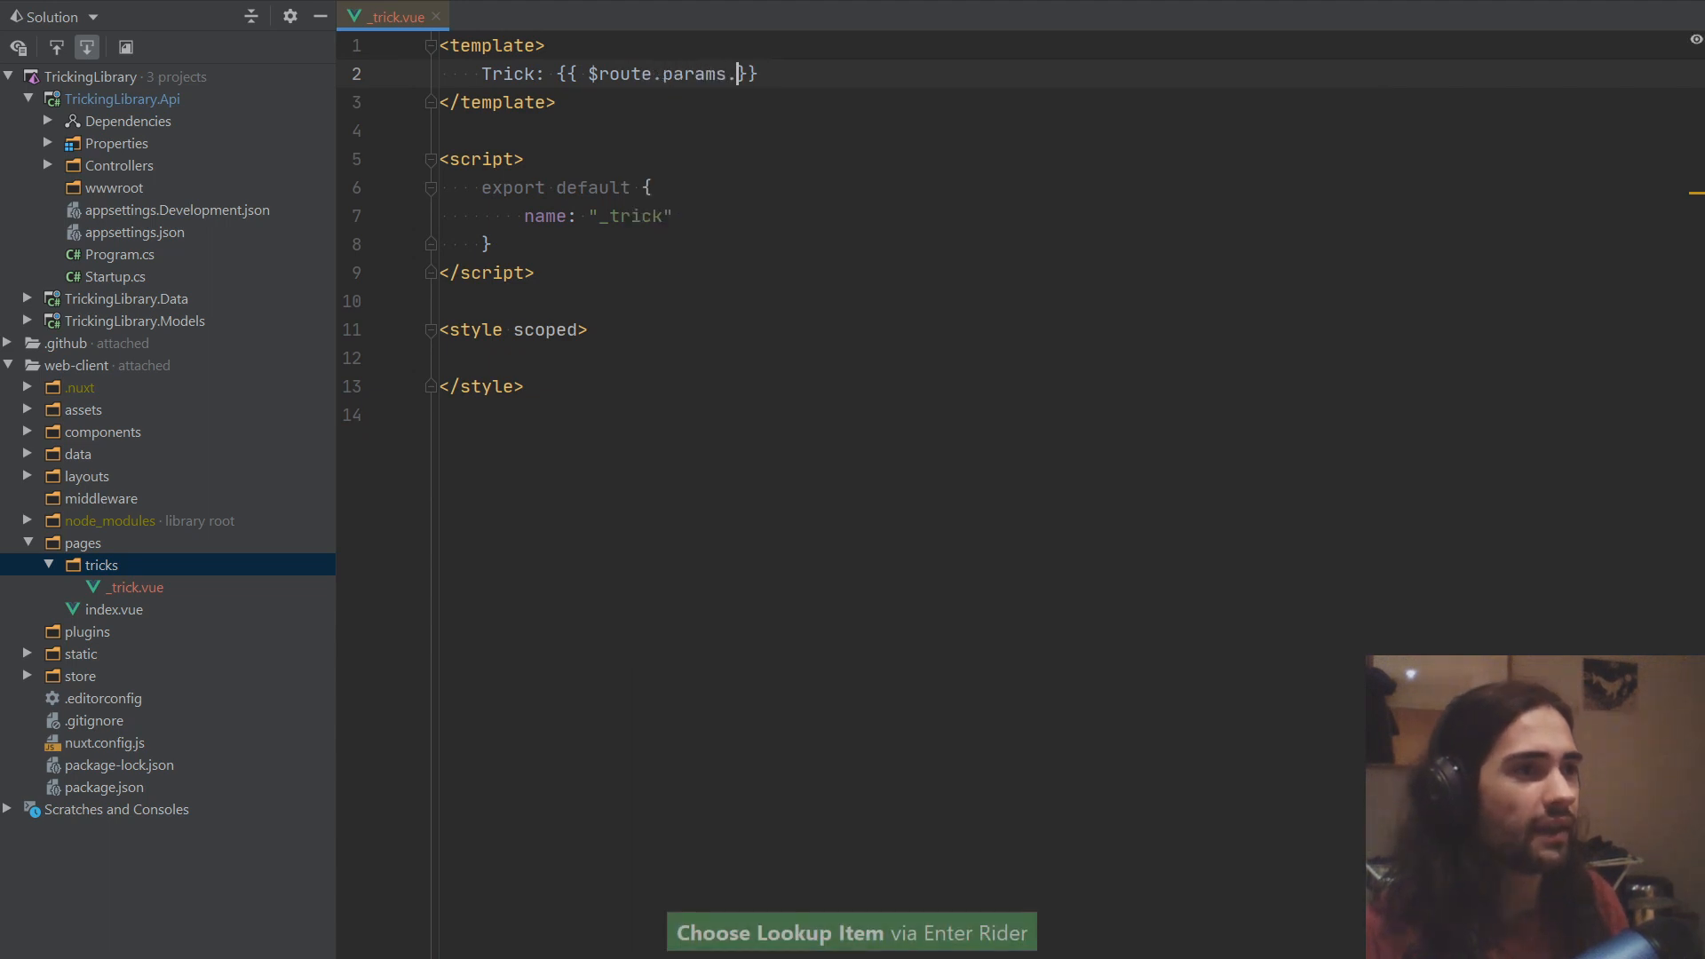
pyautogui.write('trick')
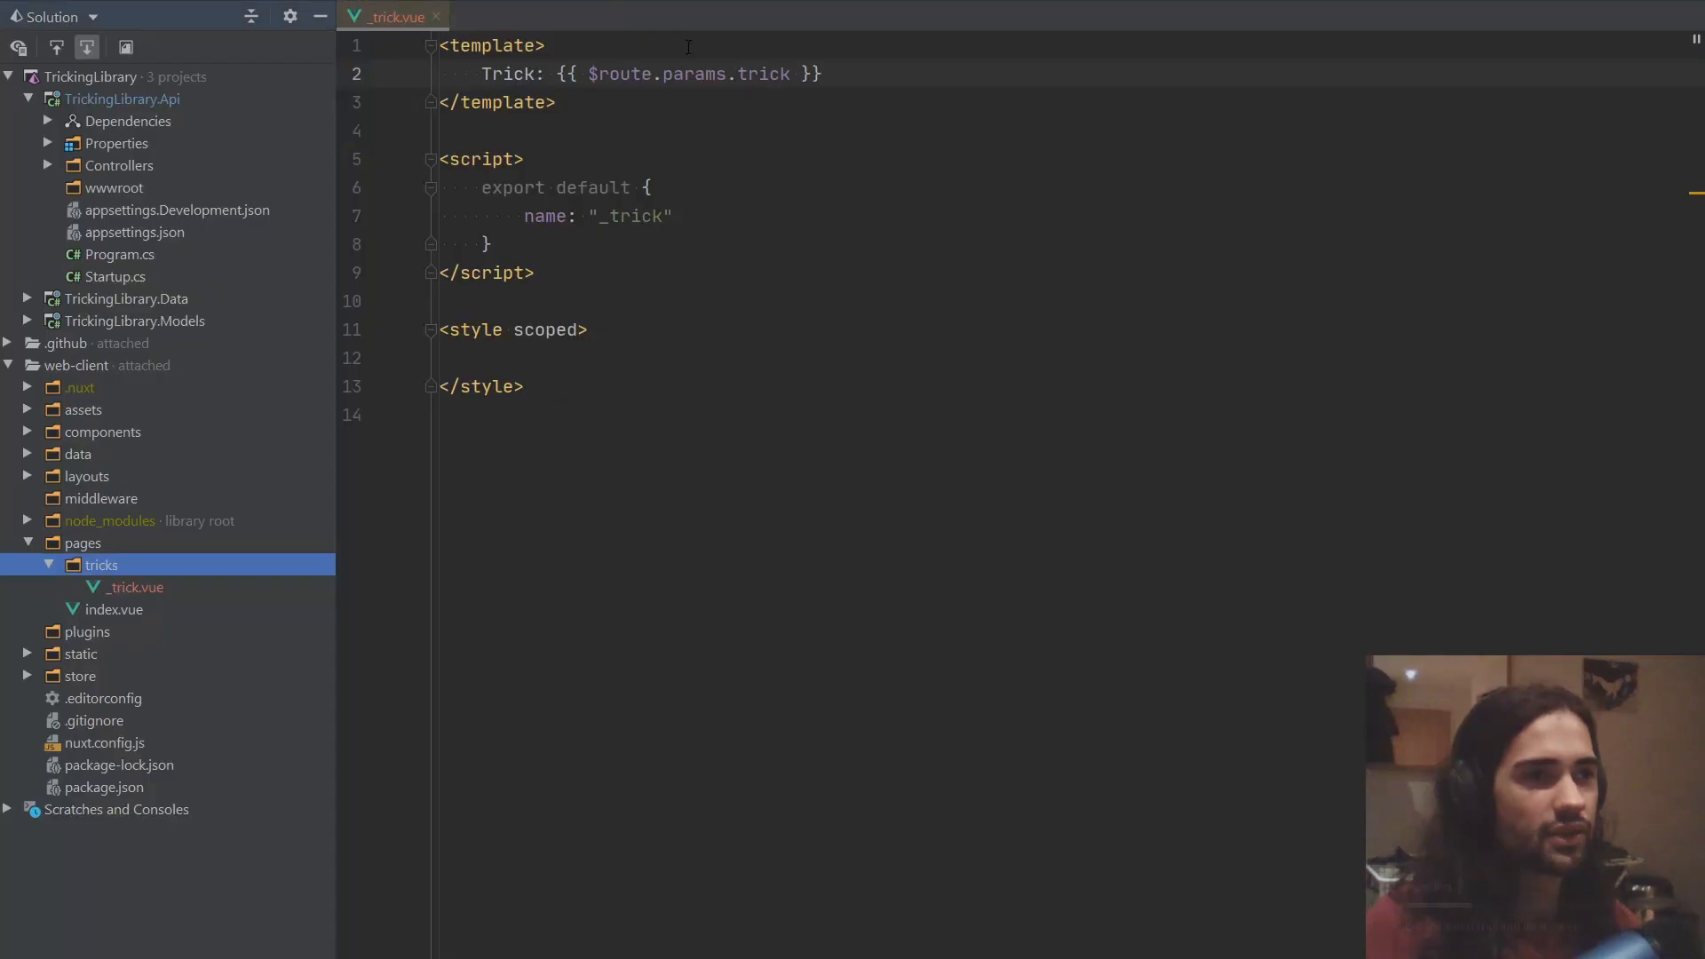
pyautogui.press('alt+shift+down')
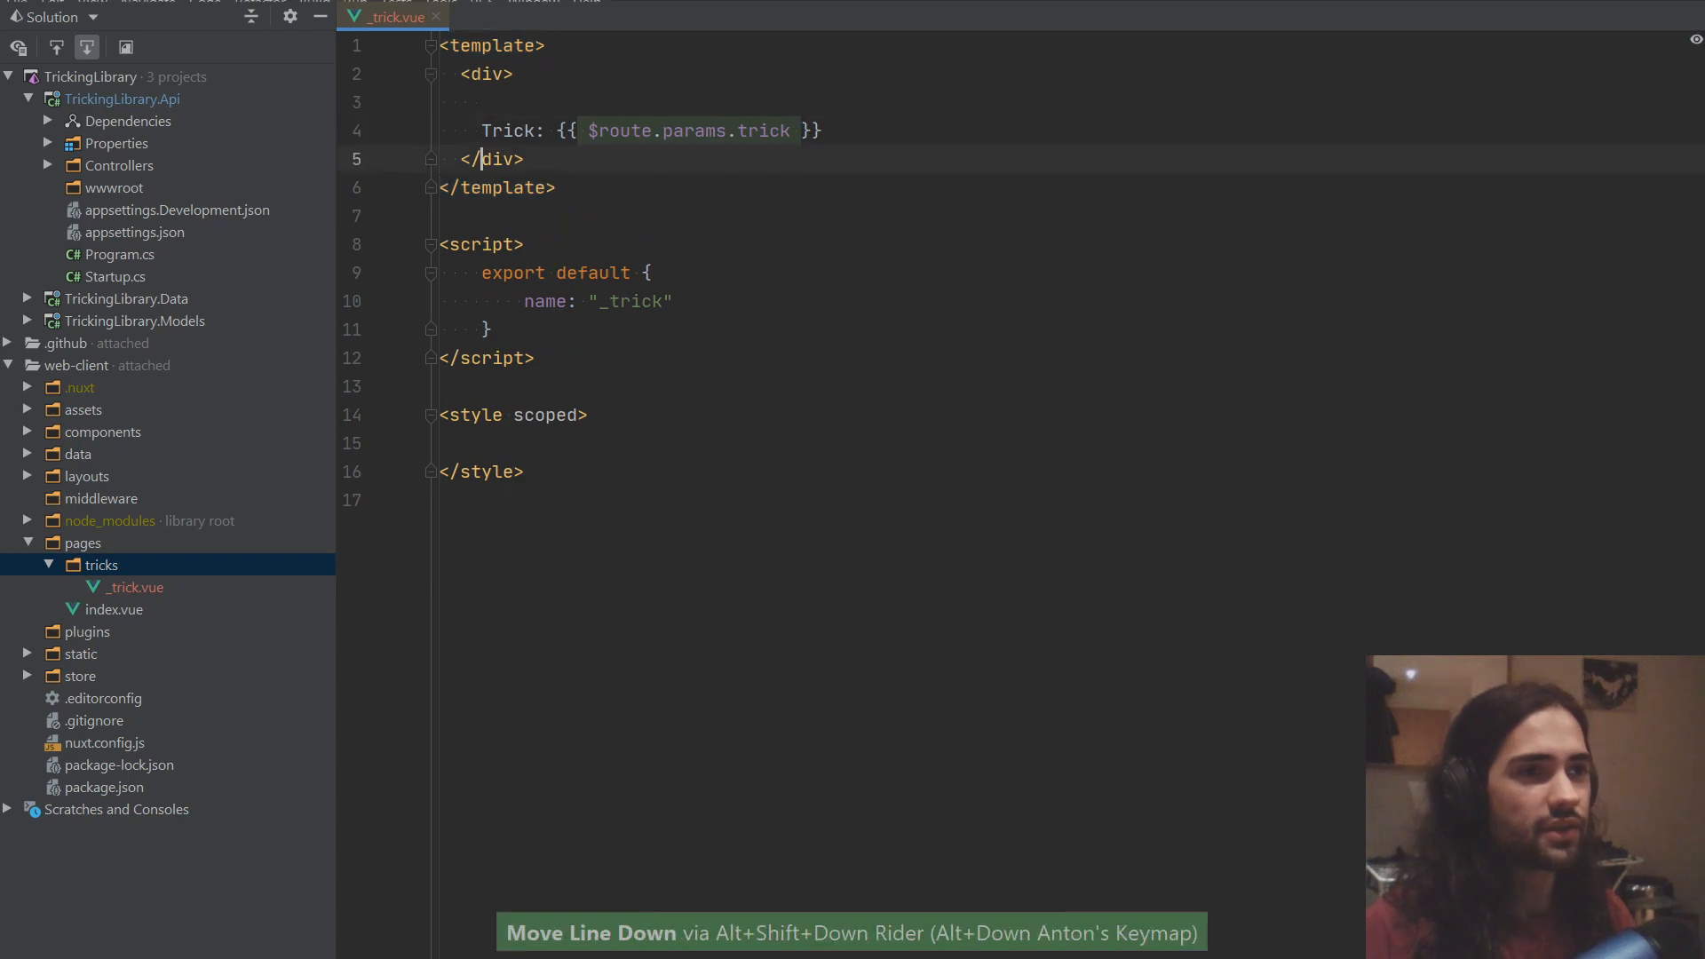
pyautogui.press('Ctrl+Alt+L')
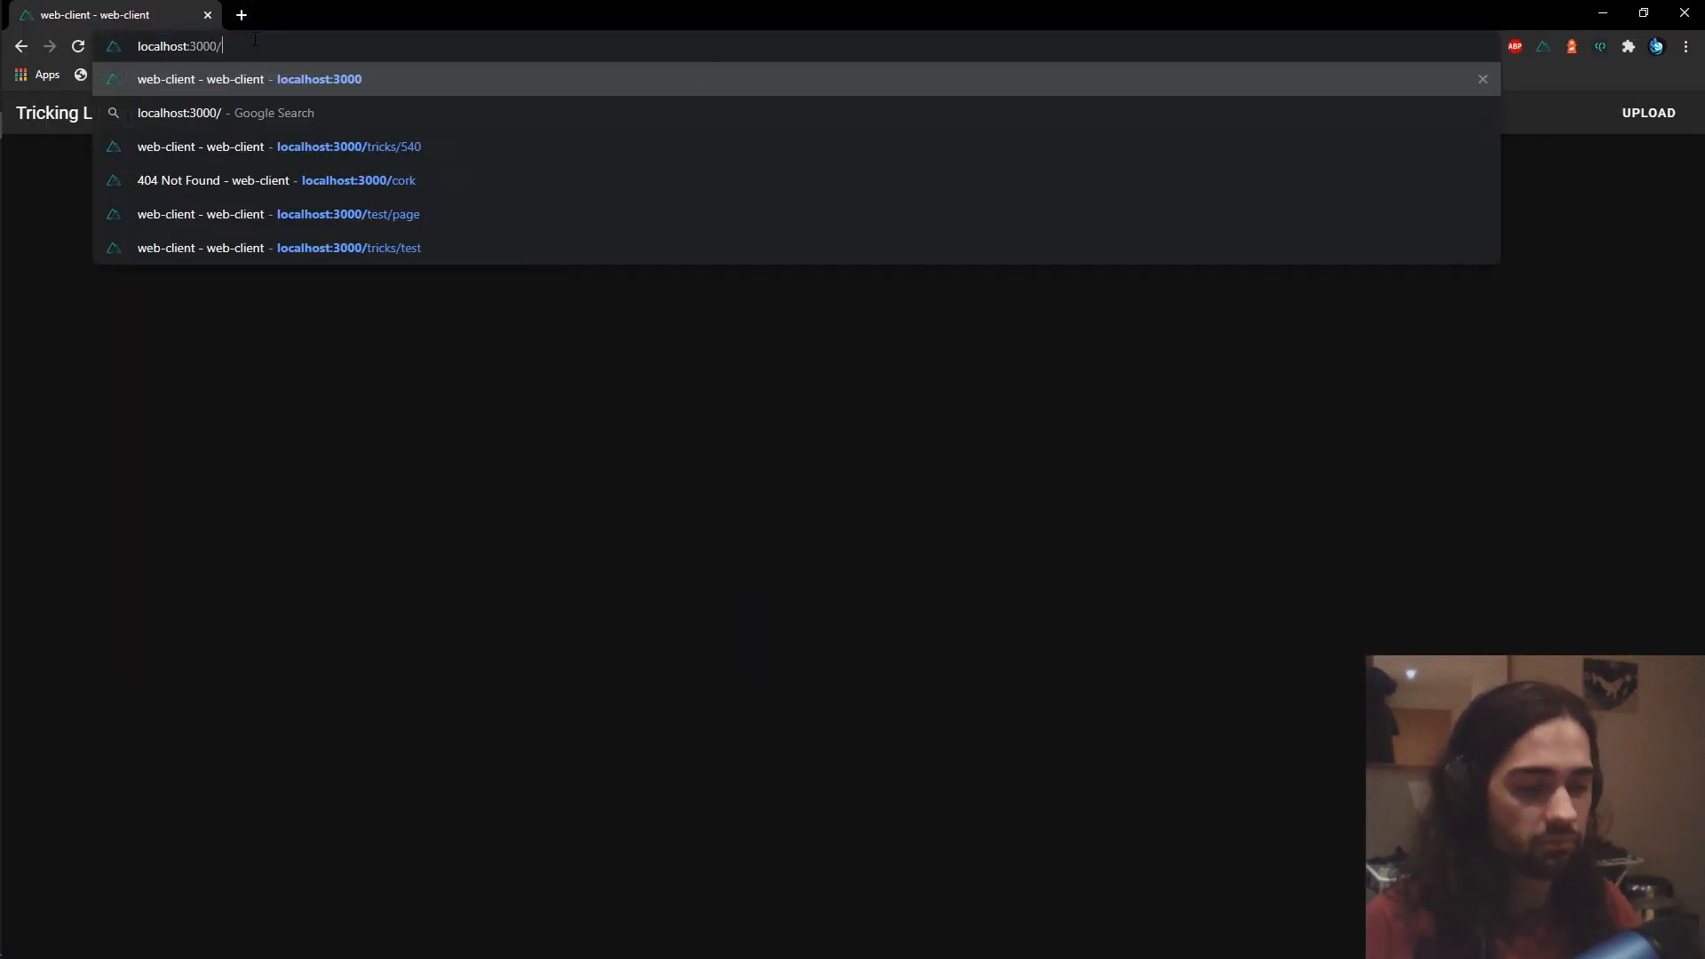
# Step: Enter localhost:3000/tricks/540 in Chrome's address bar to test the trick route
pyautogui.write('trr')
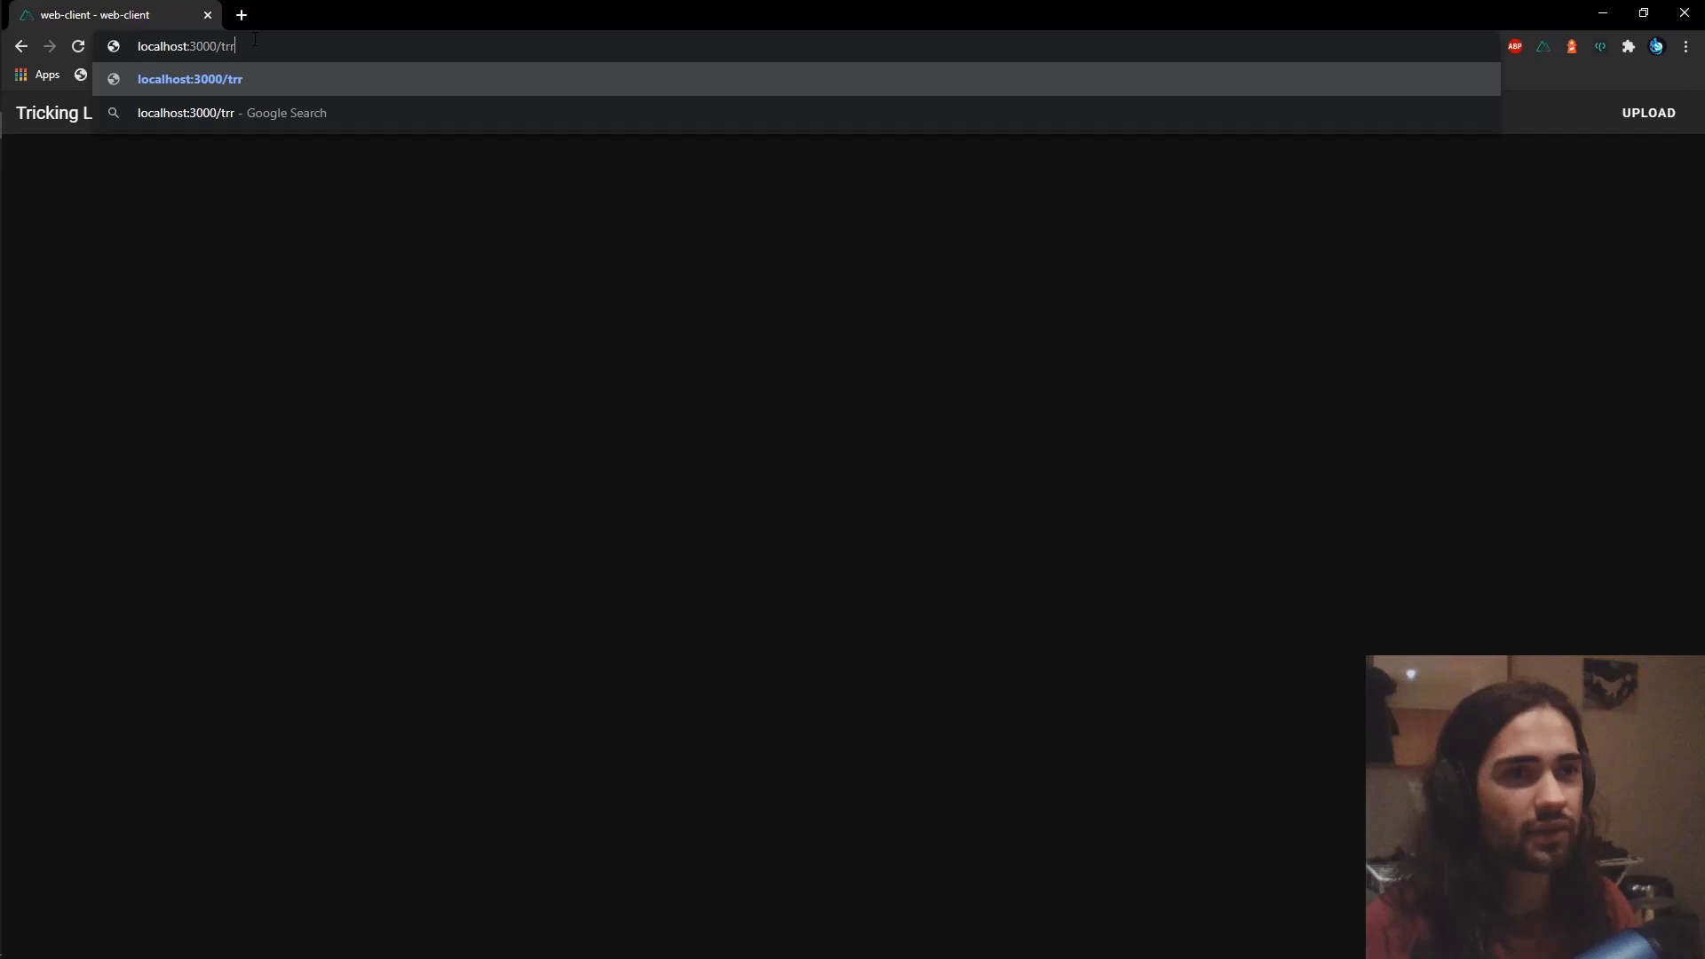
pyautogui.write('localhost:3000/tricks/540')
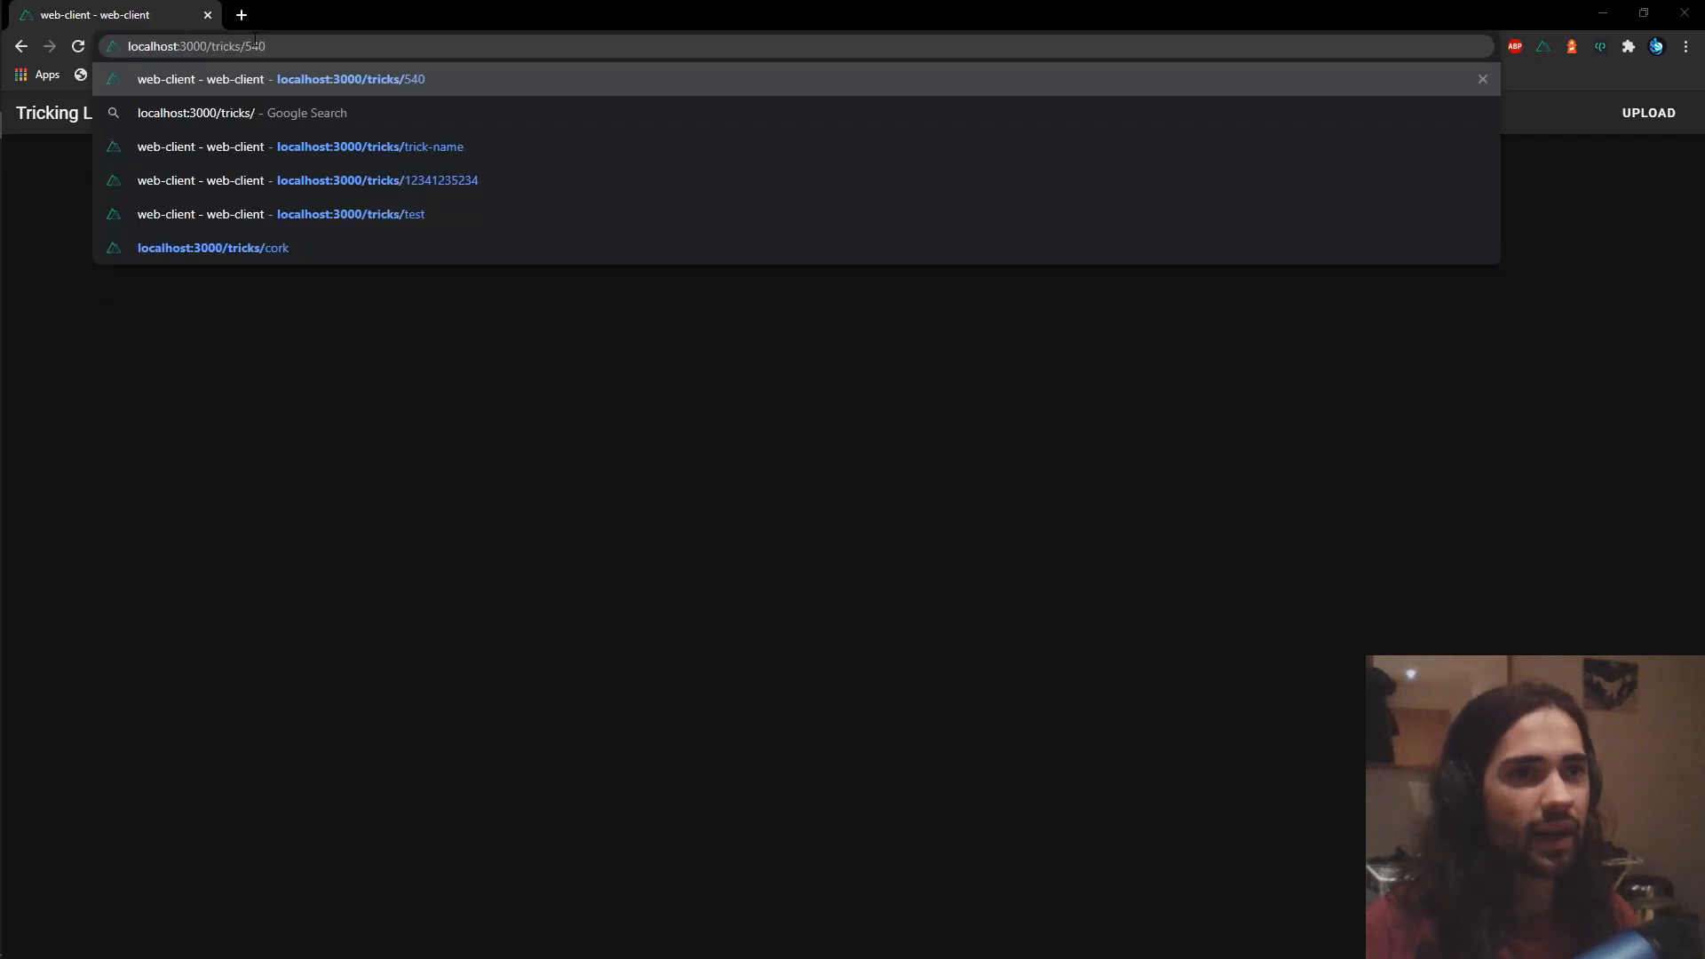
pyautogui.write('1234')
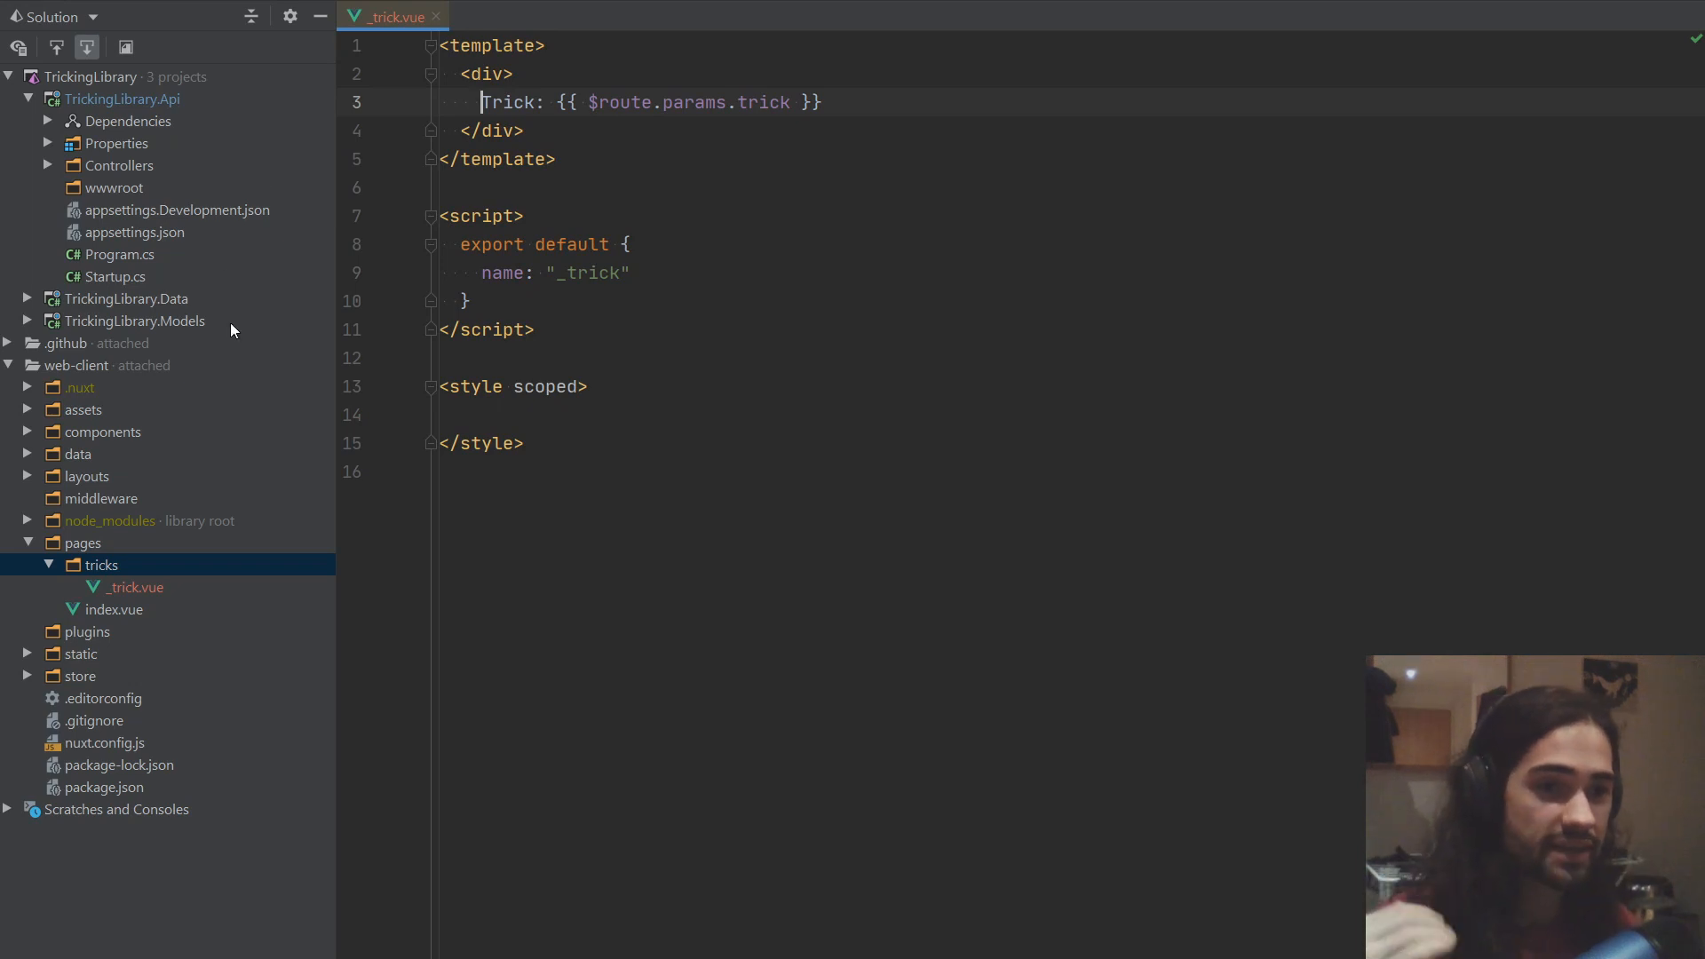
pyautogui.moveTo(219, 285)
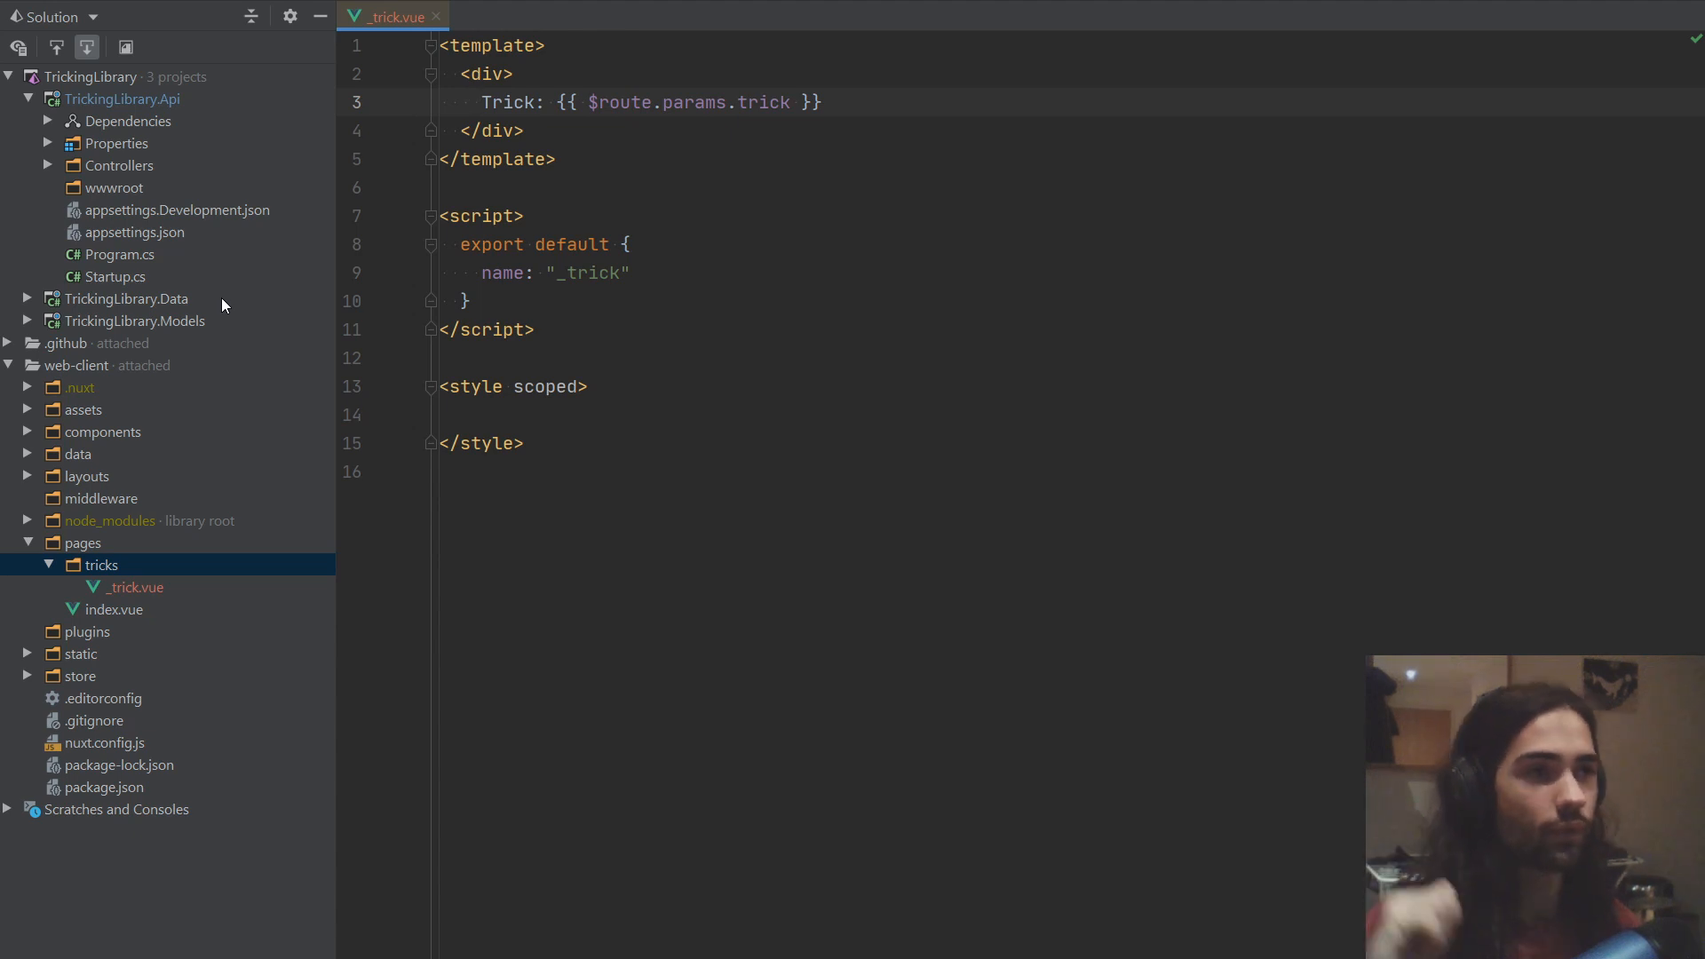
# Step: Delete the name: "_trick" property from _trick.vue's export default
pyautogui.click(769, 102)
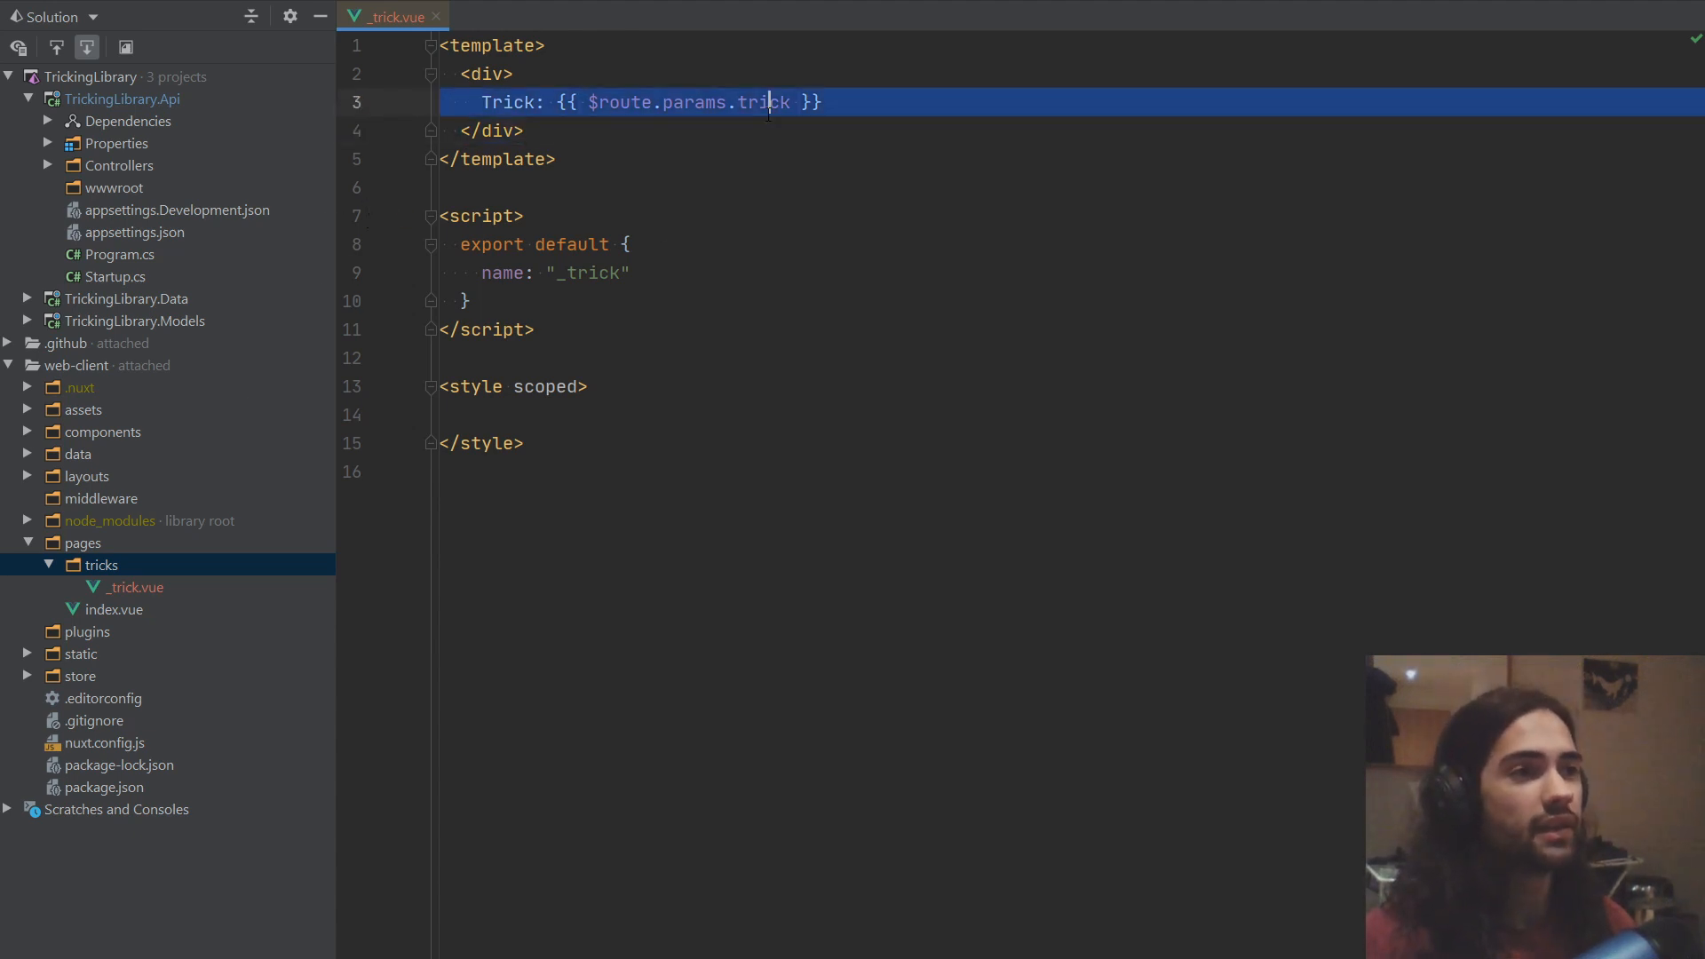
pyautogui.doubleClick(762, 102)
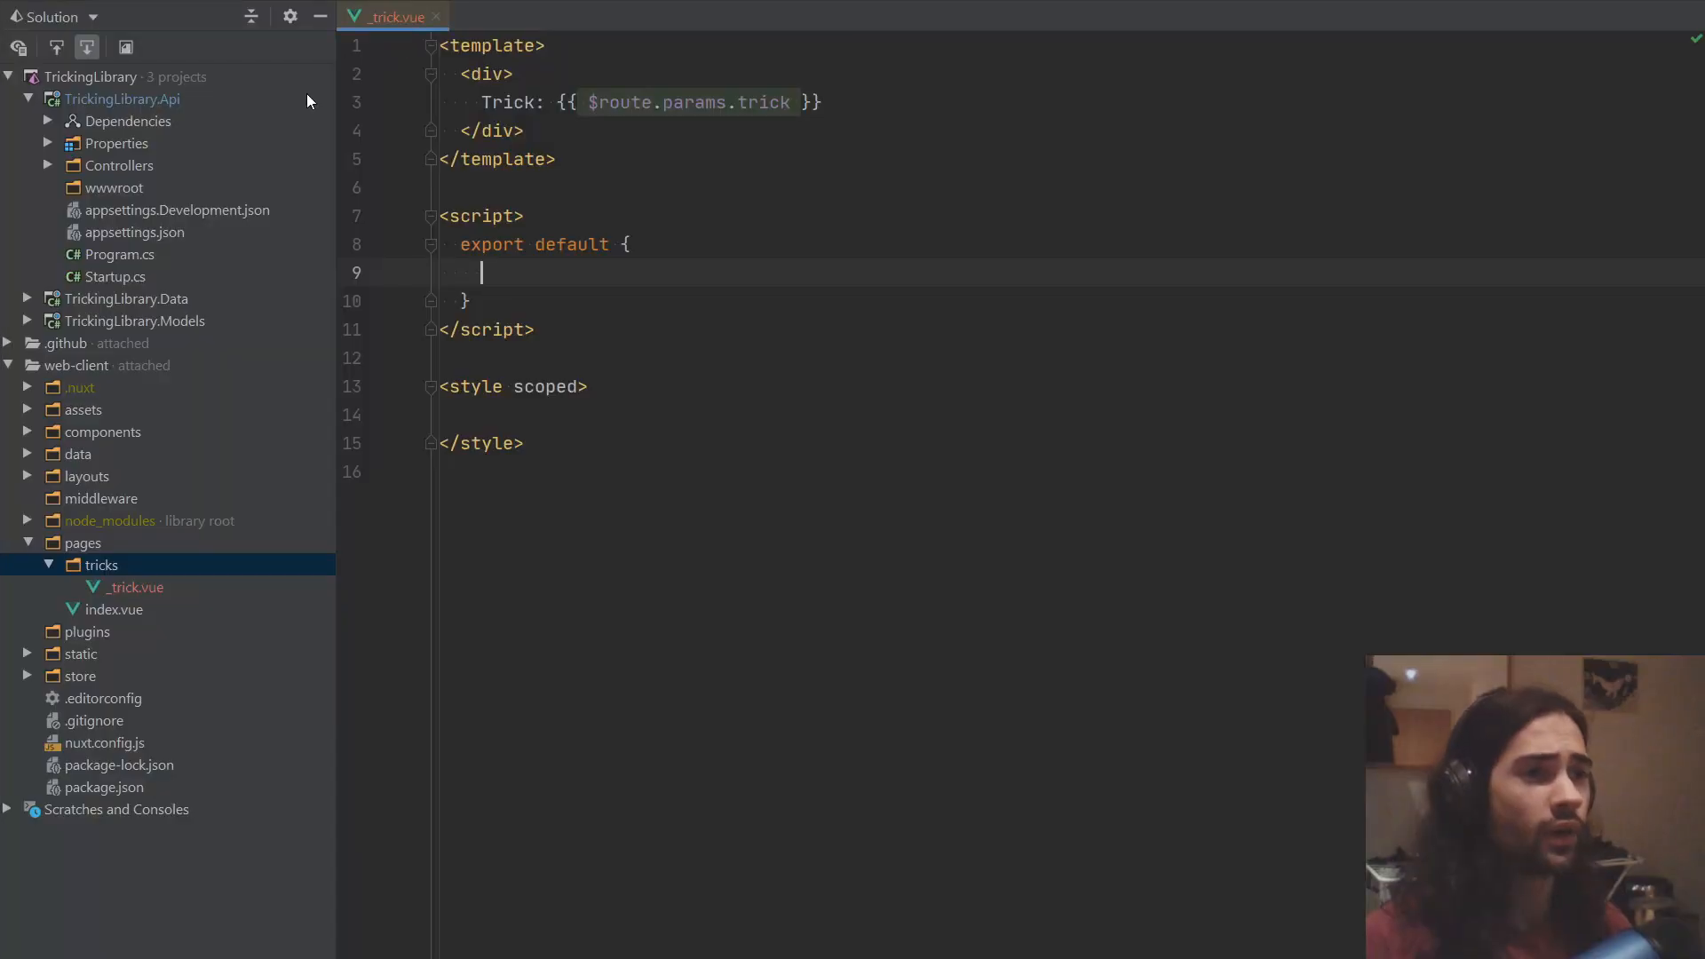
# Step: Add a TKey generic to BaseModel, with Submission using BaseModel<int> and Trick BaseModel<string>
pyautogui.click(27, 299)
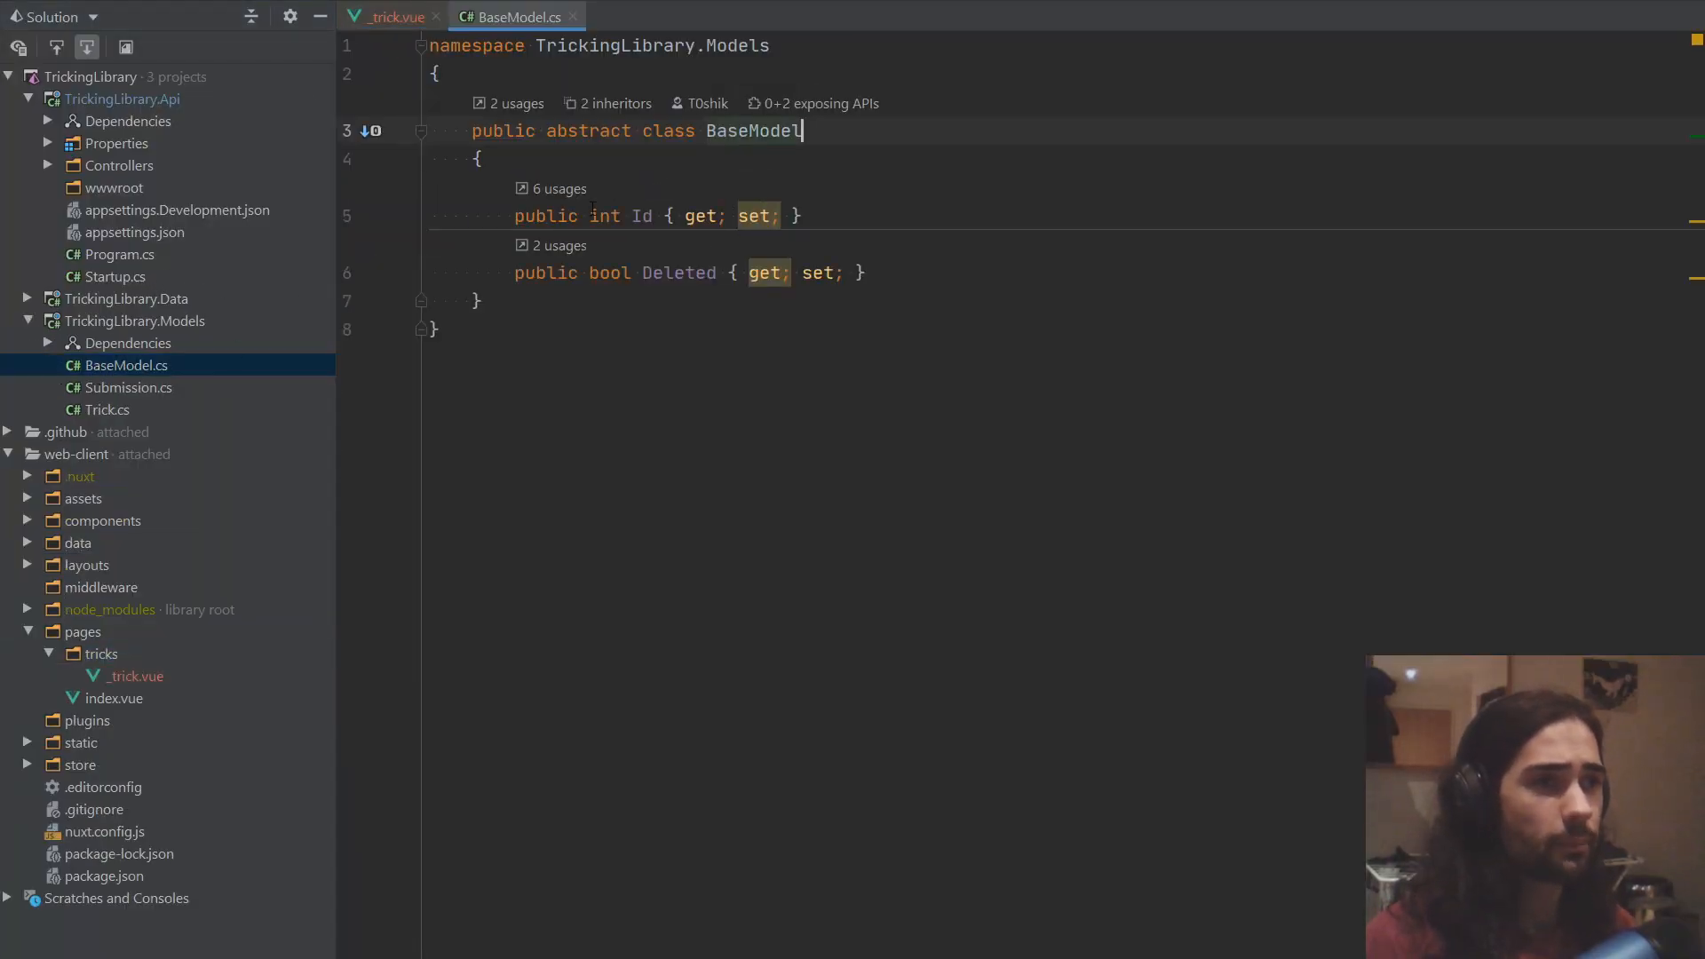
pyautogui.write('<>')
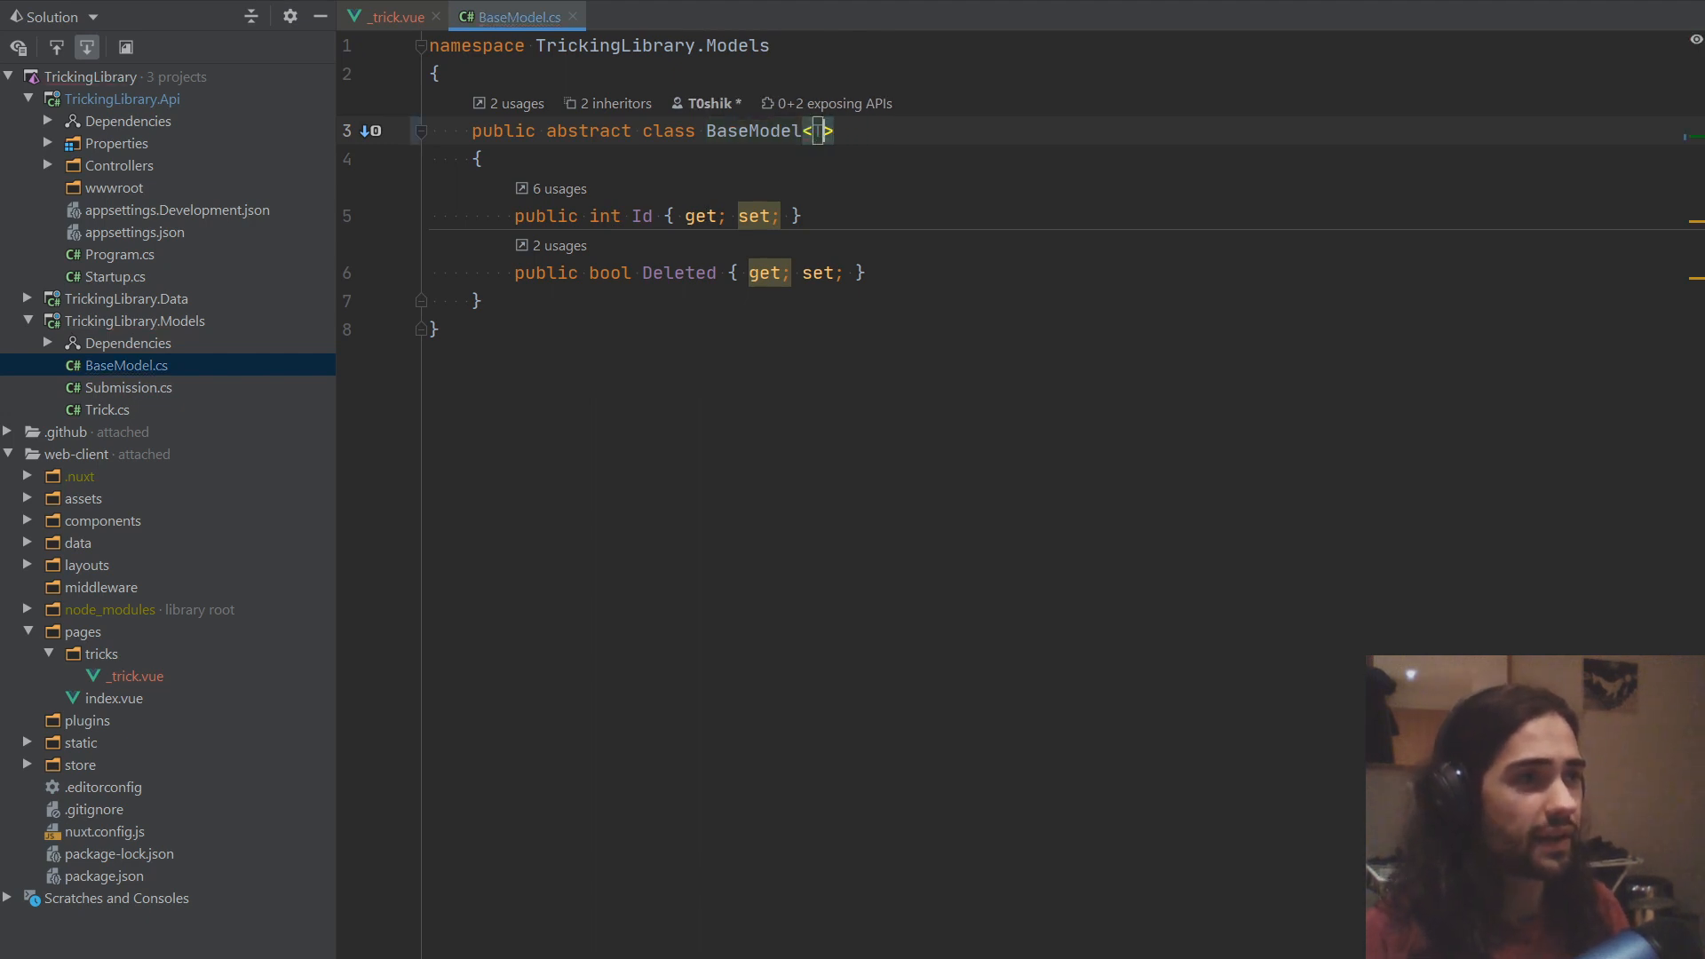
pyautogui.write('TKey')
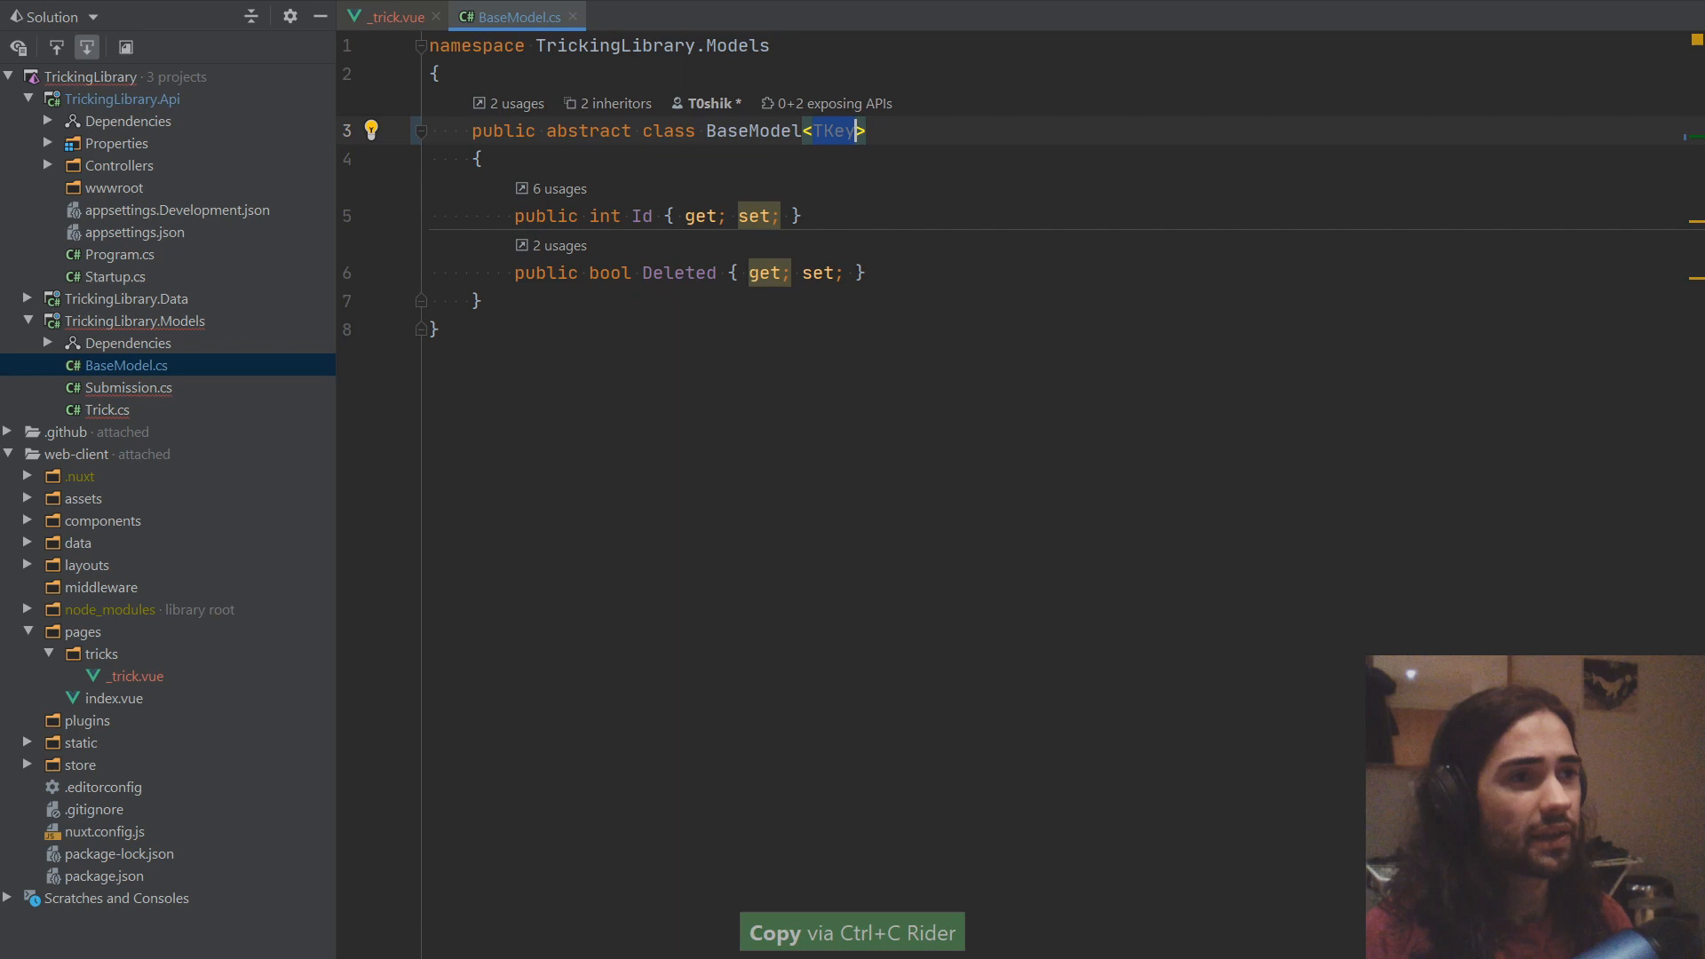
pyautogui.write('TKey')
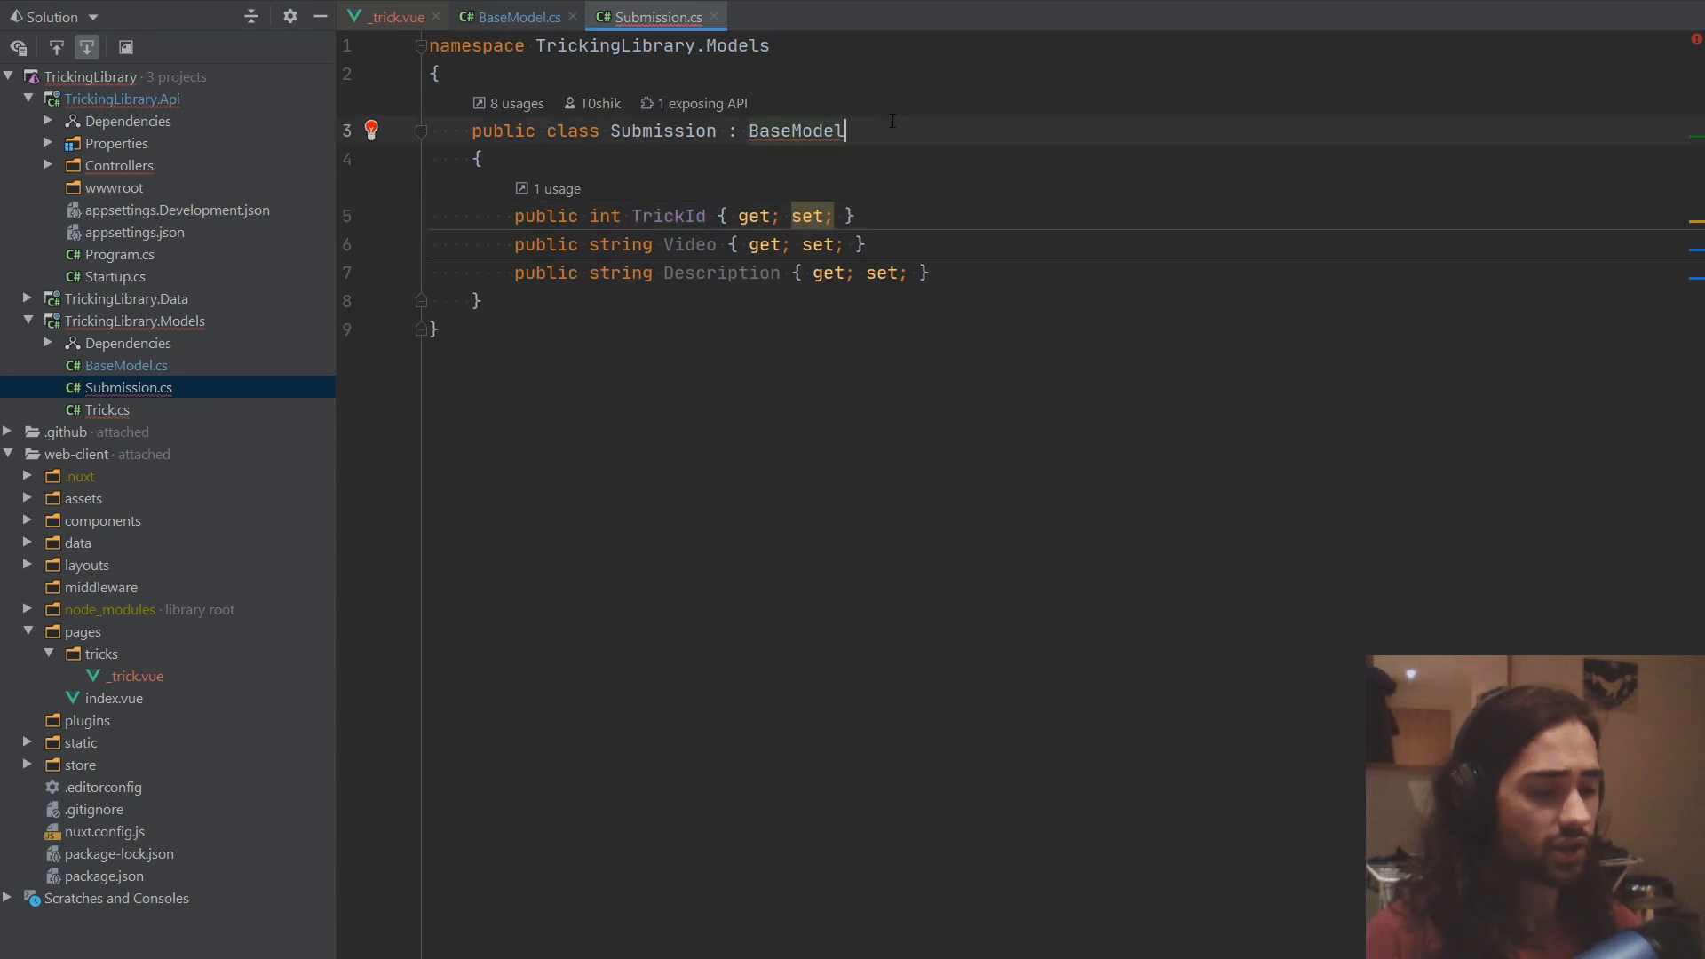
pyautogui.write('<int>')
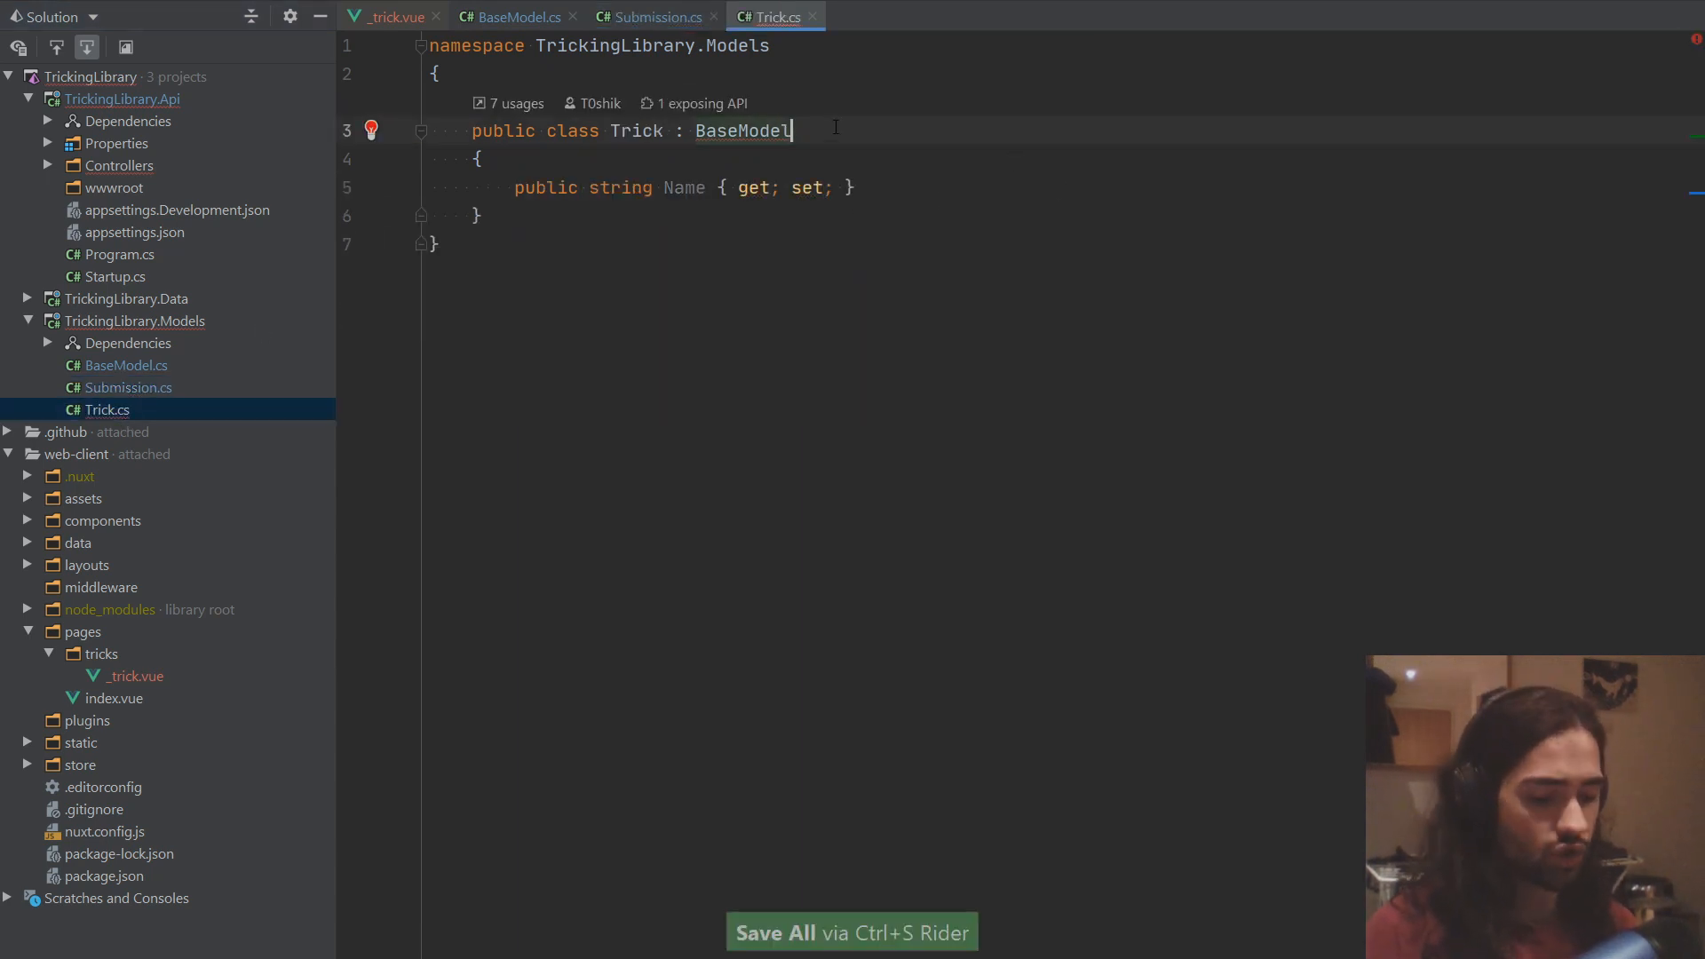
pyautogui.write('<string>')
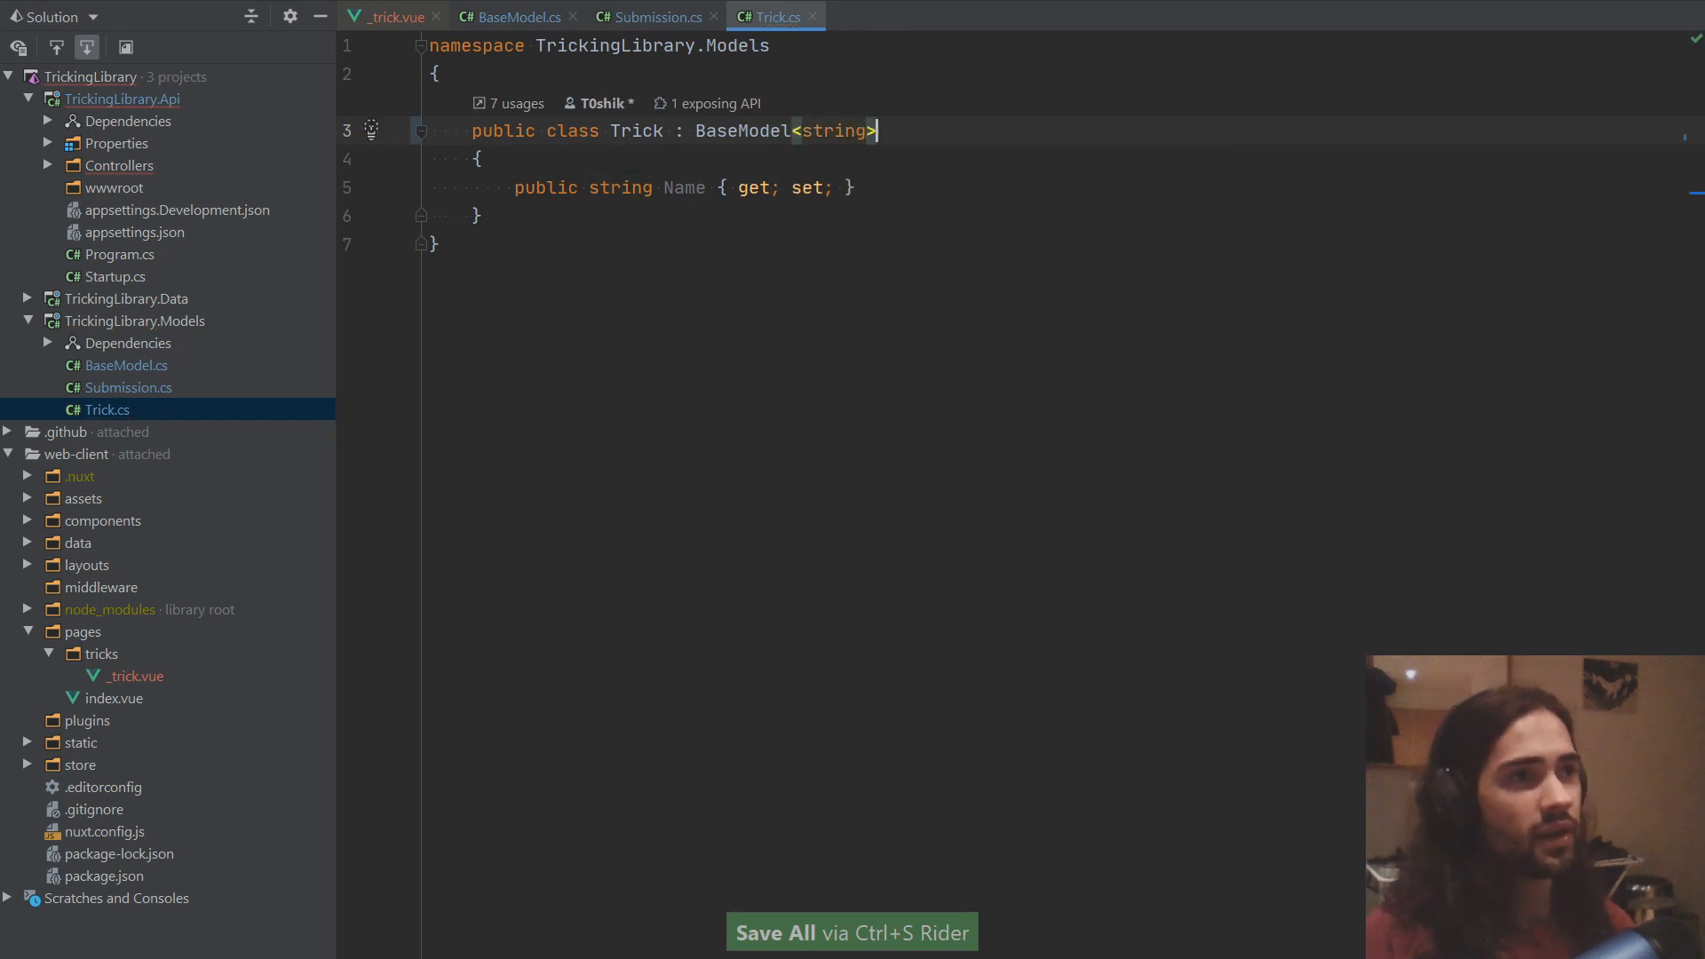
pyautogui.click(573, 16)
pyautogui.write('T')
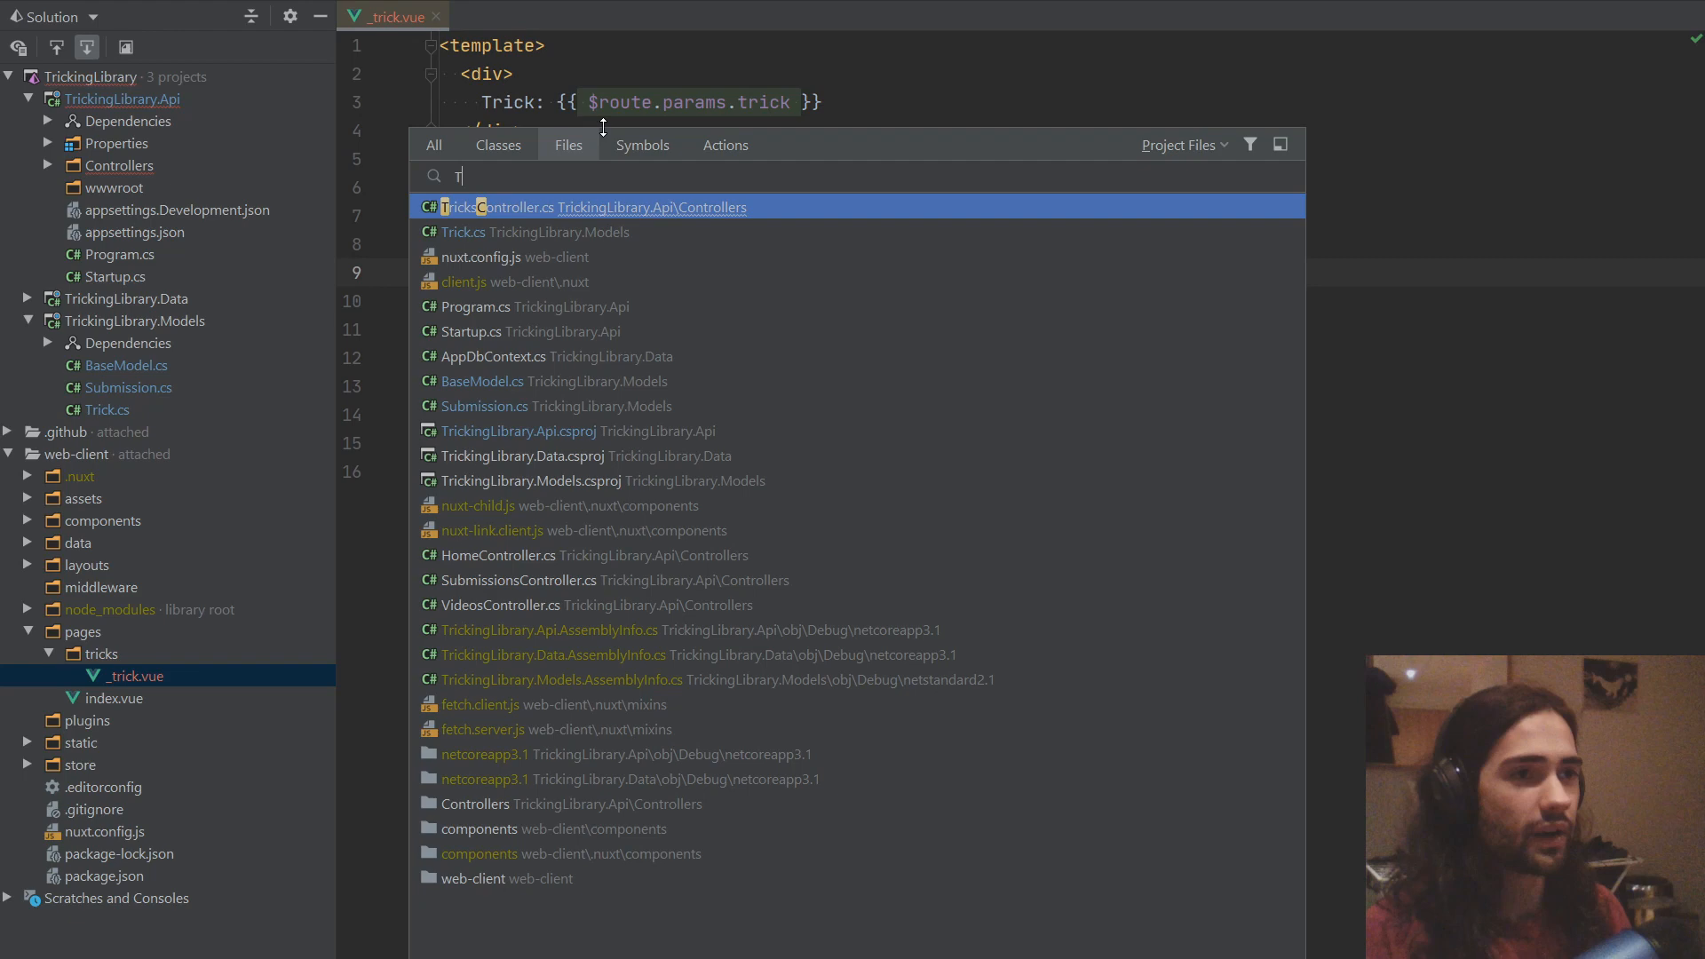
# Step: Change TricksController's trick id parameters from int to string
pyautogui.click(594, 207)
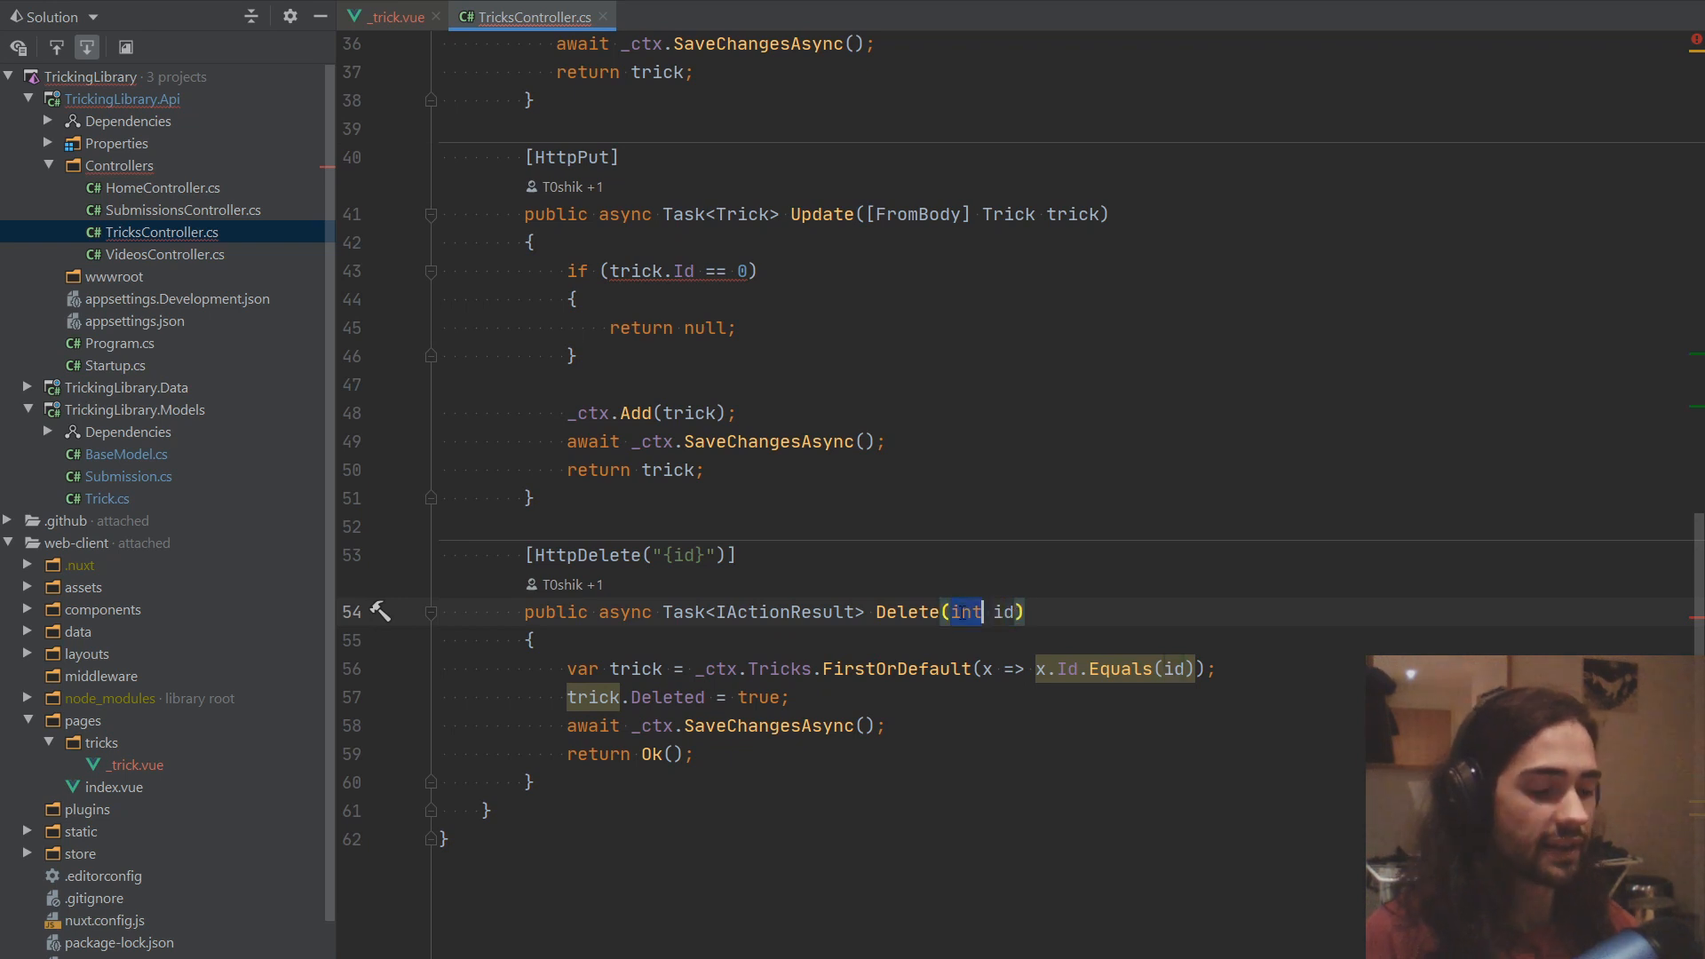
pyautogui.write('string')
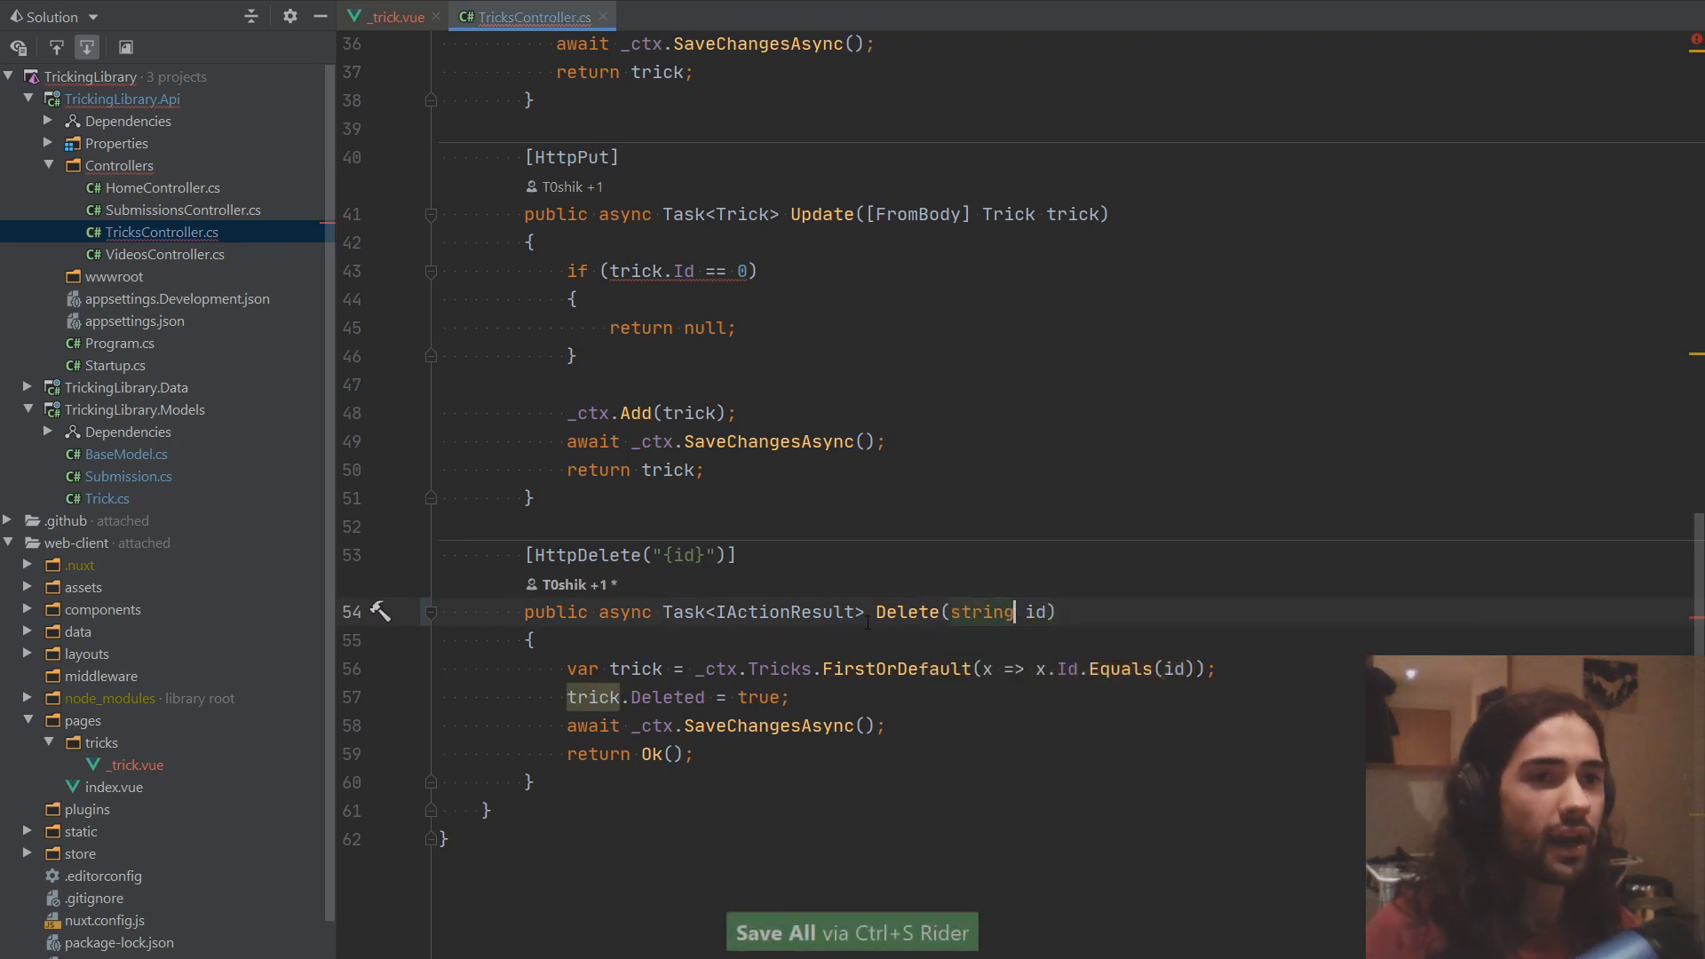
pyautogui.write('Su')
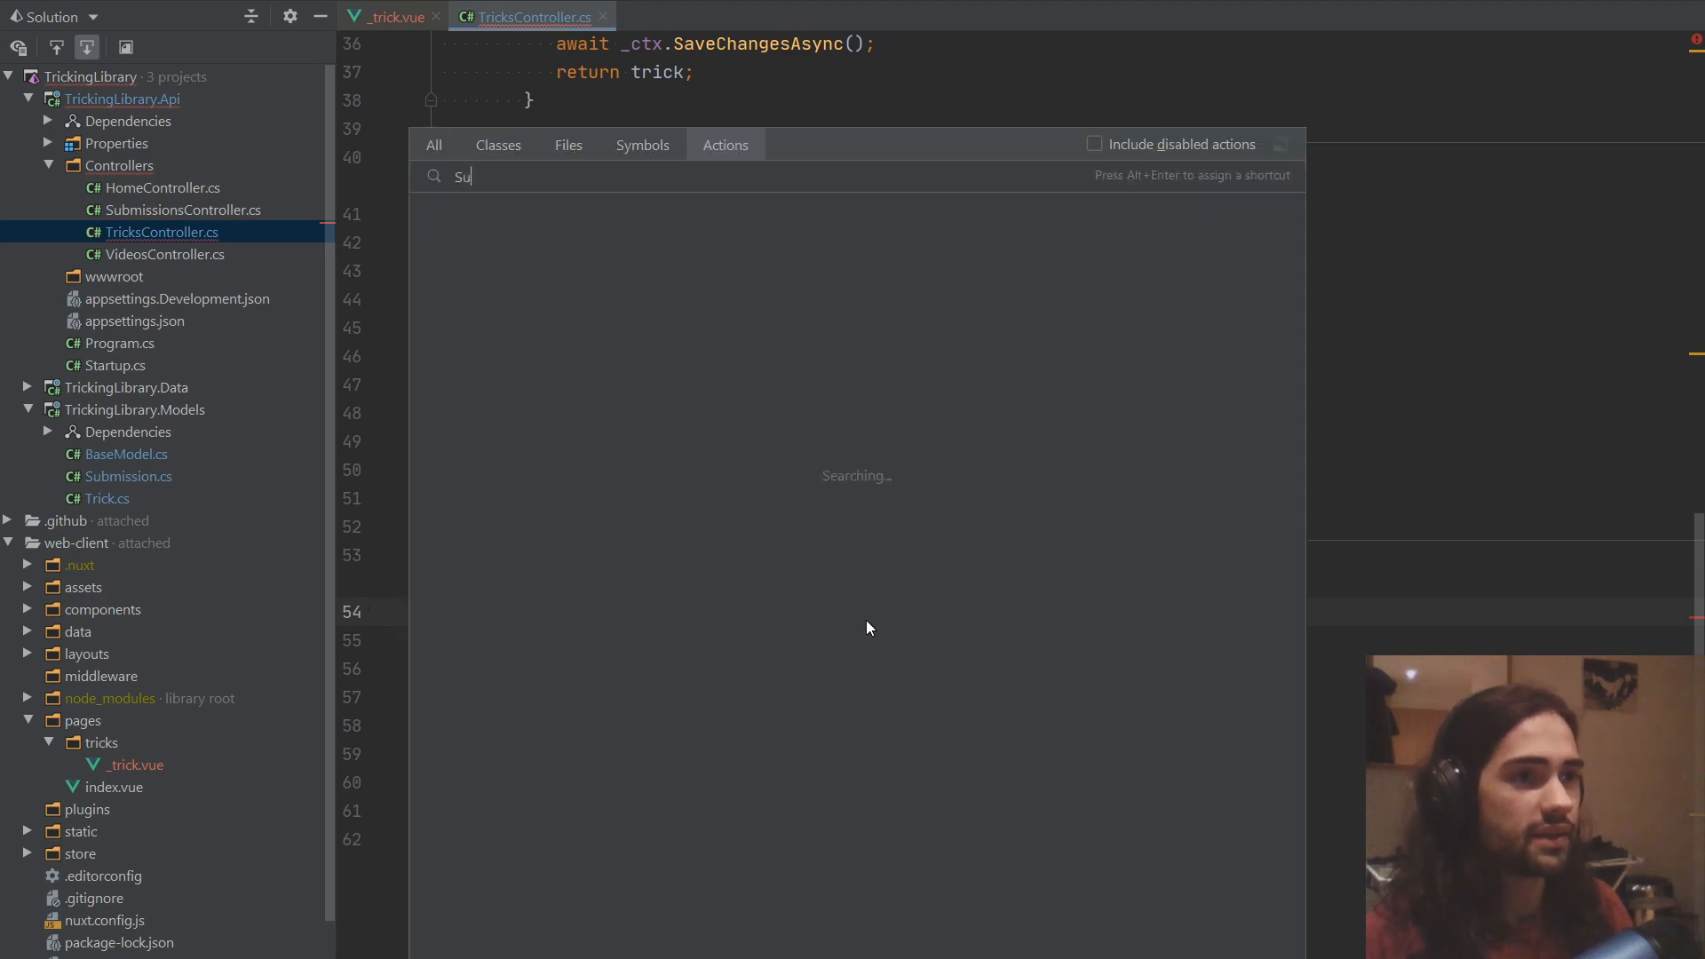
pyautogui.press('Escape')
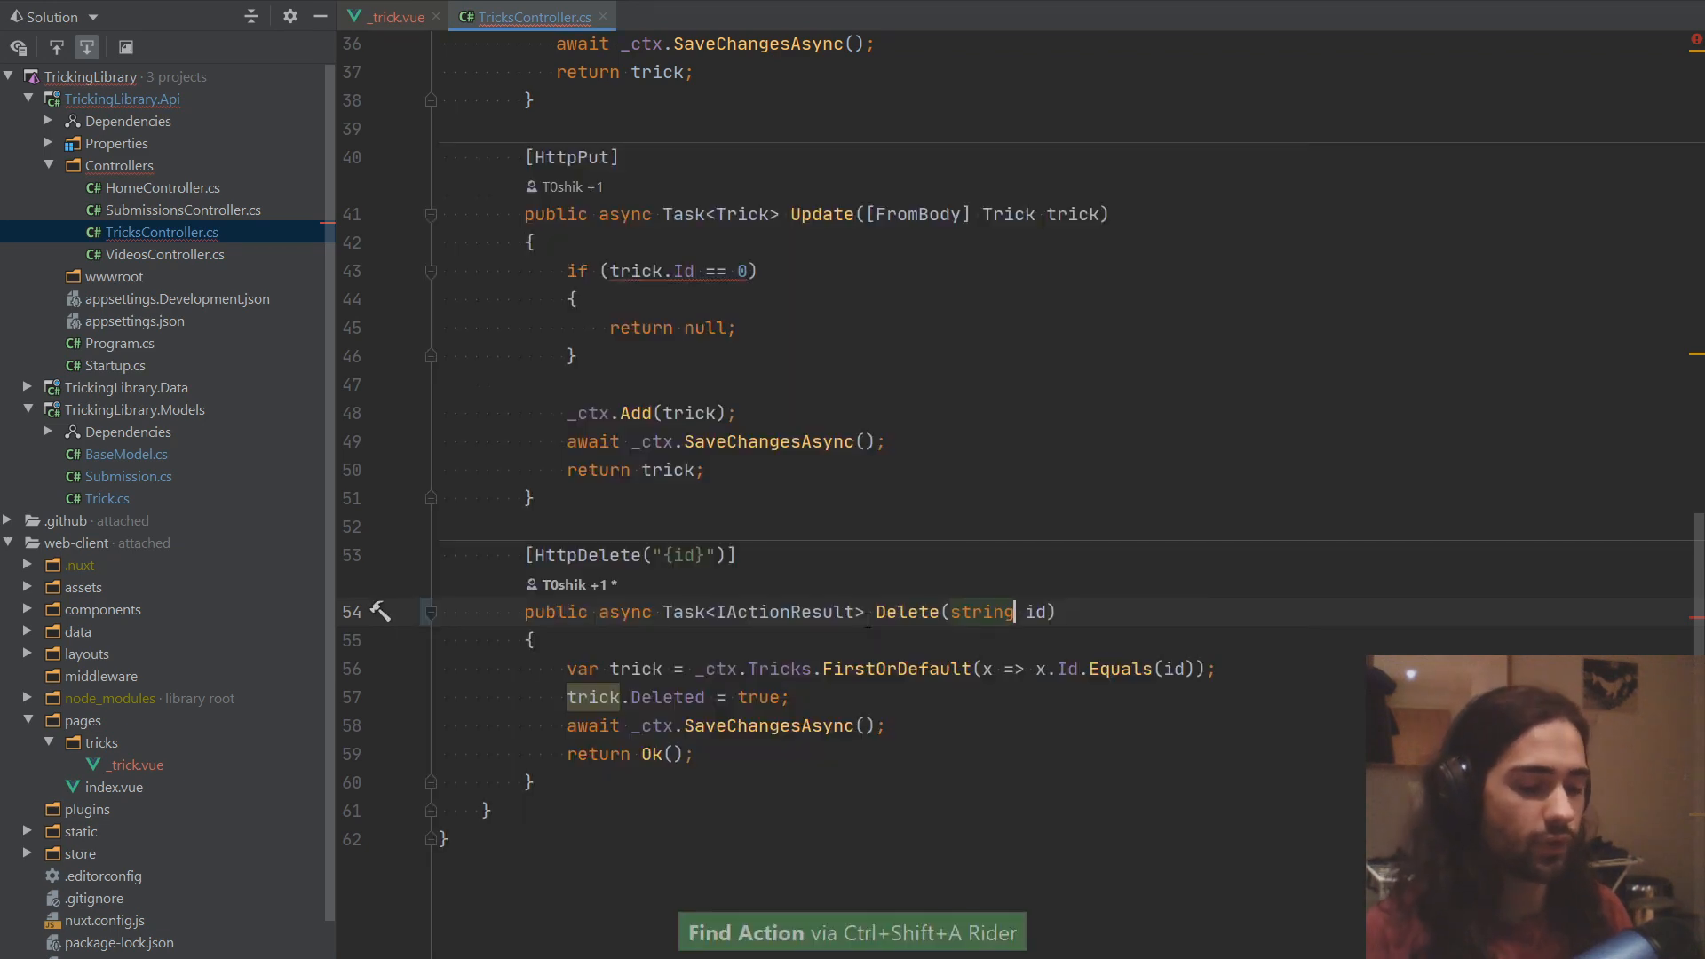
pyautogui.write('Sub')
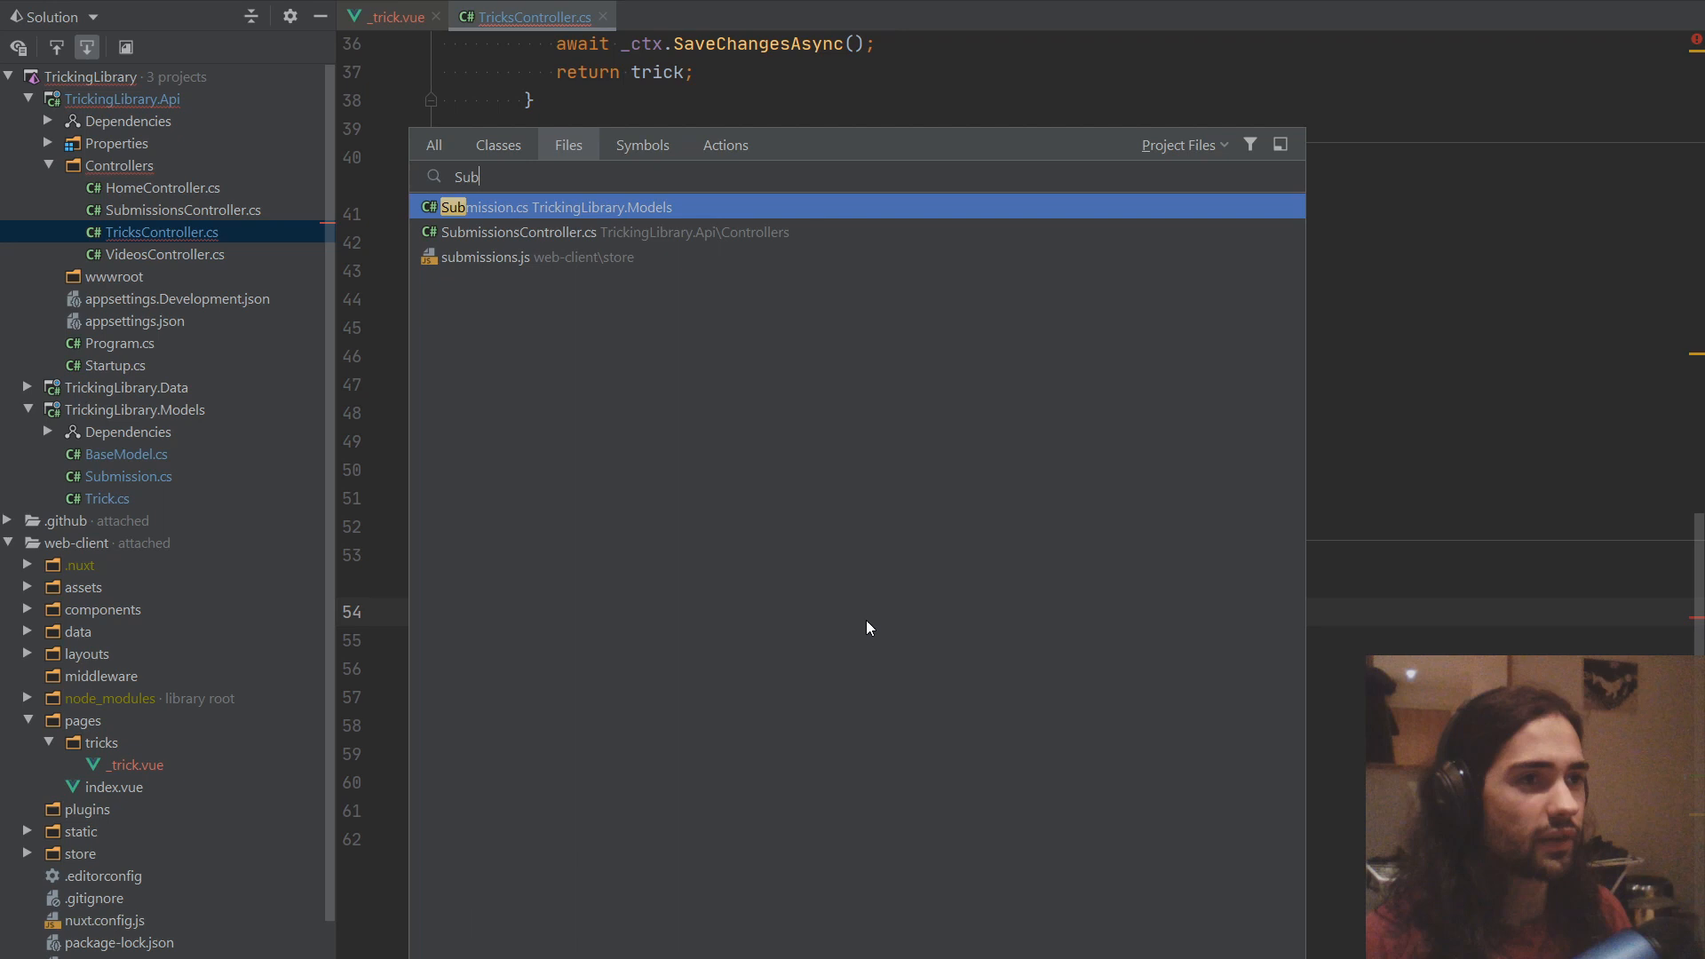
pyautogui.click(549, 207)
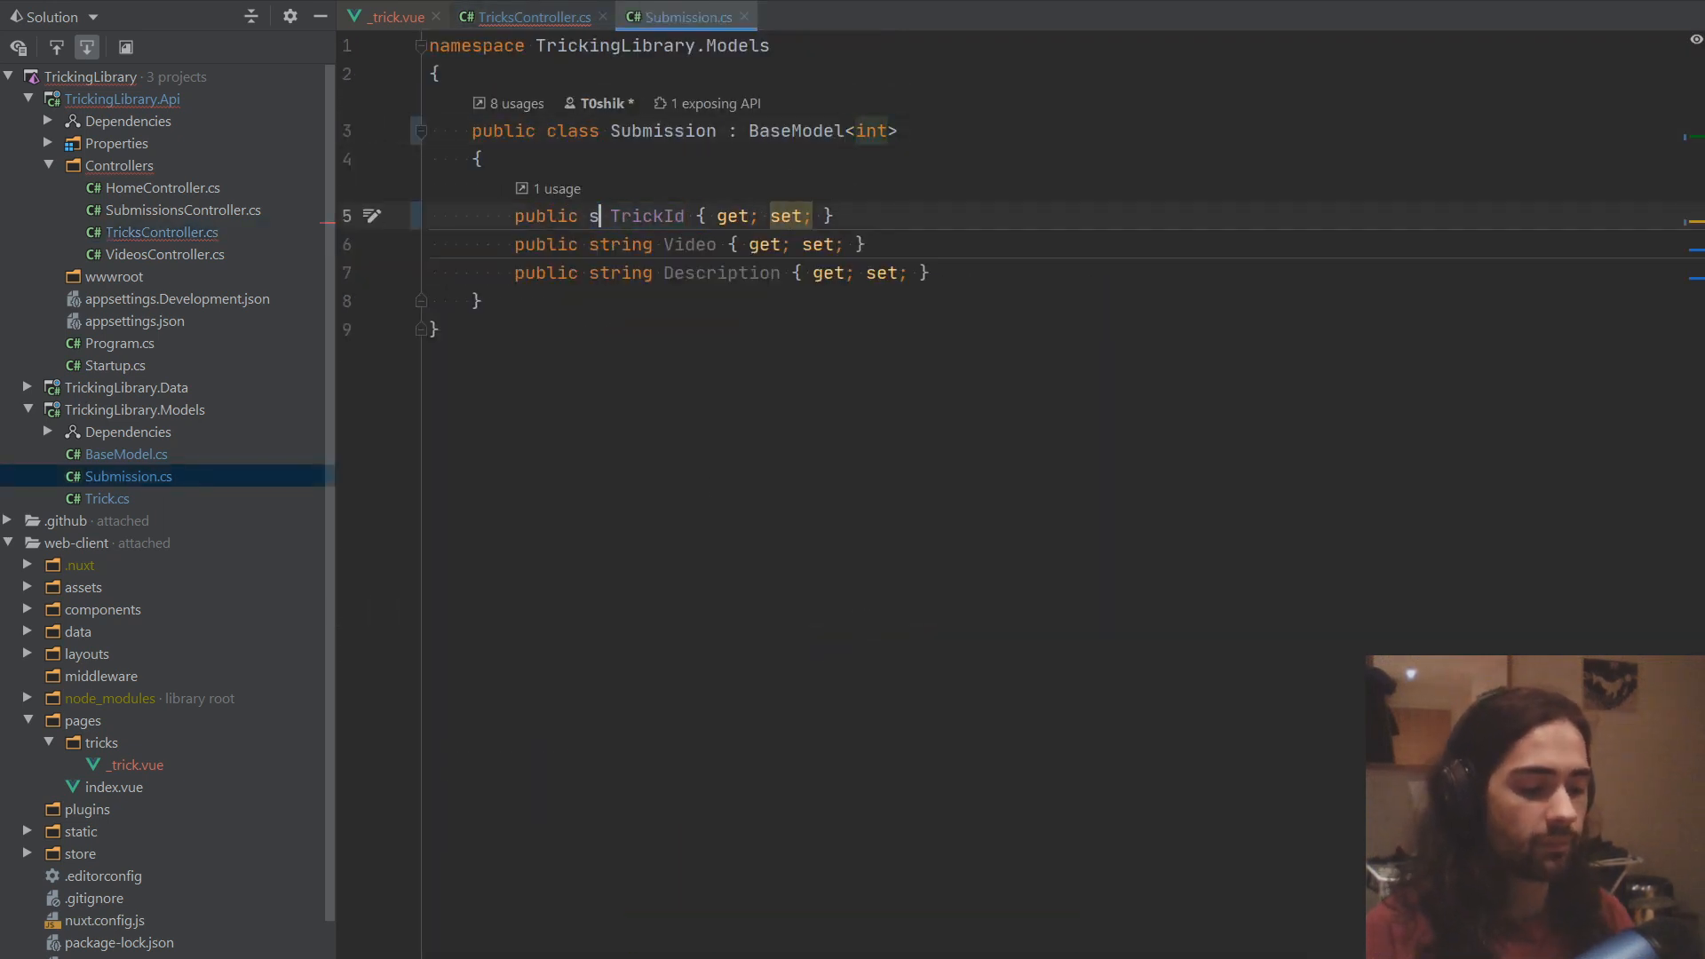
pyautogui.write('tring')
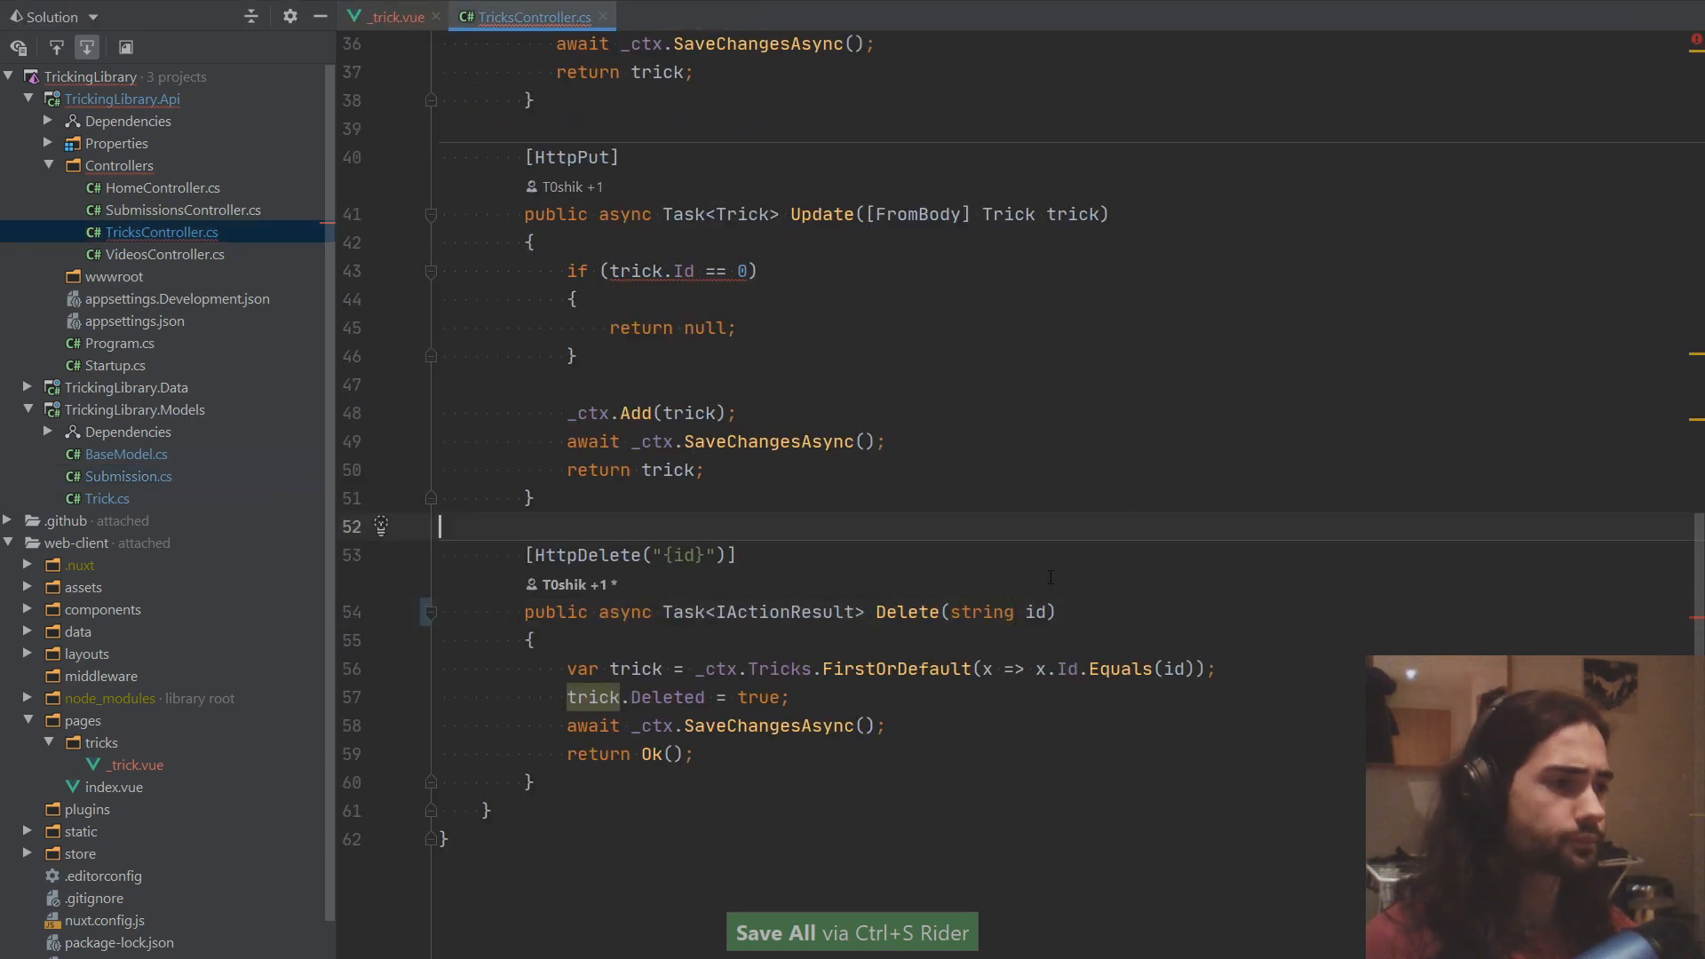
# Step: Replace the numeric Id == 0 check with string.IsNullOrEmpty(trick.Id)
pyautogui.doubleClick(979, 611)
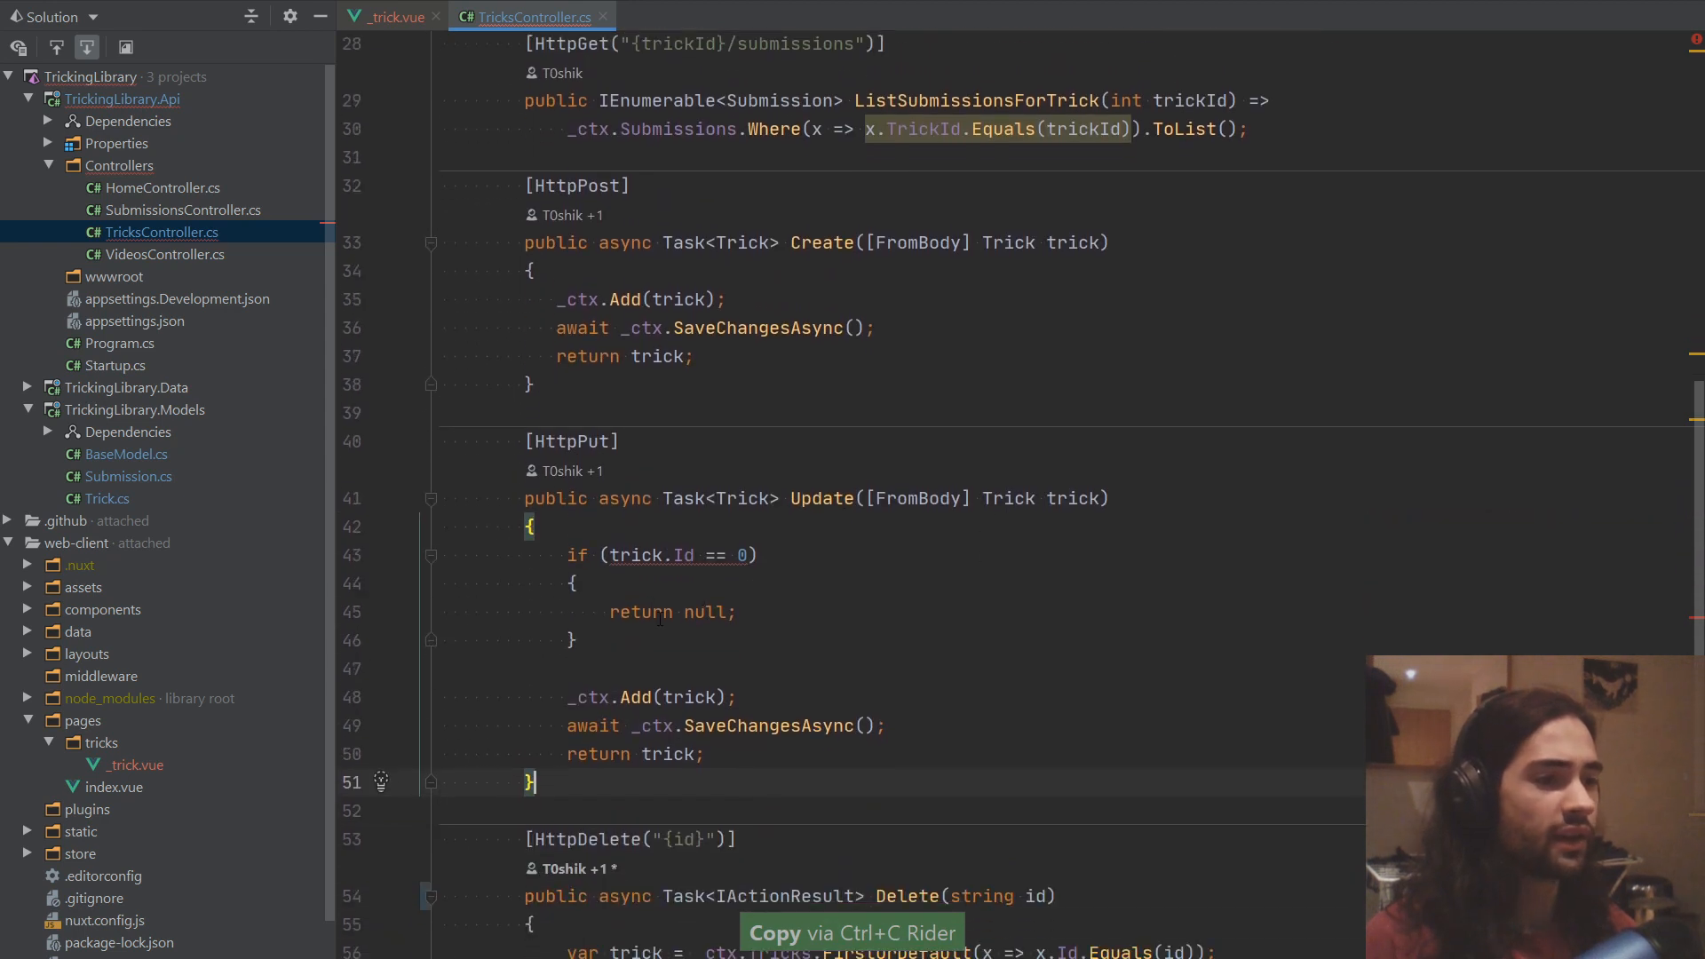
pyautogui.press('ctrl+backspace')
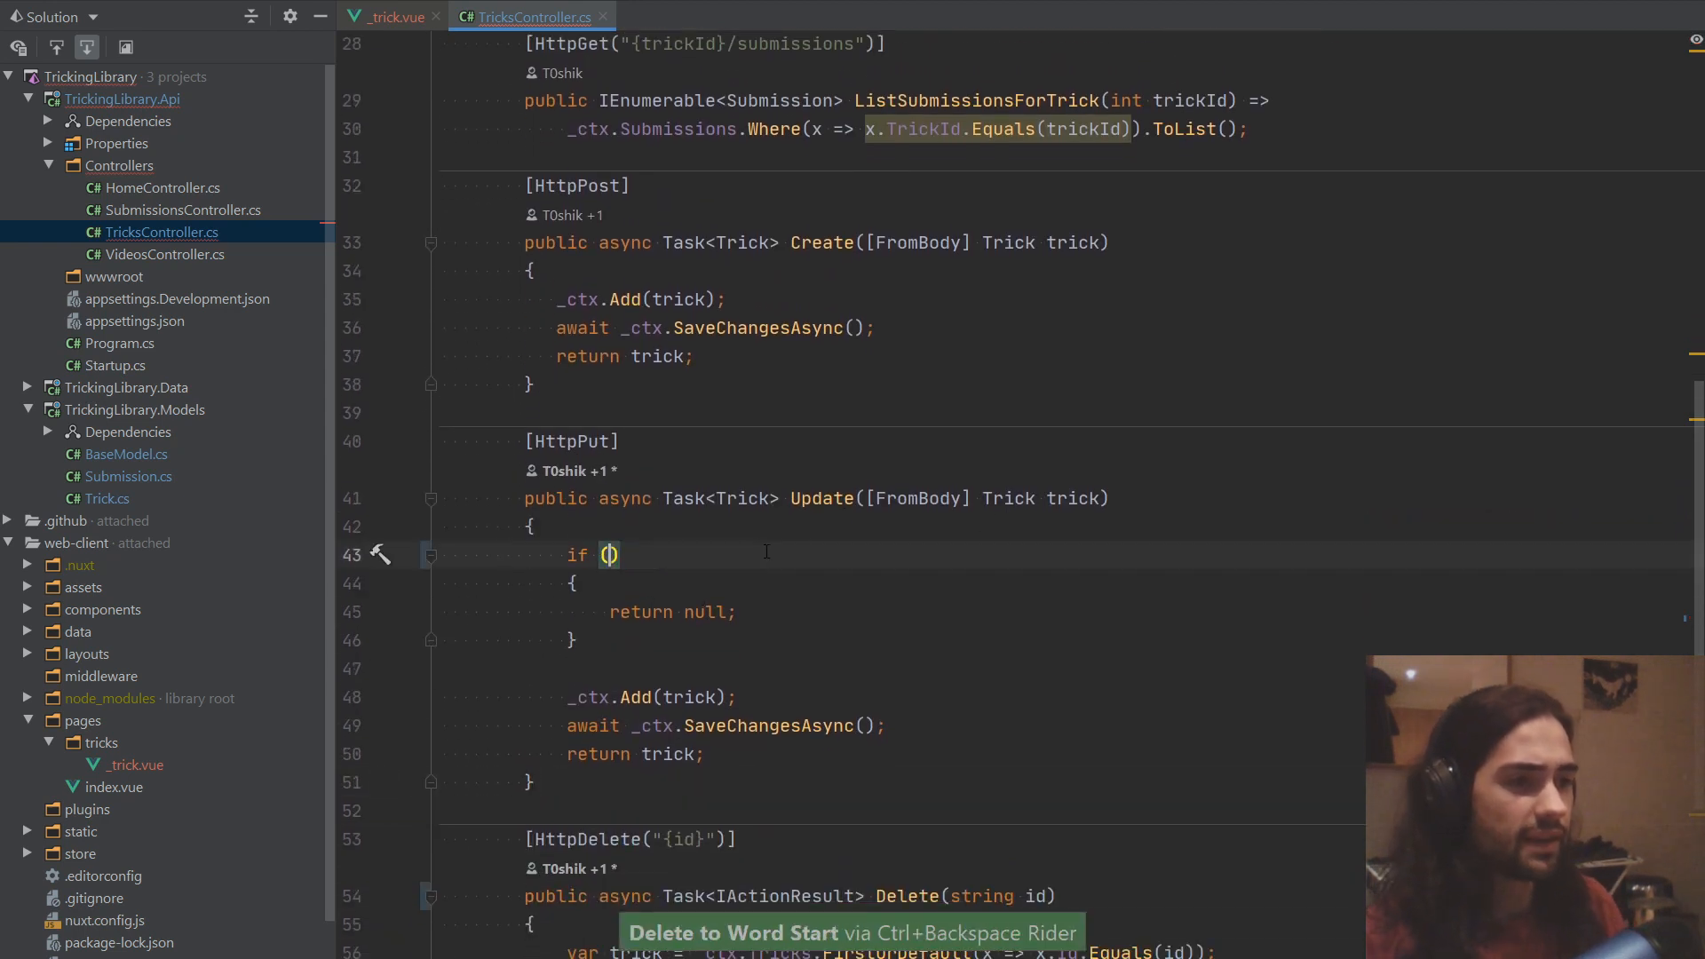
pyautogui.write('string.IsNullOrEmpty(')
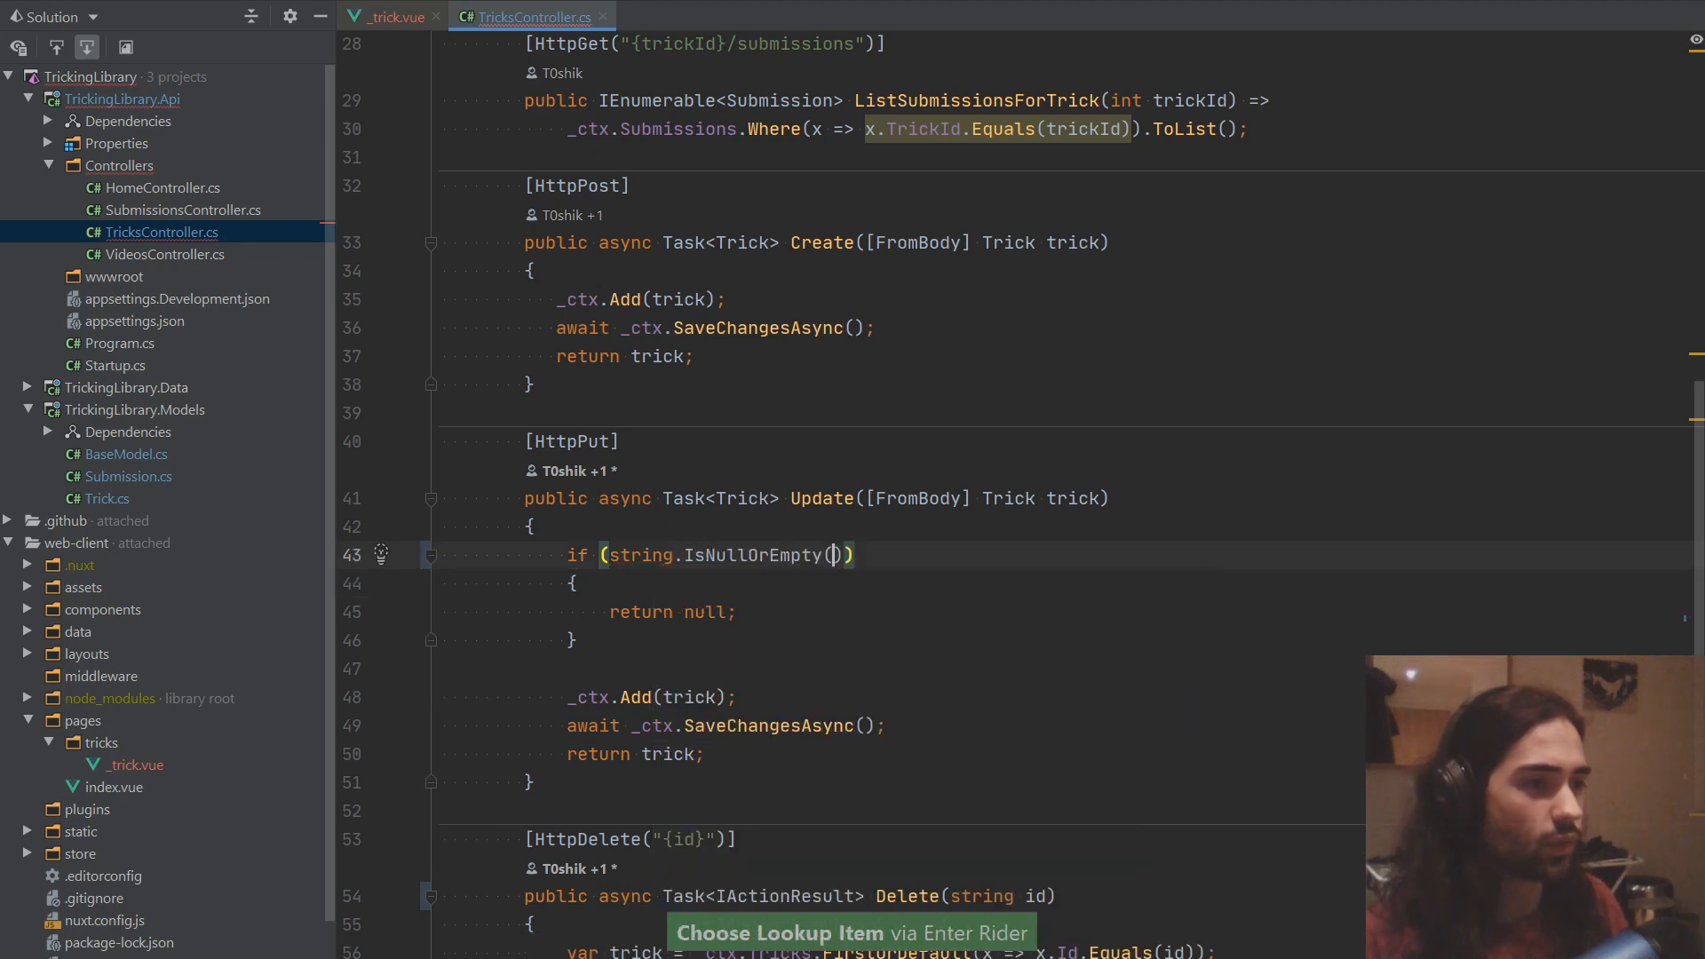
pyautogui.write('trick.Id')
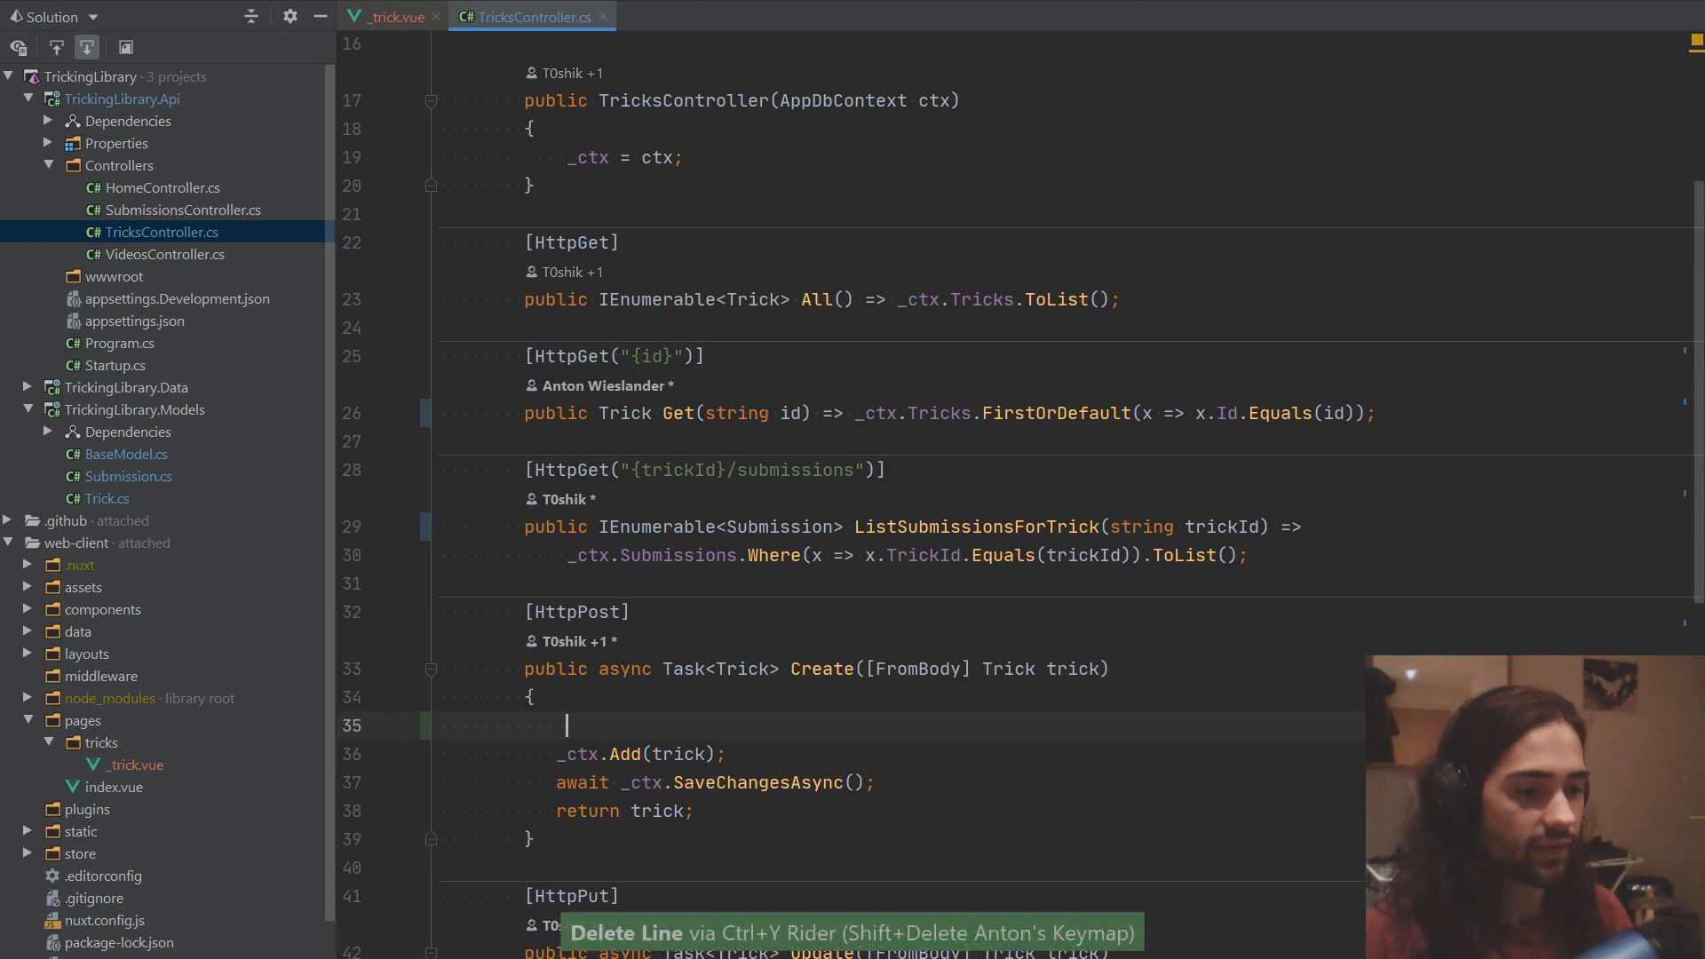
# Step: In Create, set trick.Id to the name with spaces hyphenated and lowercased
pyautogui.write('trick.Id =')
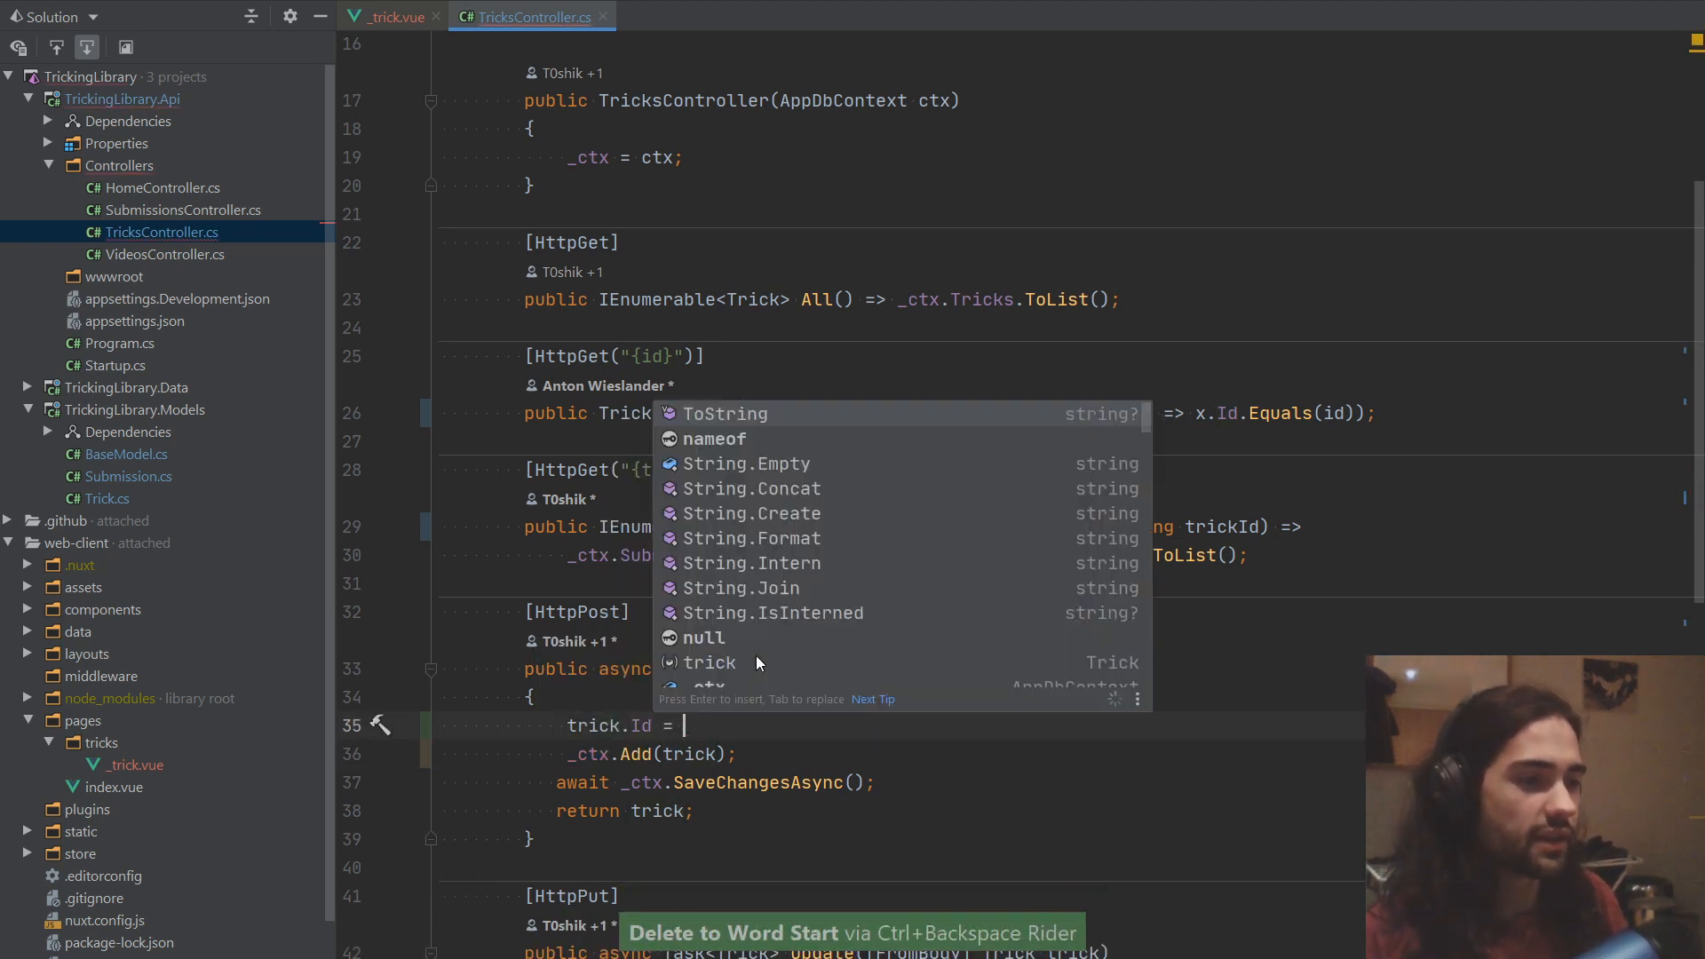
pyautogui.write('trick.Name.')
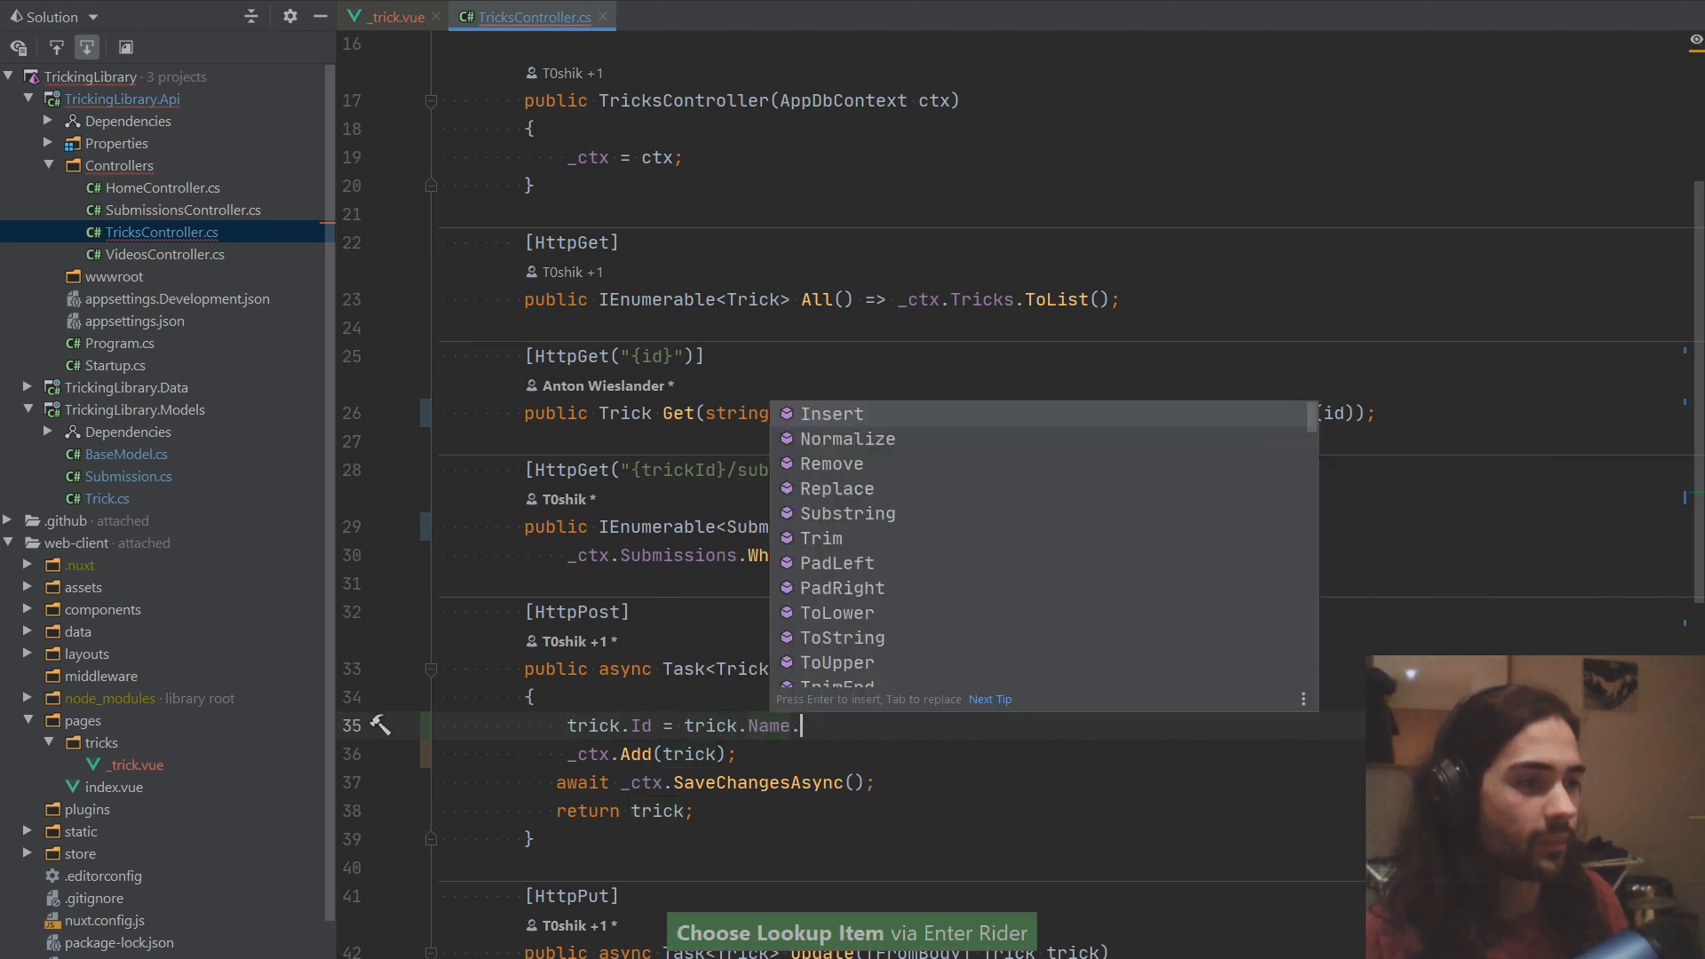
pyautogui.click(837, 488)
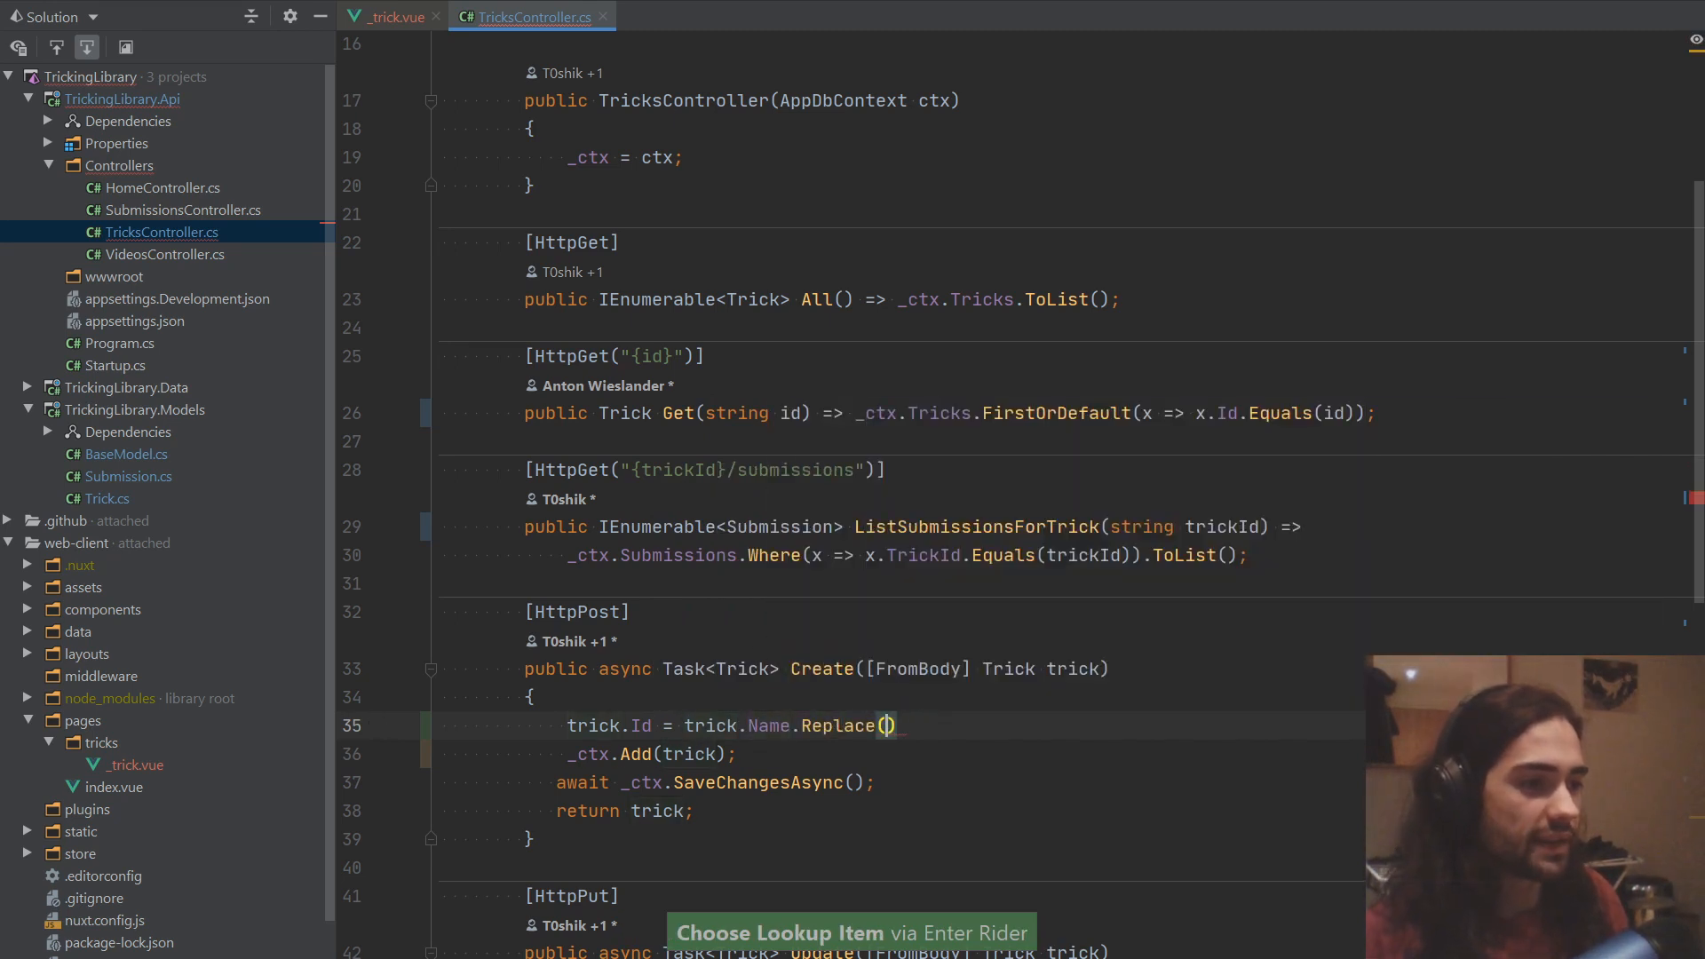
pyautogui.write('" ", ""')
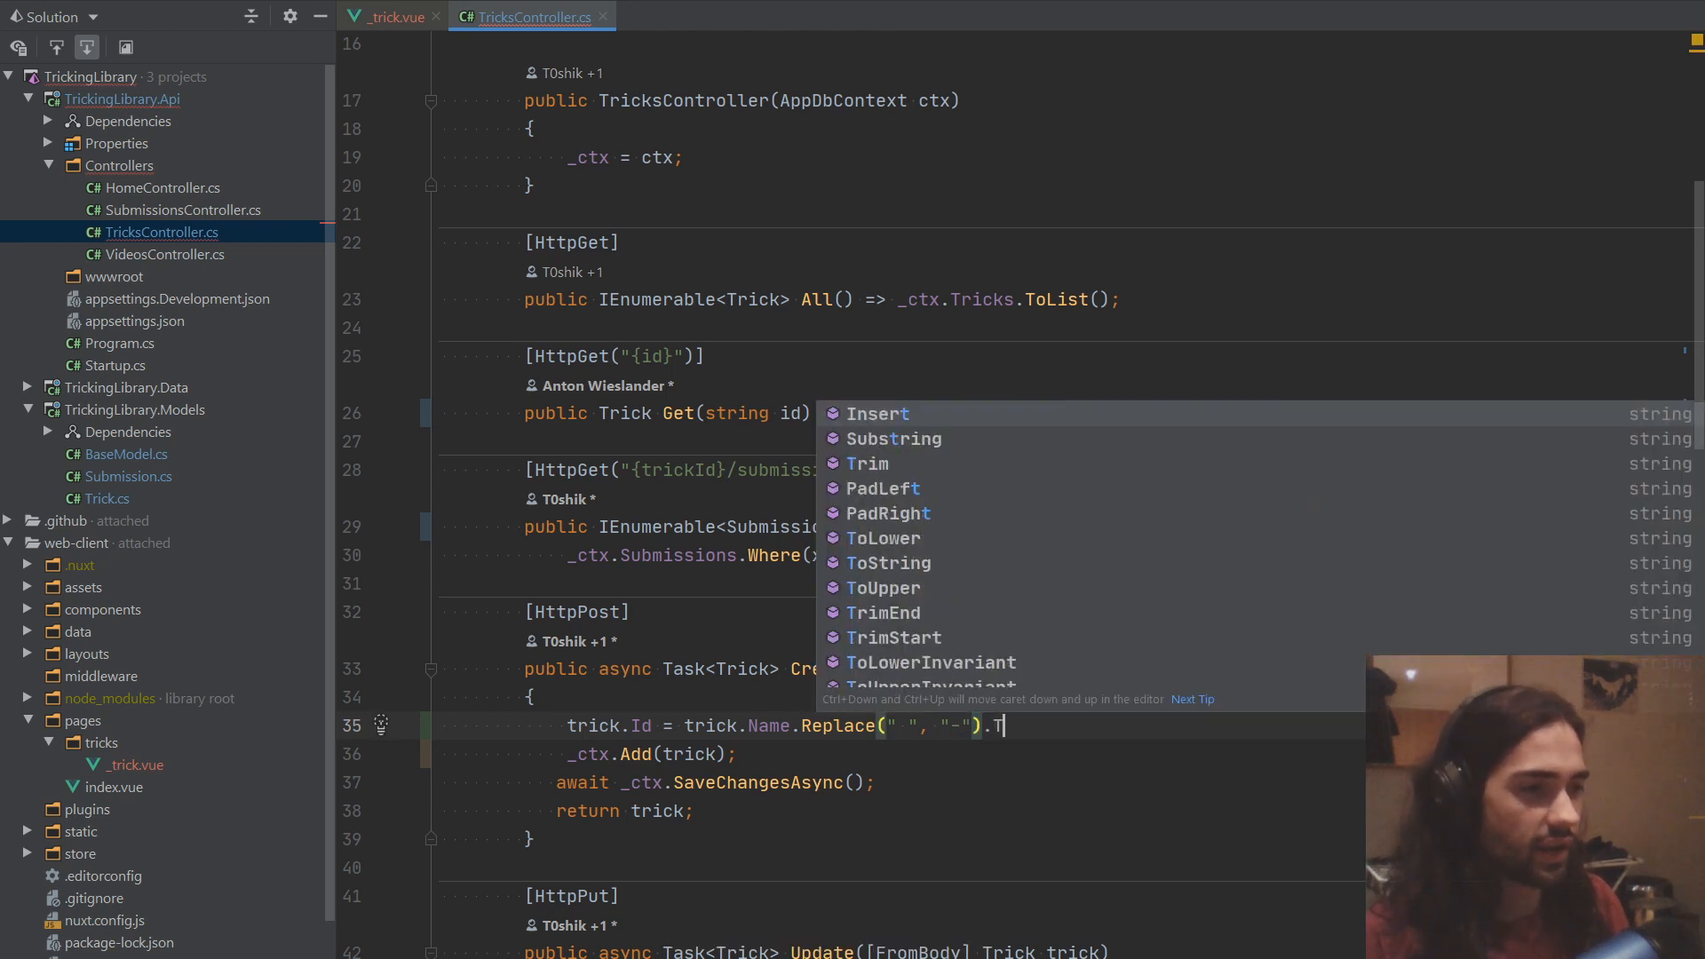
pyautogui.press('Enter')
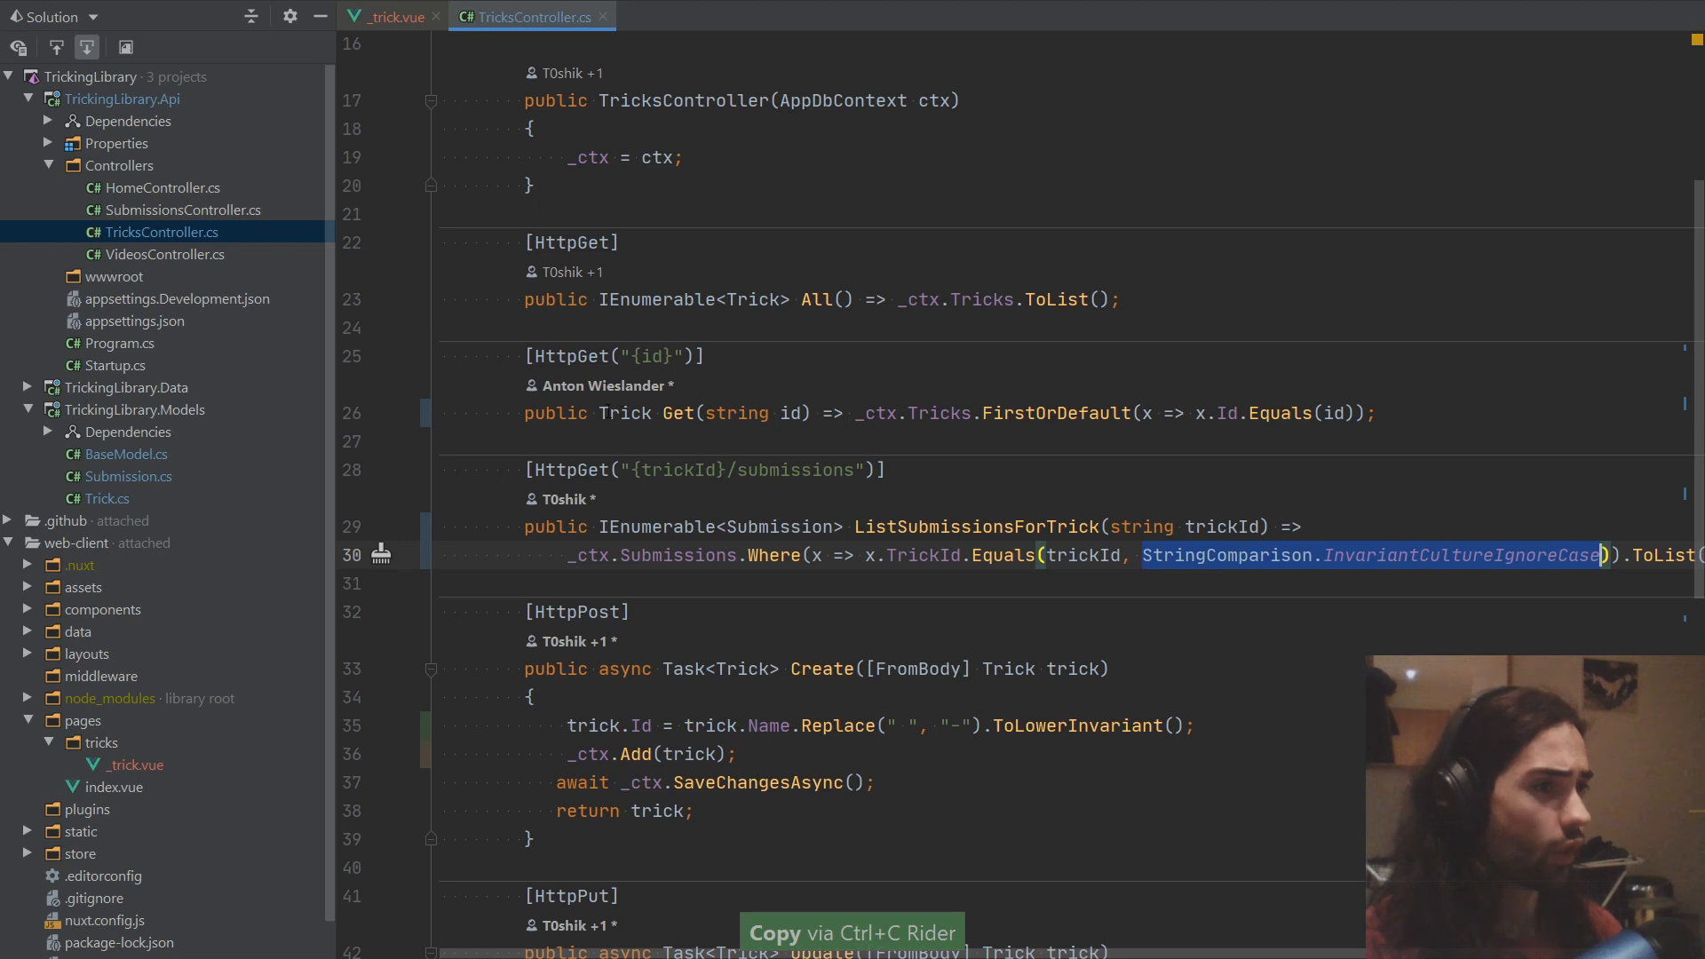
# Step: Make id Equals comparisons use InvariantCultureIgnoreCase and save TricksController
pyautogui.click(1345, 413)
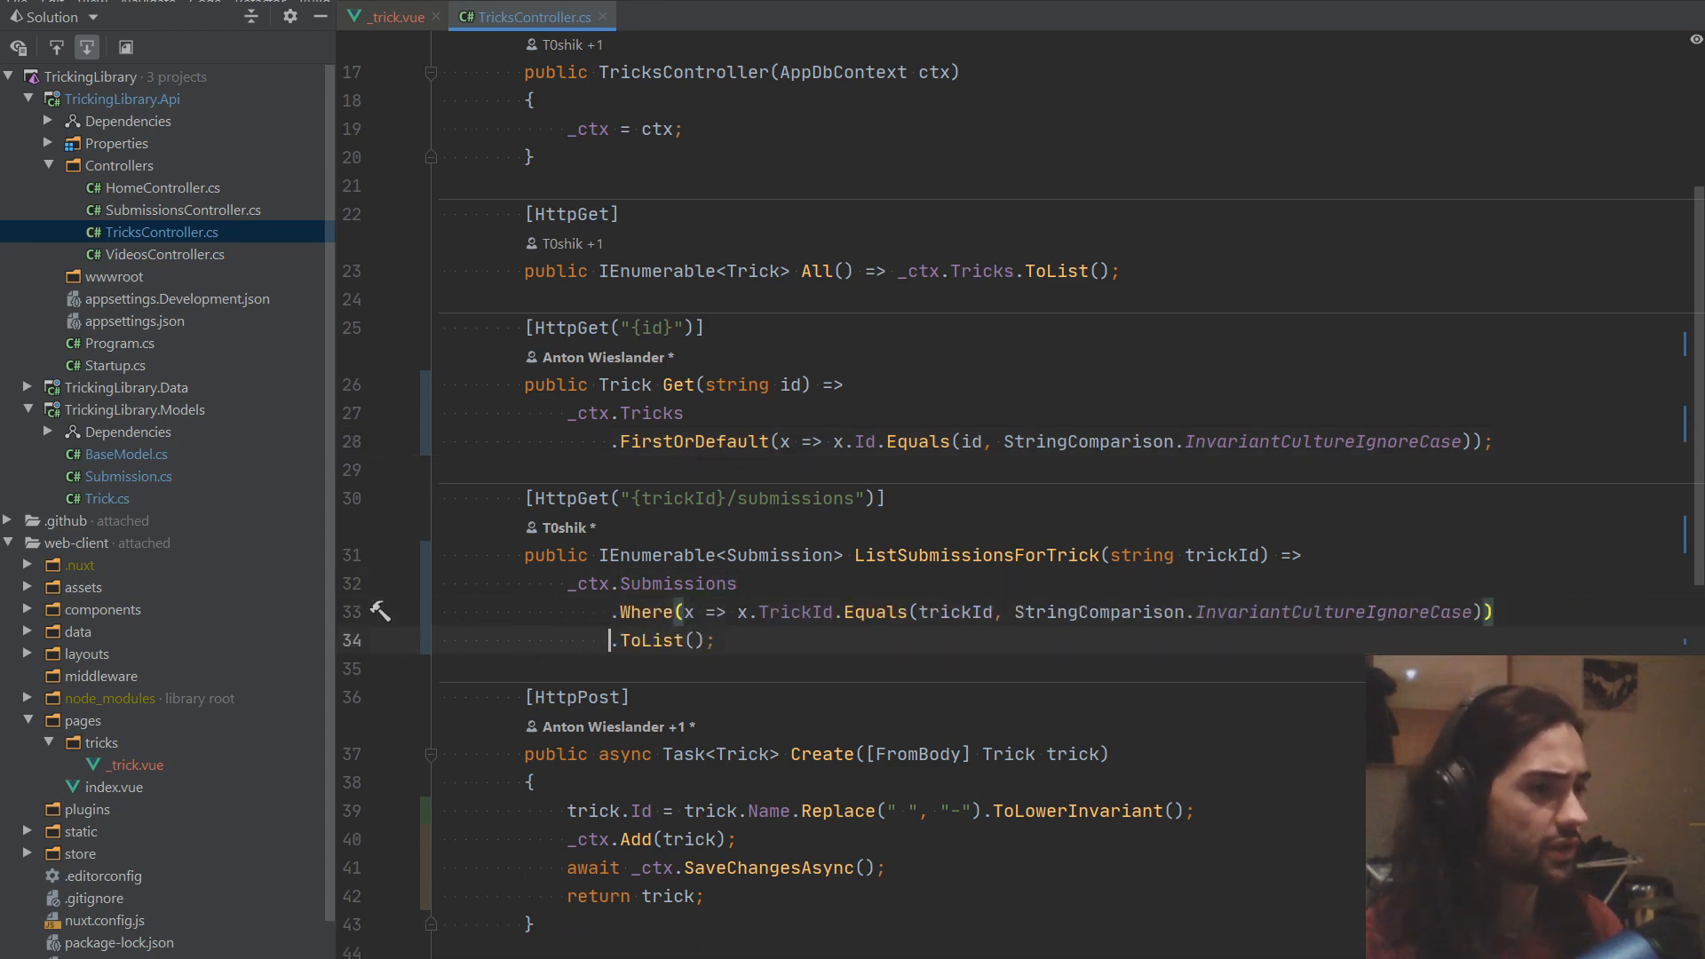
pyautogui.write('s')
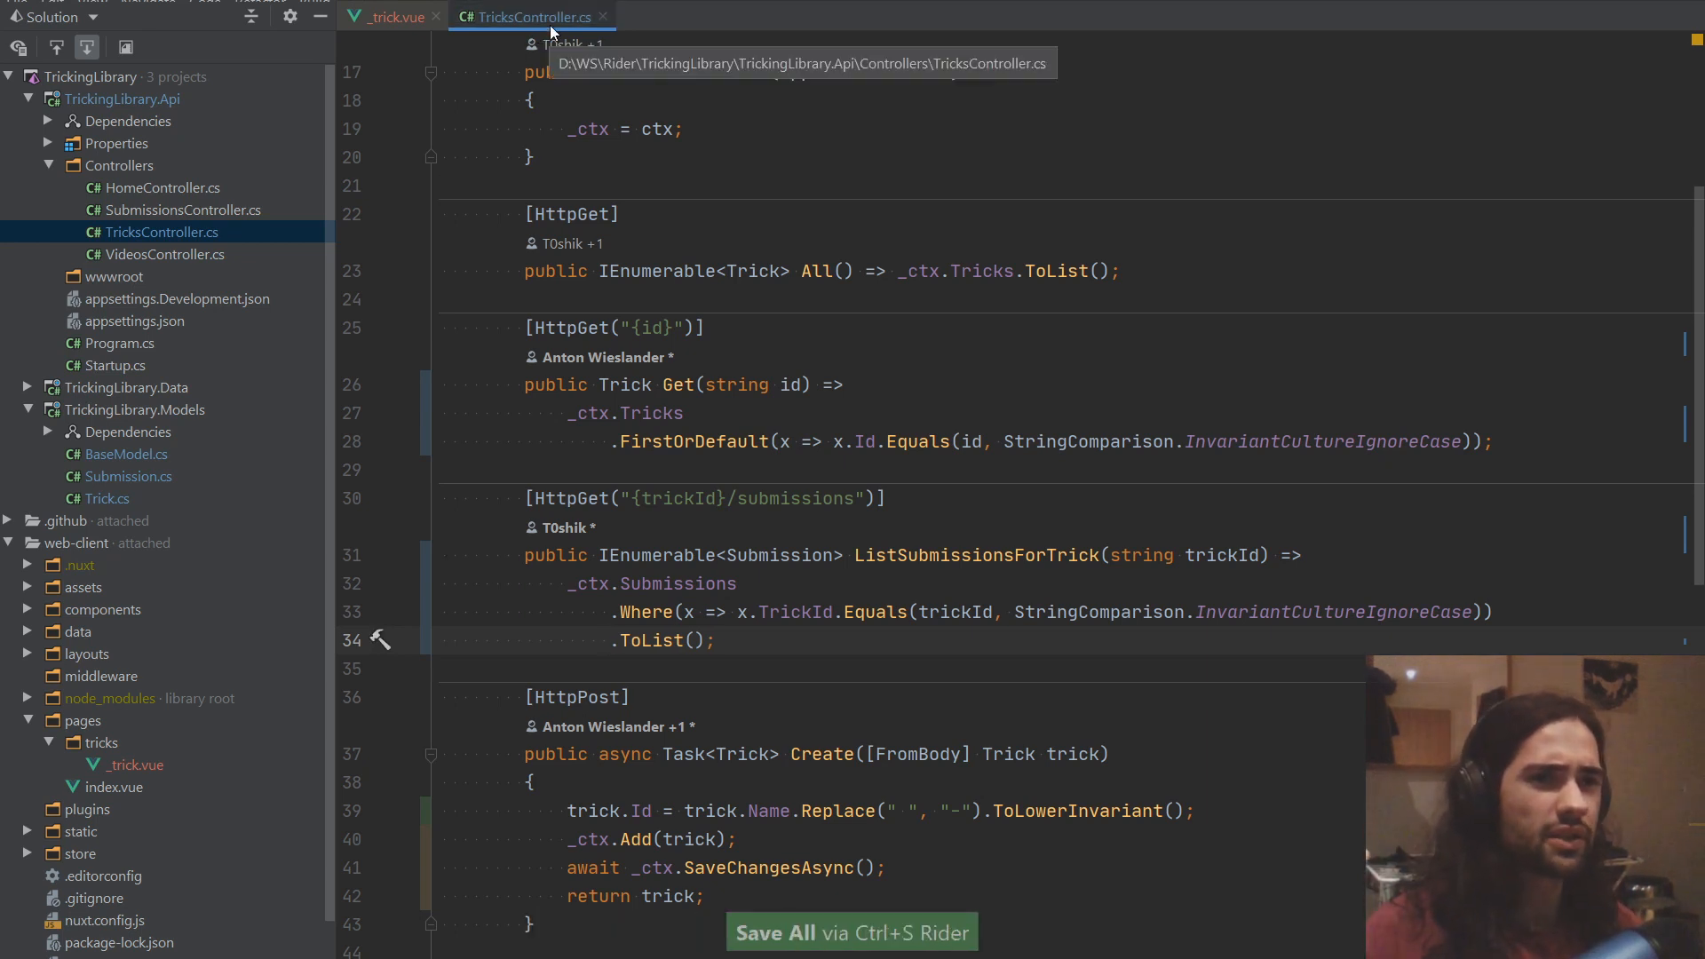
pyautogui.click(389, 16)
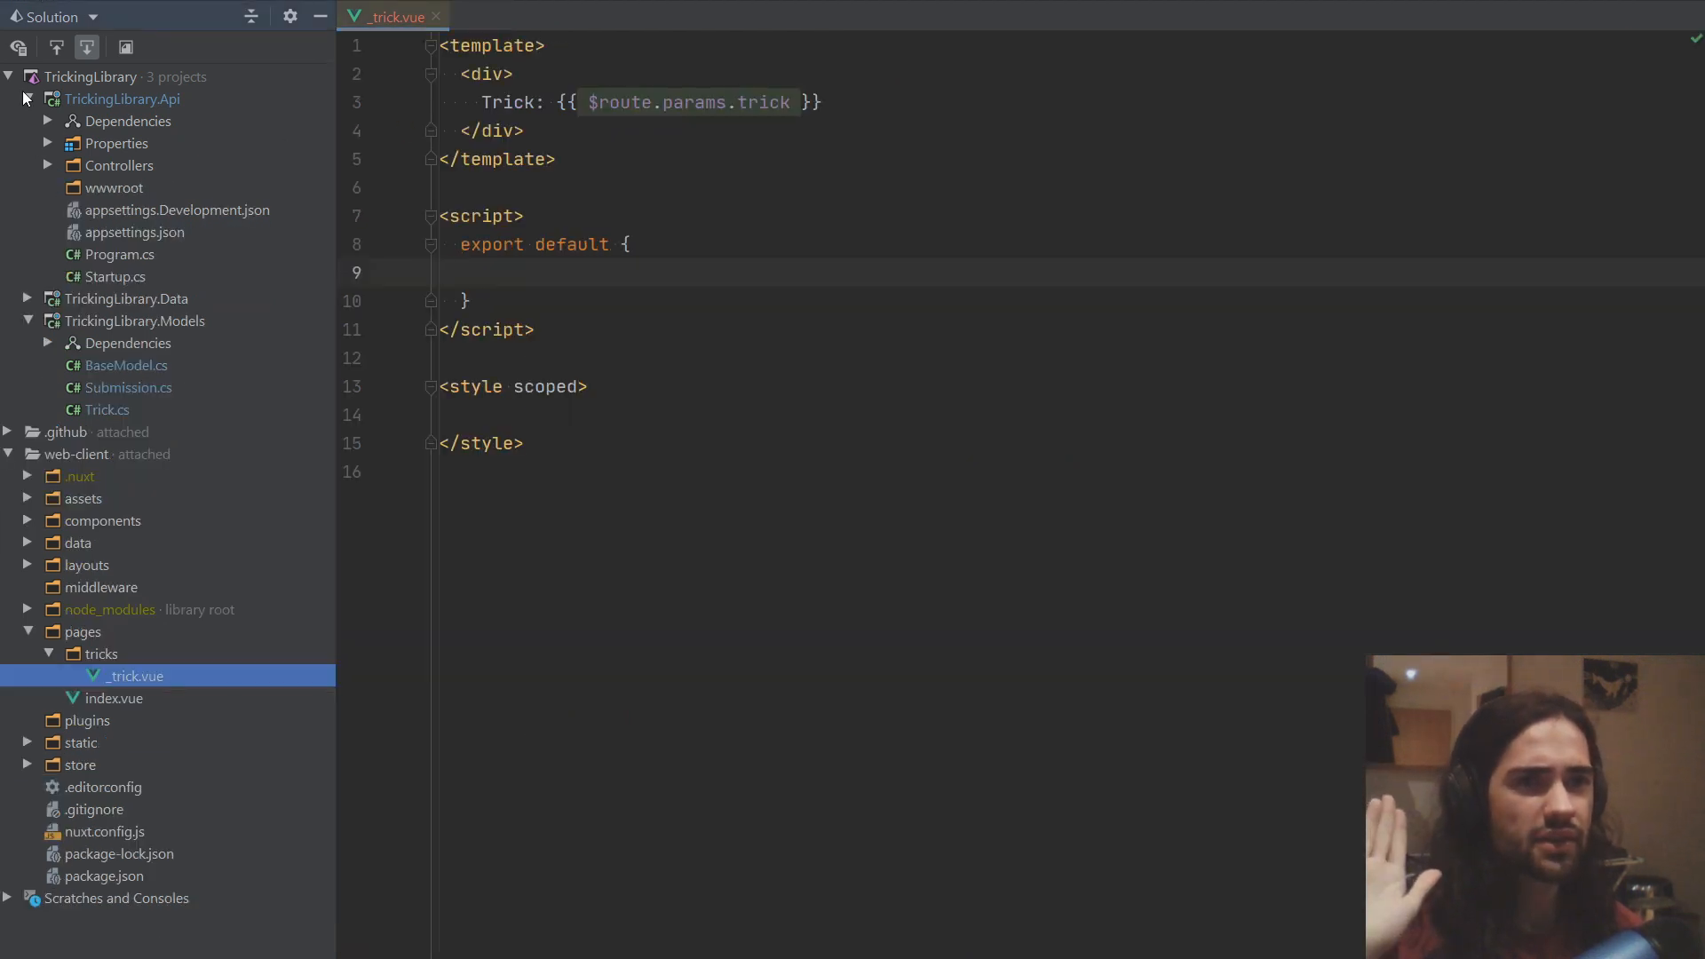
# Step: Delete the tricks and submissions dispatch lines from nuxtServerInit and save store/index.js
pyautogui.click(29, 99)
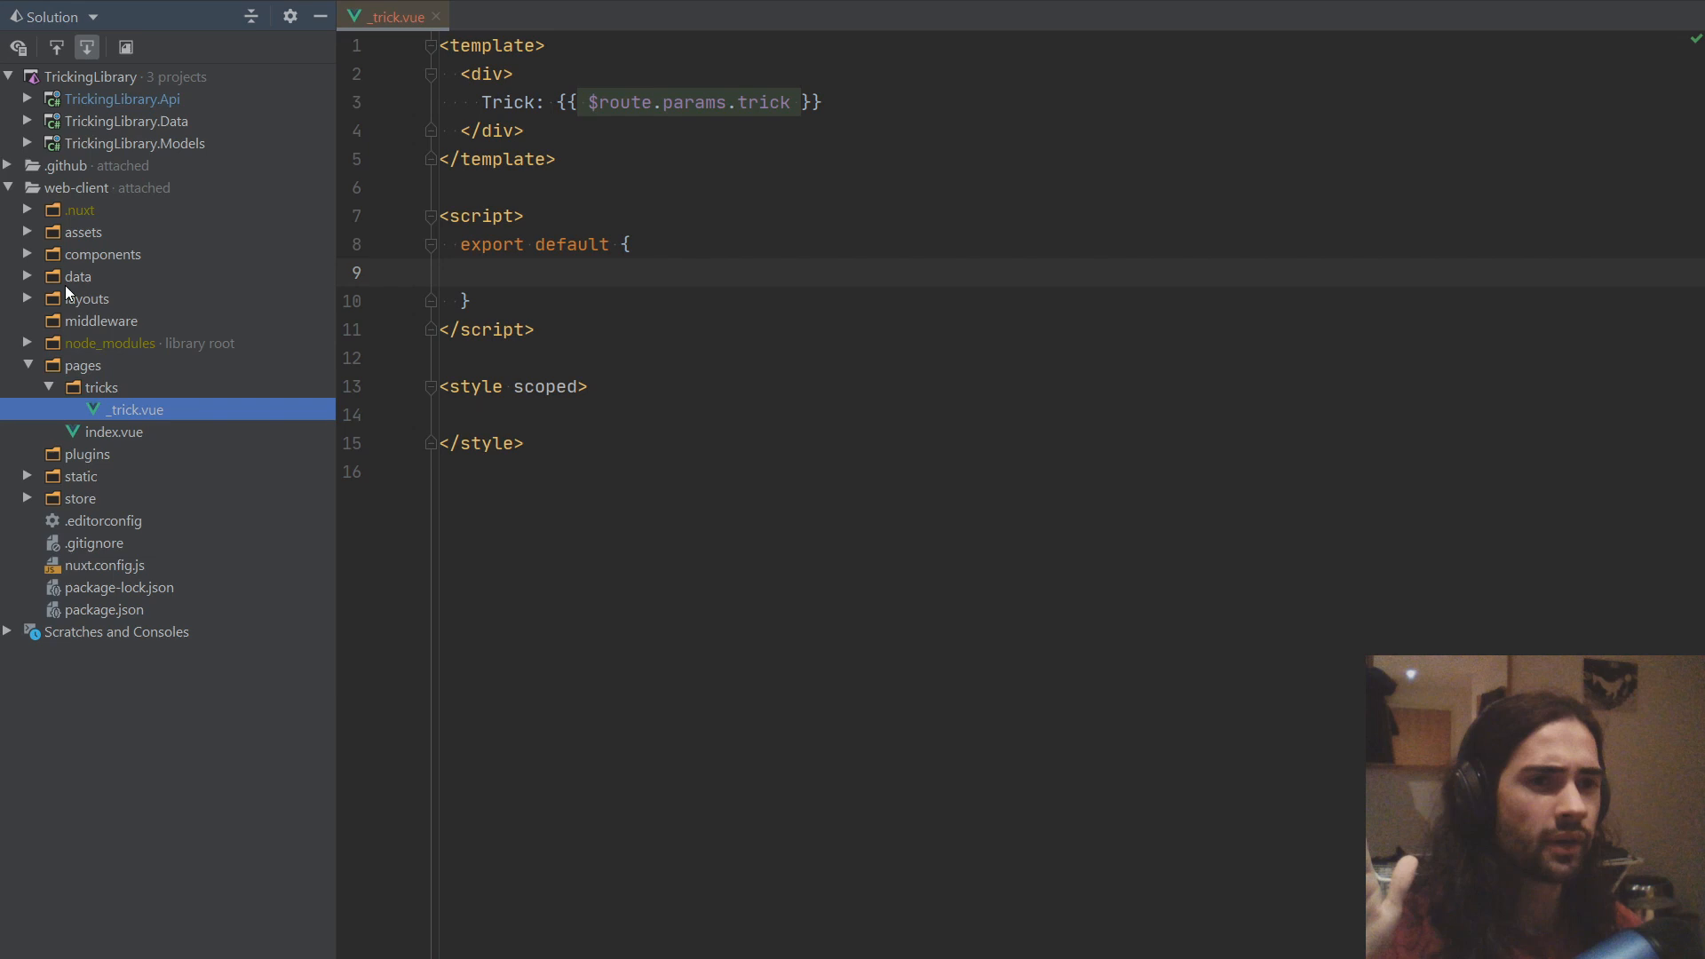
pyautogui.moveTo(42, 497)
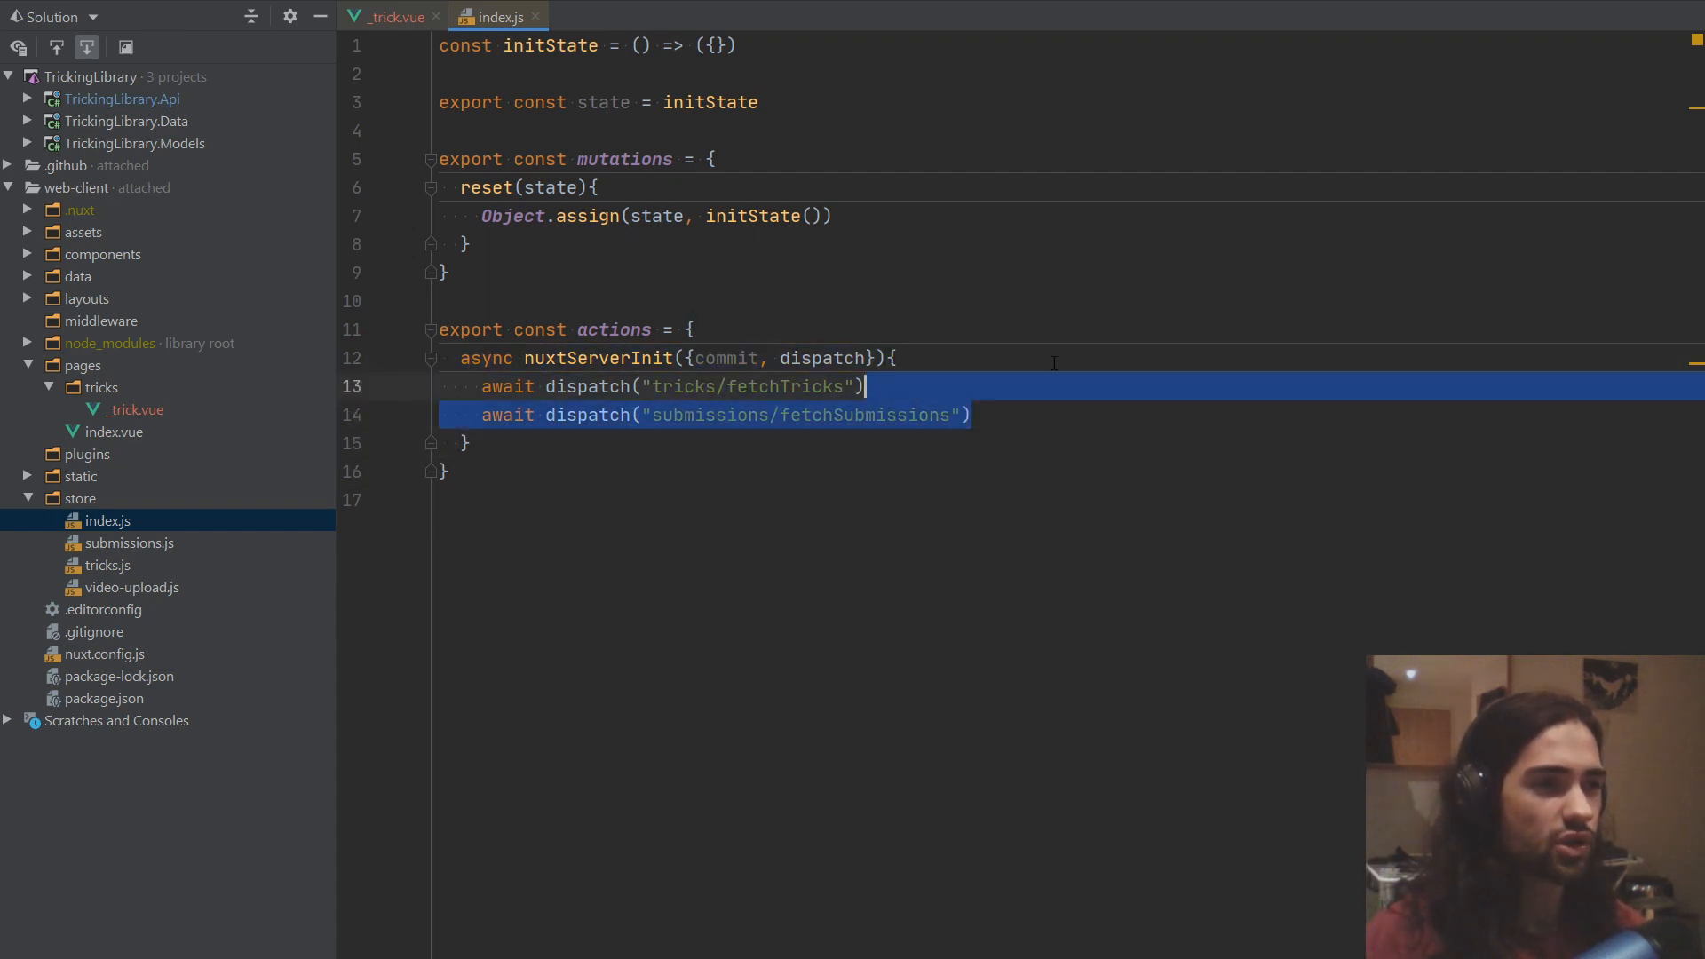
pyautogui.press('ctrl+Delete')
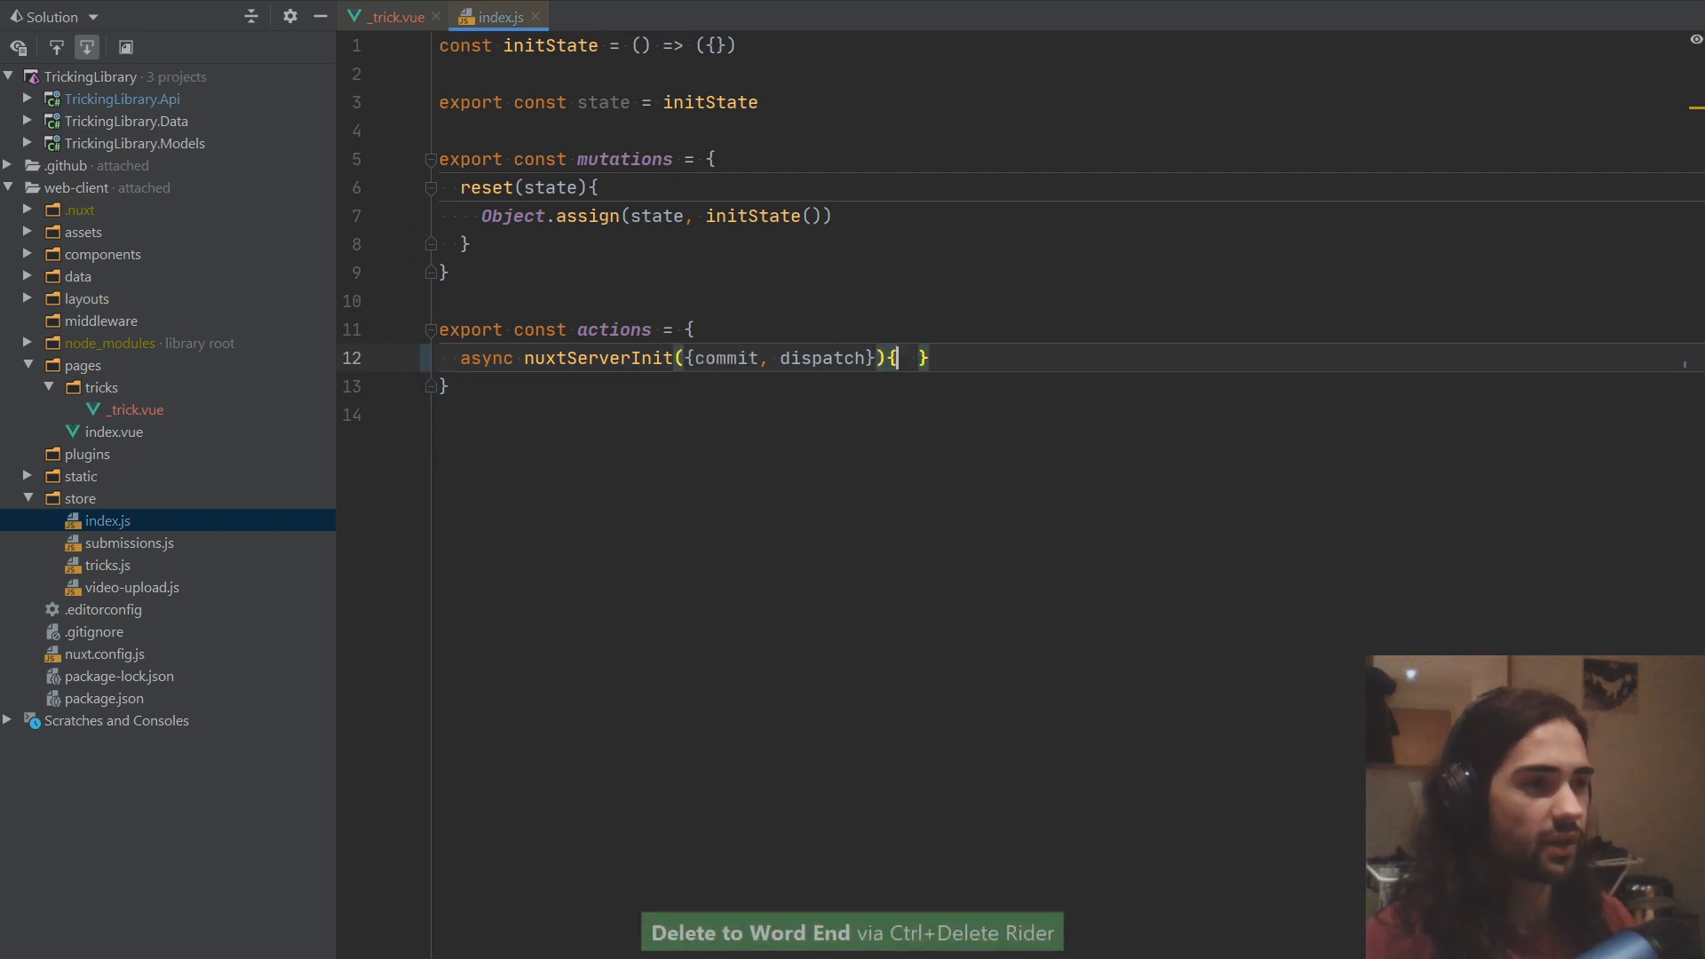
pyautogui.press('ctrl+y')
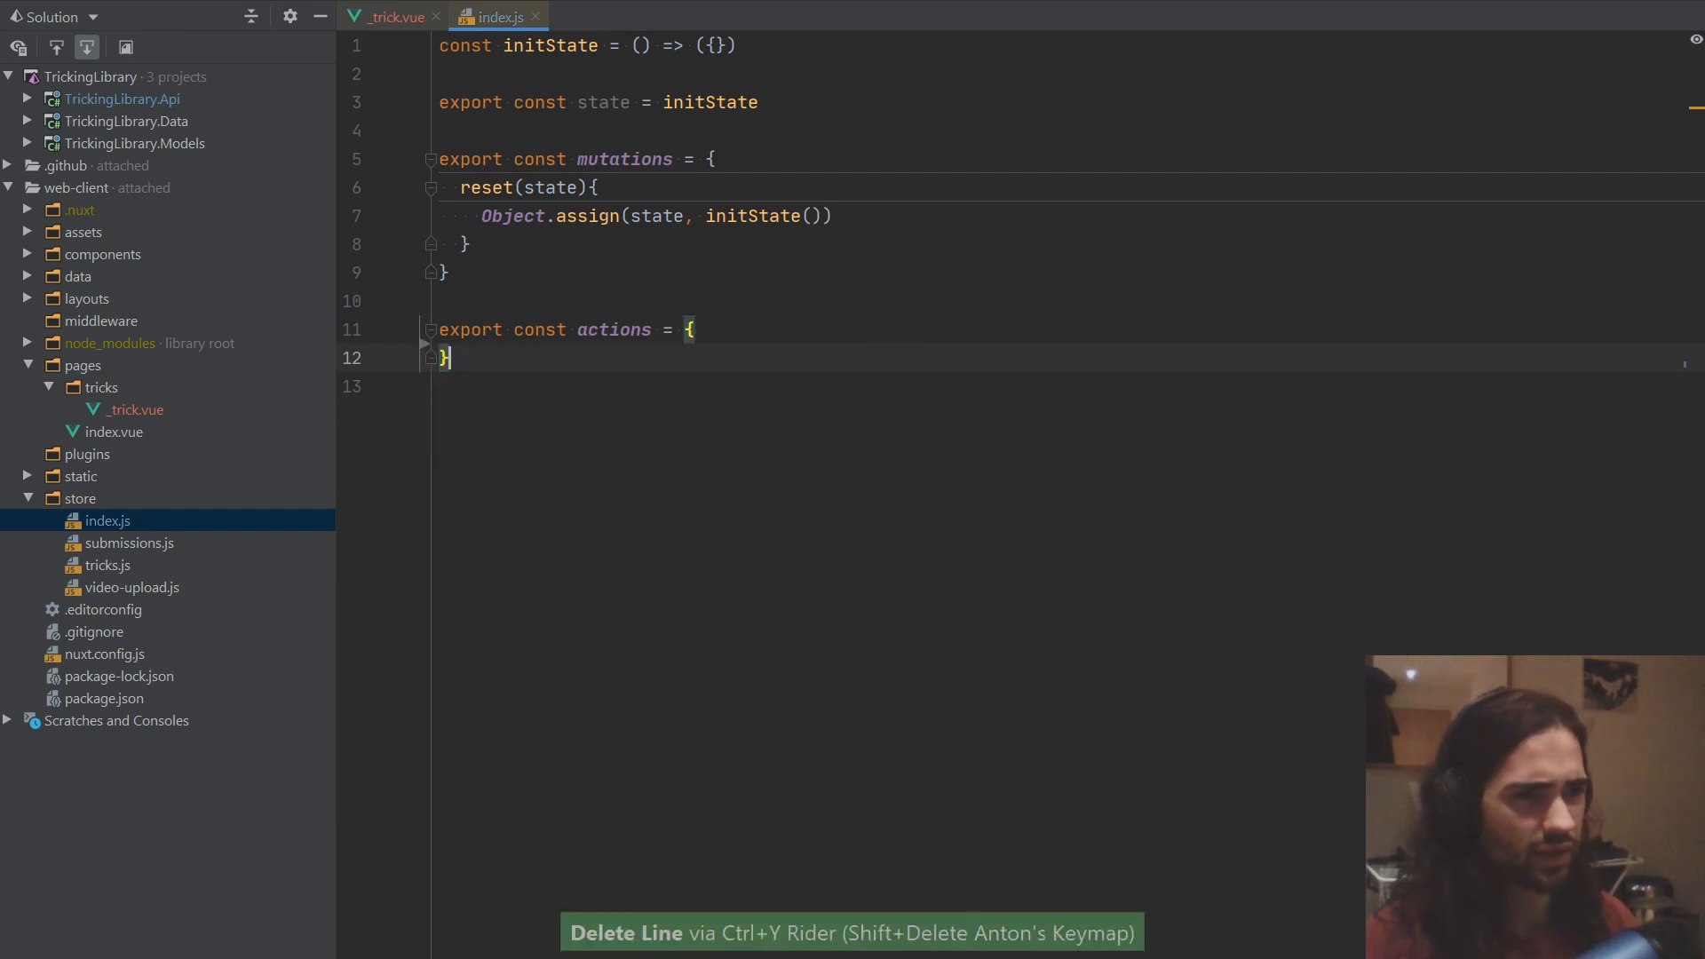
pyautogui.press('ctrl+s')
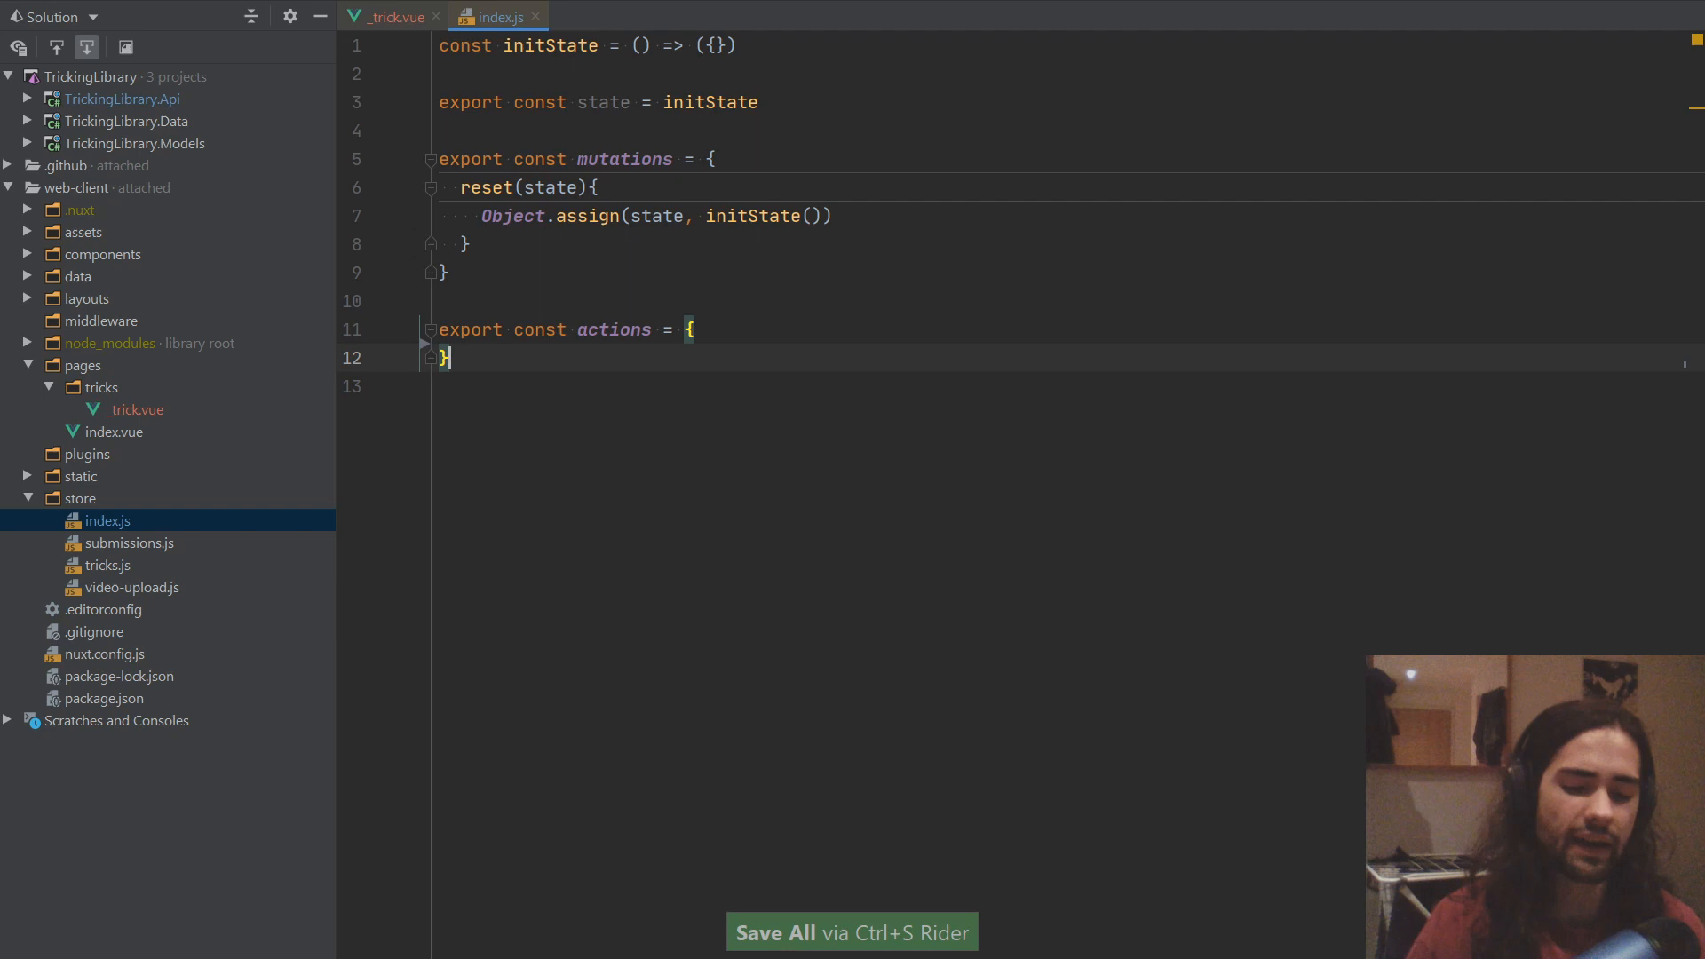
# Step: Leave an empty async nuxtServerInit({commit, dispatch}){} action and save
pyautogui.write('async nuxtServerInit({commit, dispatch}){}')
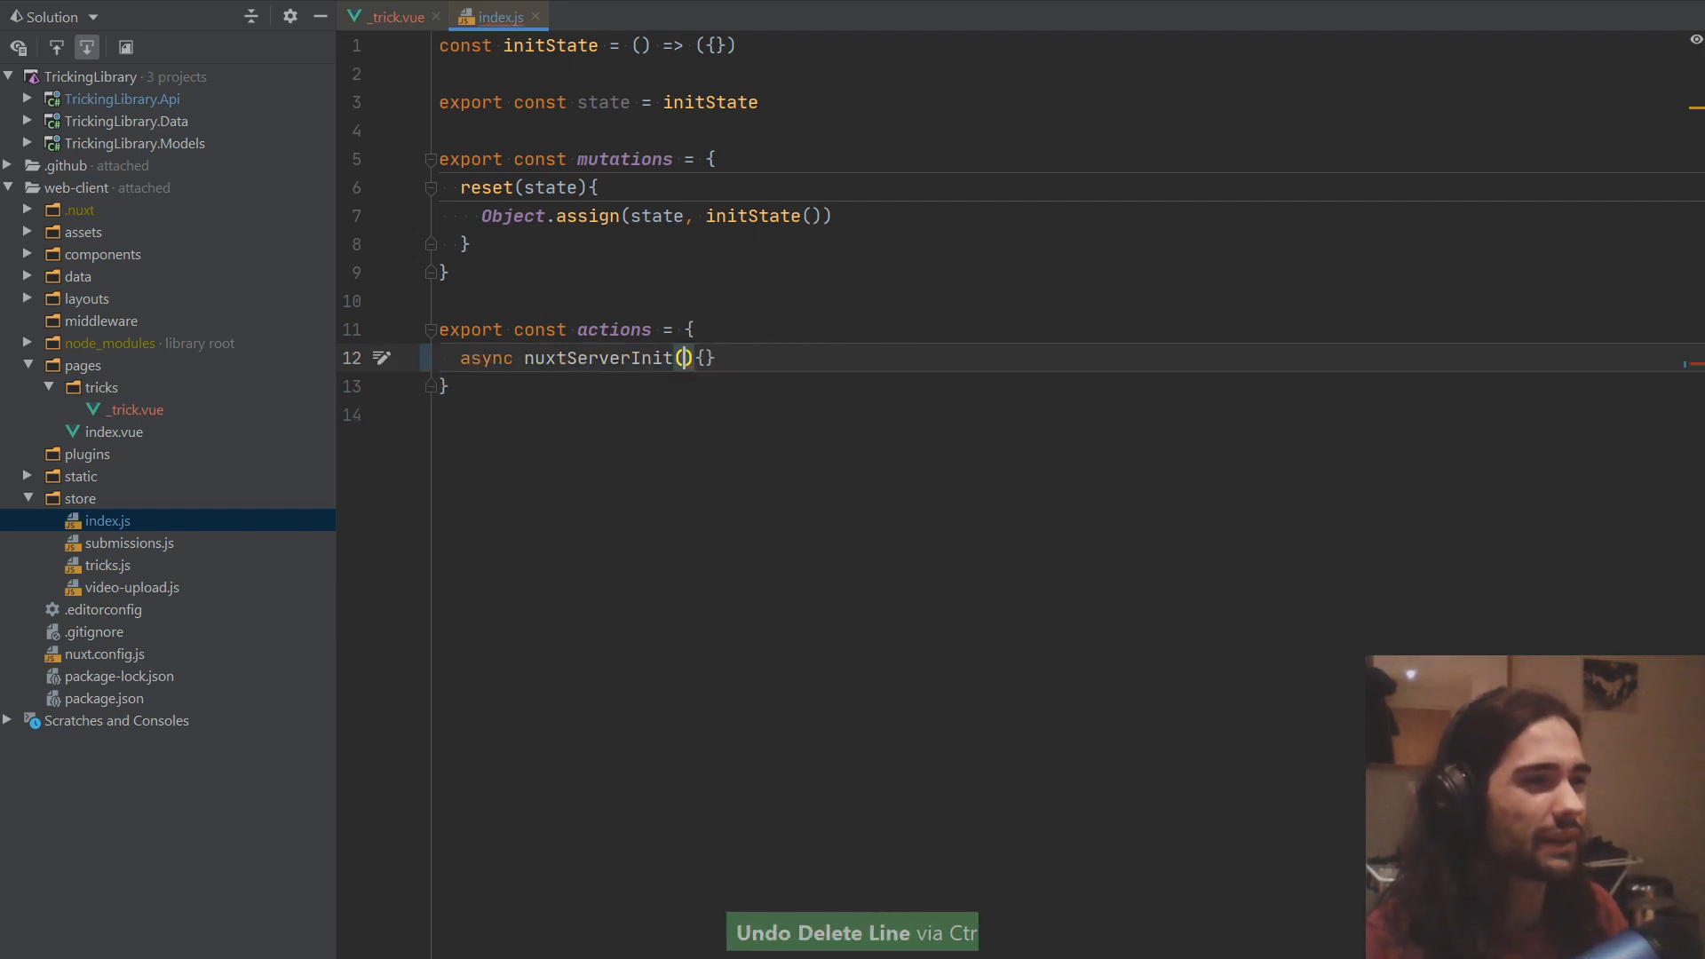
pyautogui.press('ctrl+s')
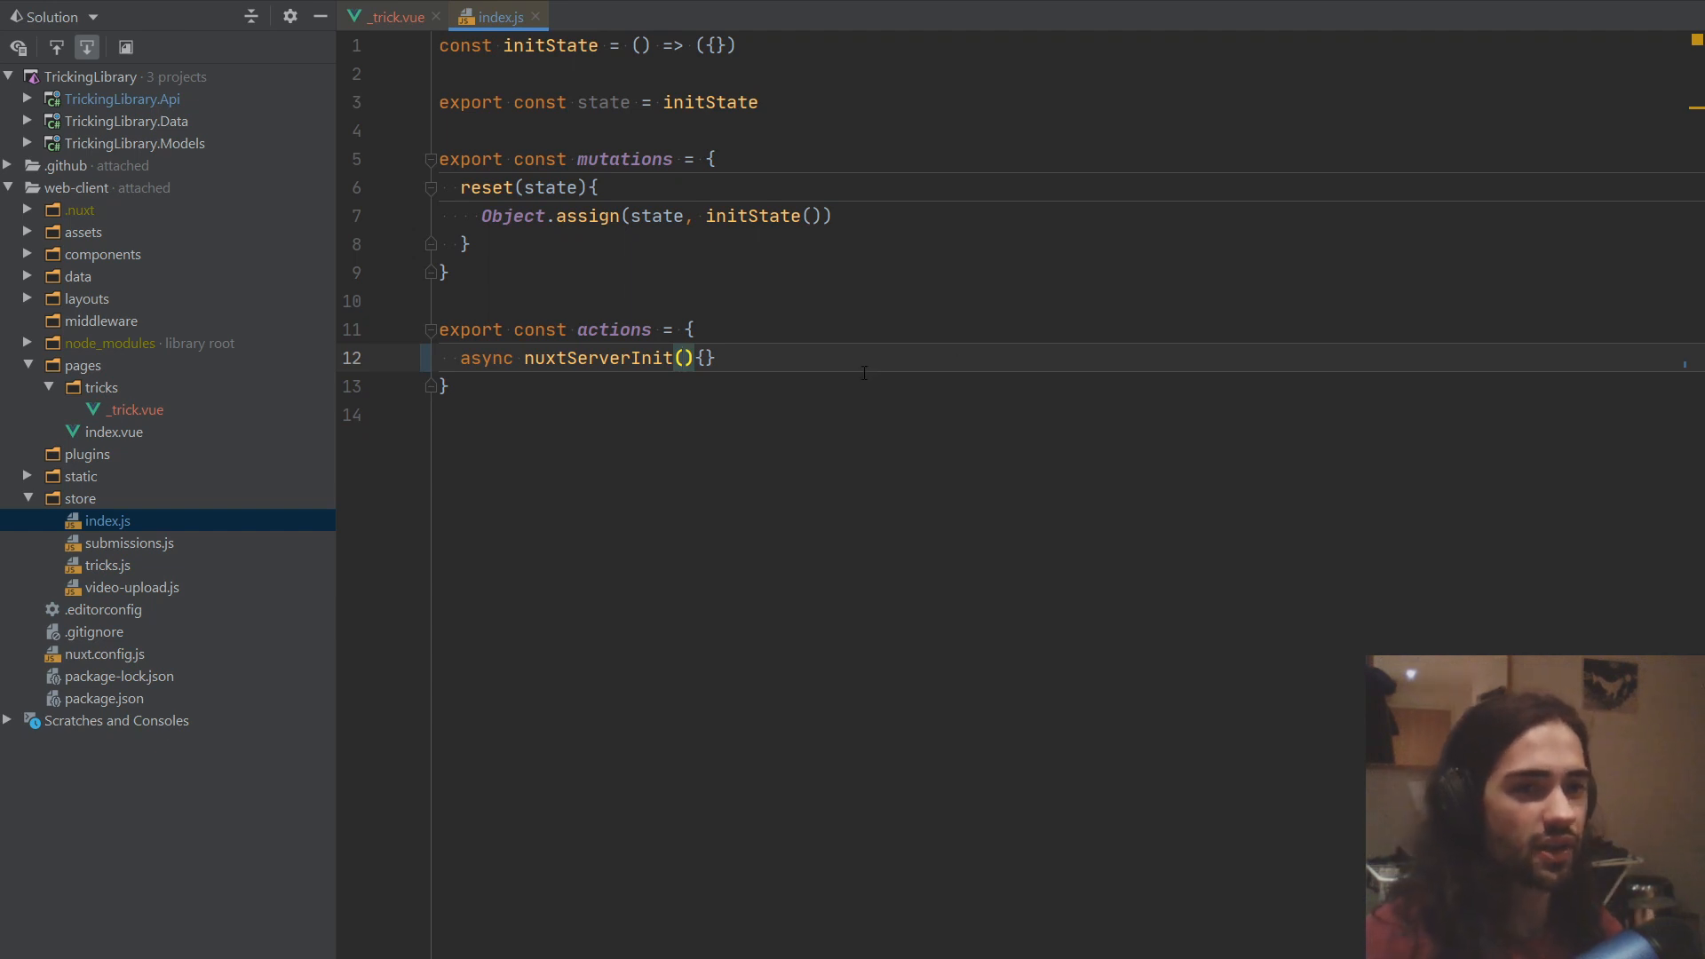
pyautogui.click(714, 358)
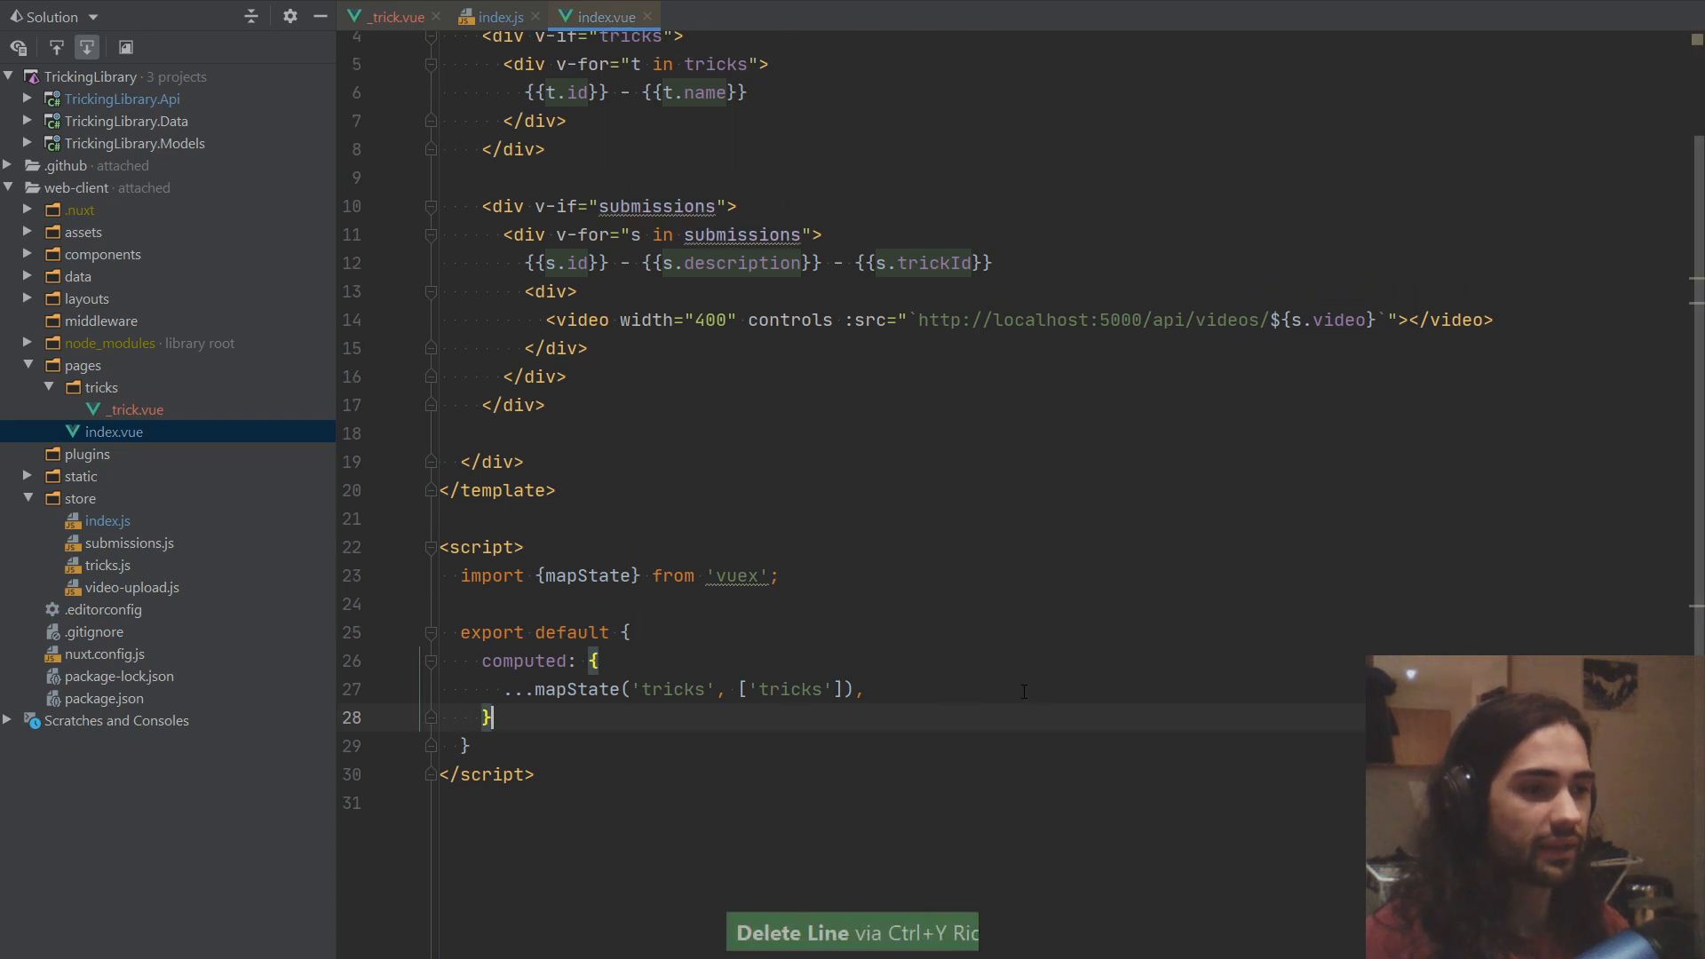
# Step: Add an async fetch hook awaiting this.$store.dispatch("tricks/fetchTricks") to index.vue
pyautogui.write('fetch(){')
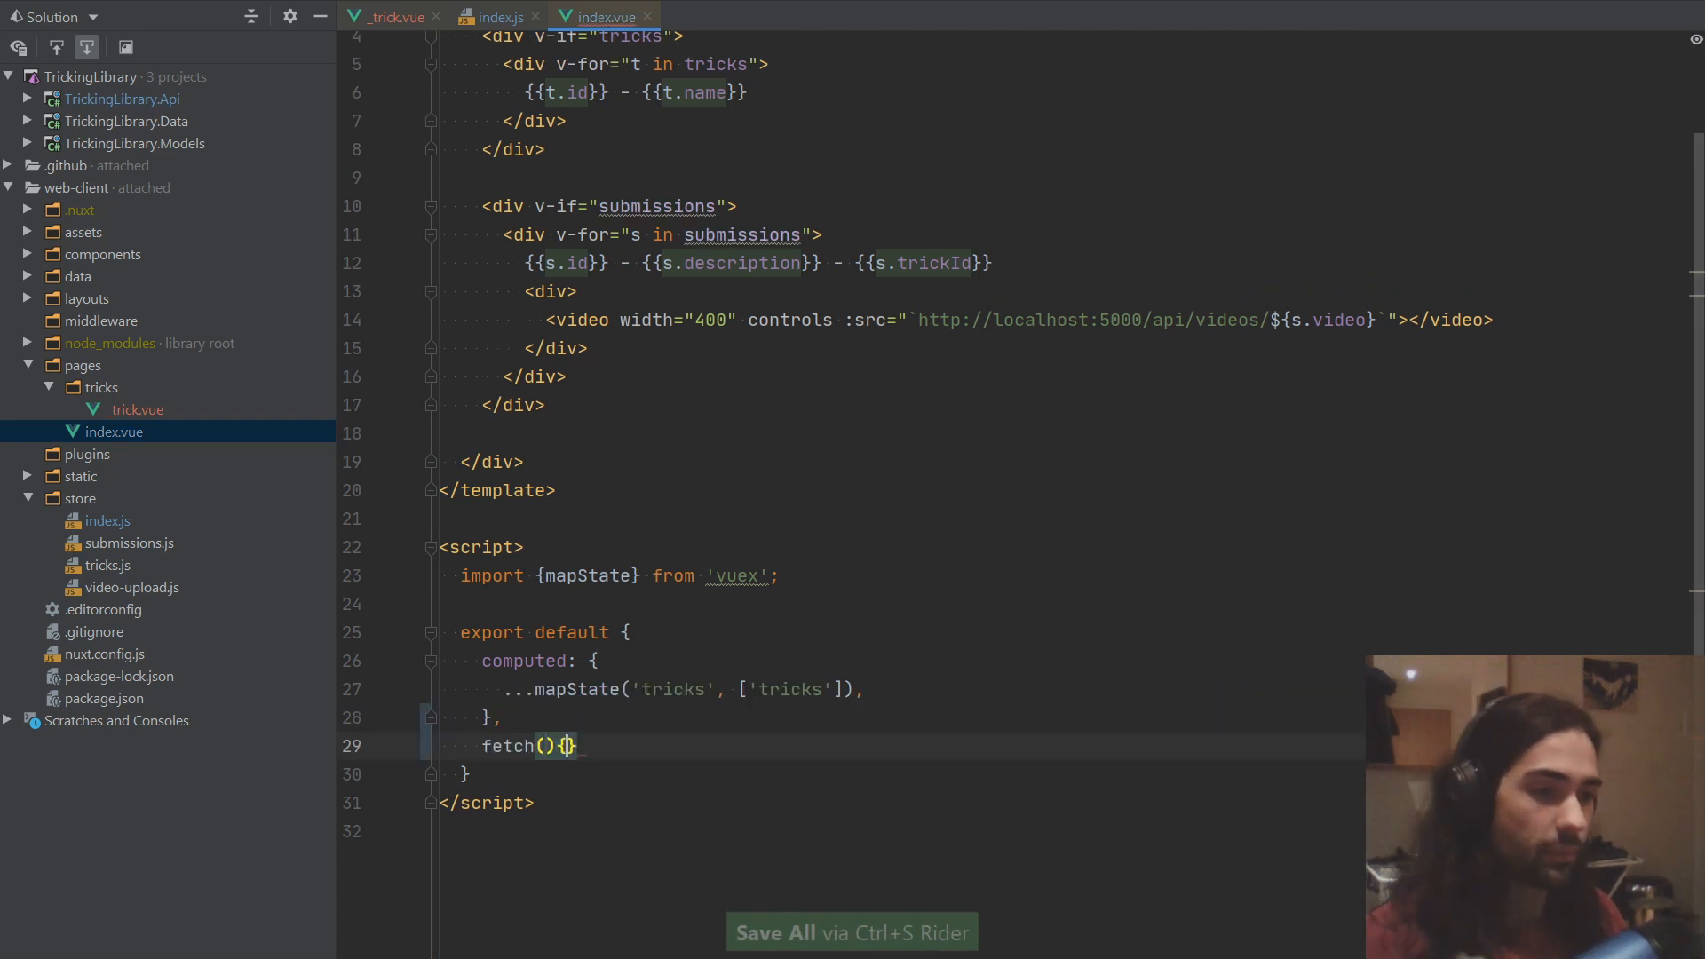
pyautogui.press('enter')
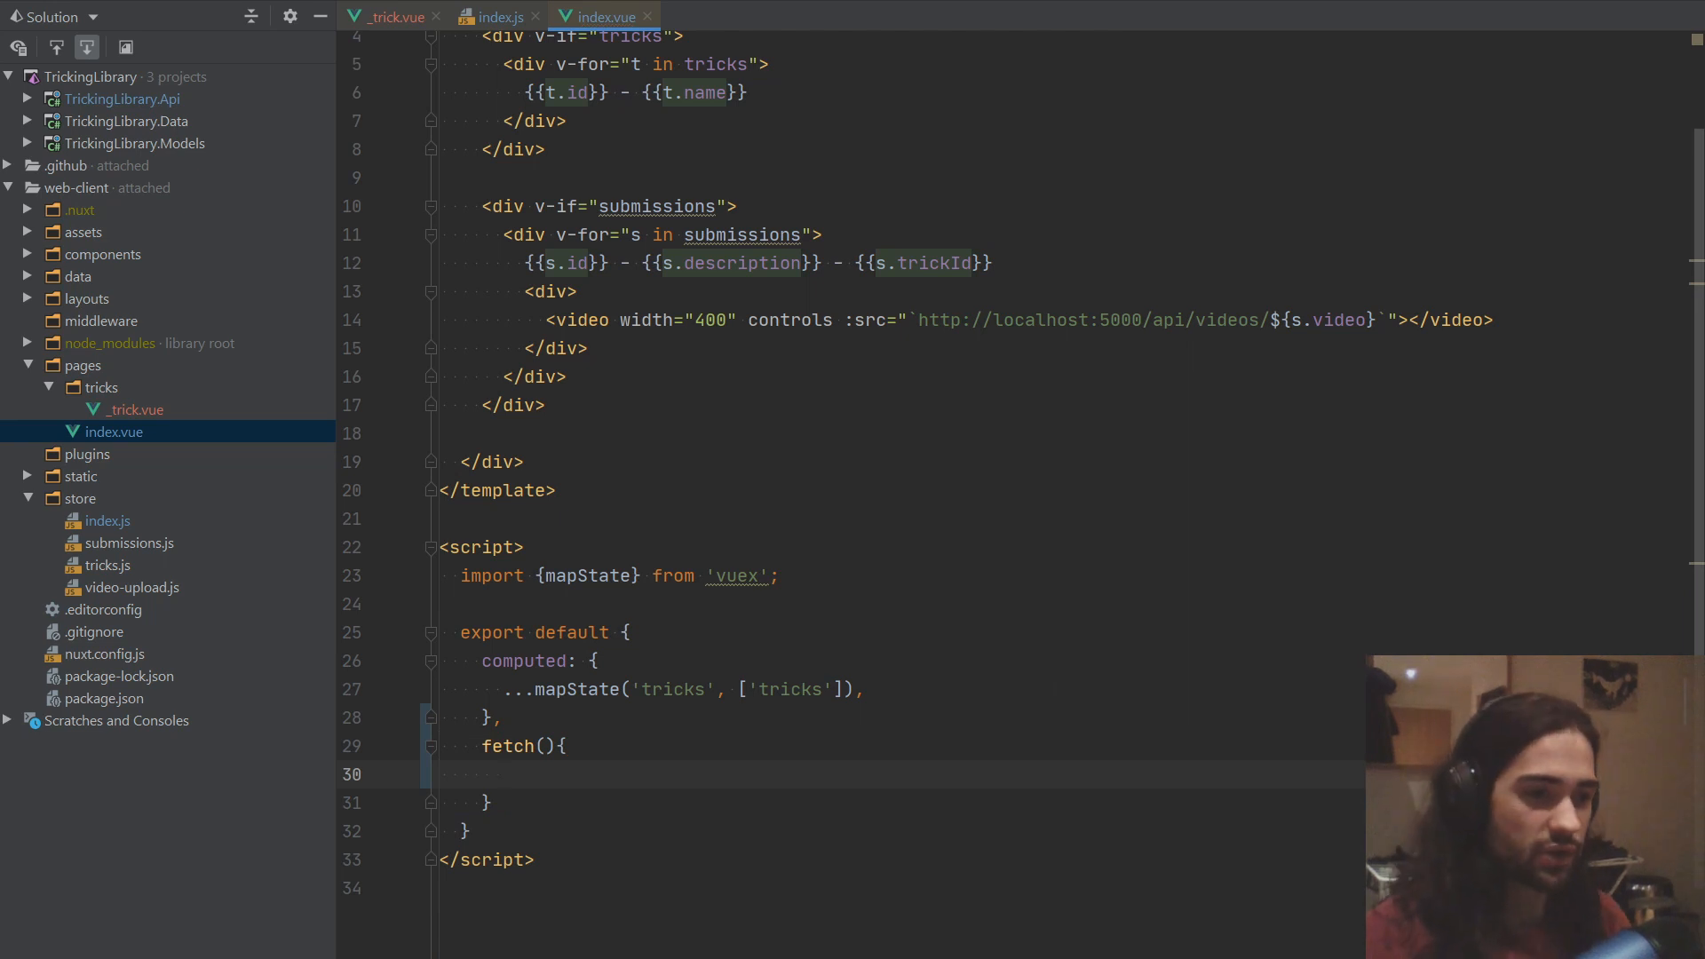
pyautogui.write('async')
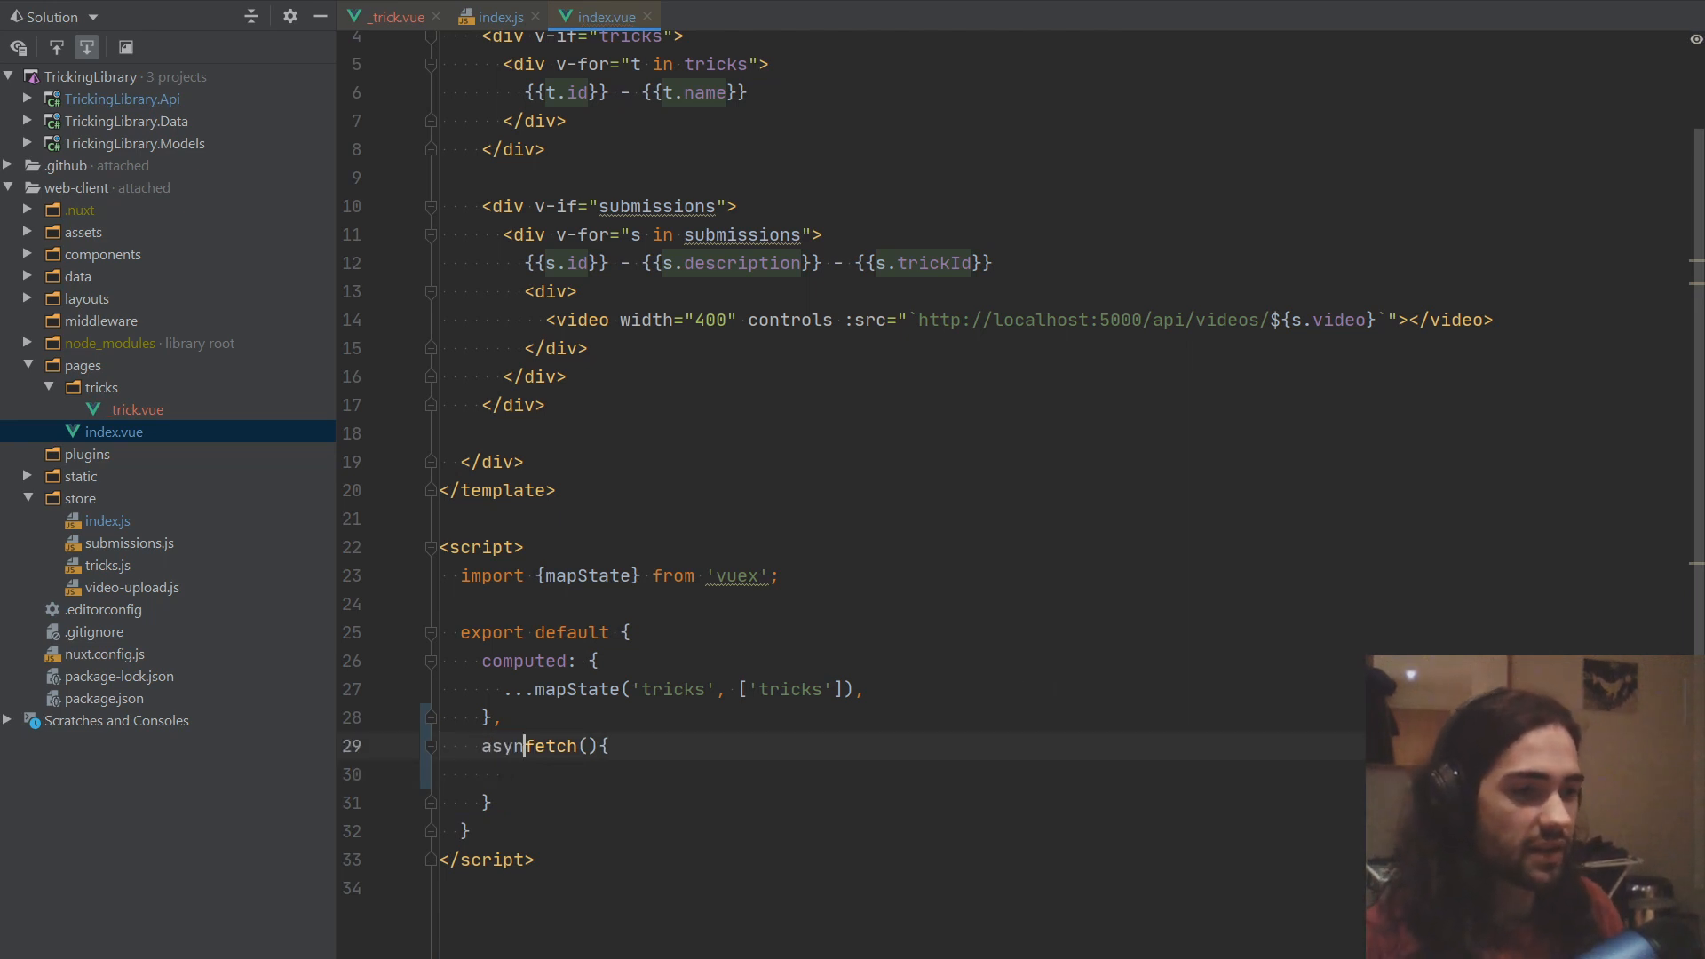
pyautogui.write('aw')
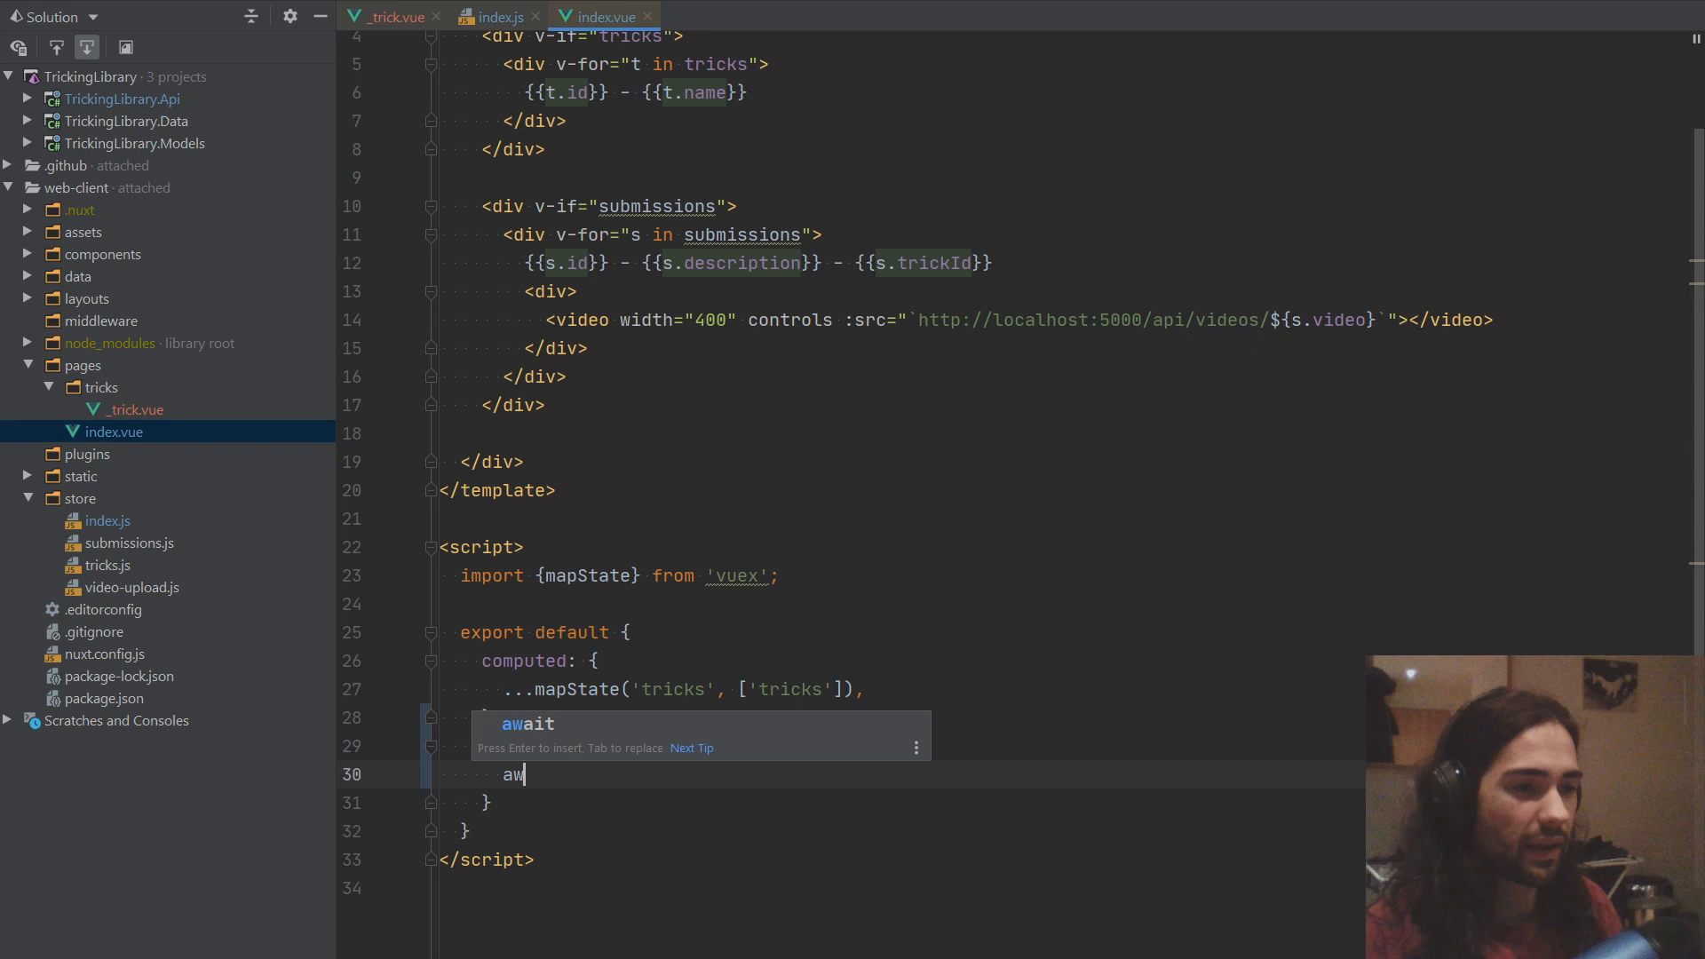
pyautogui.press('Tab')
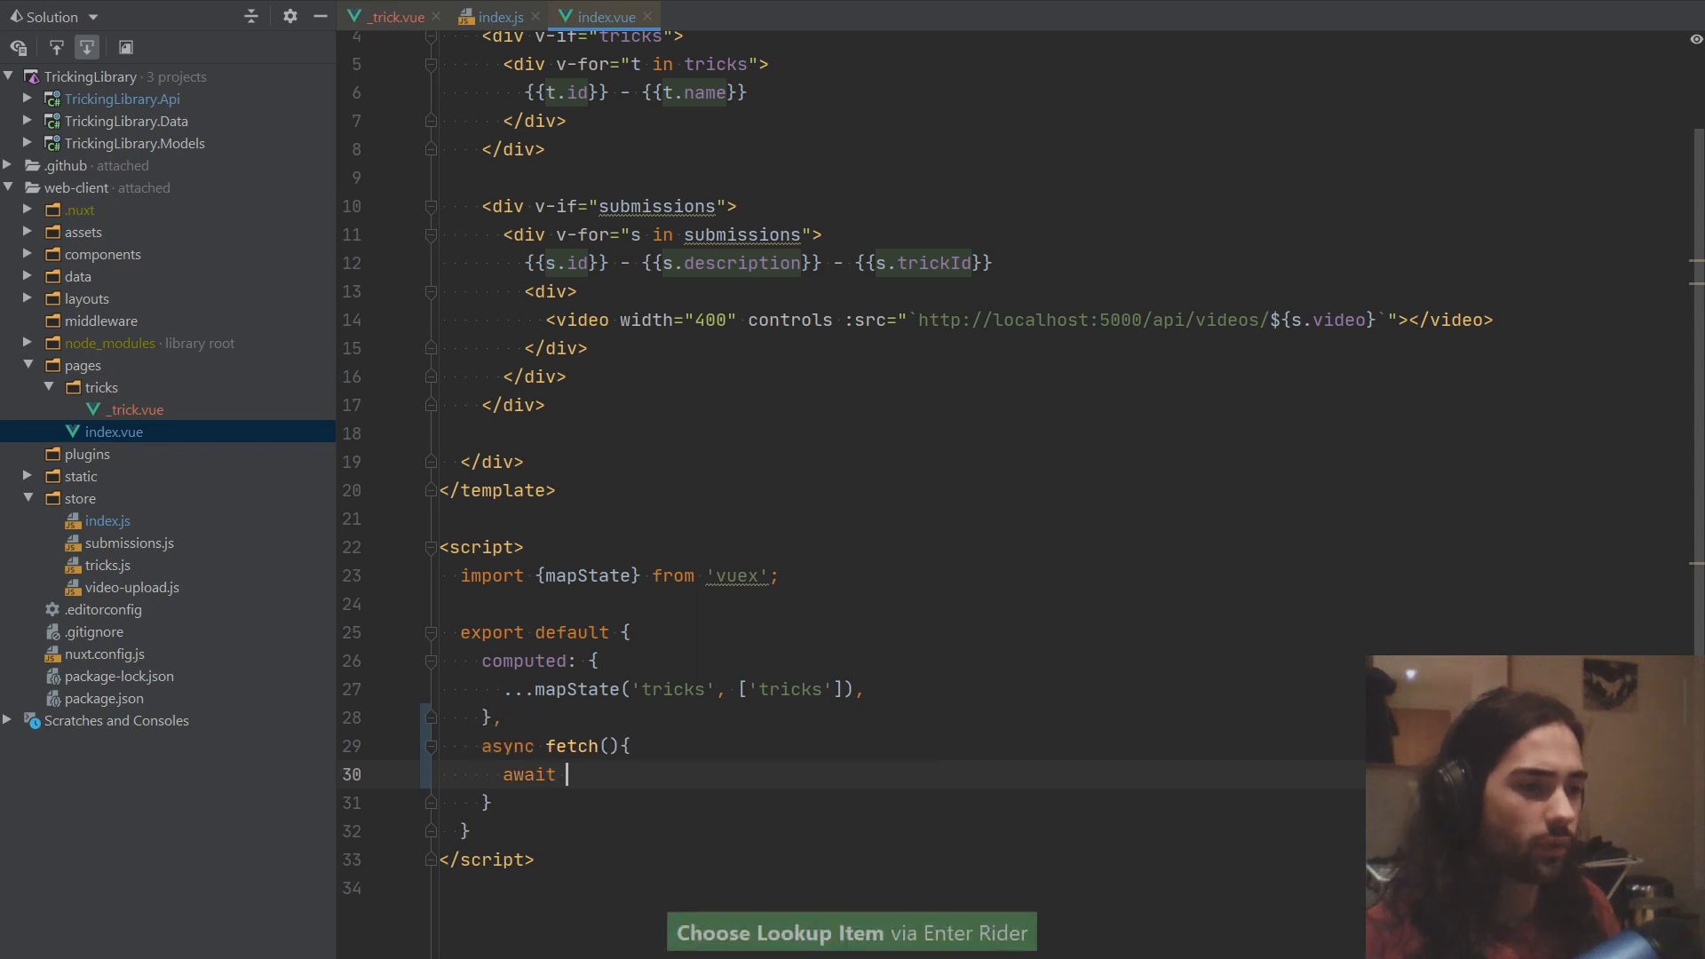
pyautogui.write('this.')
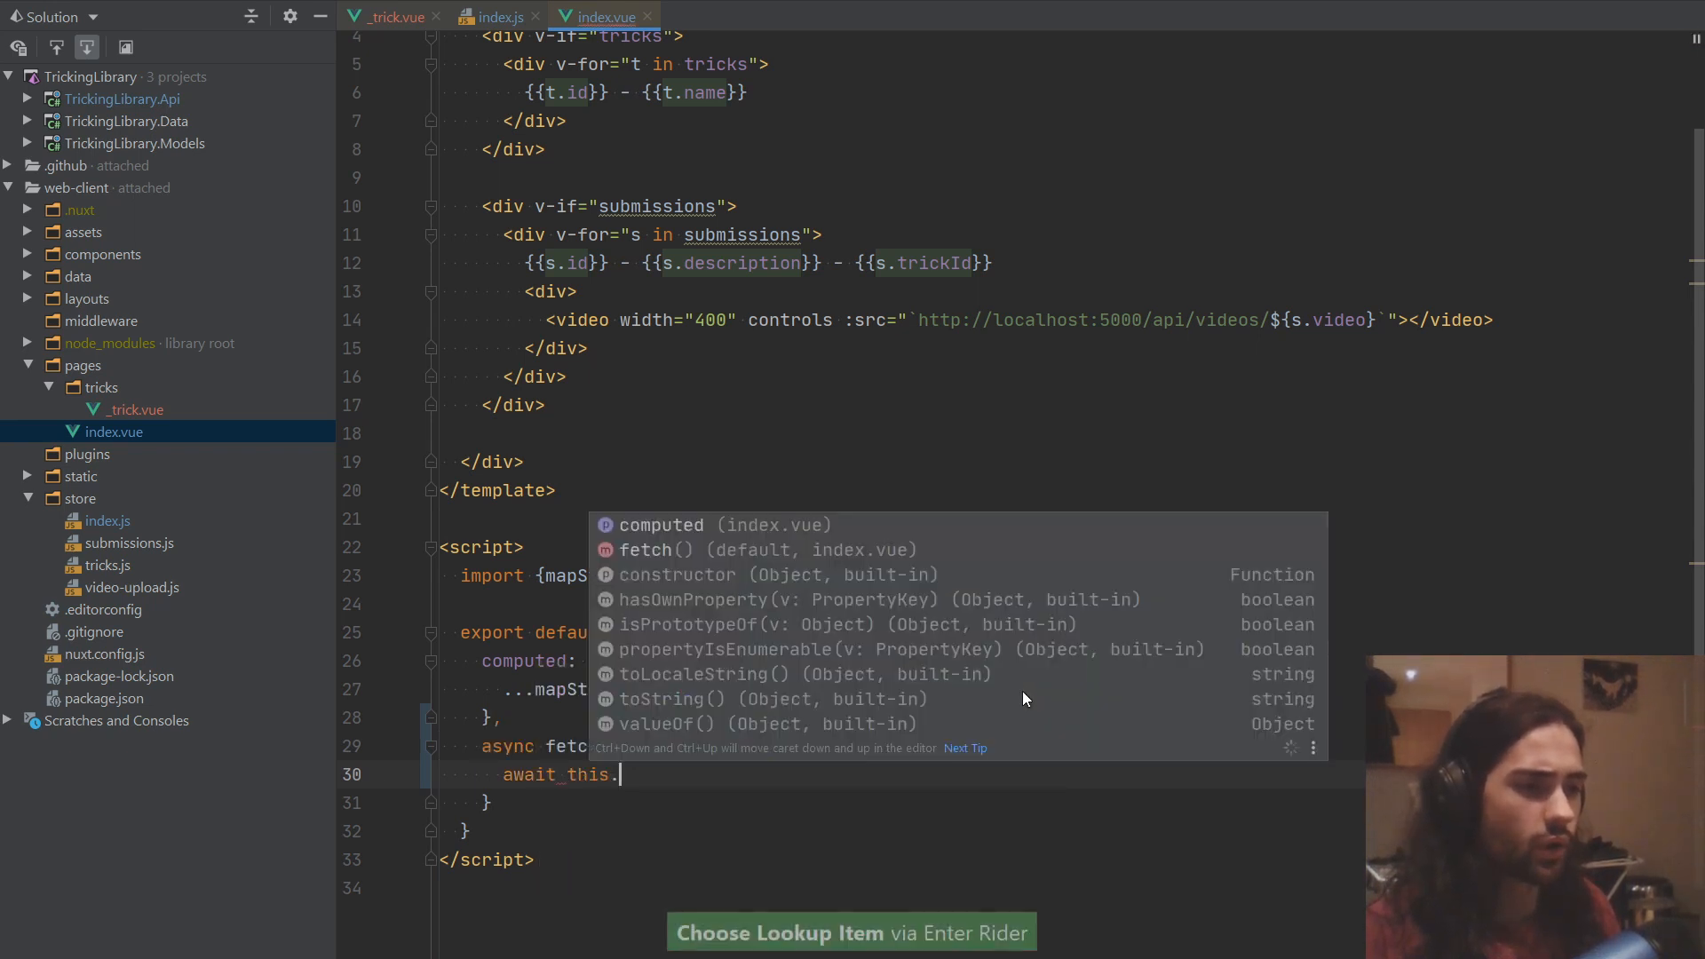
pyautogui.write('$store.dispatch(')
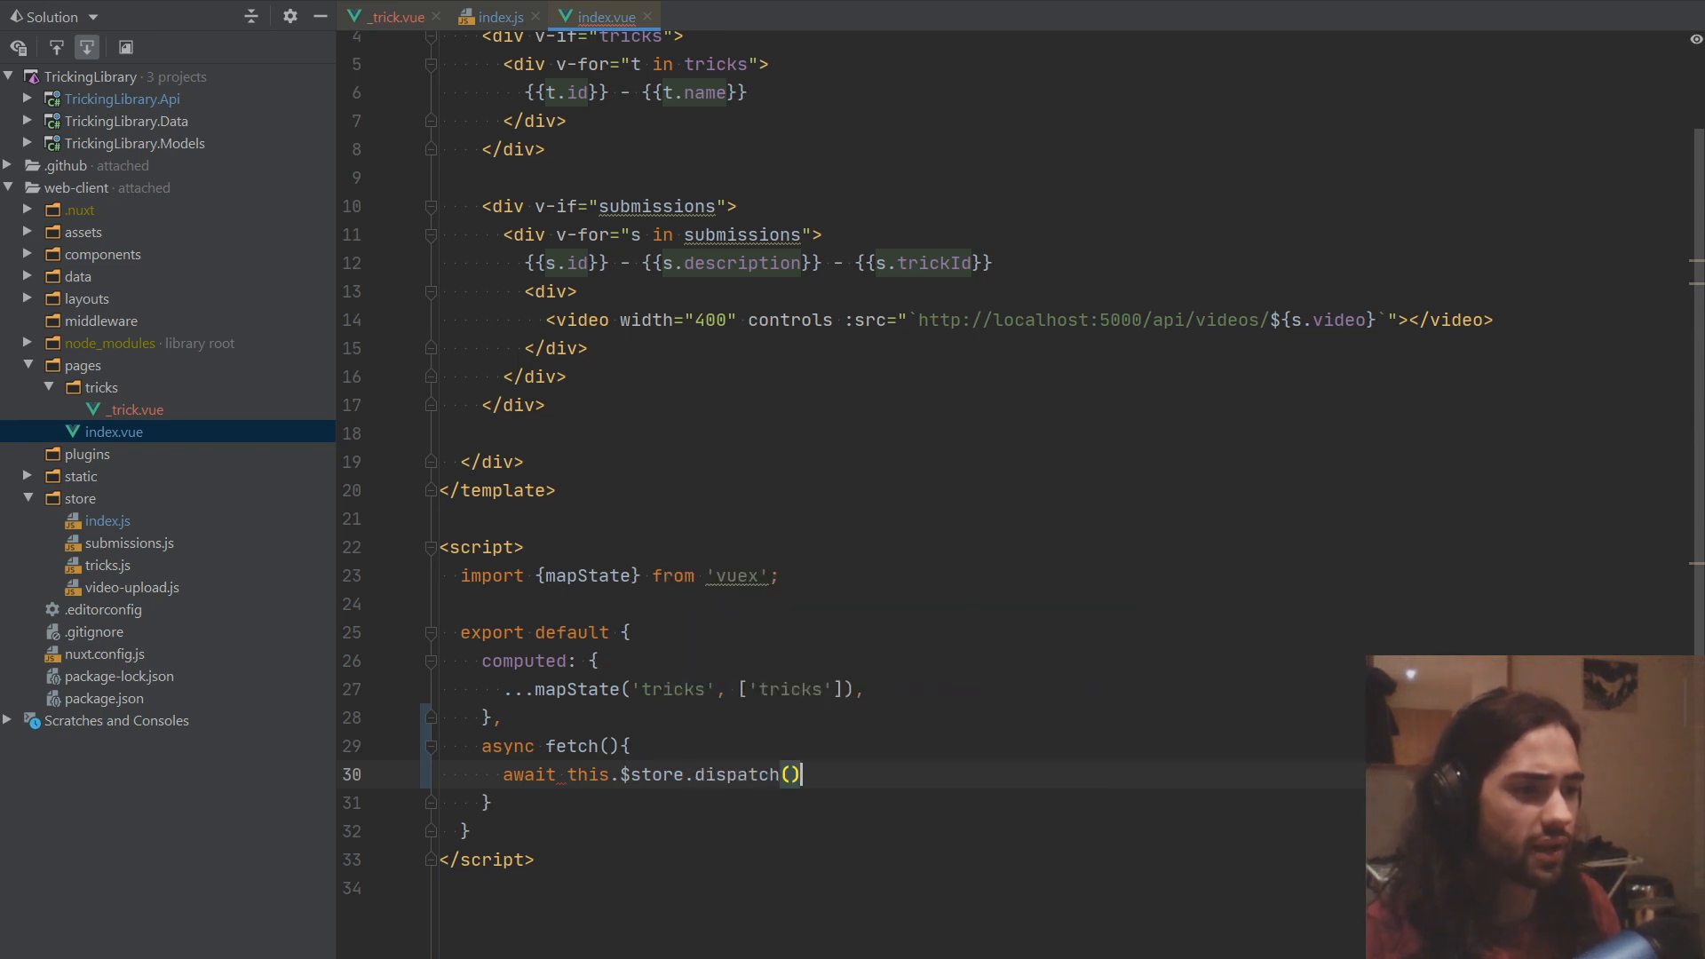
pyautogui.write('"tri')
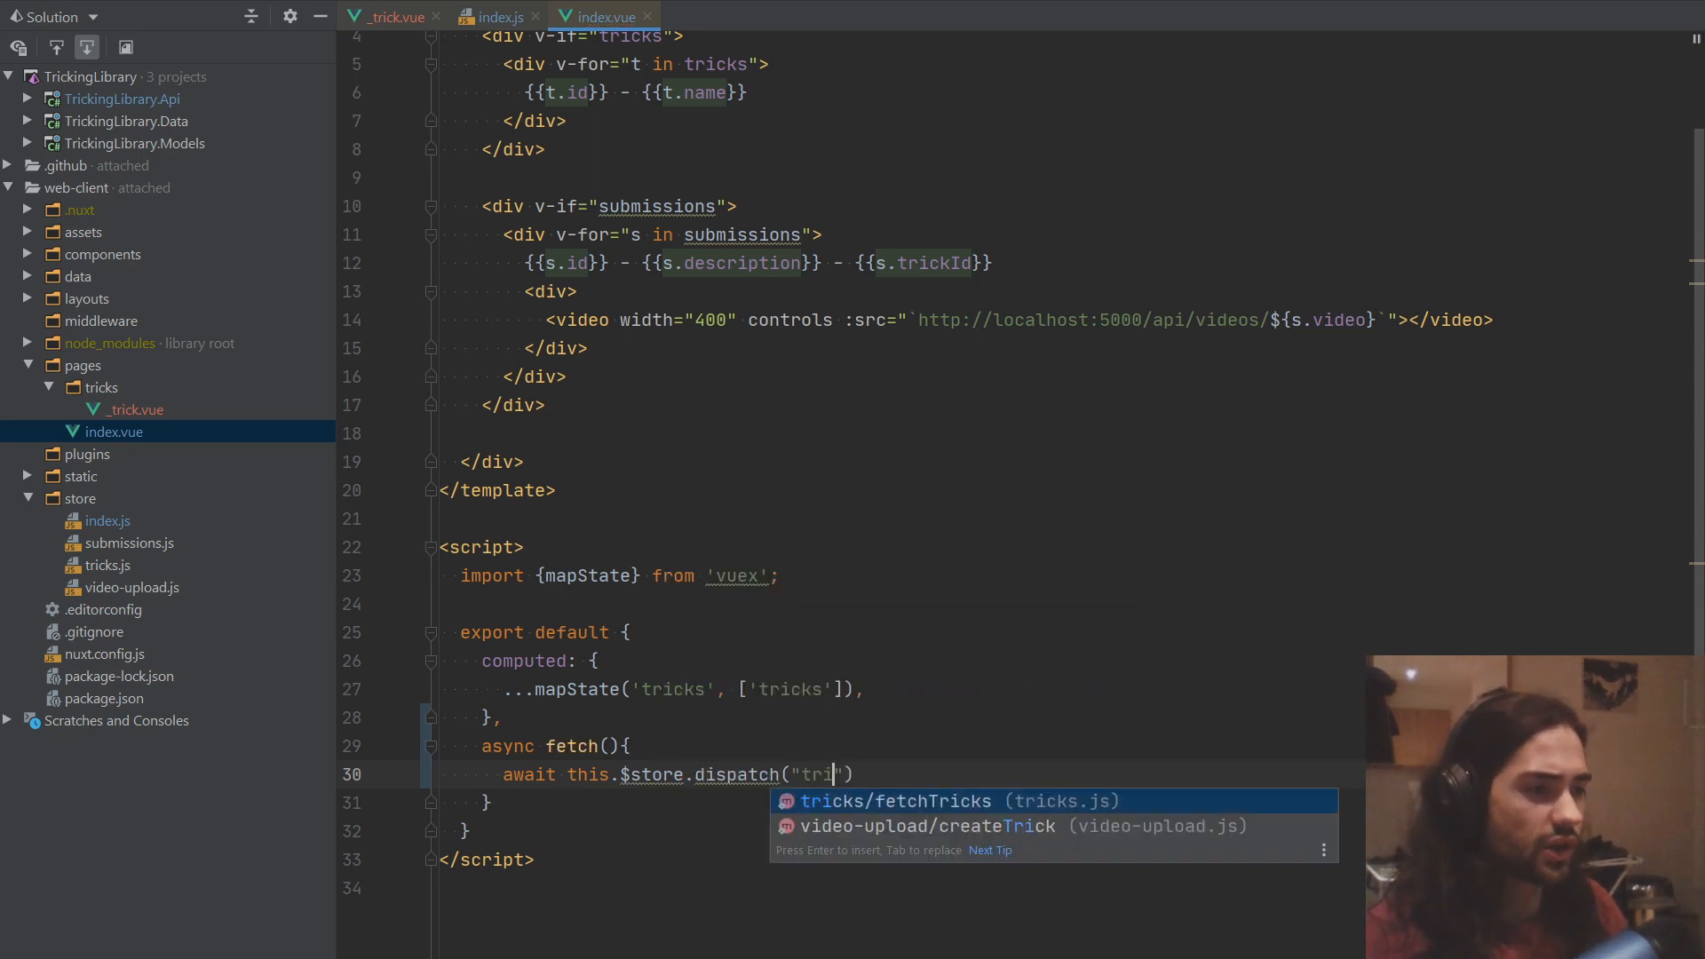
pyautogui.press('Enter')
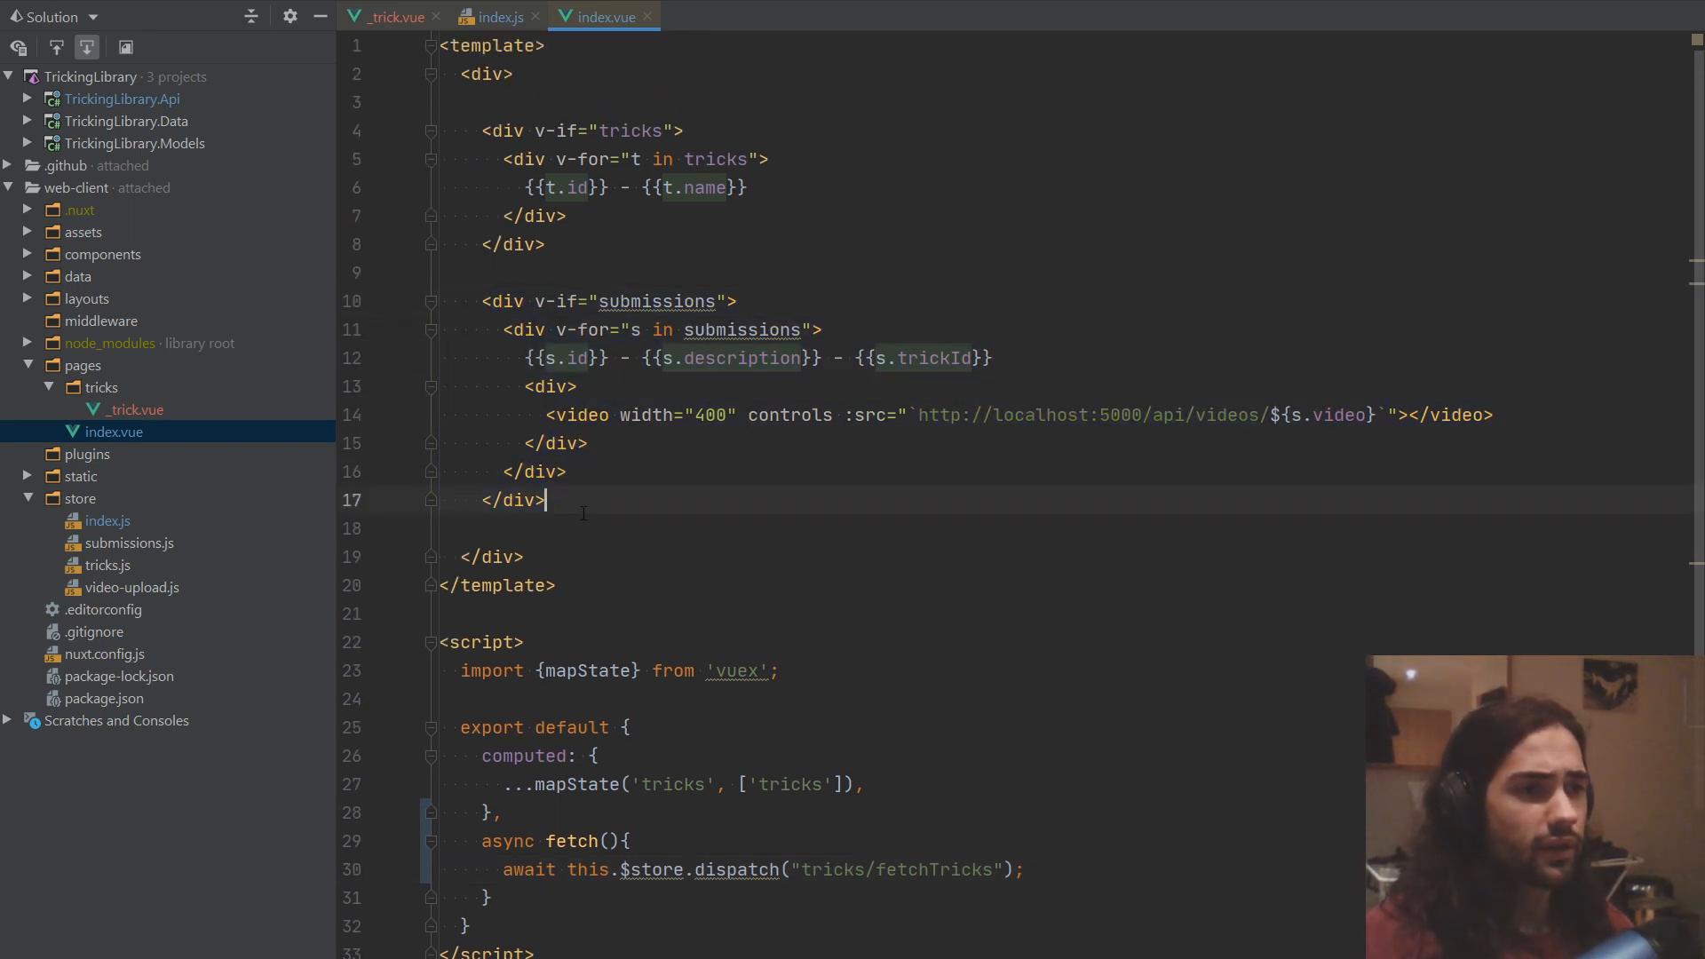
# Step: Reformat the _trick.vue markup, remove the blank line, and begin an async fetch hook
pyautogui.click(392, 16)
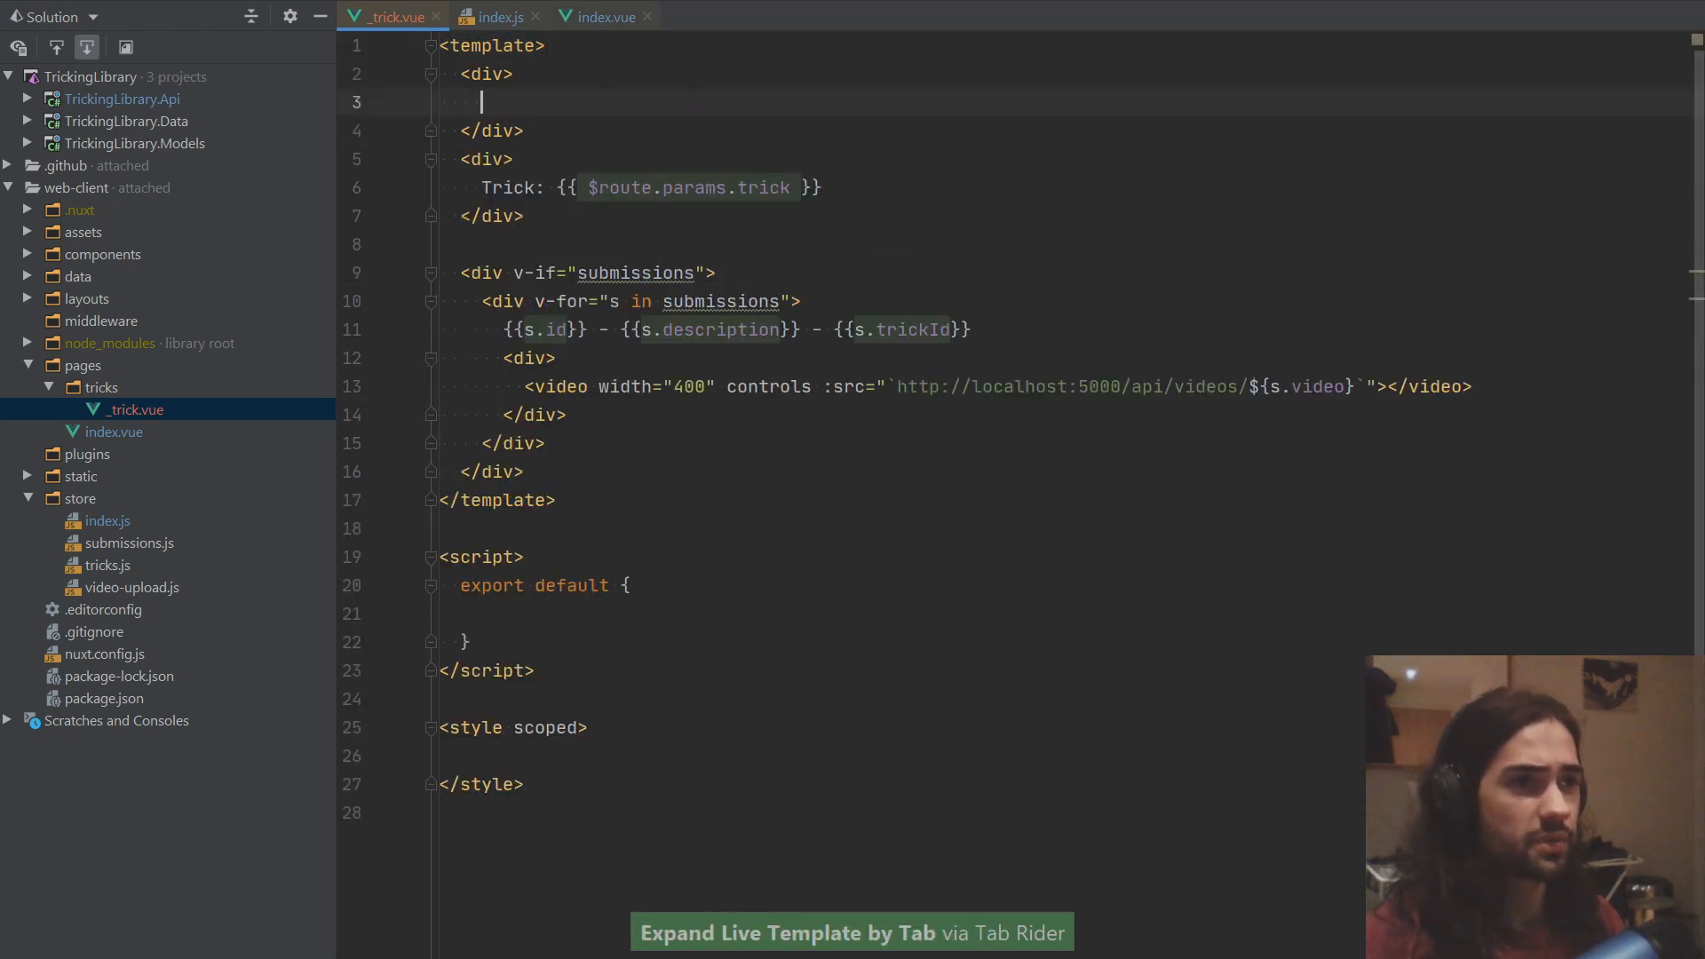
pyautogui.press('Ctrl+Alt+L')
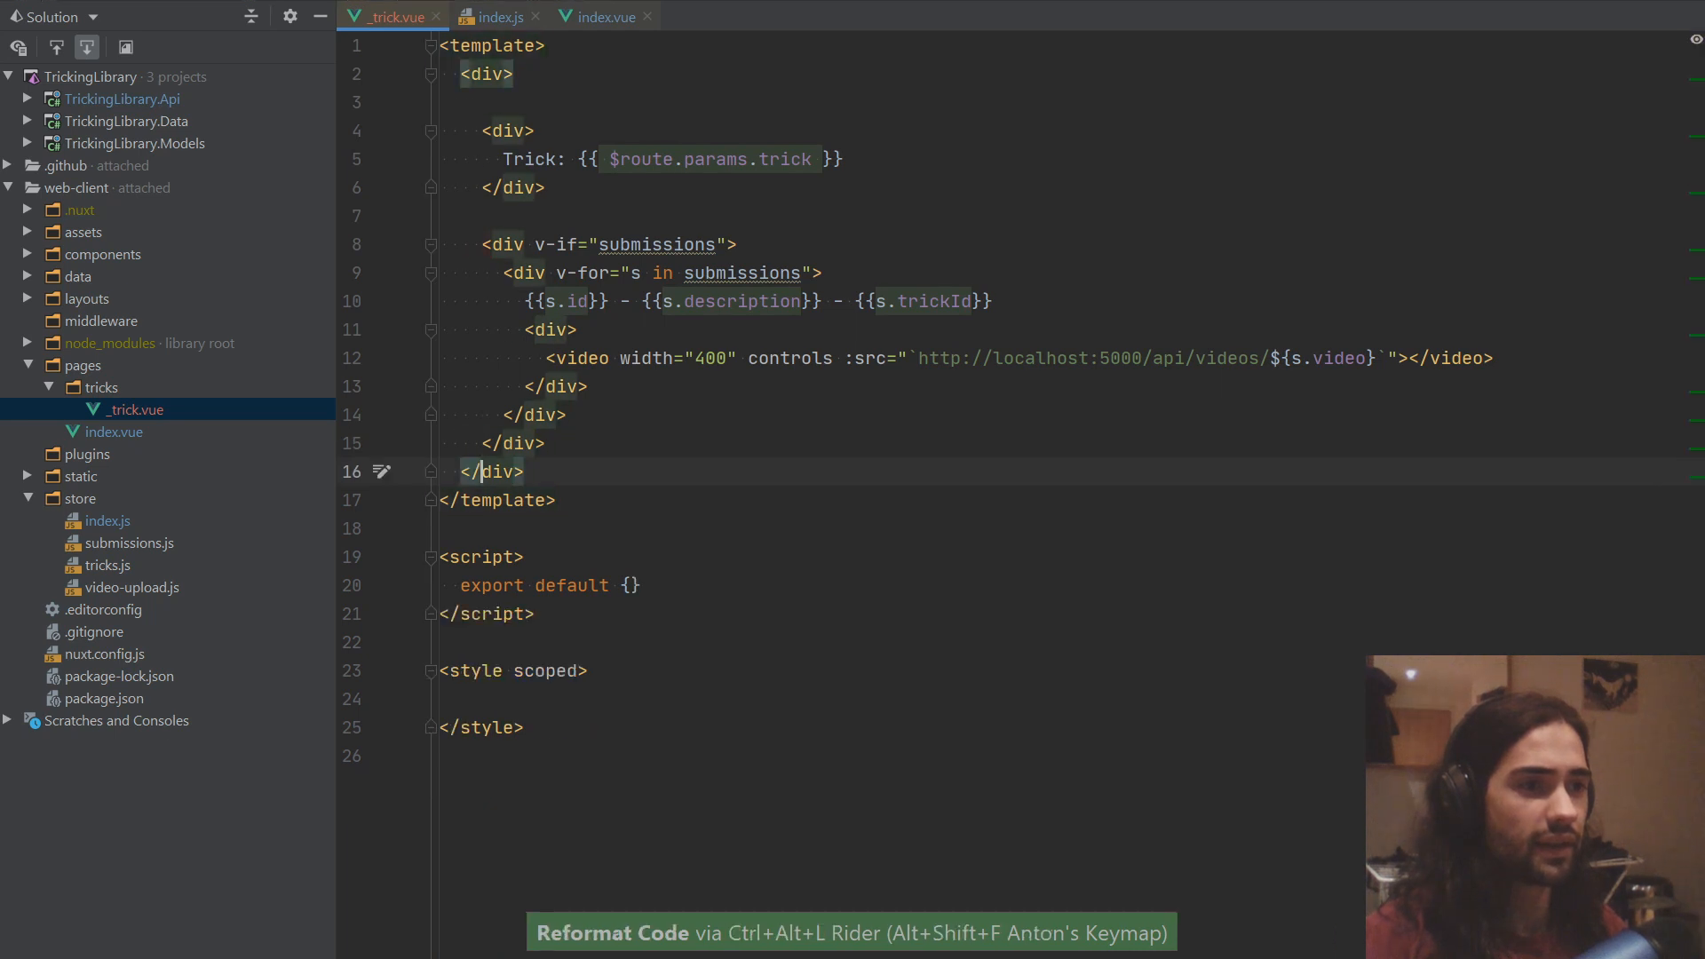
pyautogui.press('Ctrl+Y')
pyautogui.write('async fe')
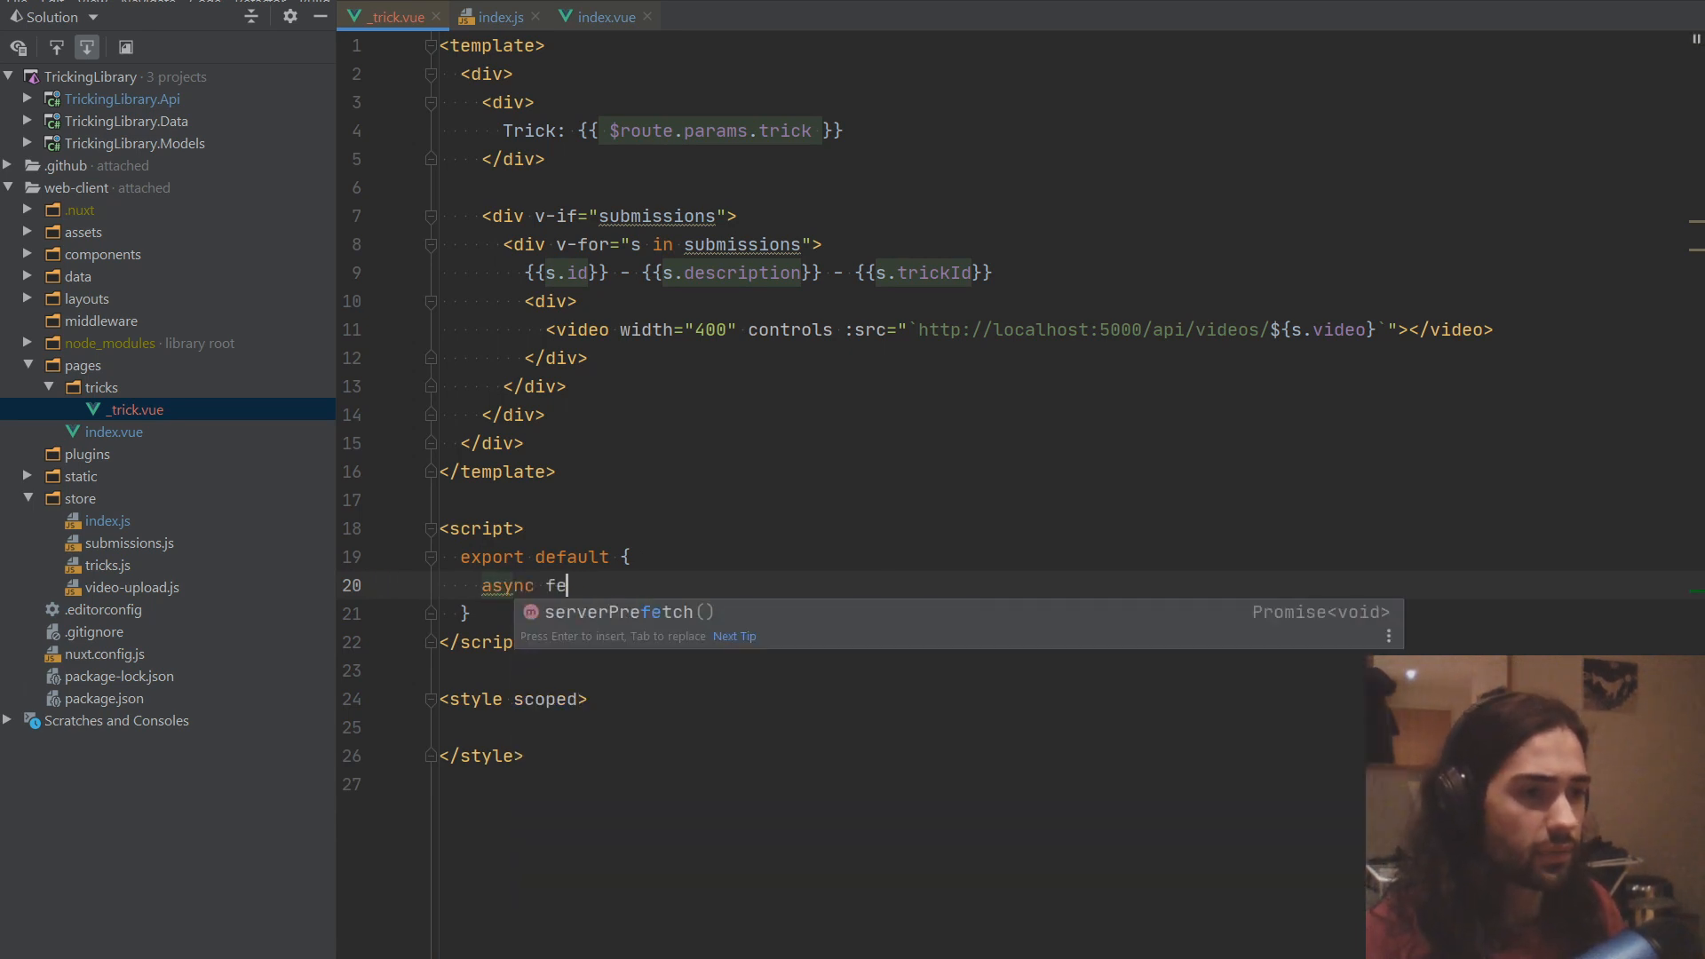
pyautogui.write('tch(){')
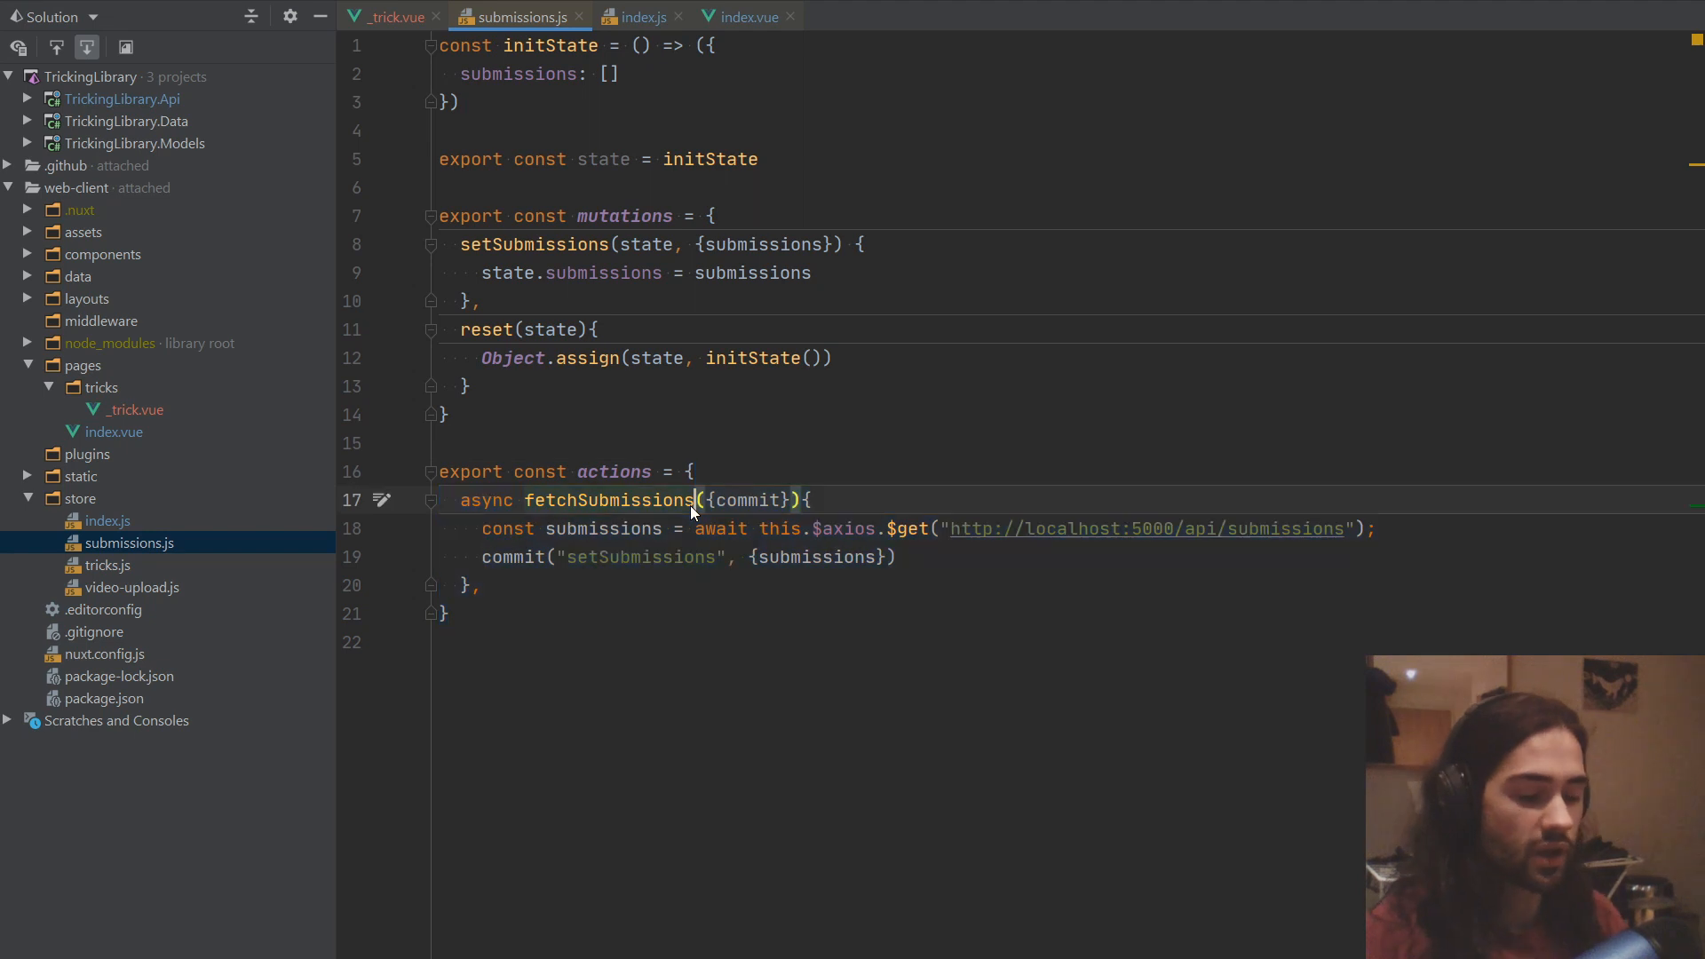
# Step: Rename the submissions action to fetchSubmissionsForTrick with a {trickId} parameter
pyautogui.write('ForTrick')
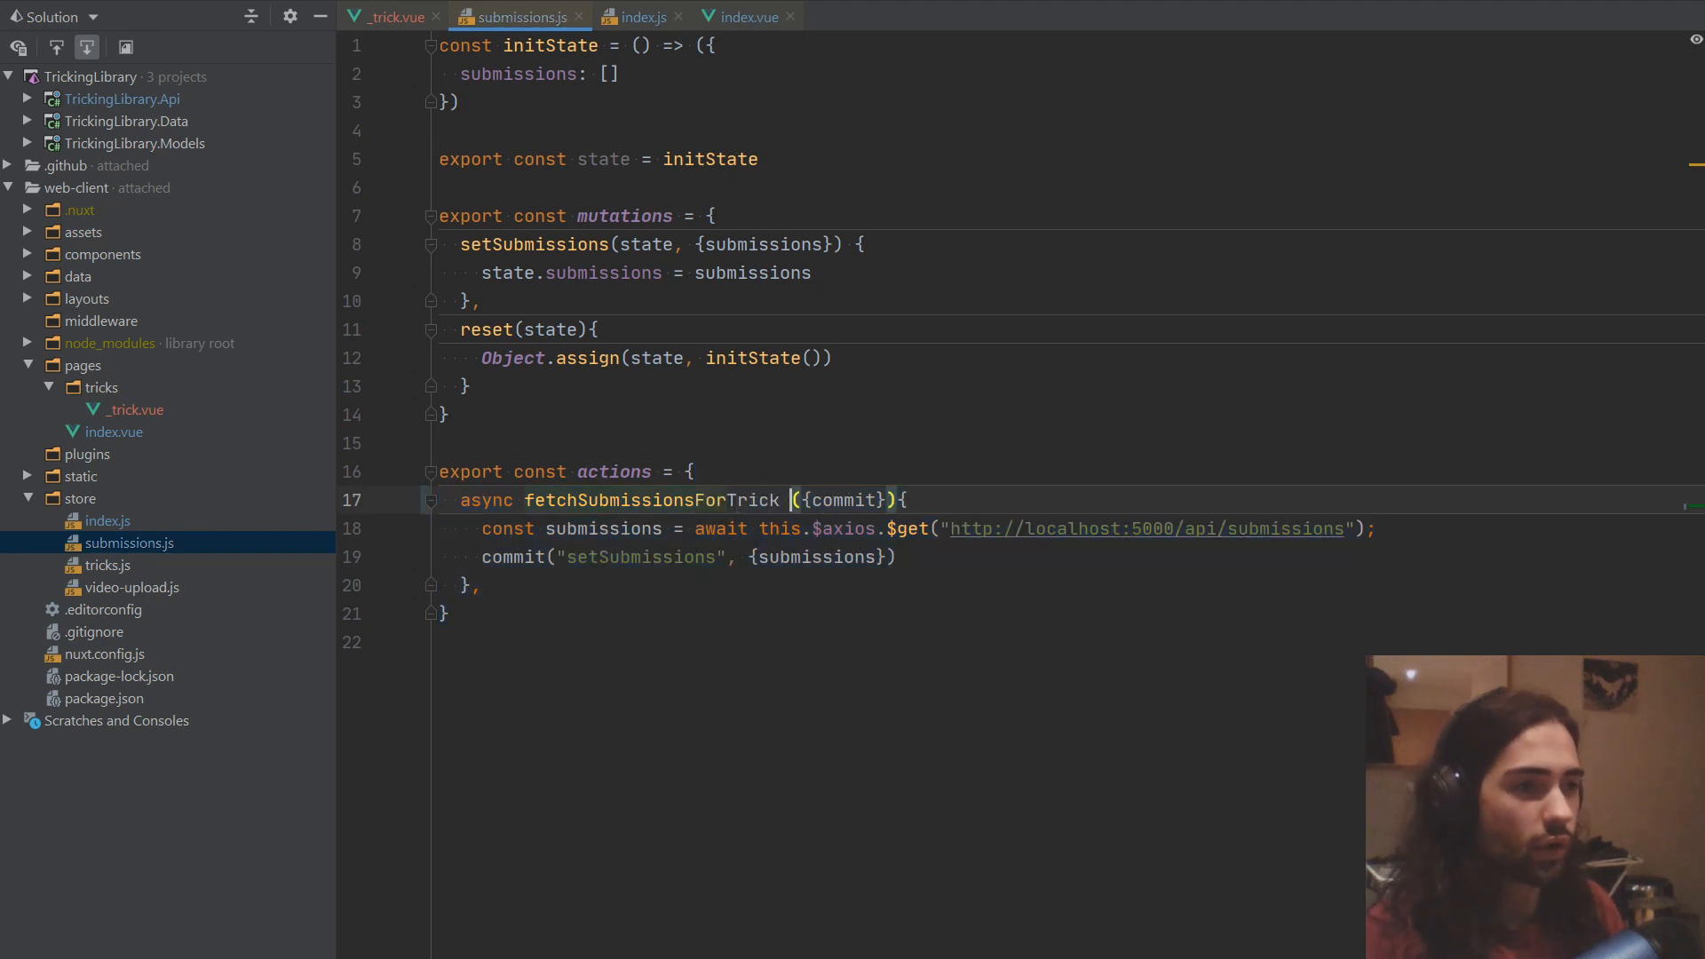
pyautogui.write(',')
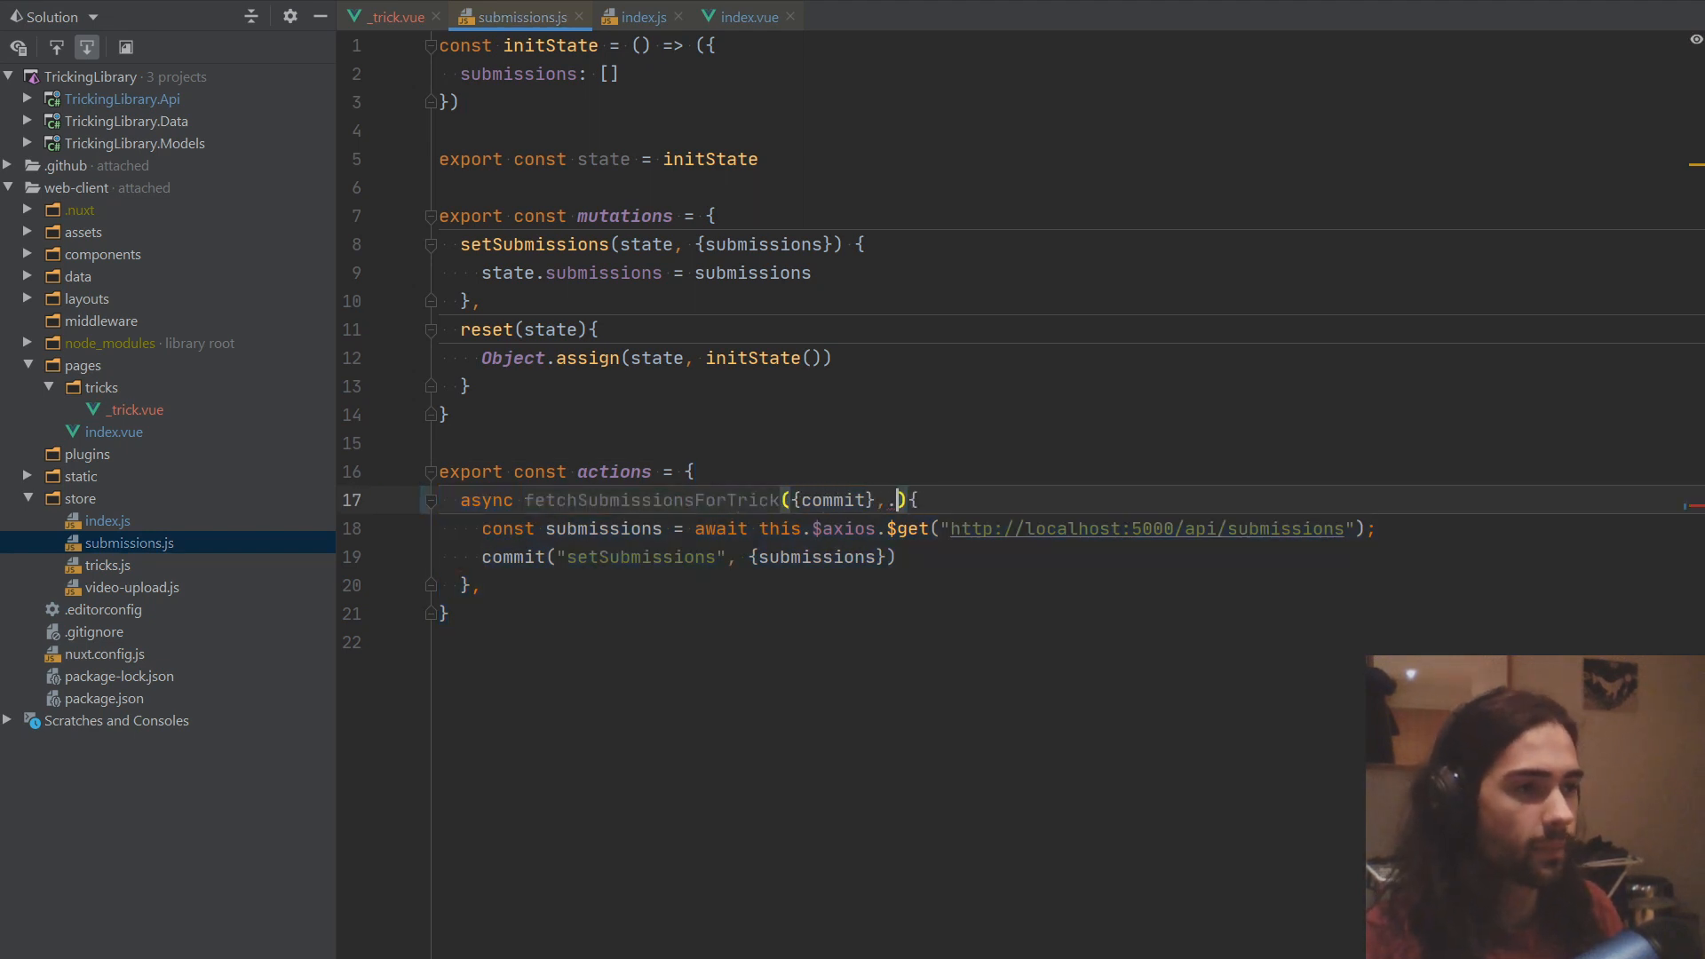
pyautogui.write('{trick}')
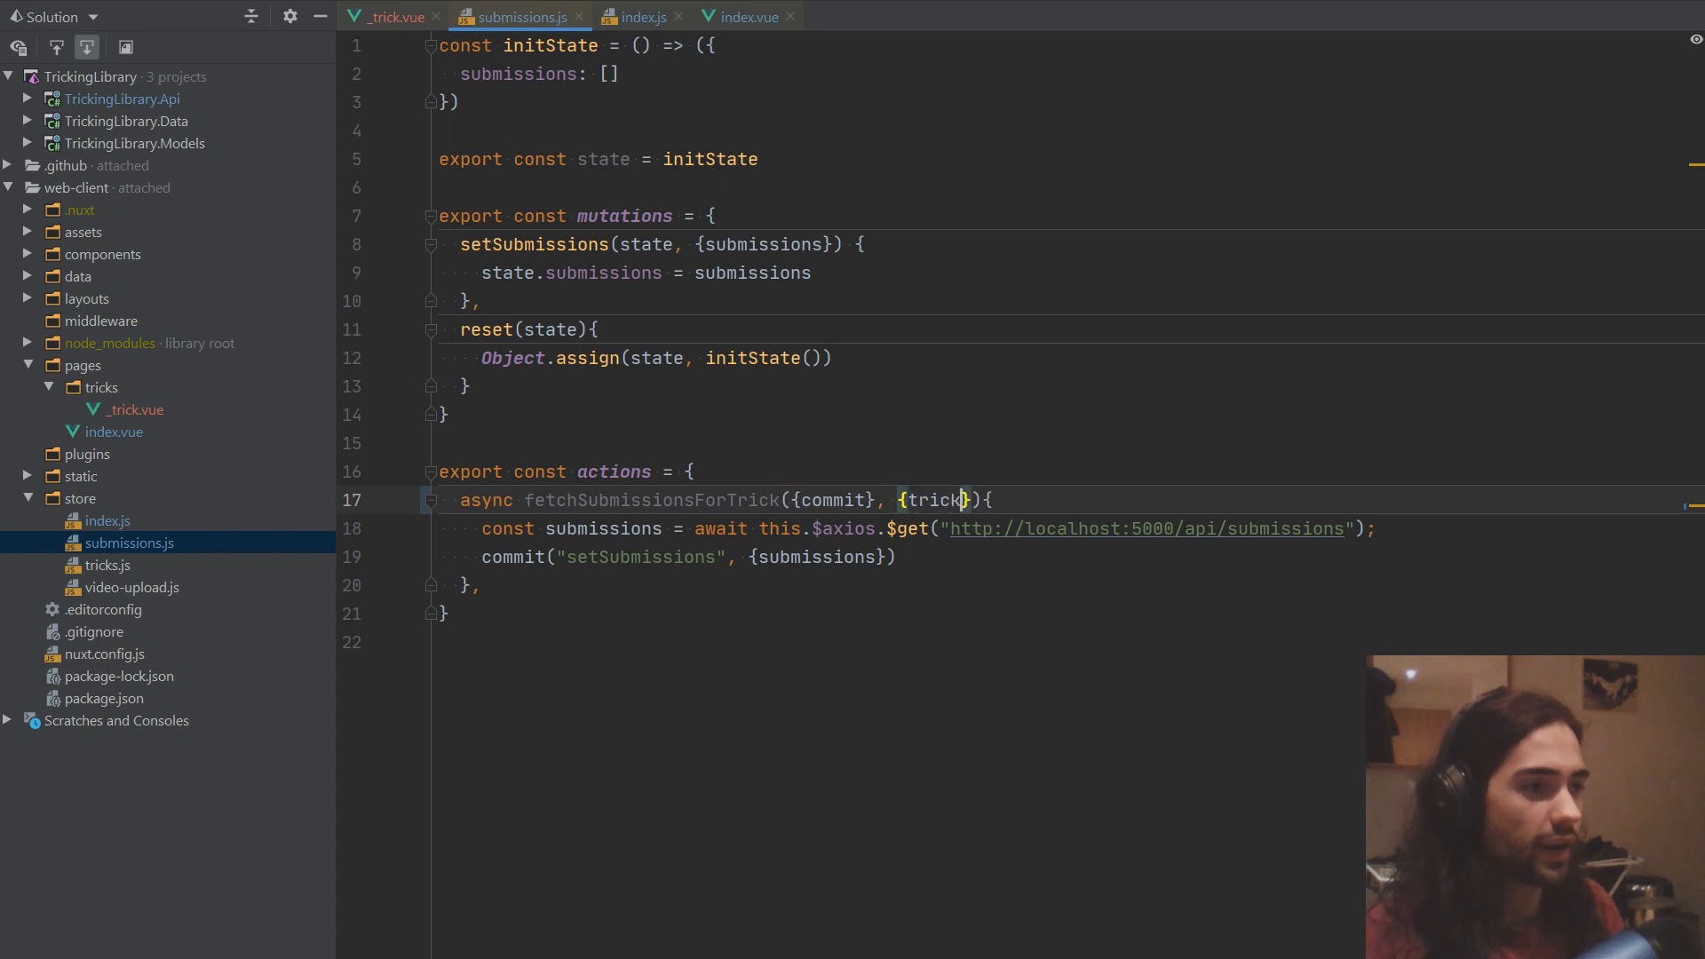
pyautogui.write('Id')
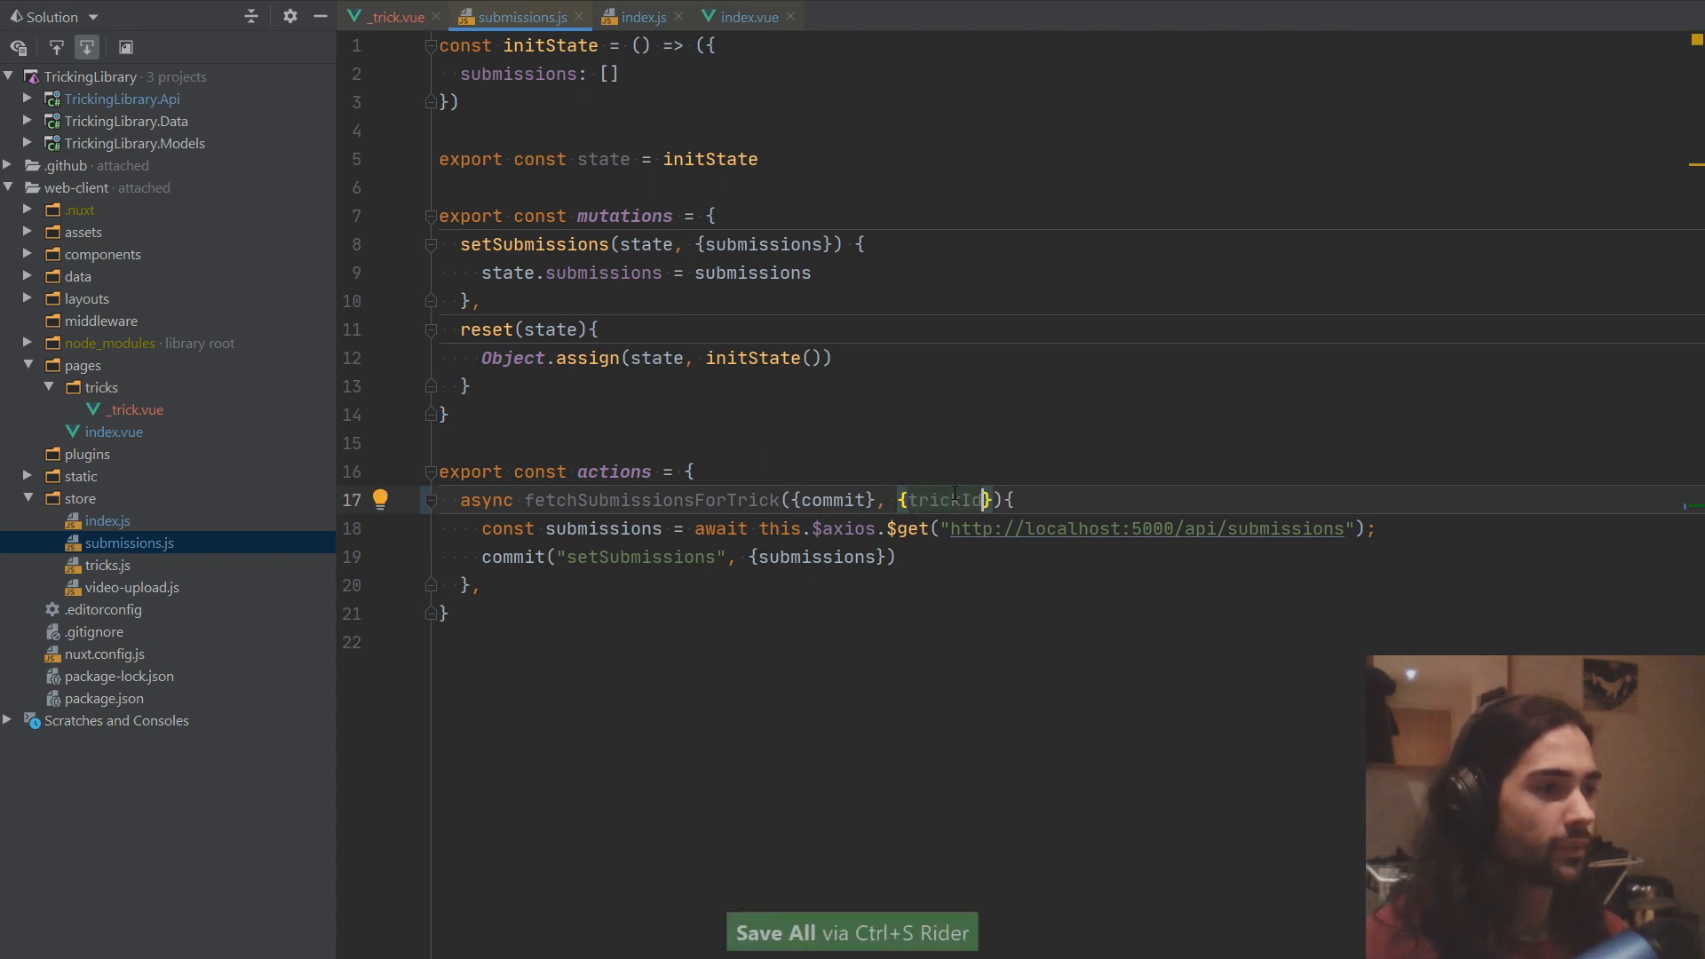
# Step: Change the request URL to the template string `…/api/tricks/${trickId}/submissions`
pyautogui.doubleClick(1283, 528)
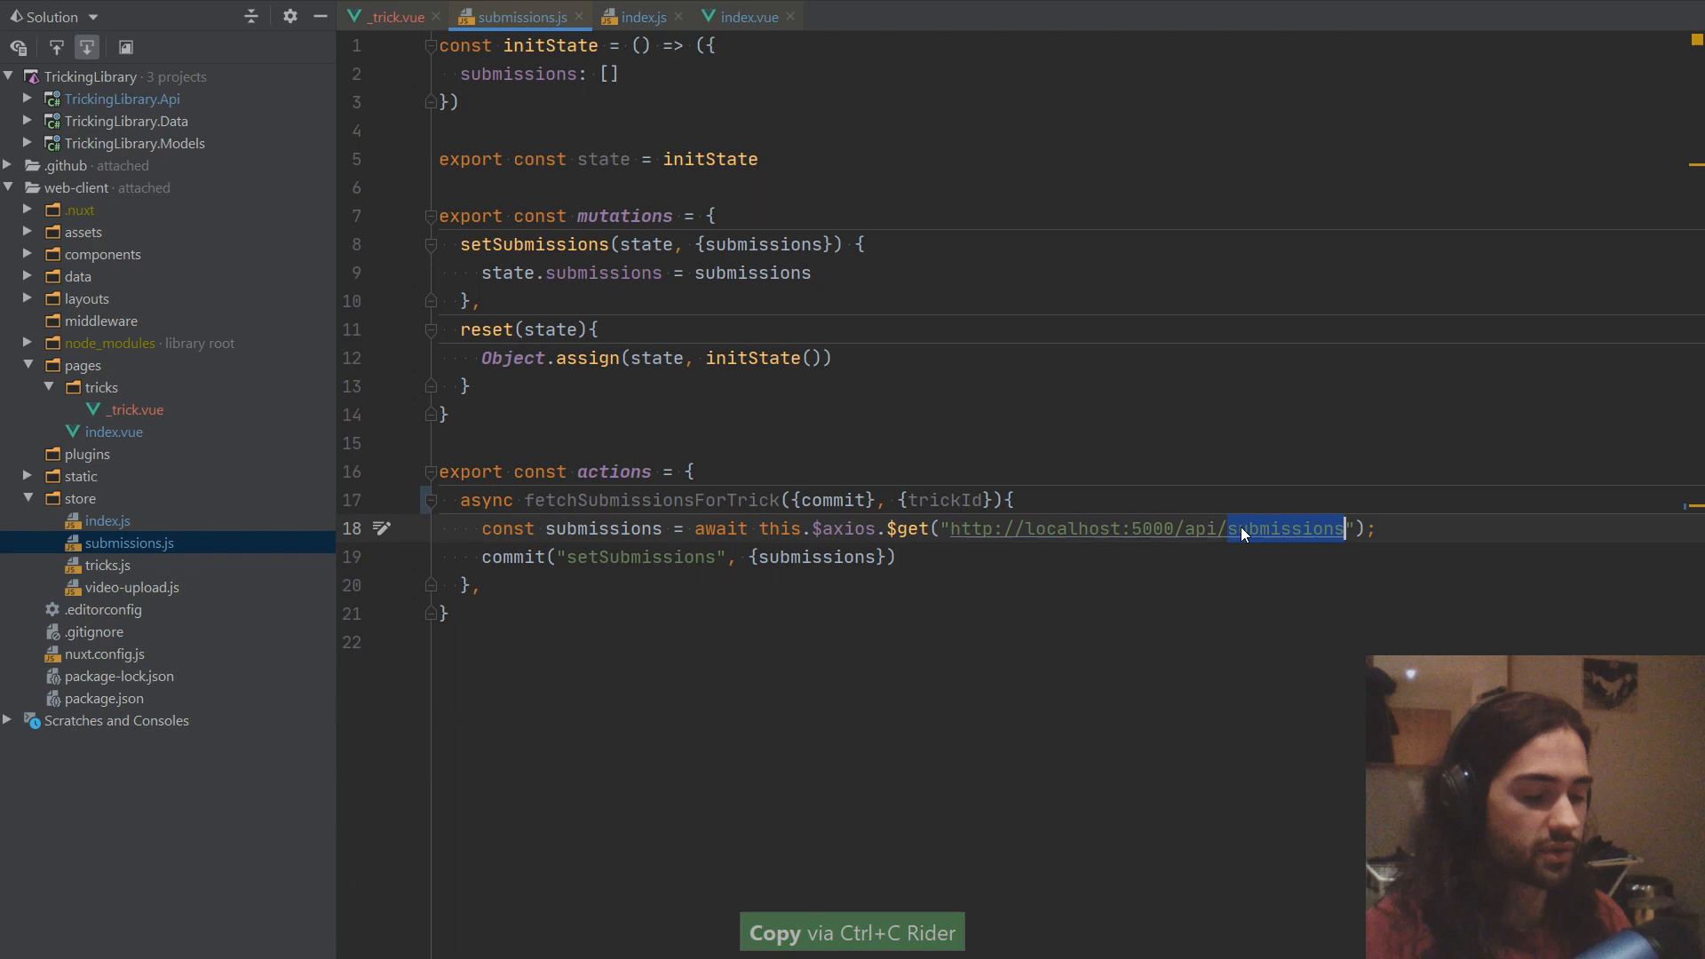
pyautogui.write('tricks/trickId`')
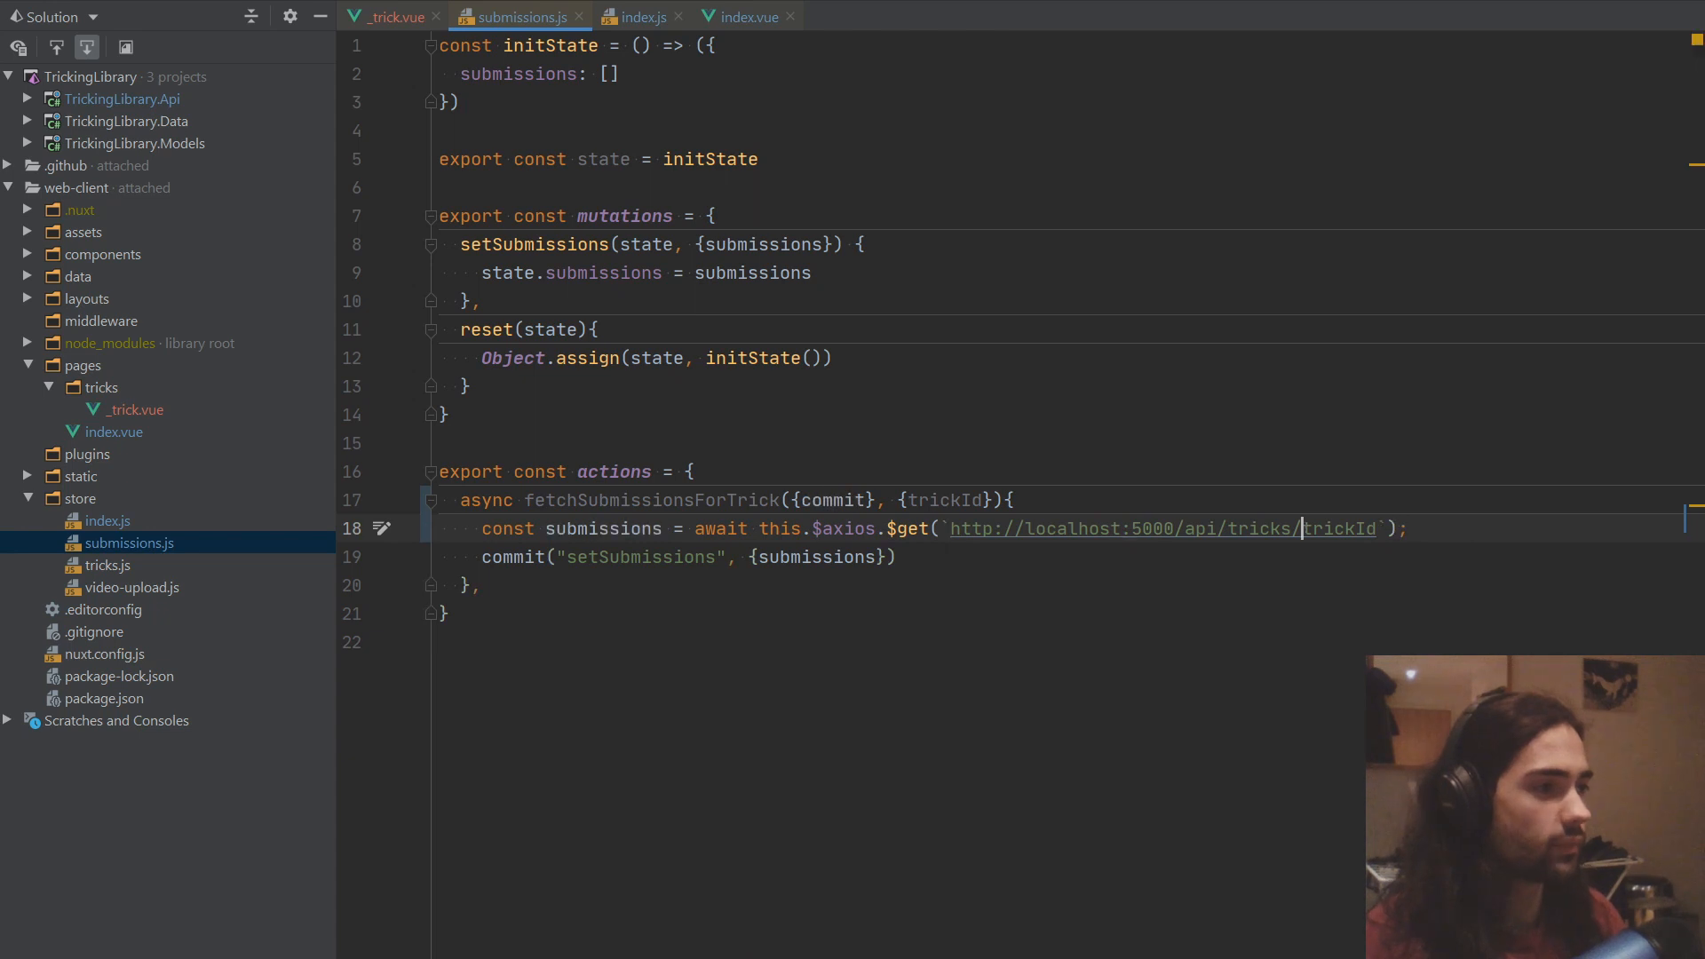
pyautogui.write('${')
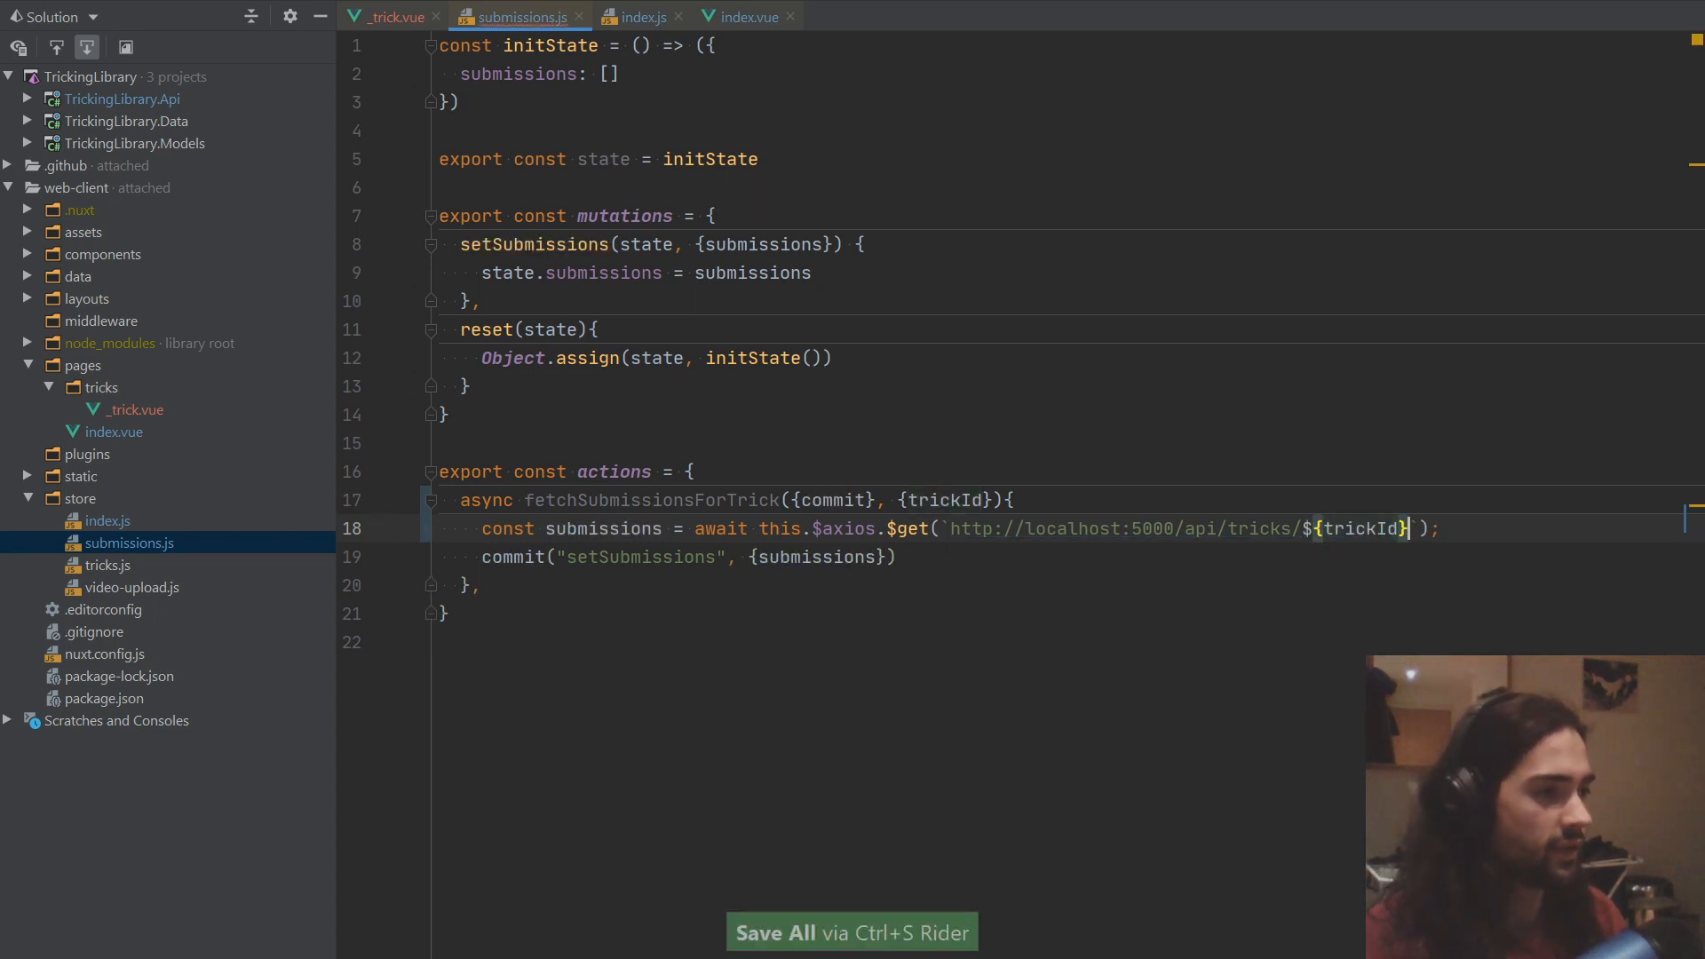
pyautogui.write('/sub')
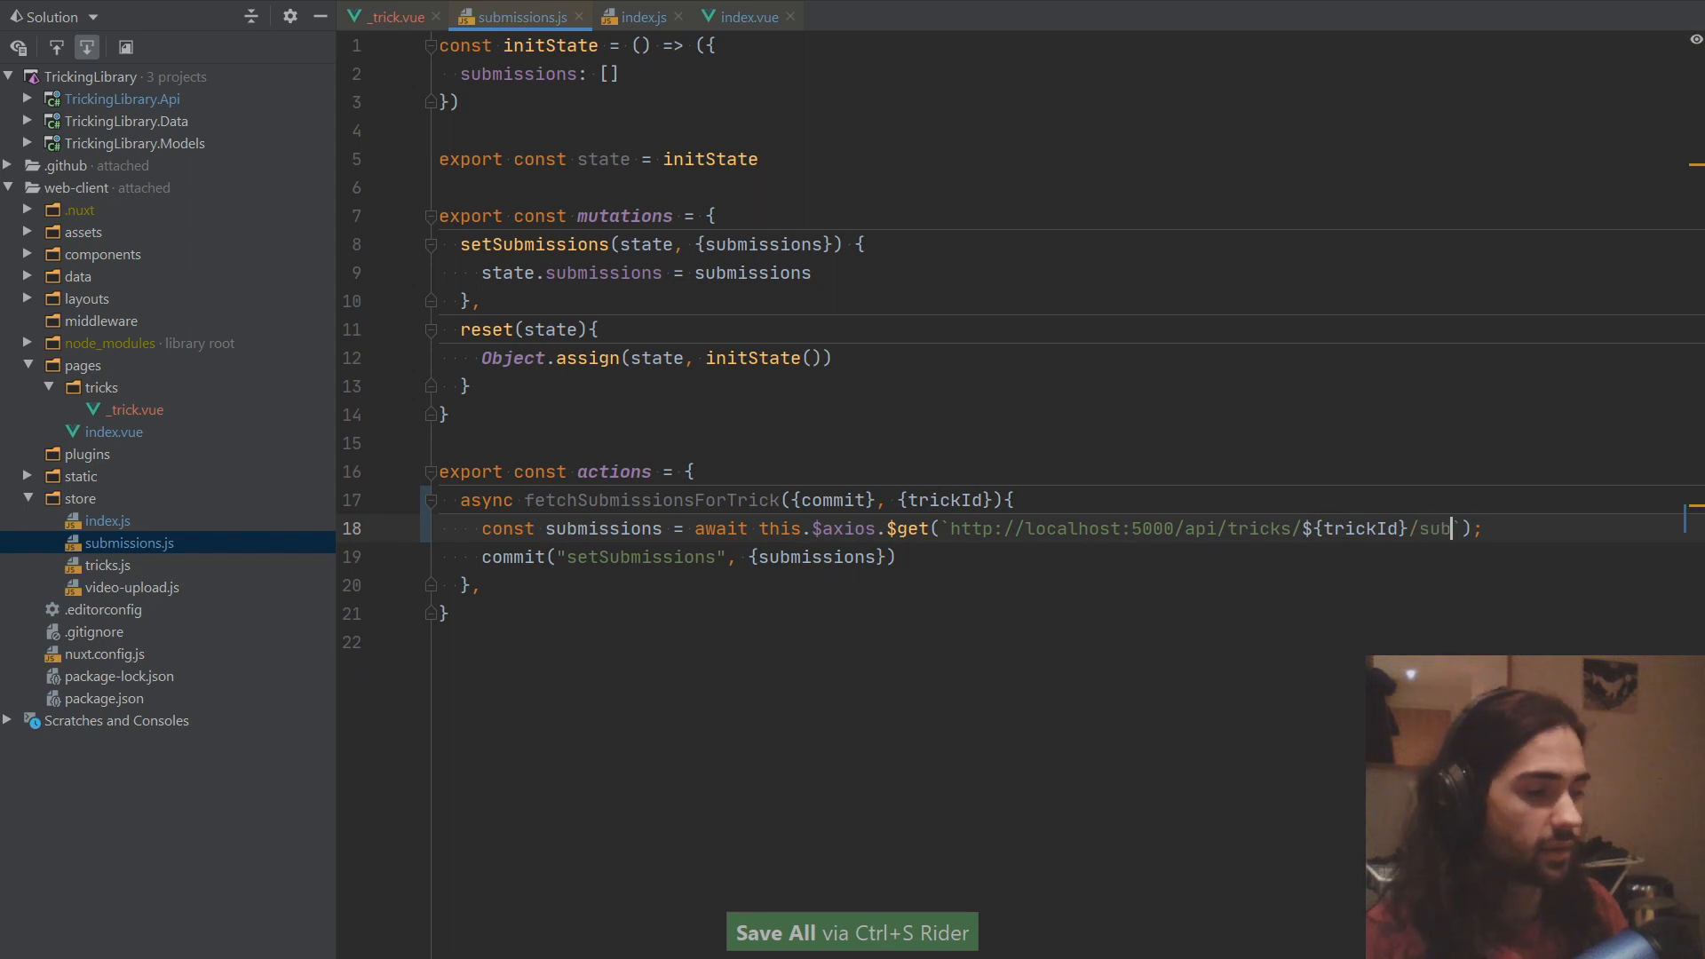
pyautogui.write('missions')
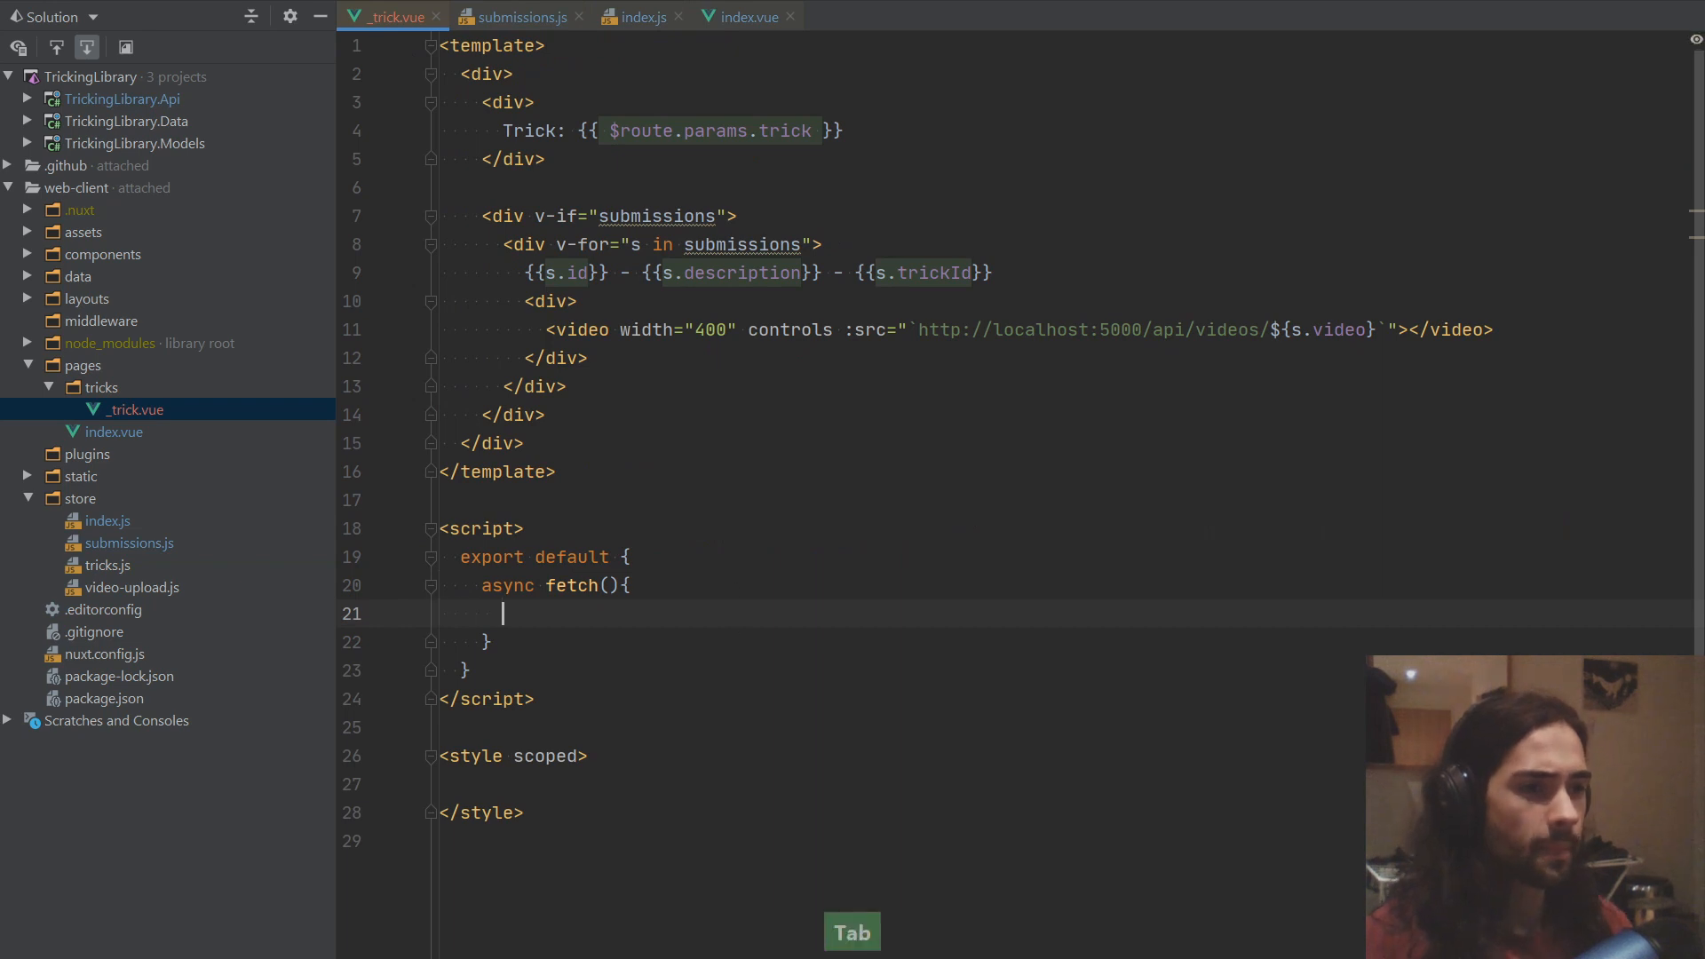
# Step: Add `await this.$store.dispatch("submissions/fetchSubmissionsForTrick")` to fetch() and bring up index.vue
pyautogui.write('await this.')
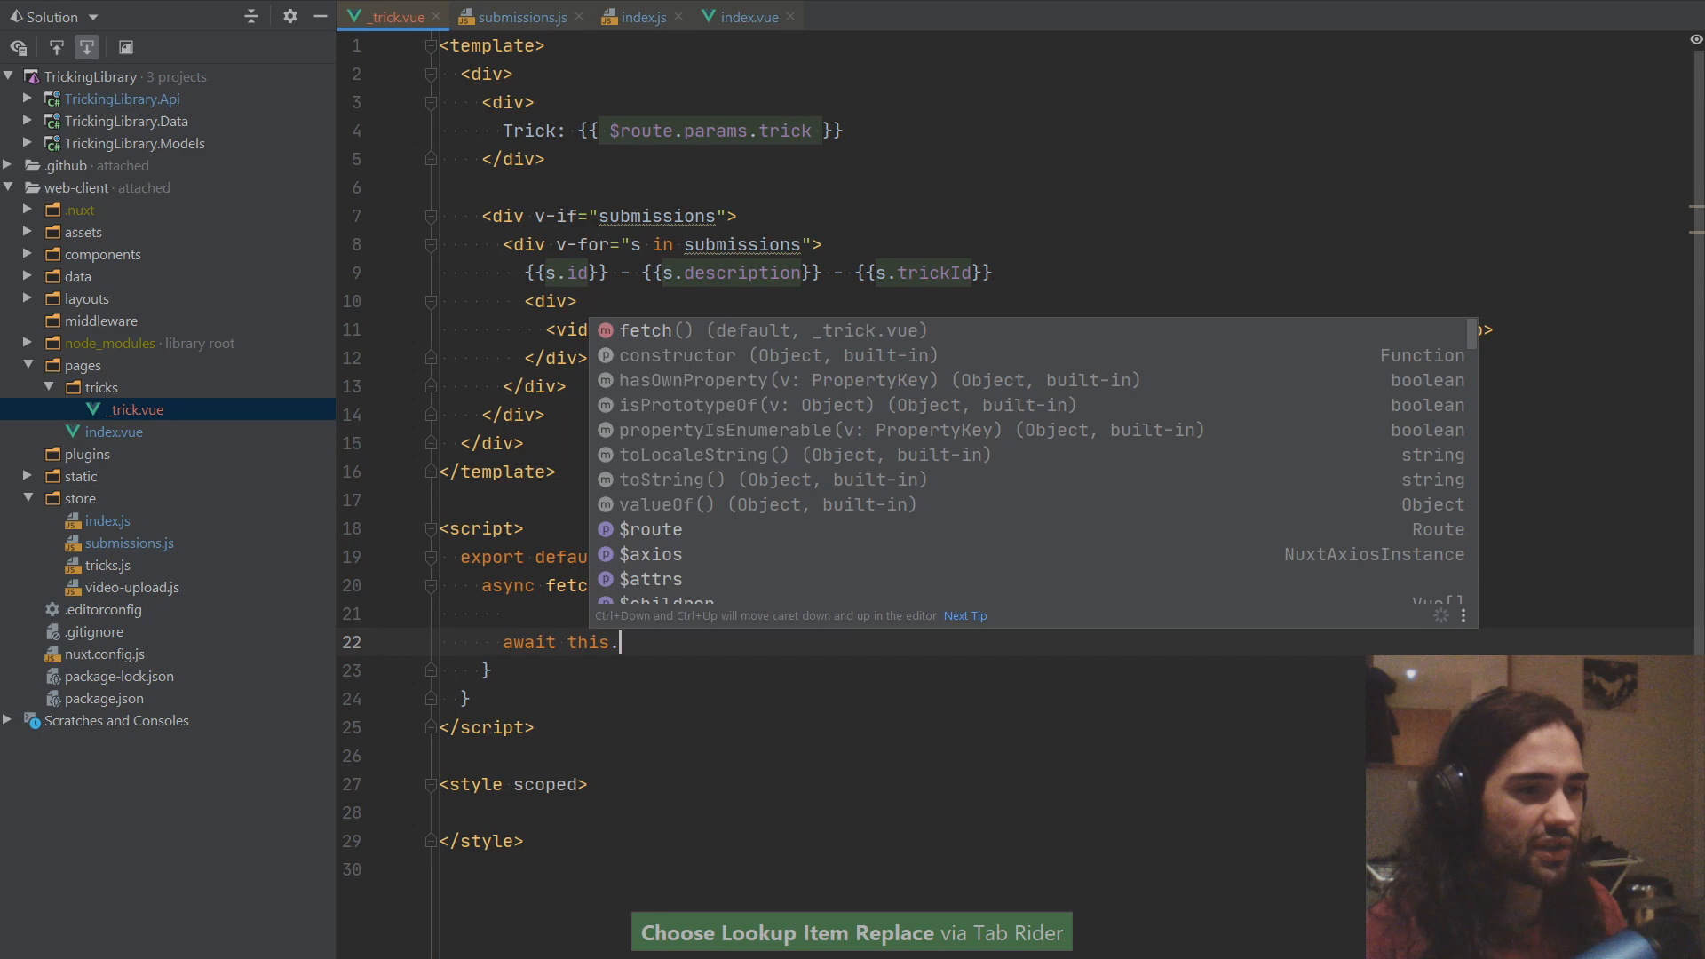
pyautogui.write('$store.disable')
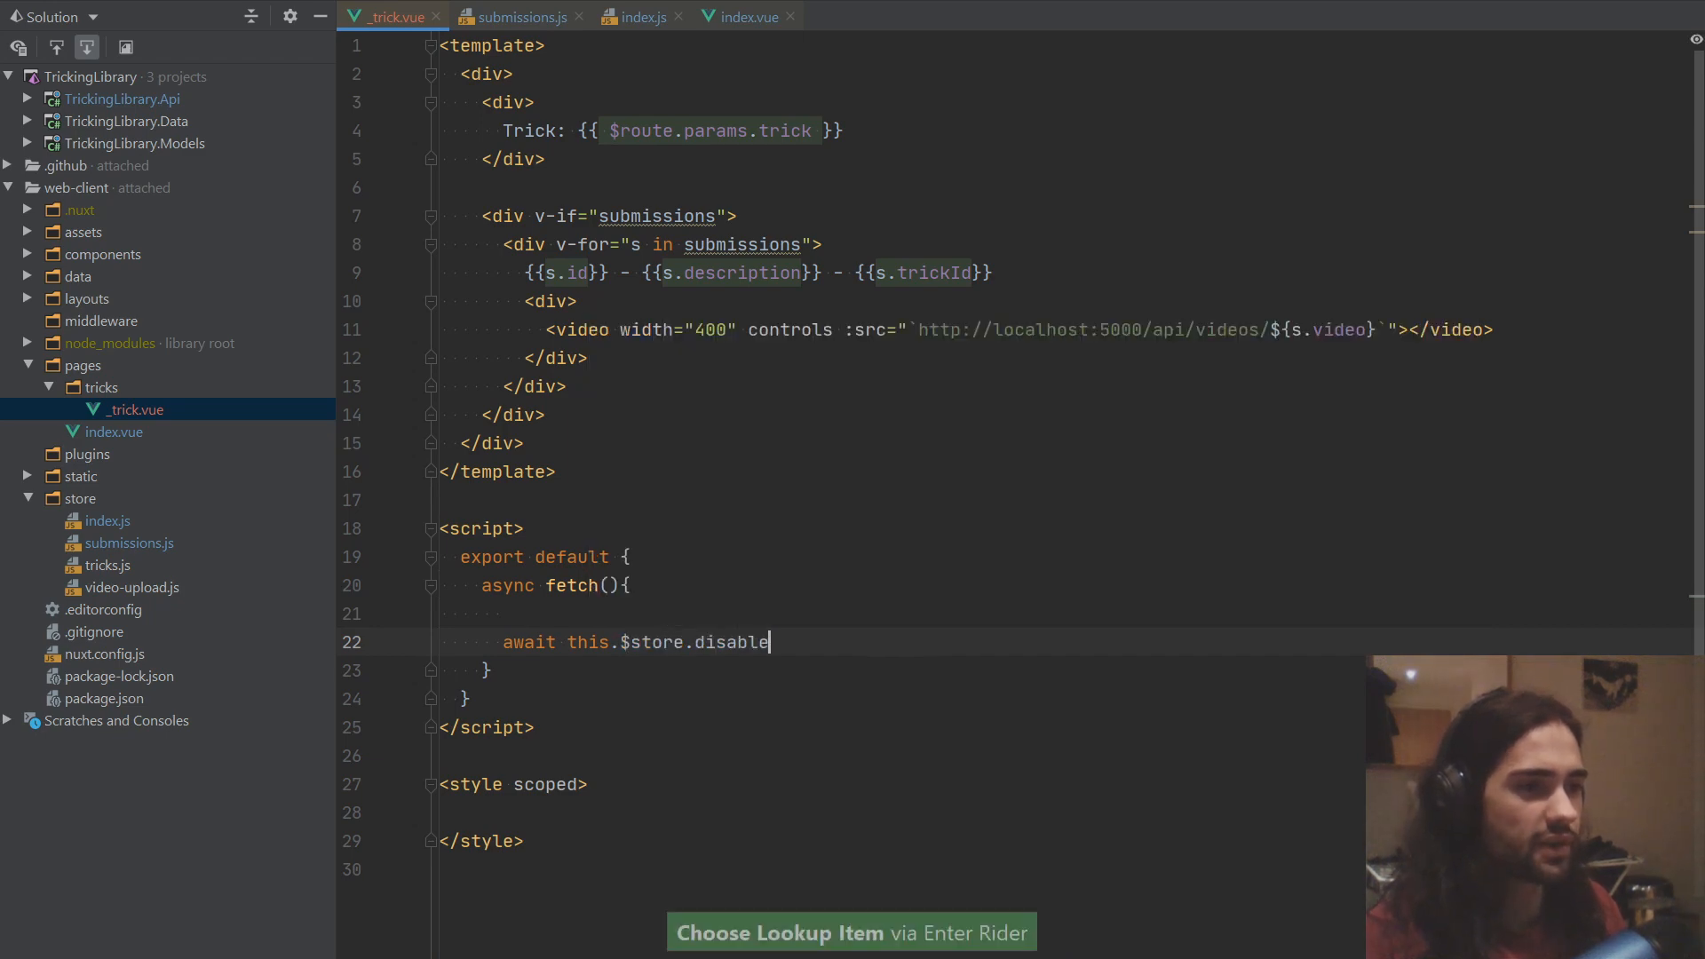
pyautogui.press('ctrl+backspace')
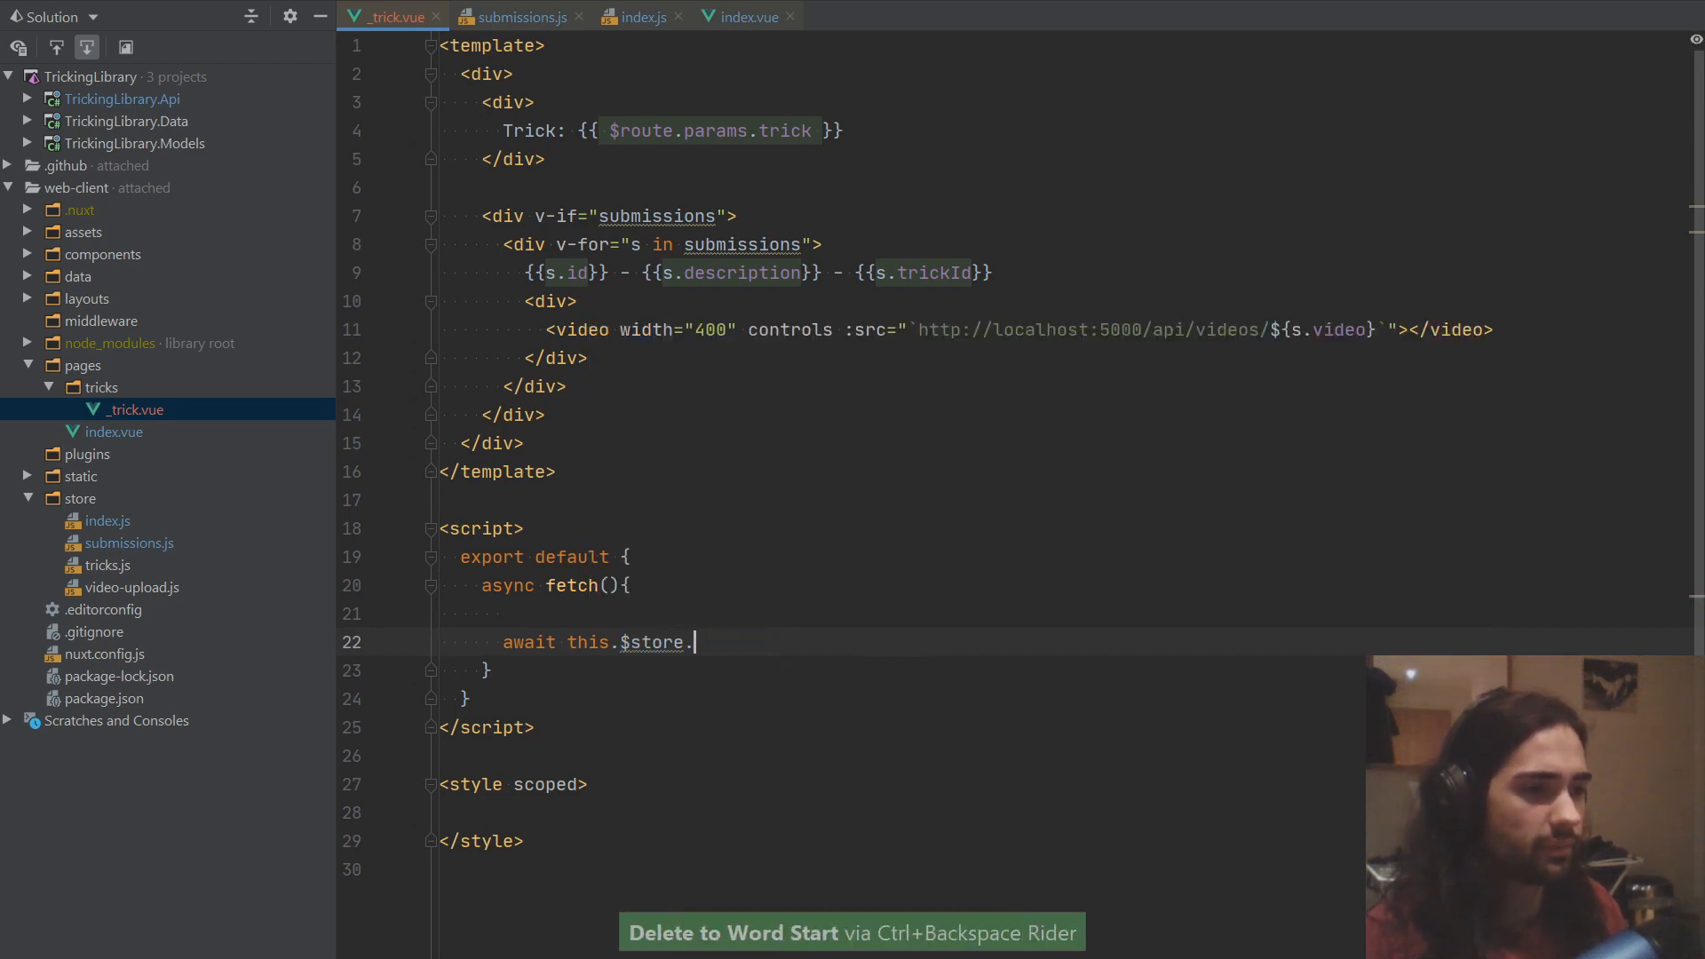
pyautogui.write('disp')
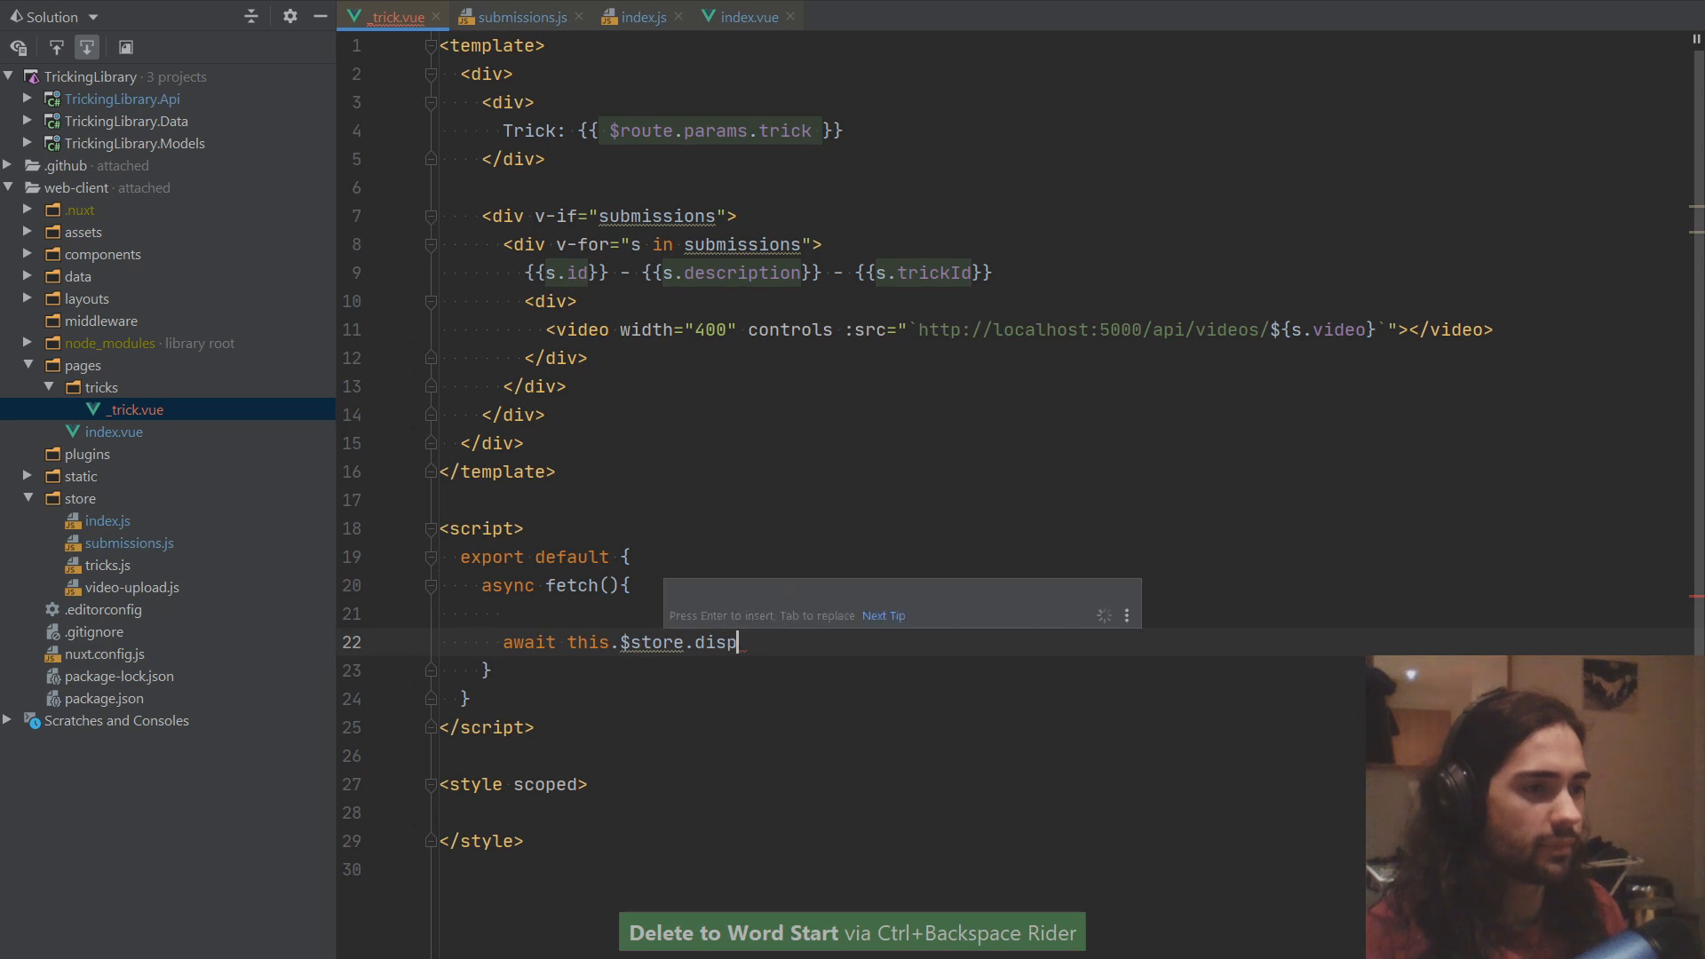
pyautogui.write('atch("fetchSubmissionsForTrick")')
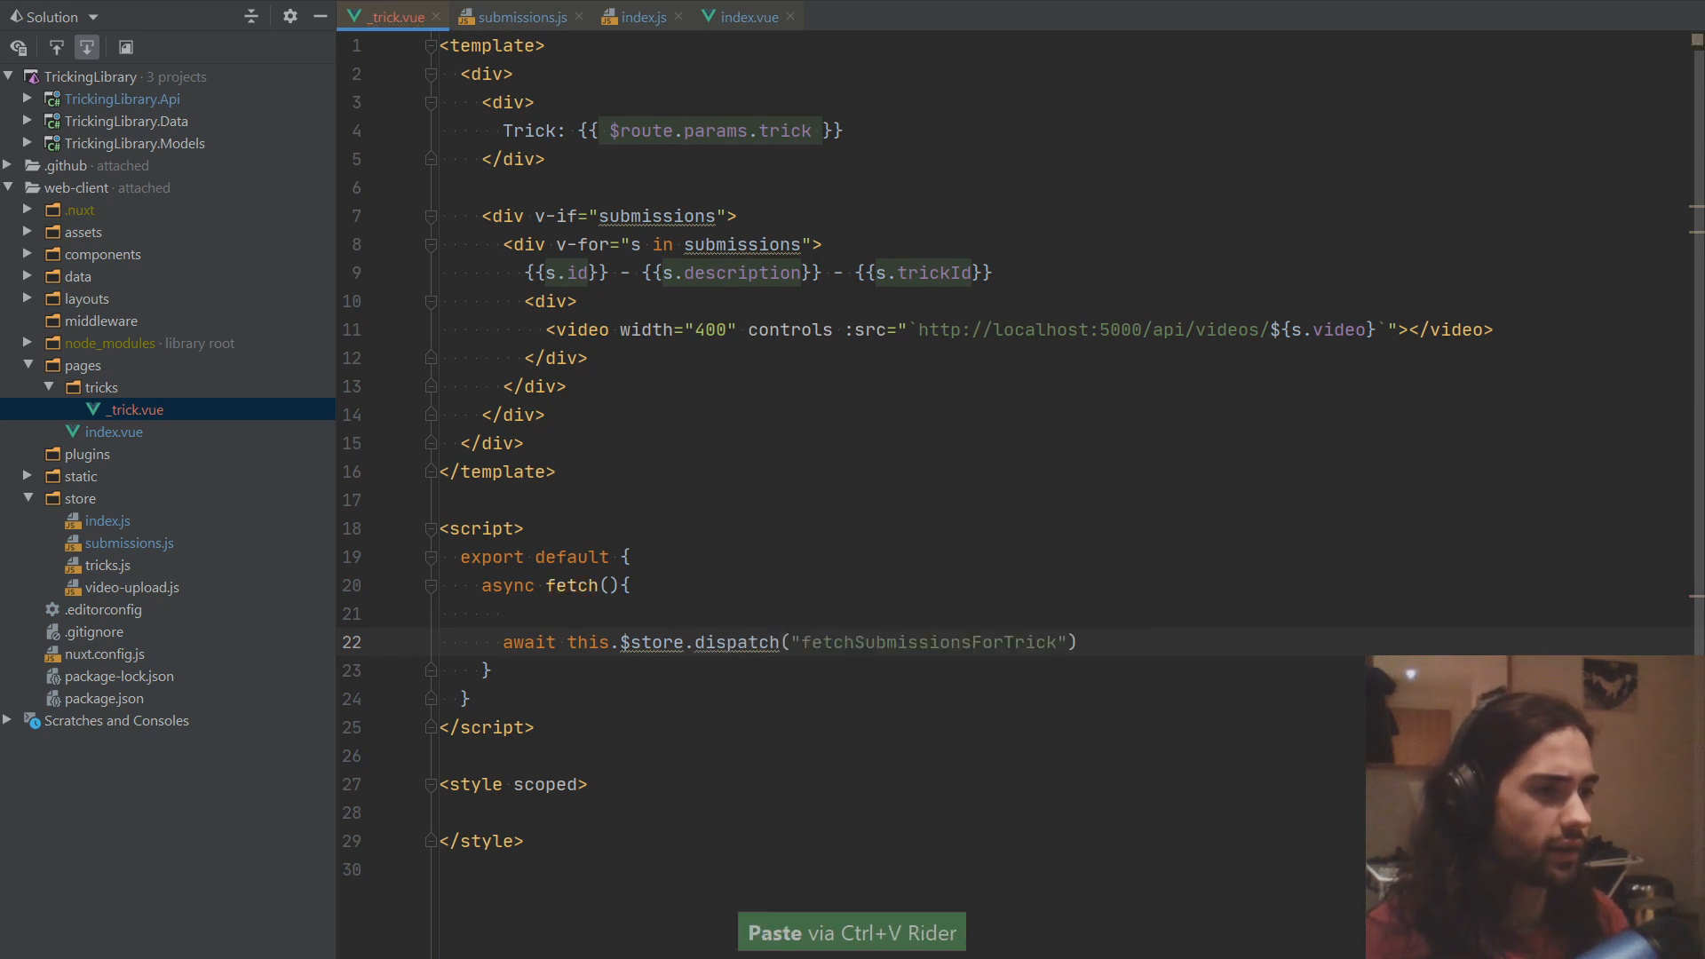
pyautogui.write('submissions/')
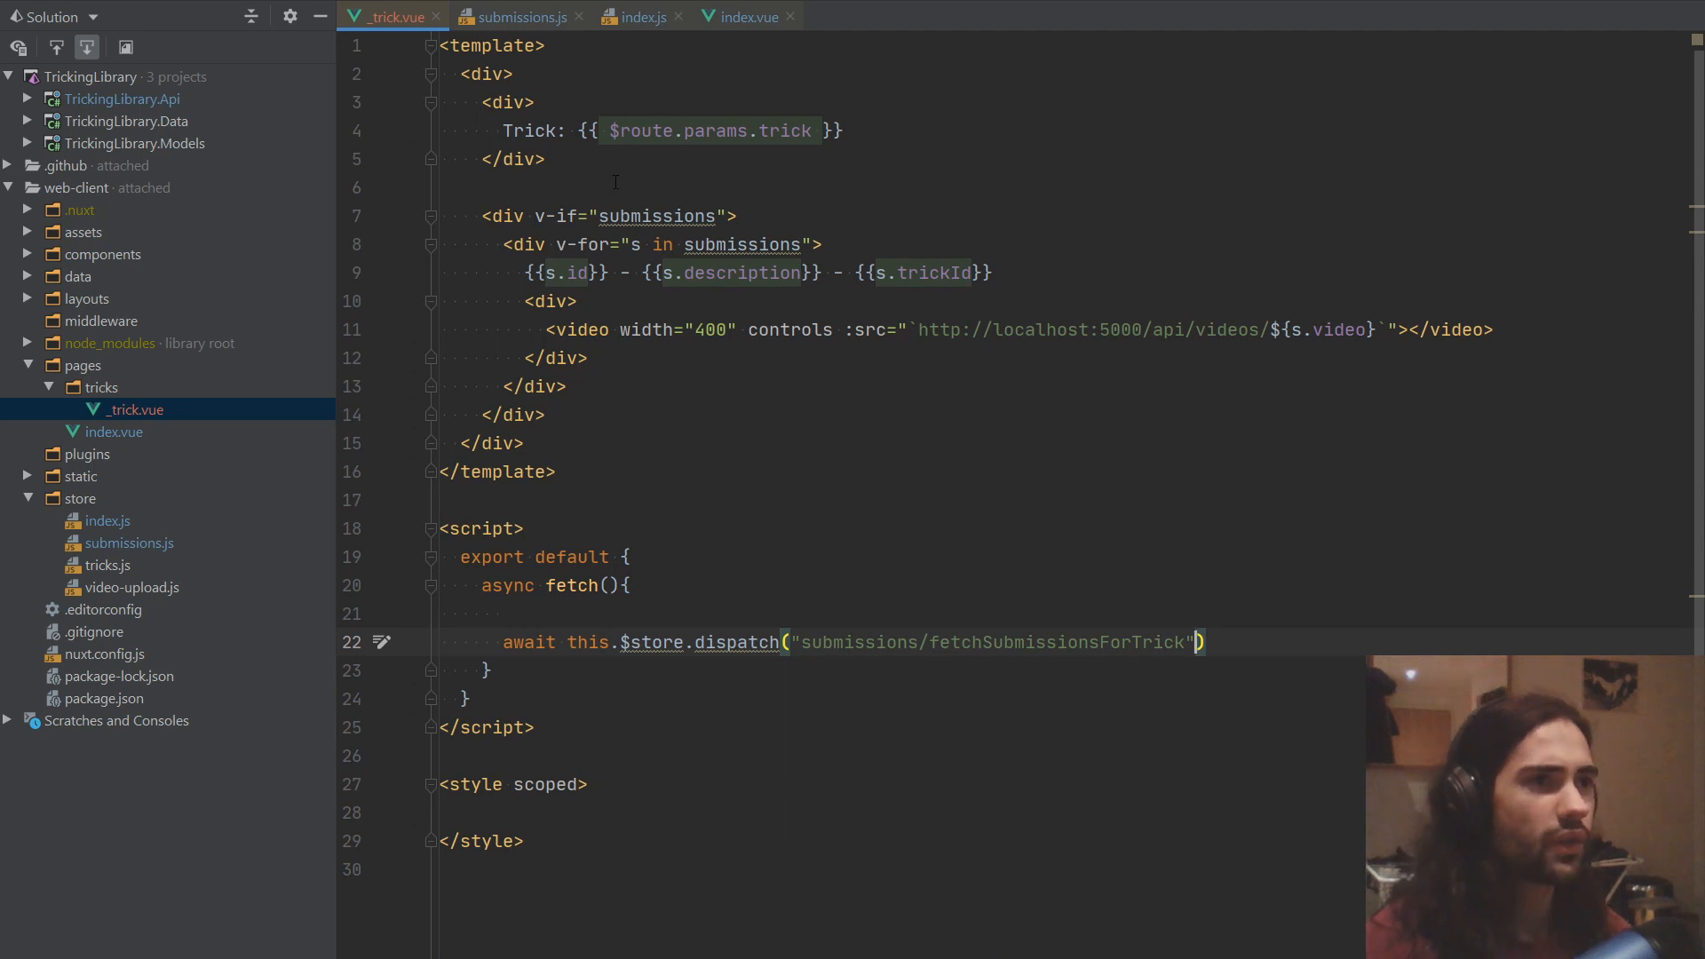
pyautogui.click(745, 16)
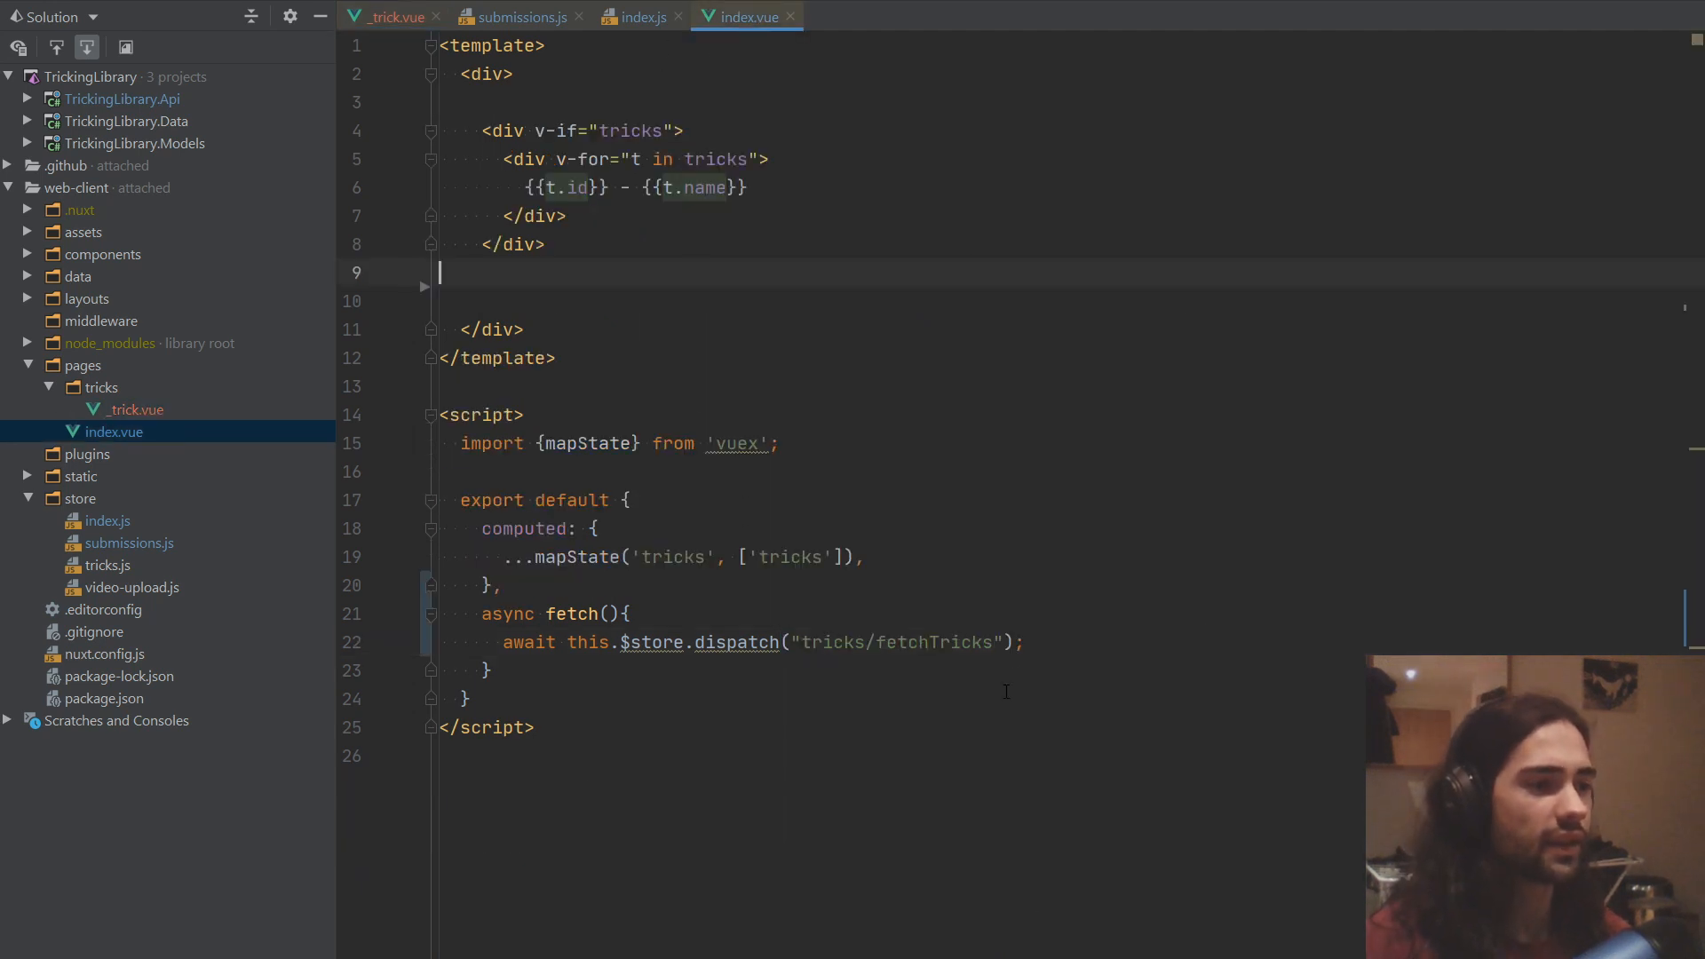
# Step: Pass {trickId} and {root: true} to the fetchSubmissionsForTrick dispatch and tidy formatting
pyautogui.write(', null, {')
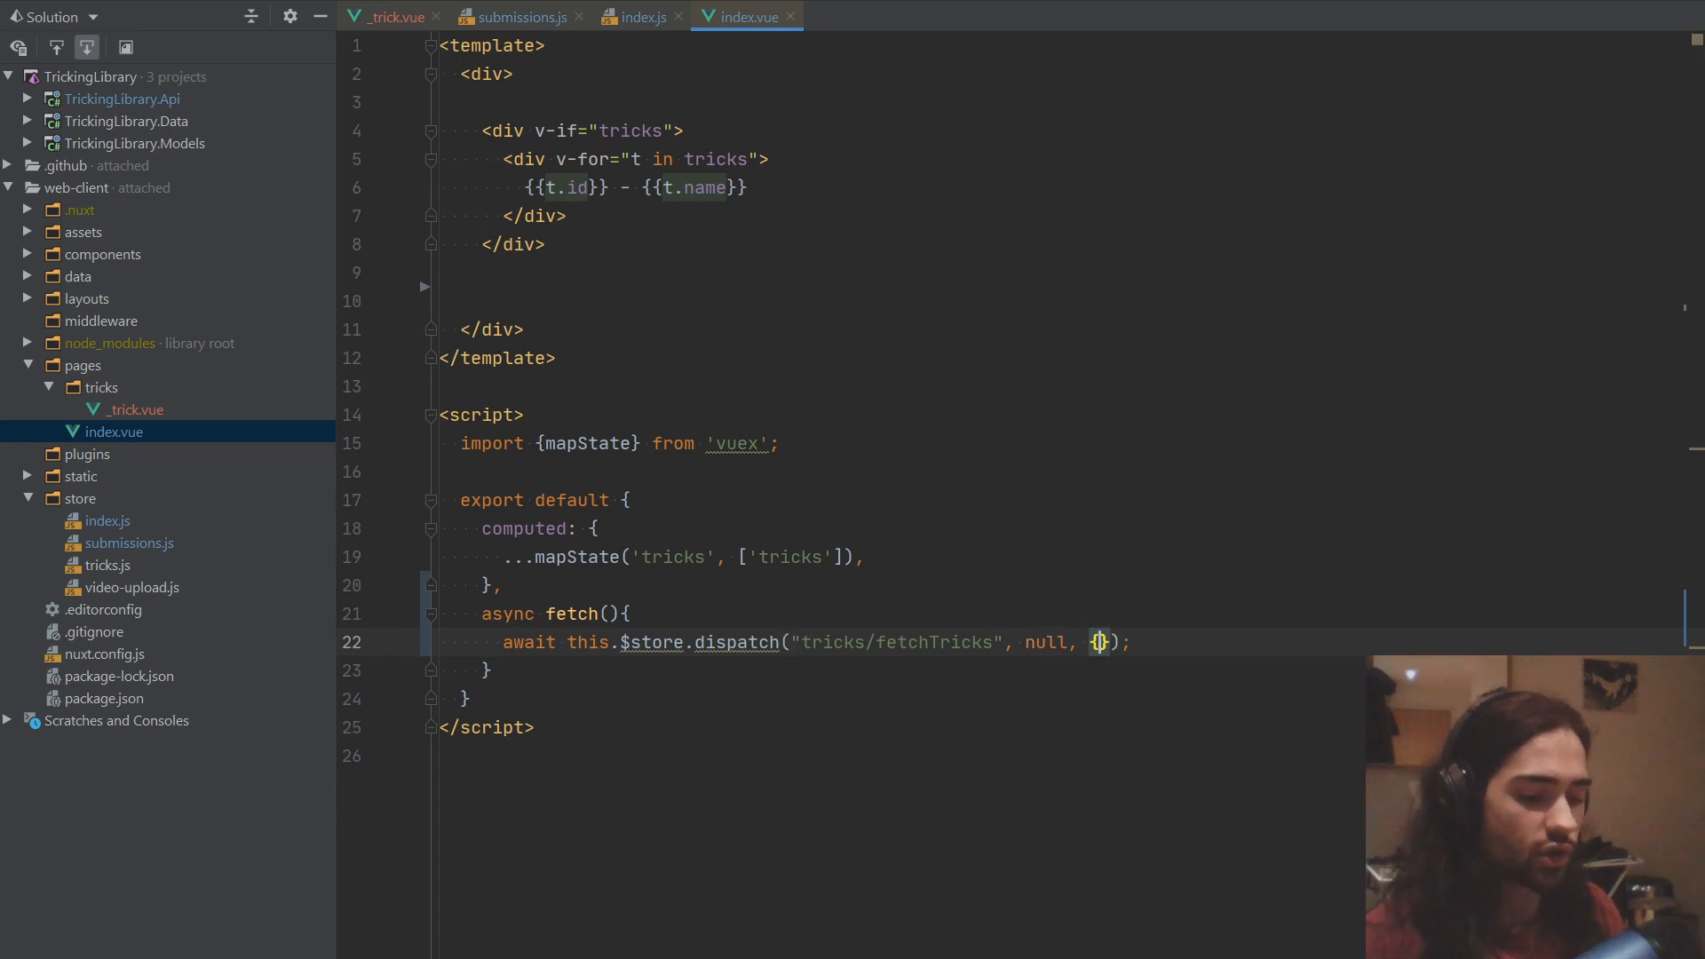
pyautogui.write('root: r')
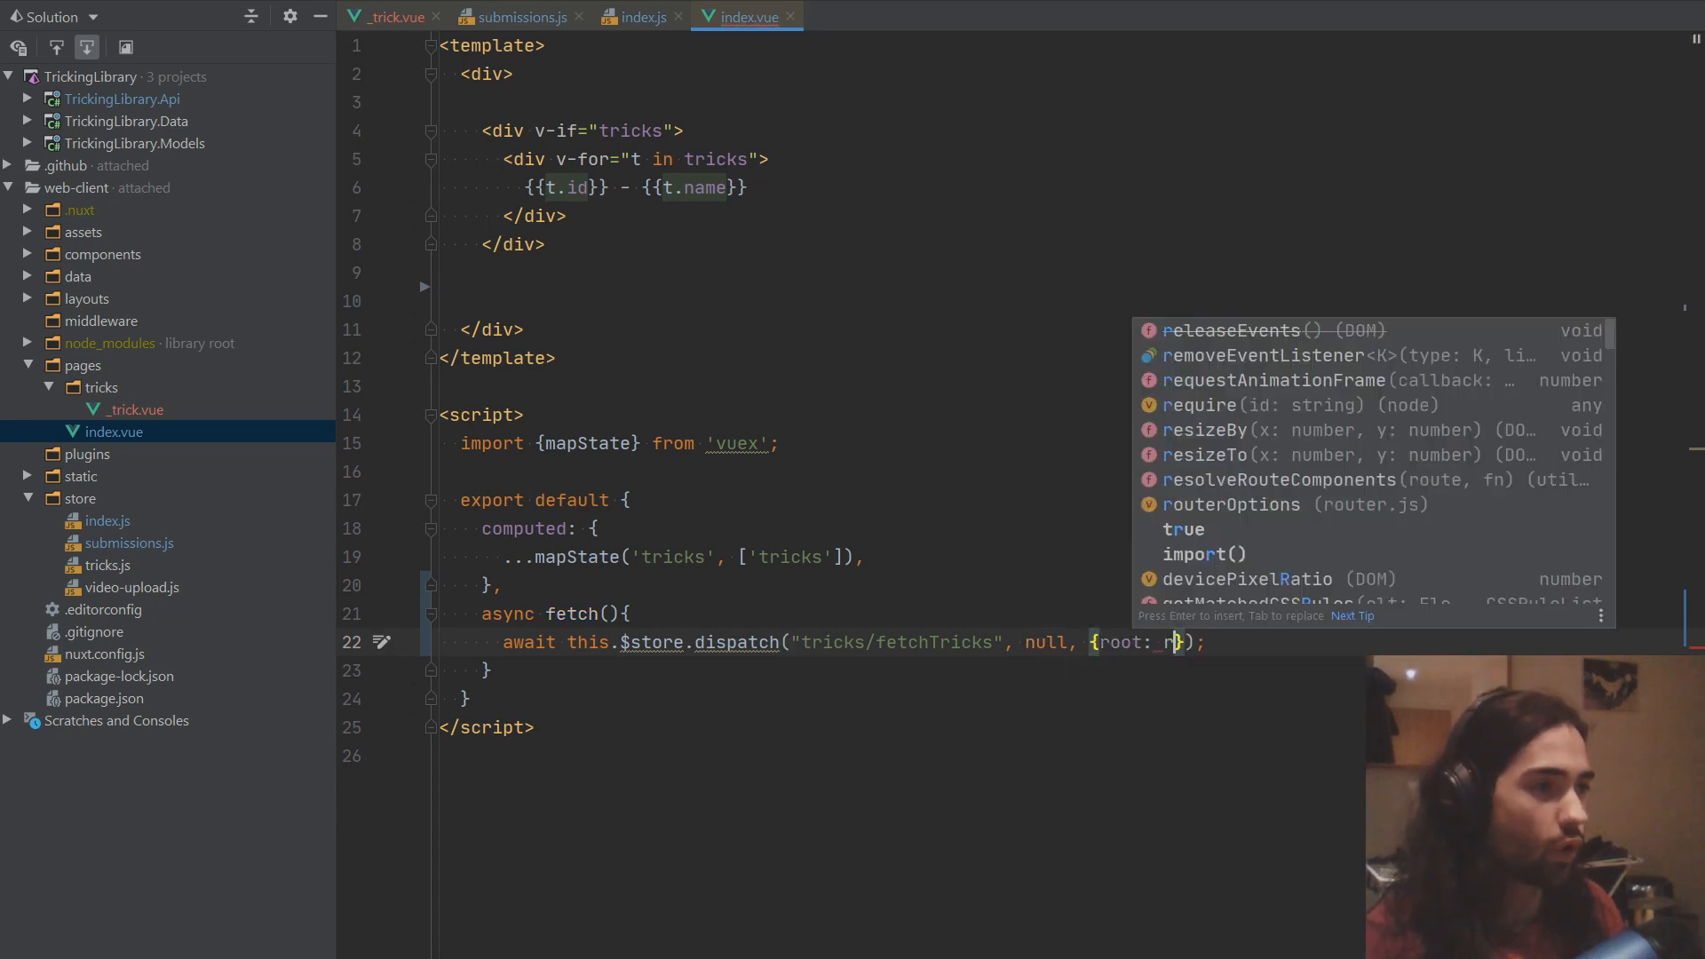
pyautogui.write('true')
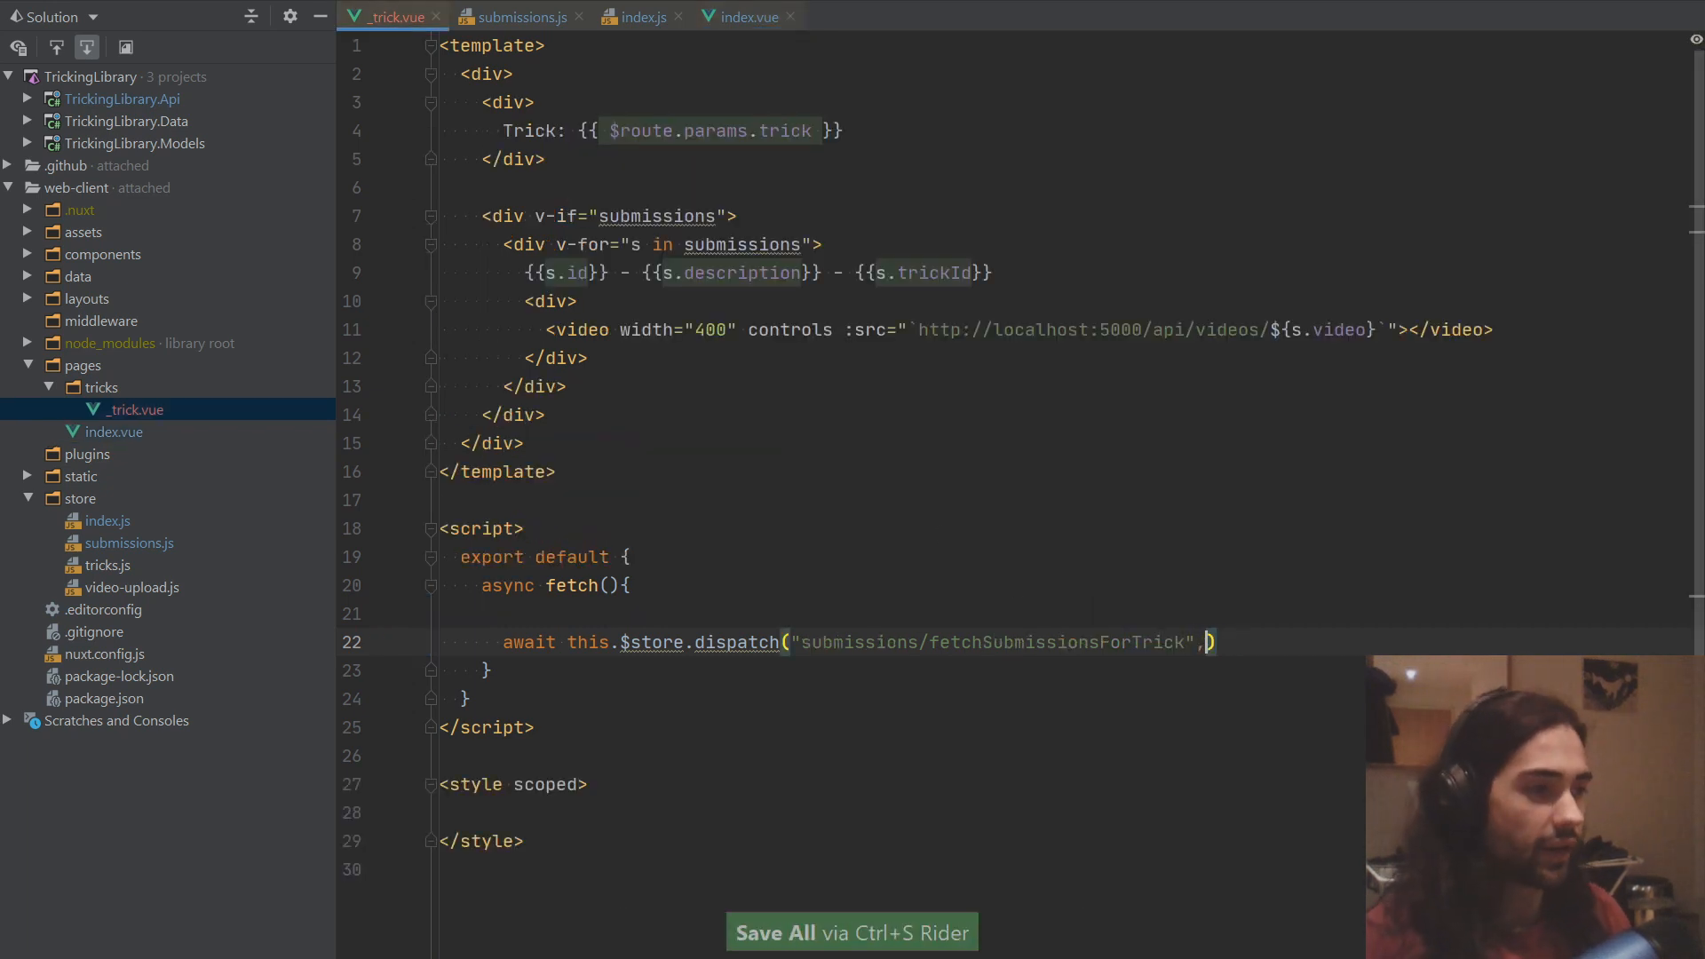
pyautogui.write('{trickId')
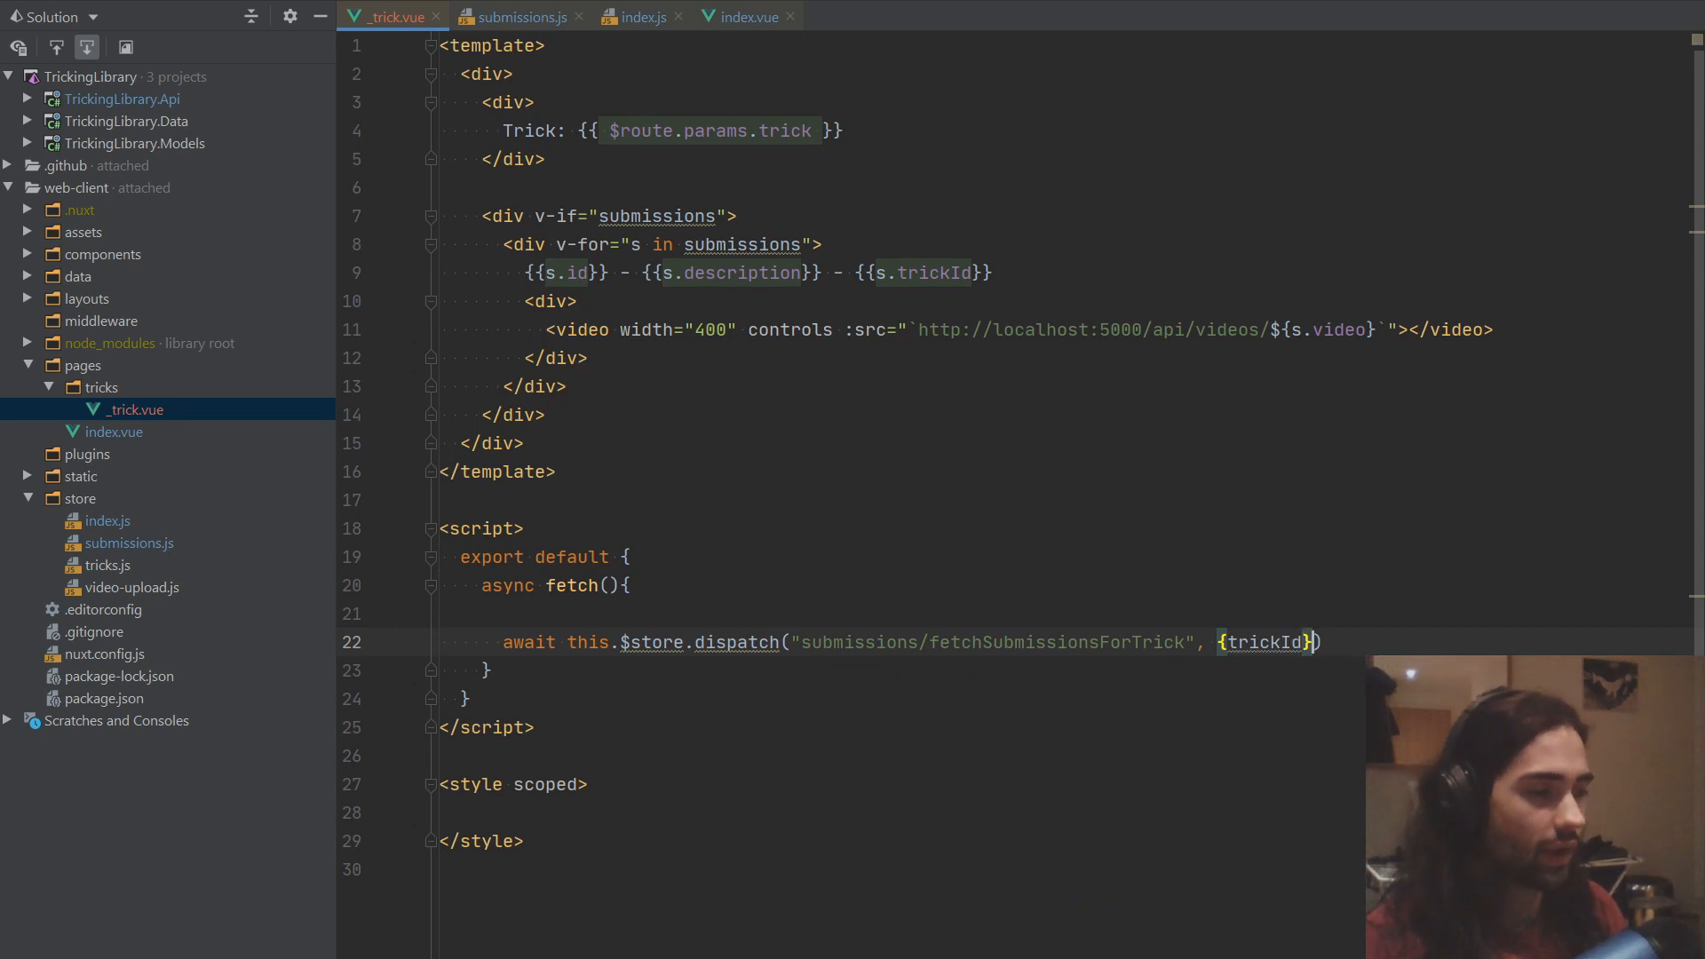
pyautogui.write(', {rpp')
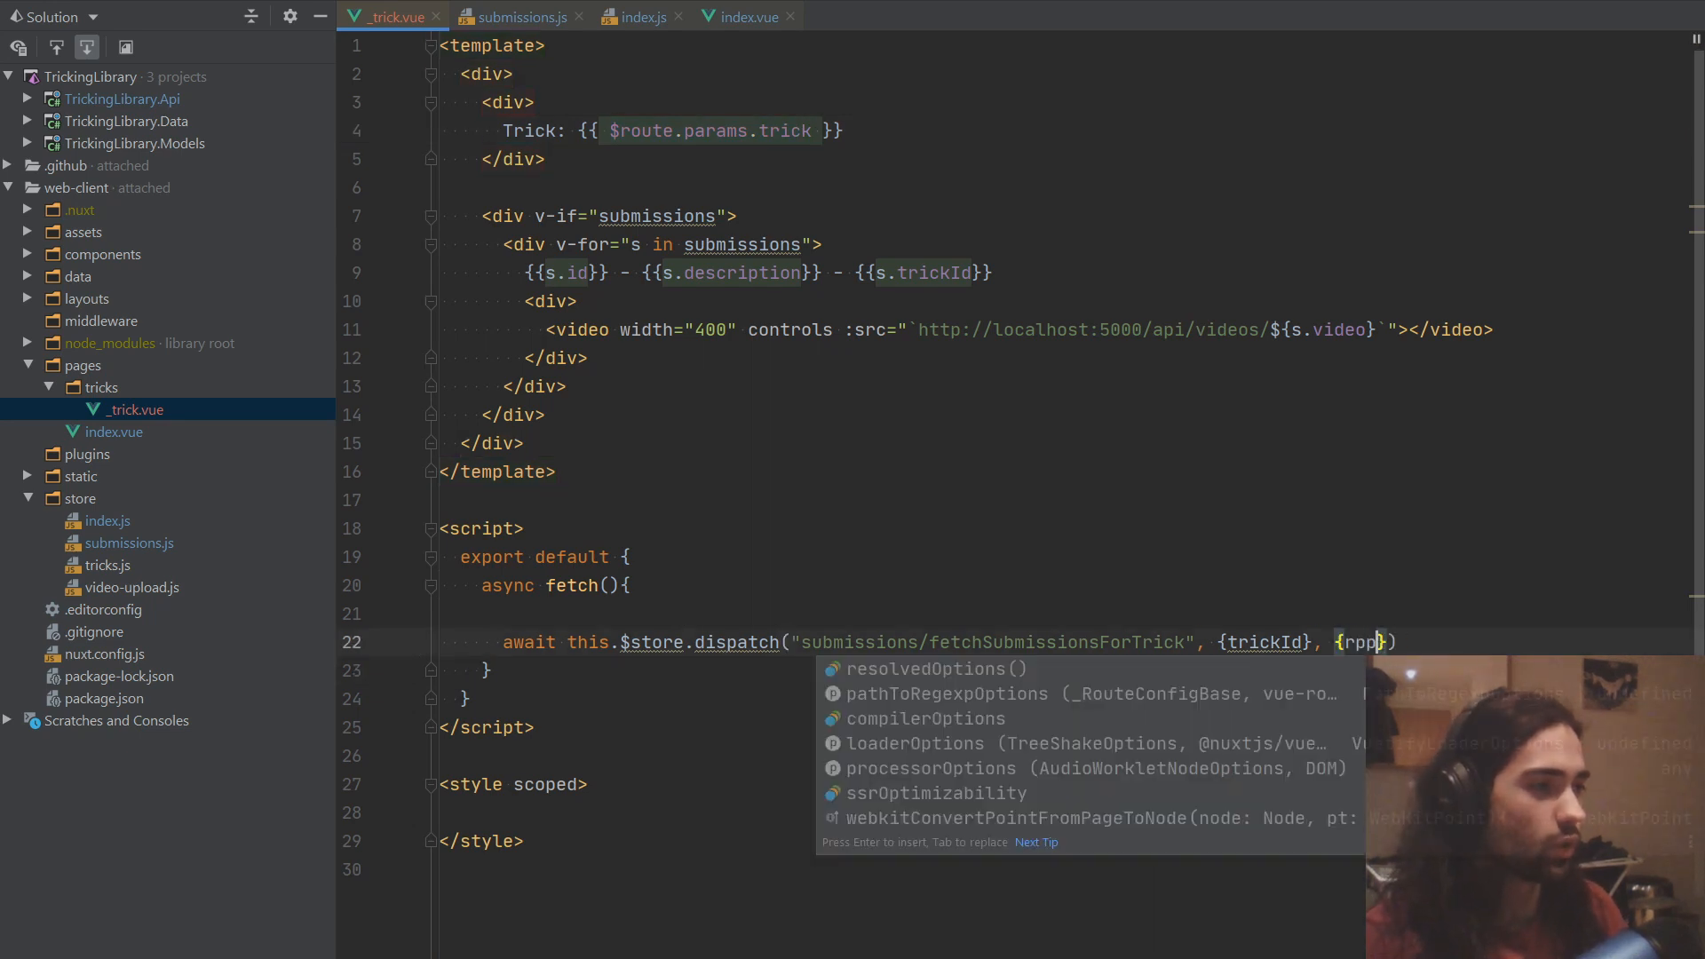
pyautogui.write('root:true')
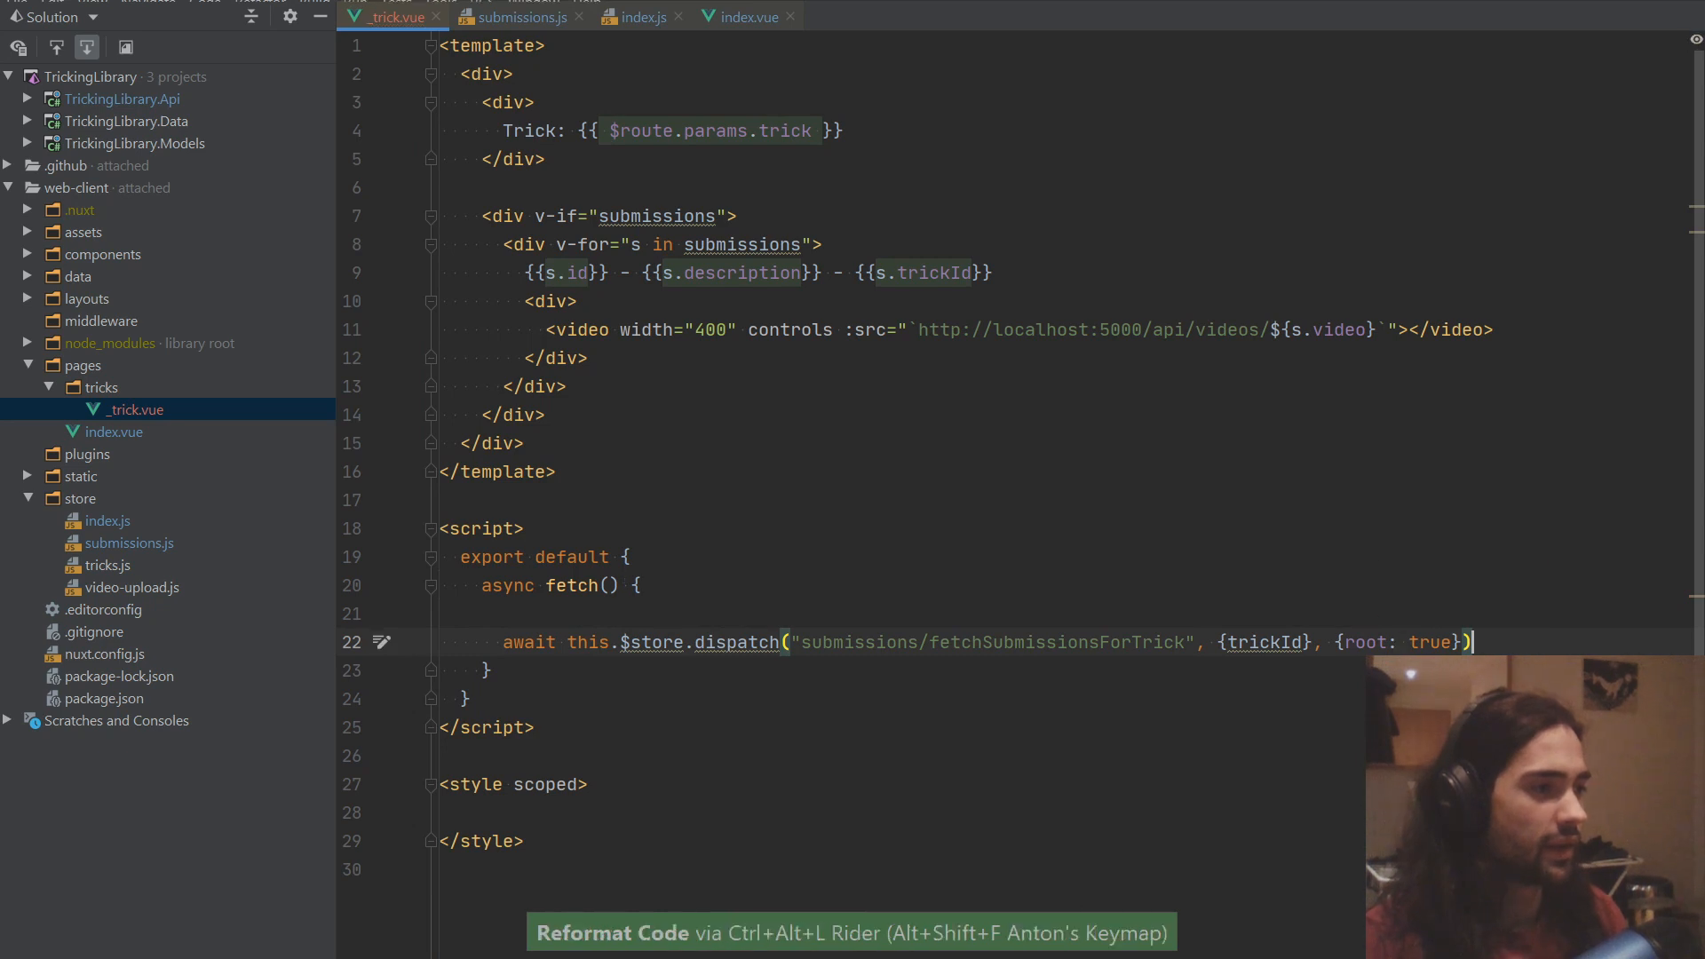
pyautogui.press('ctrl+s')
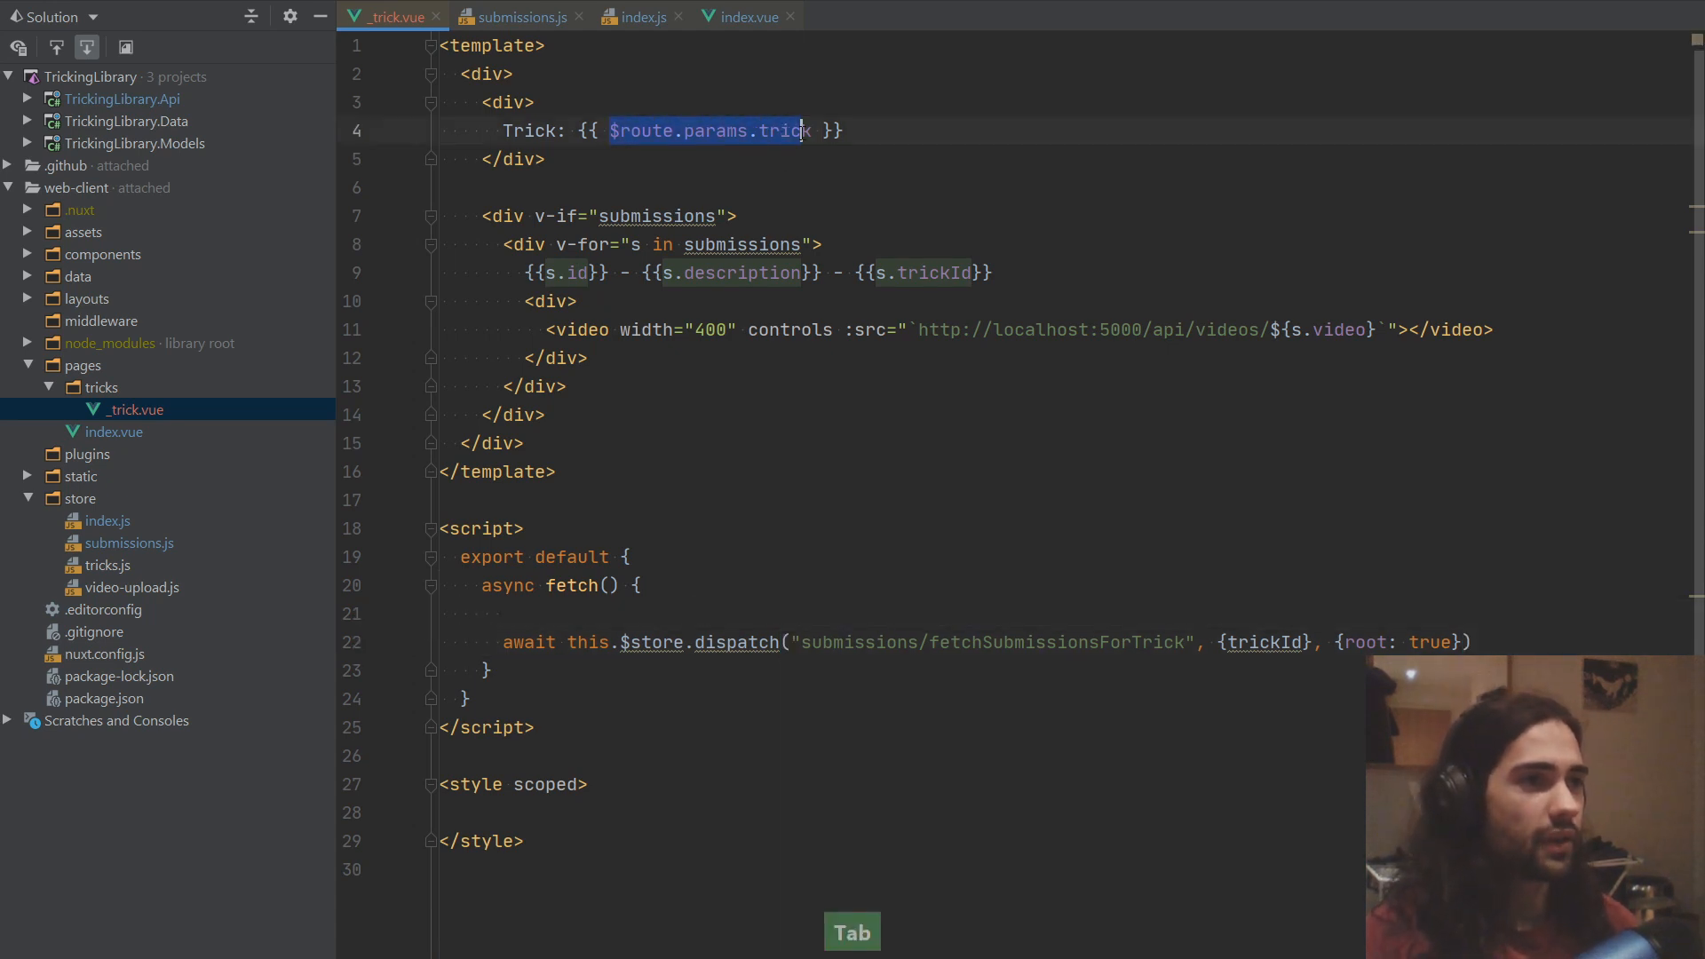
# Step: Declare `const trickId = this.$route.params.trick;` in fetch()
pyautogui.write('const trickId = this.')
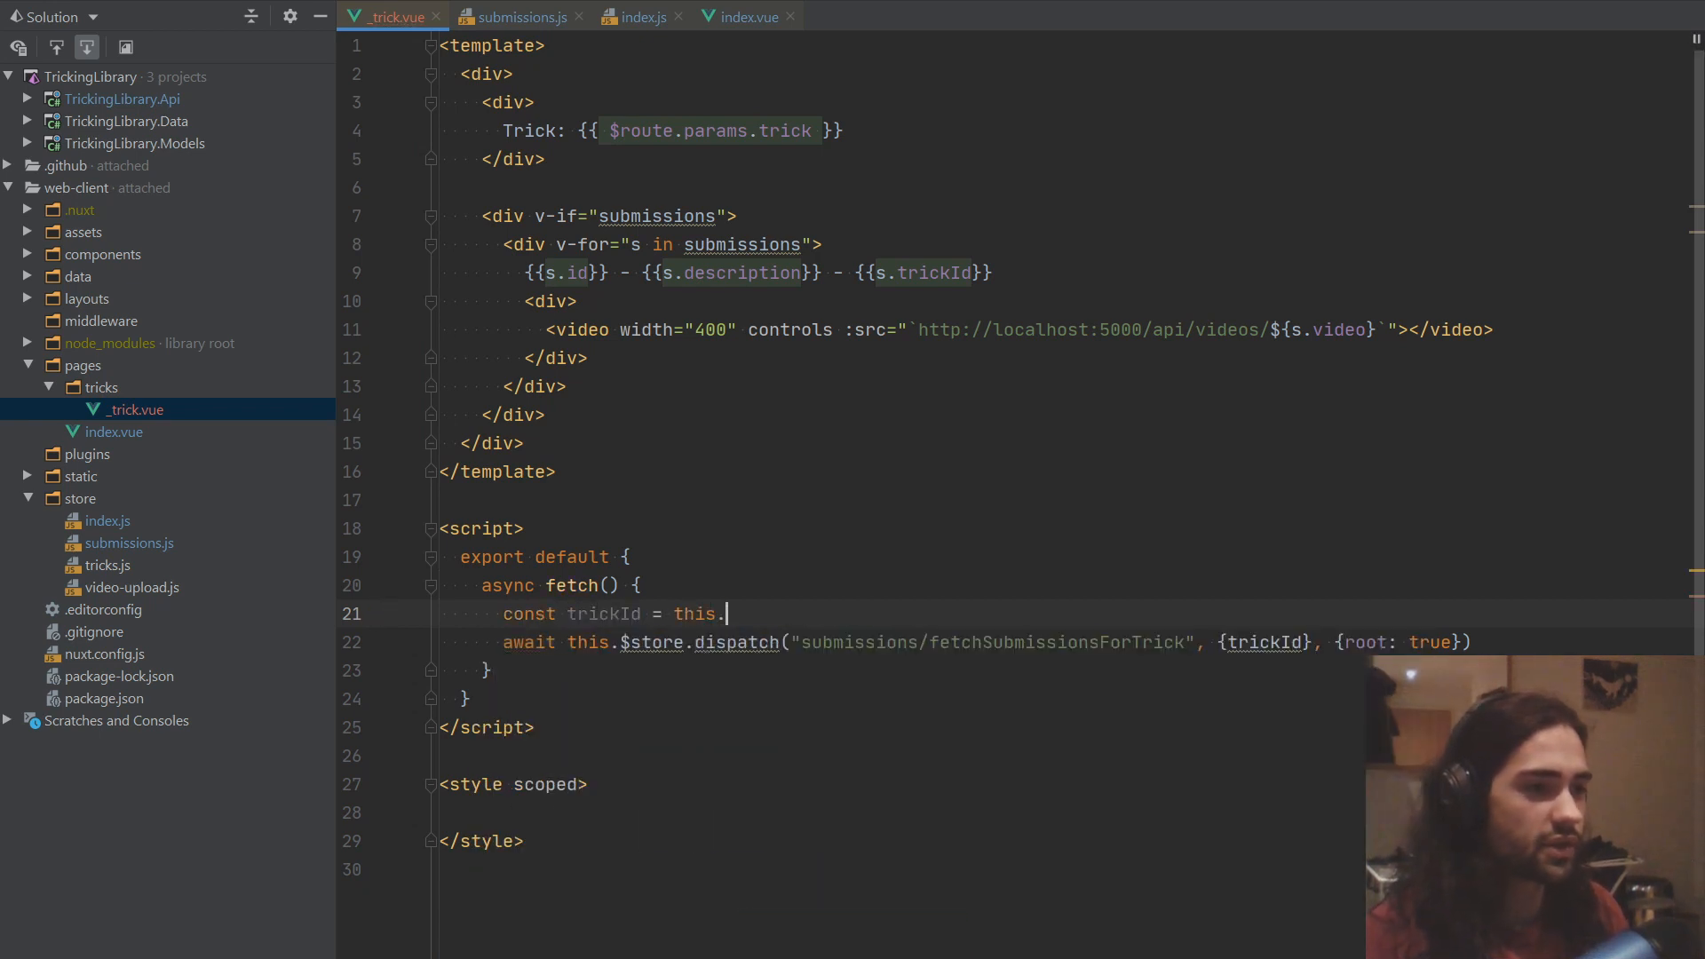
pyautogui.write('$route.params.trick;')
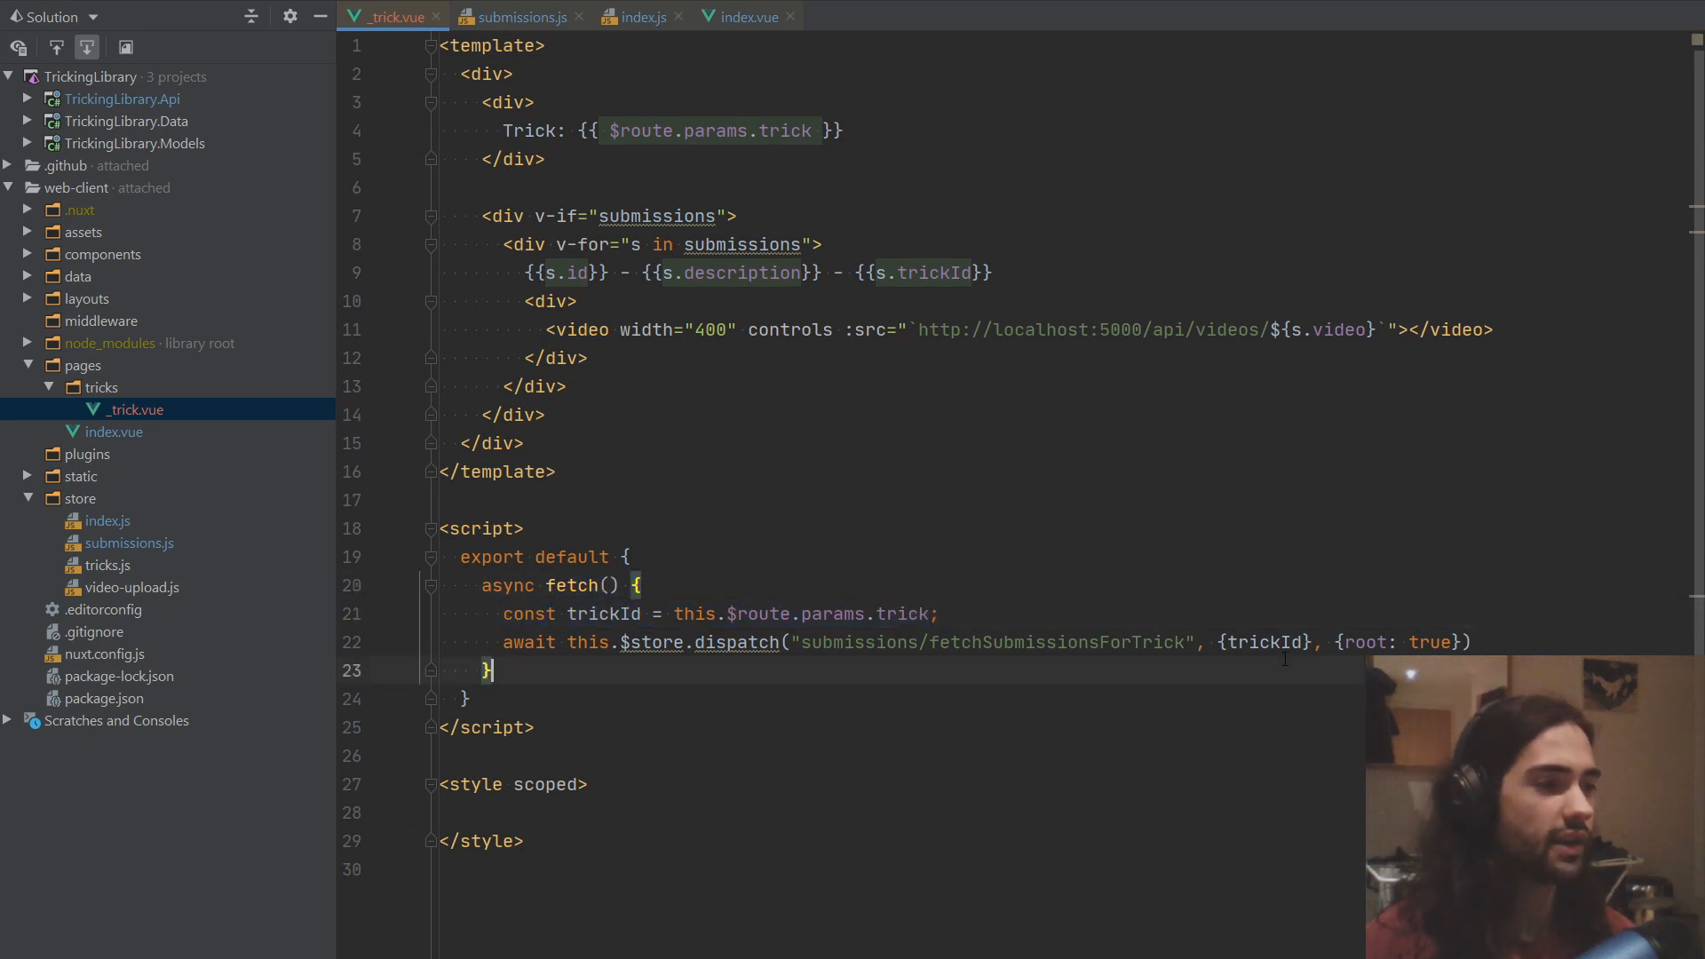
pyautogui.doubleClick(1261, 641)
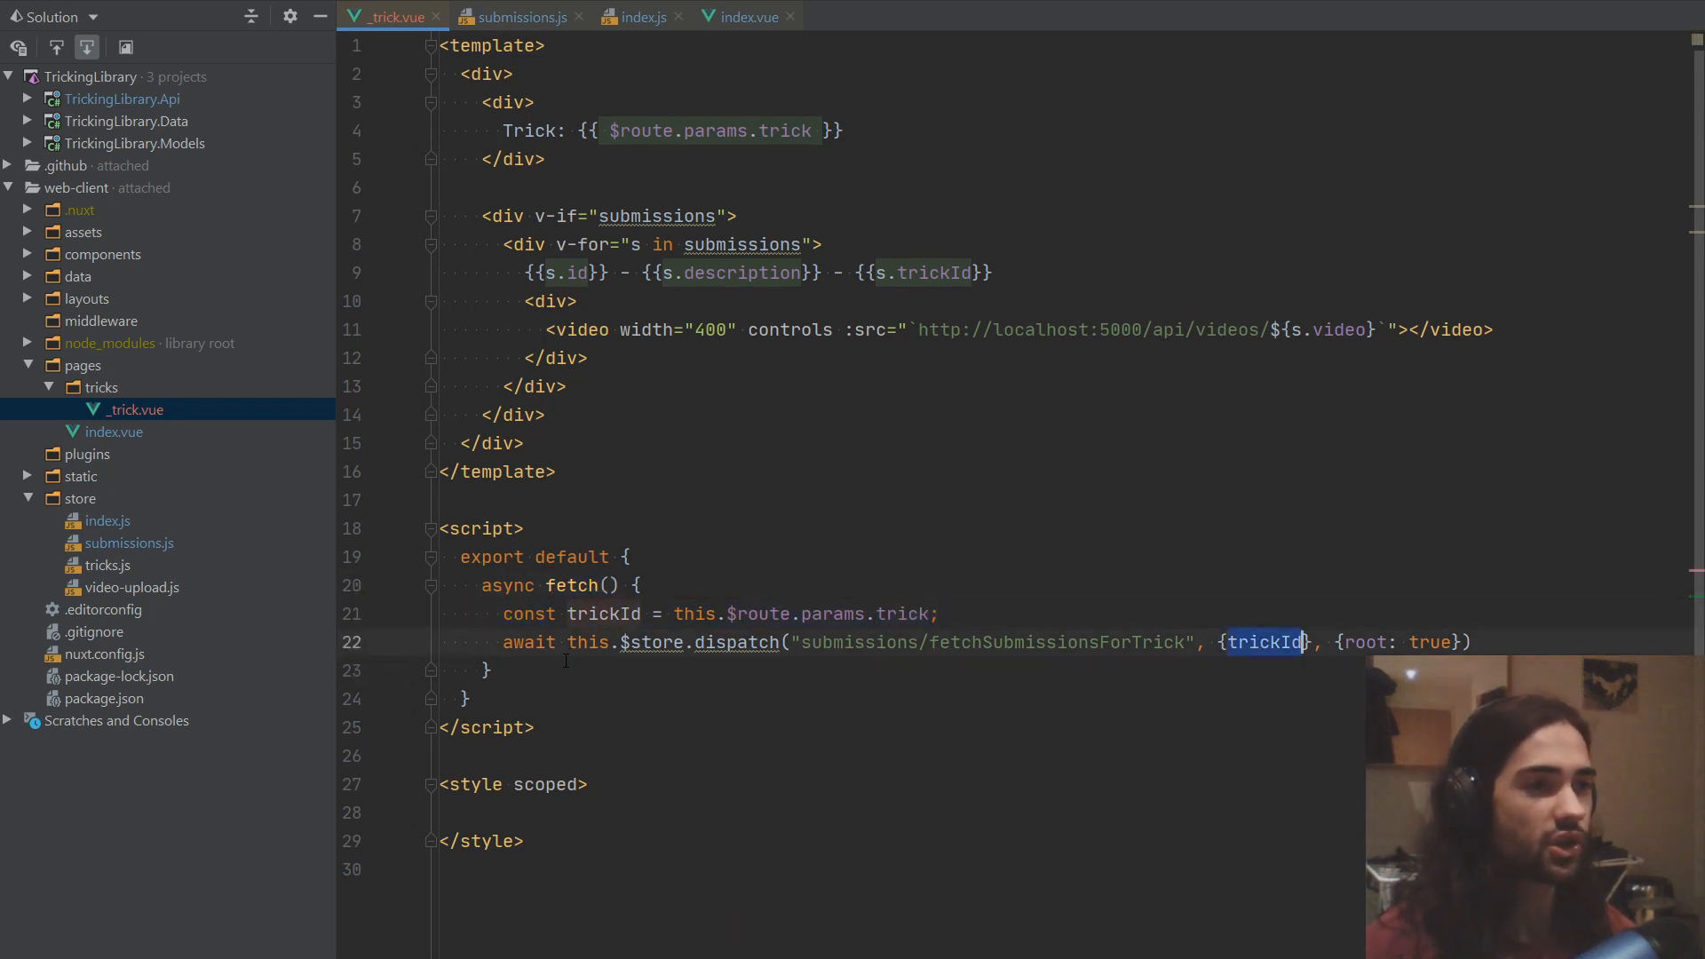
pyautogui.doubleClick(743, 244)
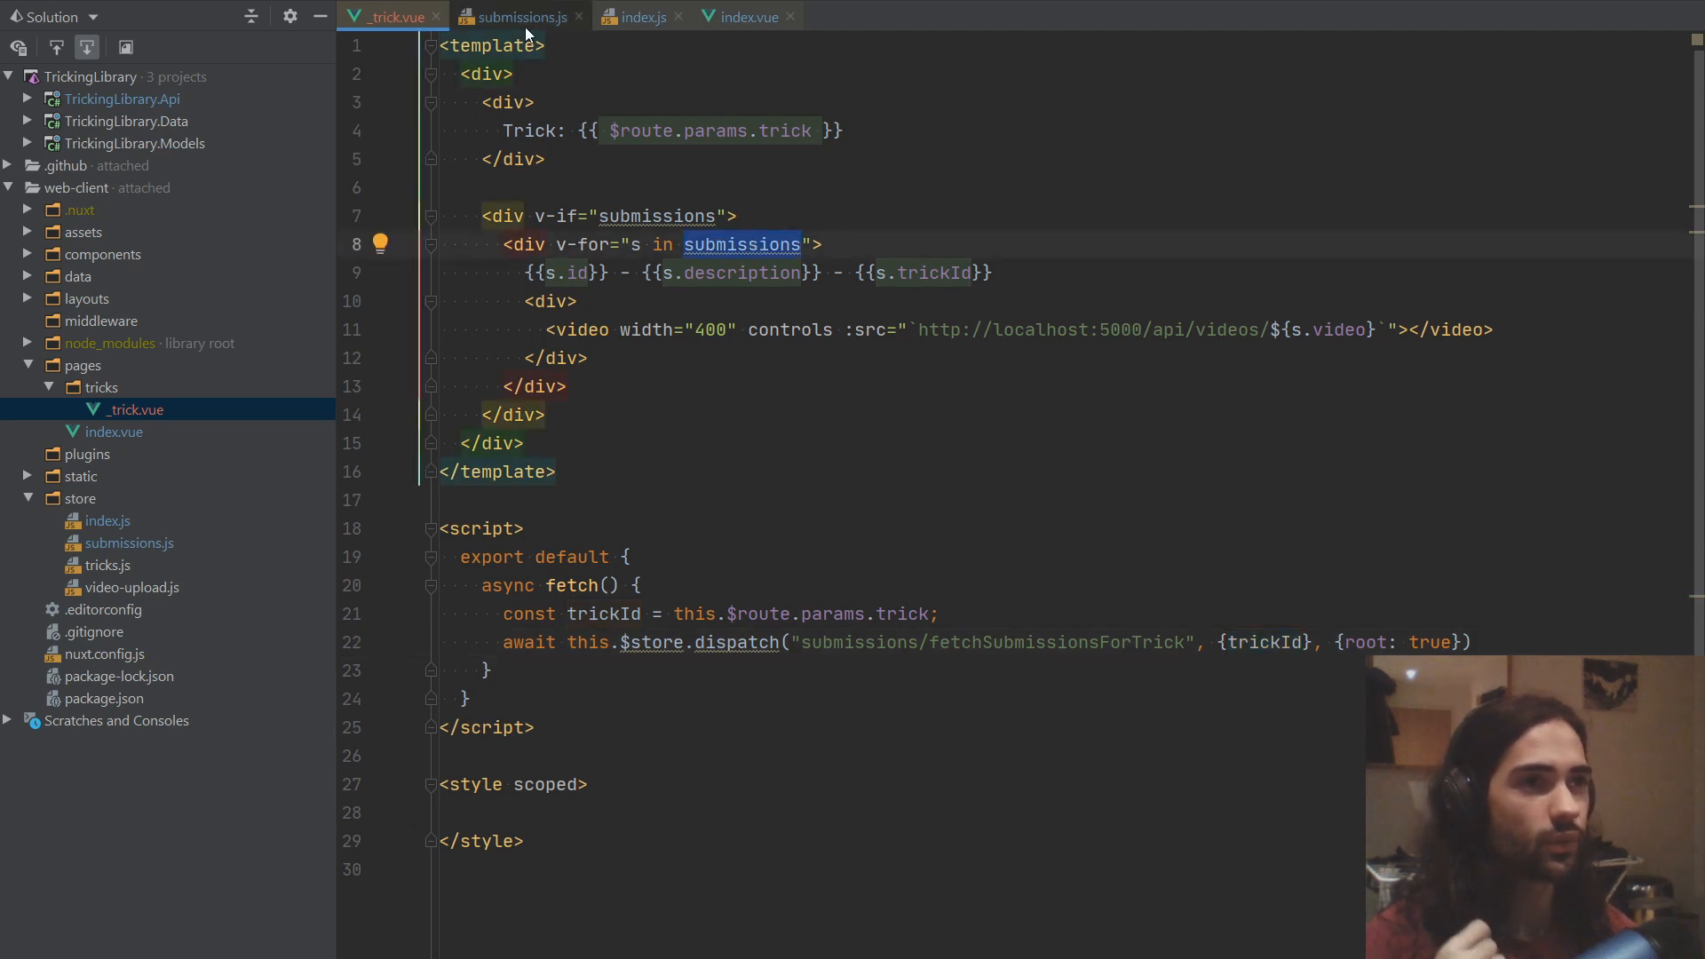
# Step: Import mapState from vuex and map 'submissions' from the submissions store in computed
pyautogui.click(746, 16)
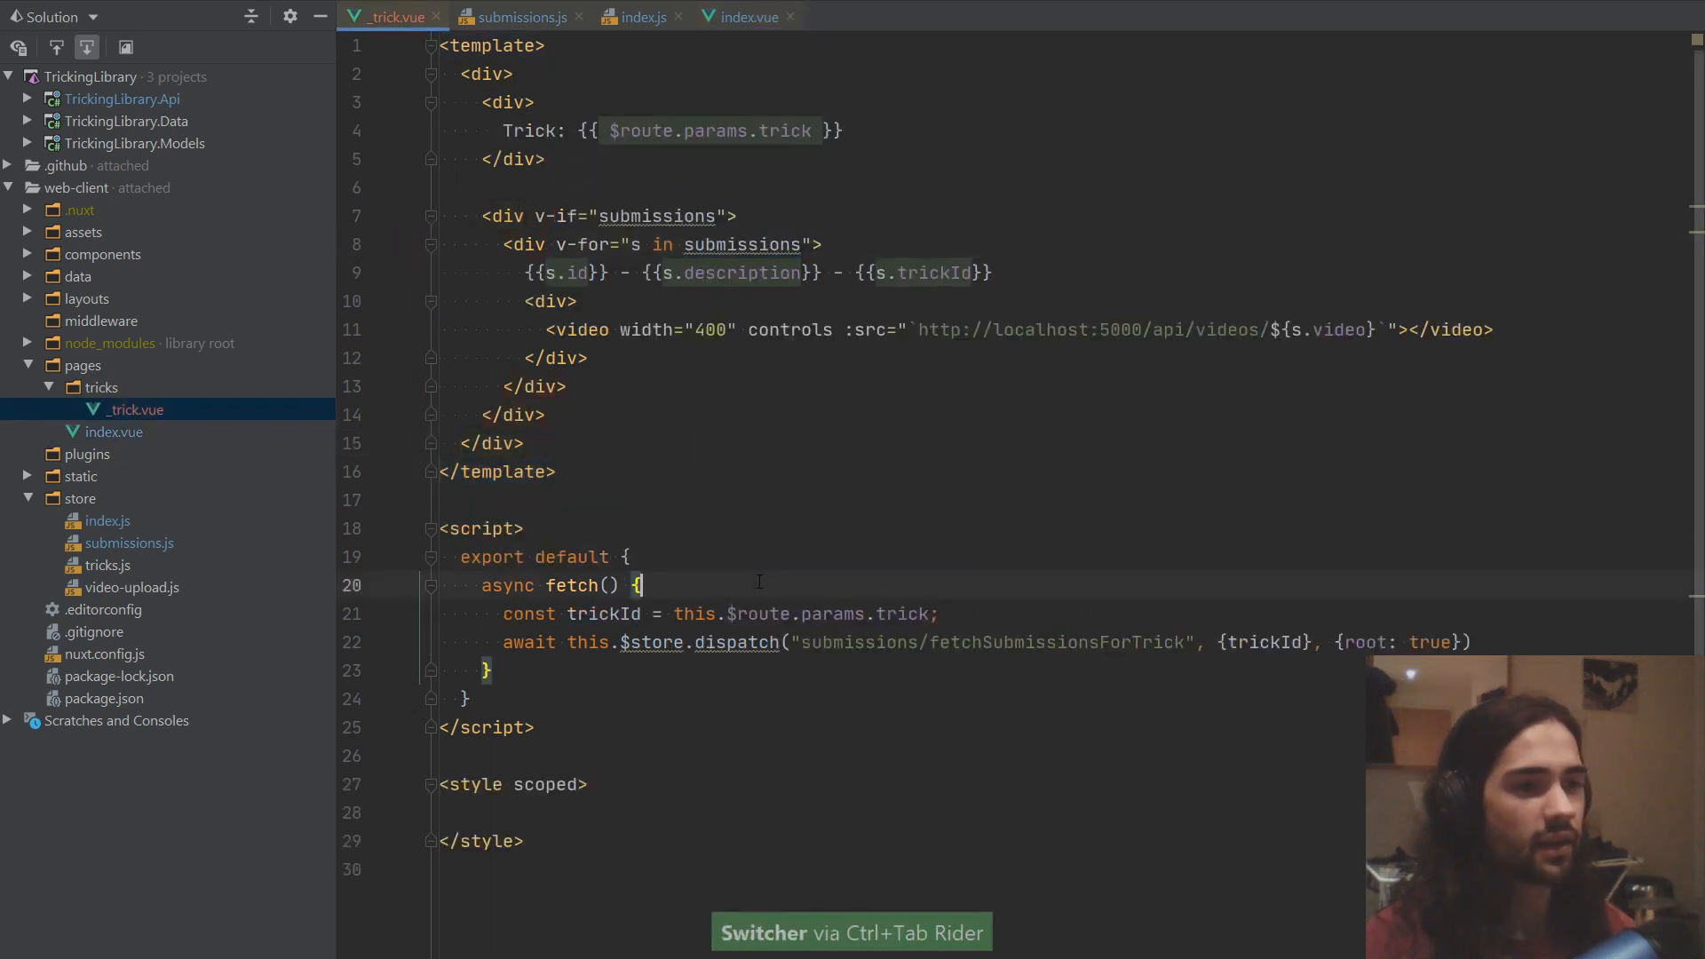
pyautogui.write("import {mapState} from 'vuex';")
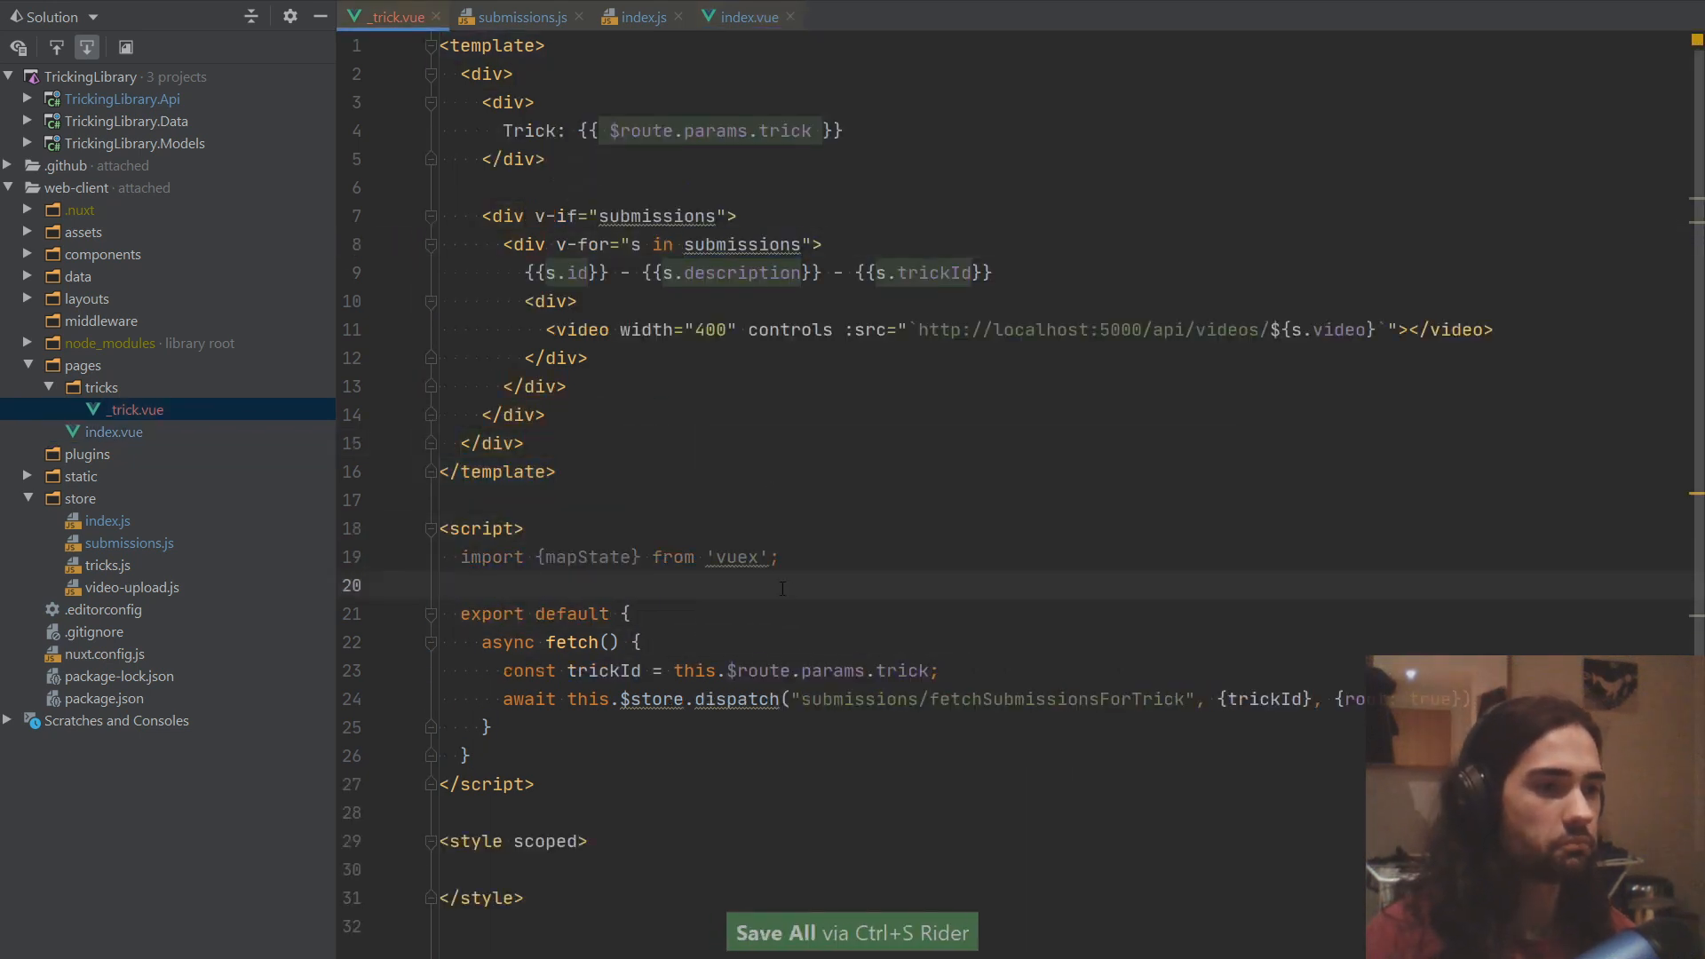
pyautogui.write('com')
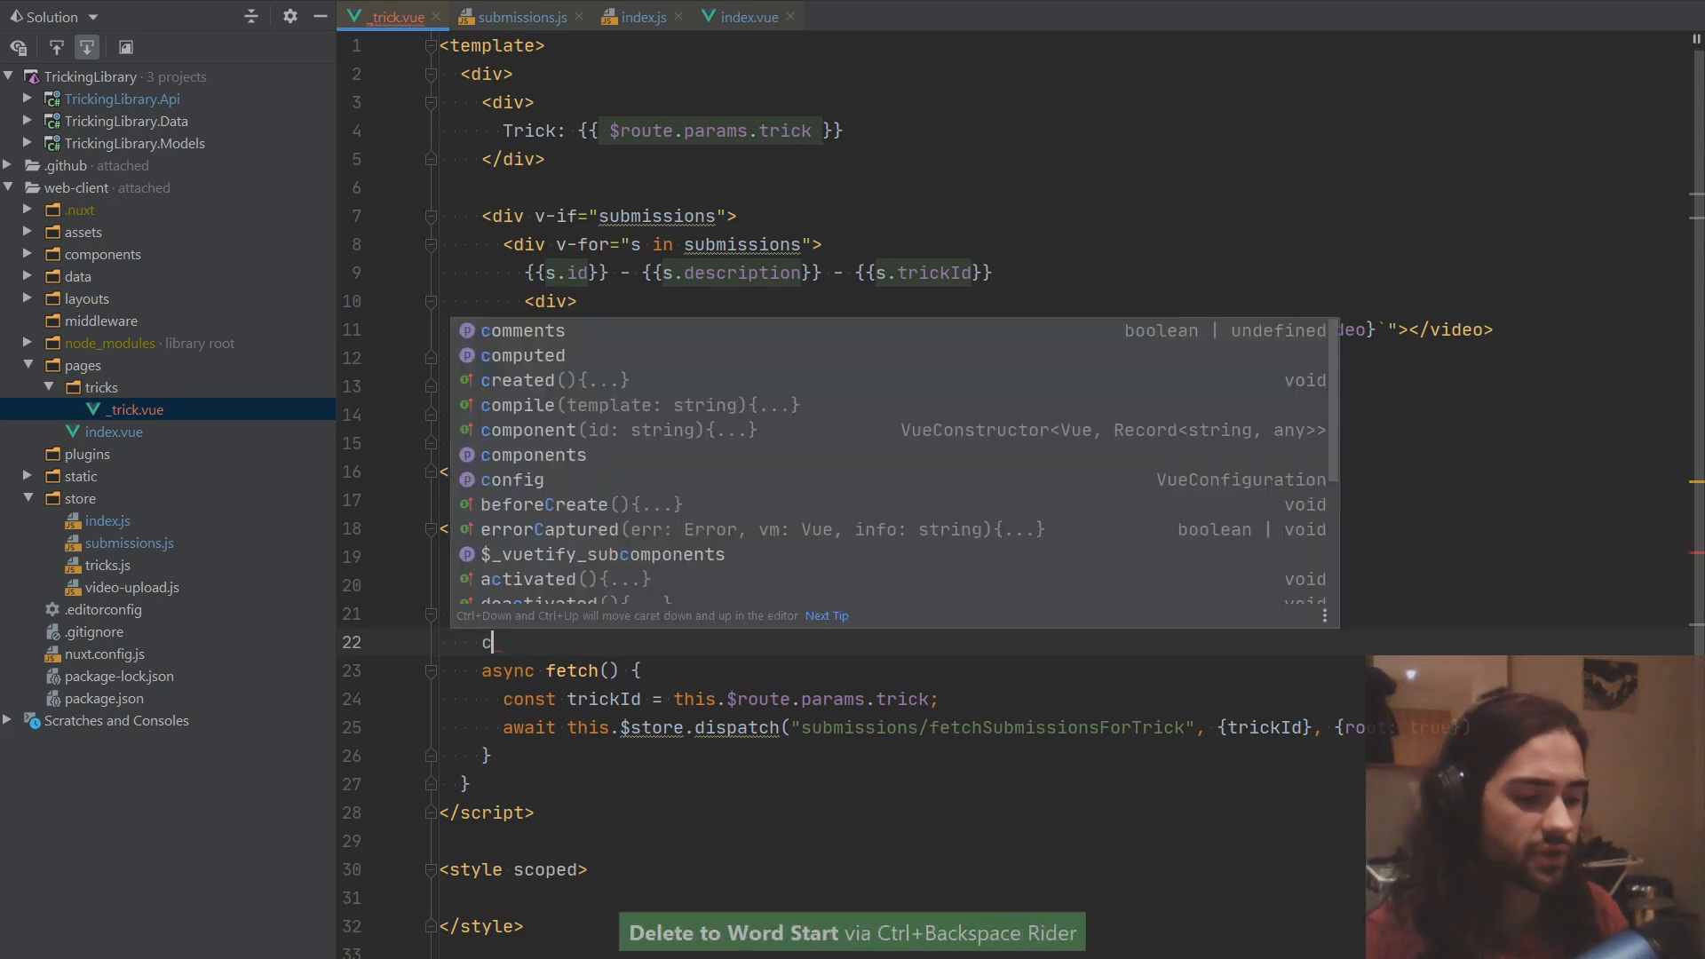
pyautogui.write('omputed: mapState')
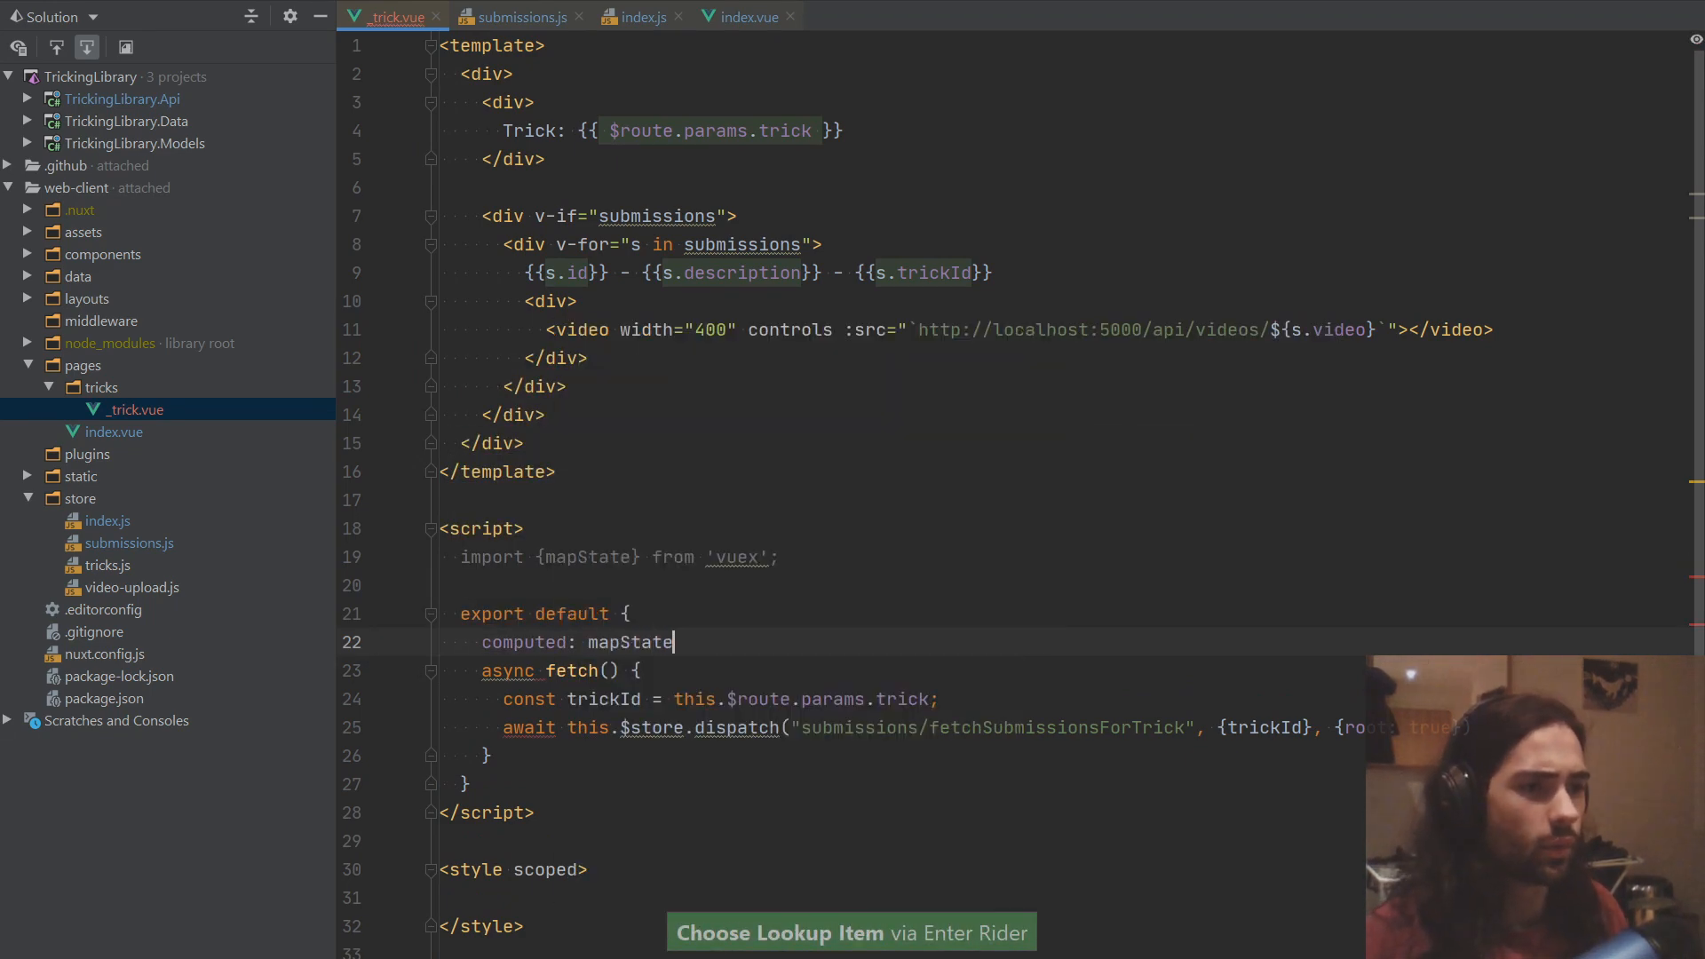
pyautogui.write("('submissions', [;")
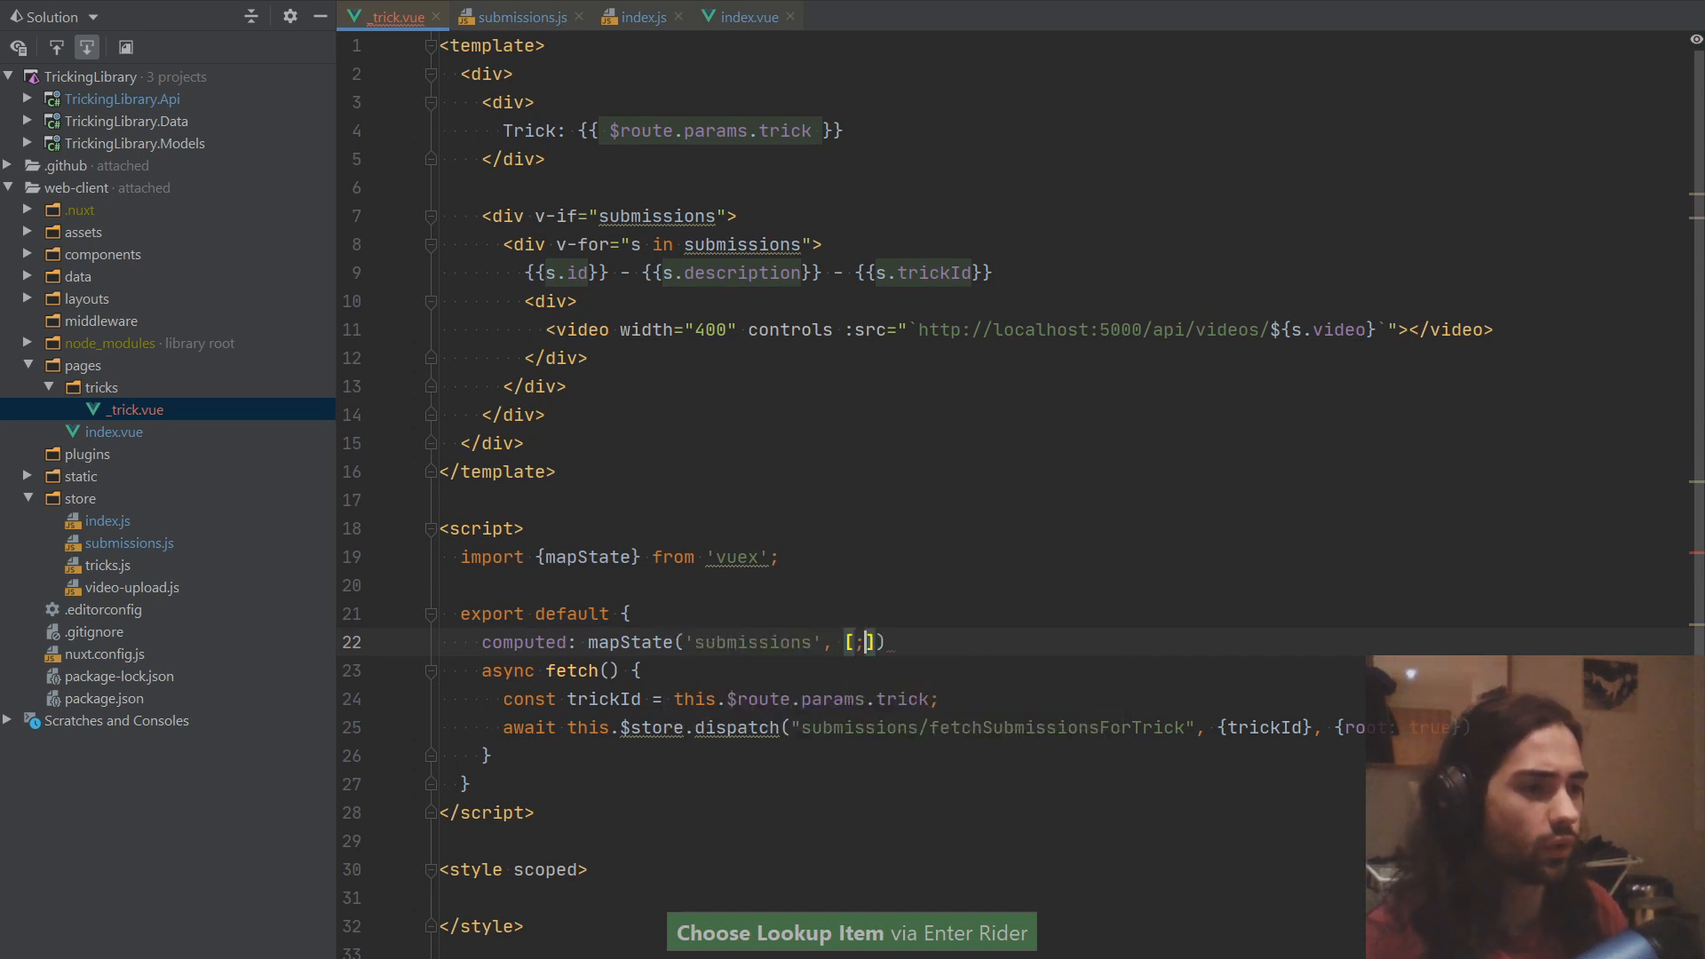
pyautogui.write("'submissions'")
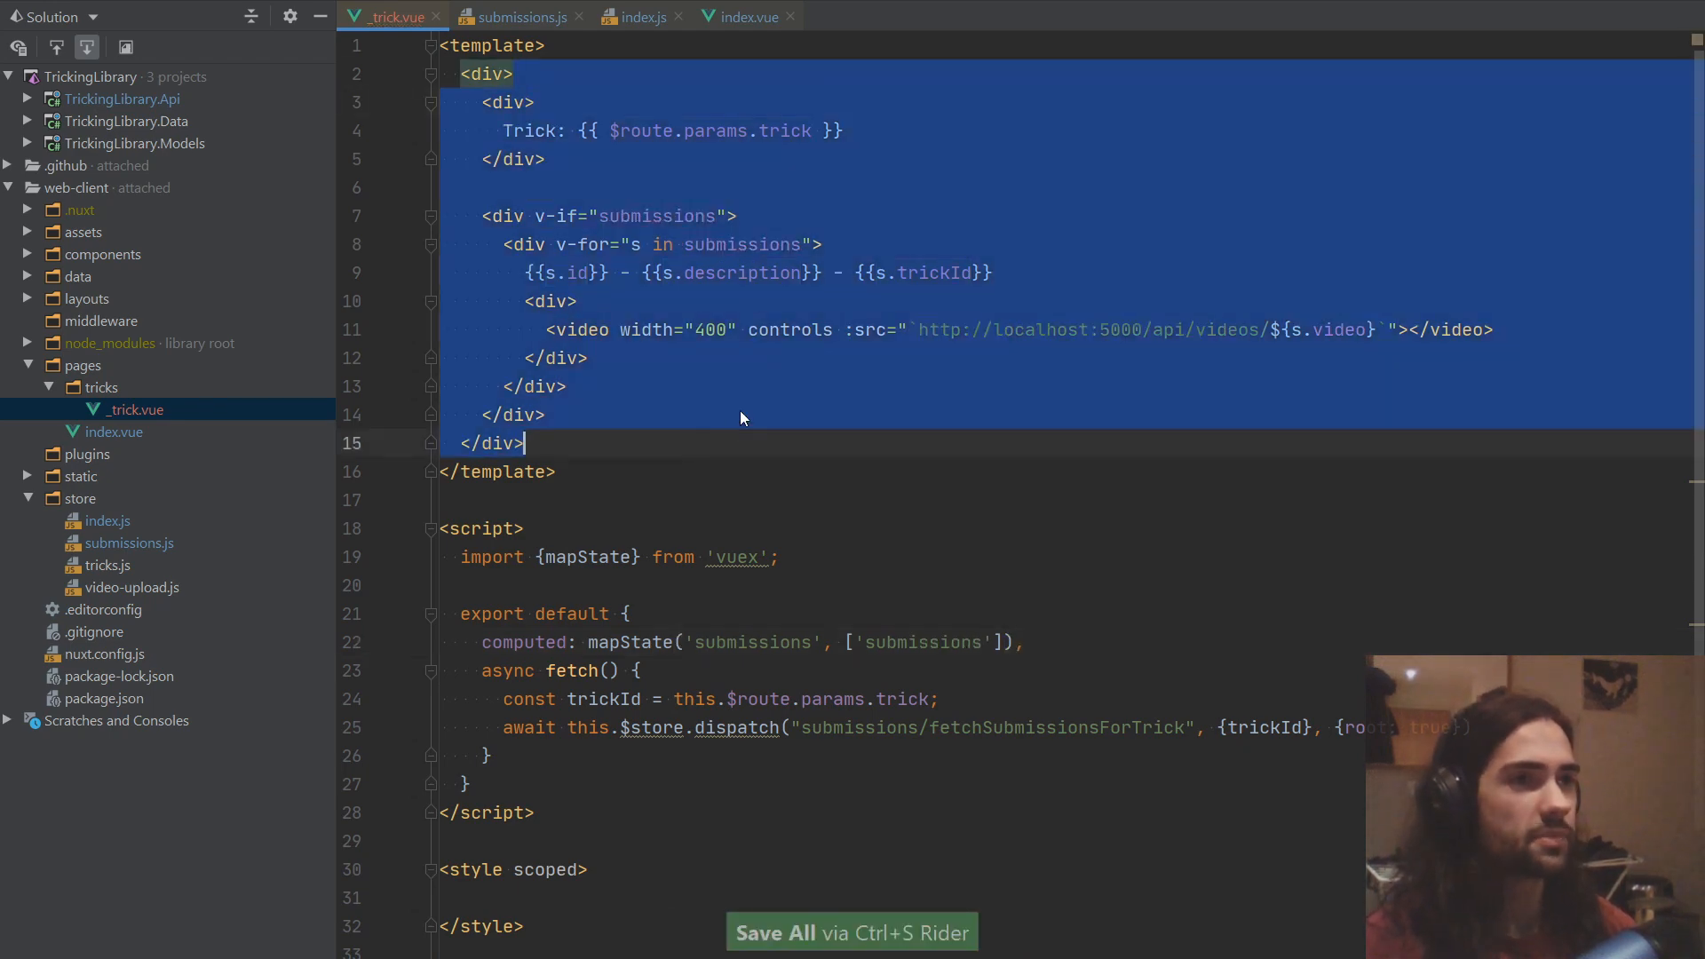
pyautogui.click(756, 415)
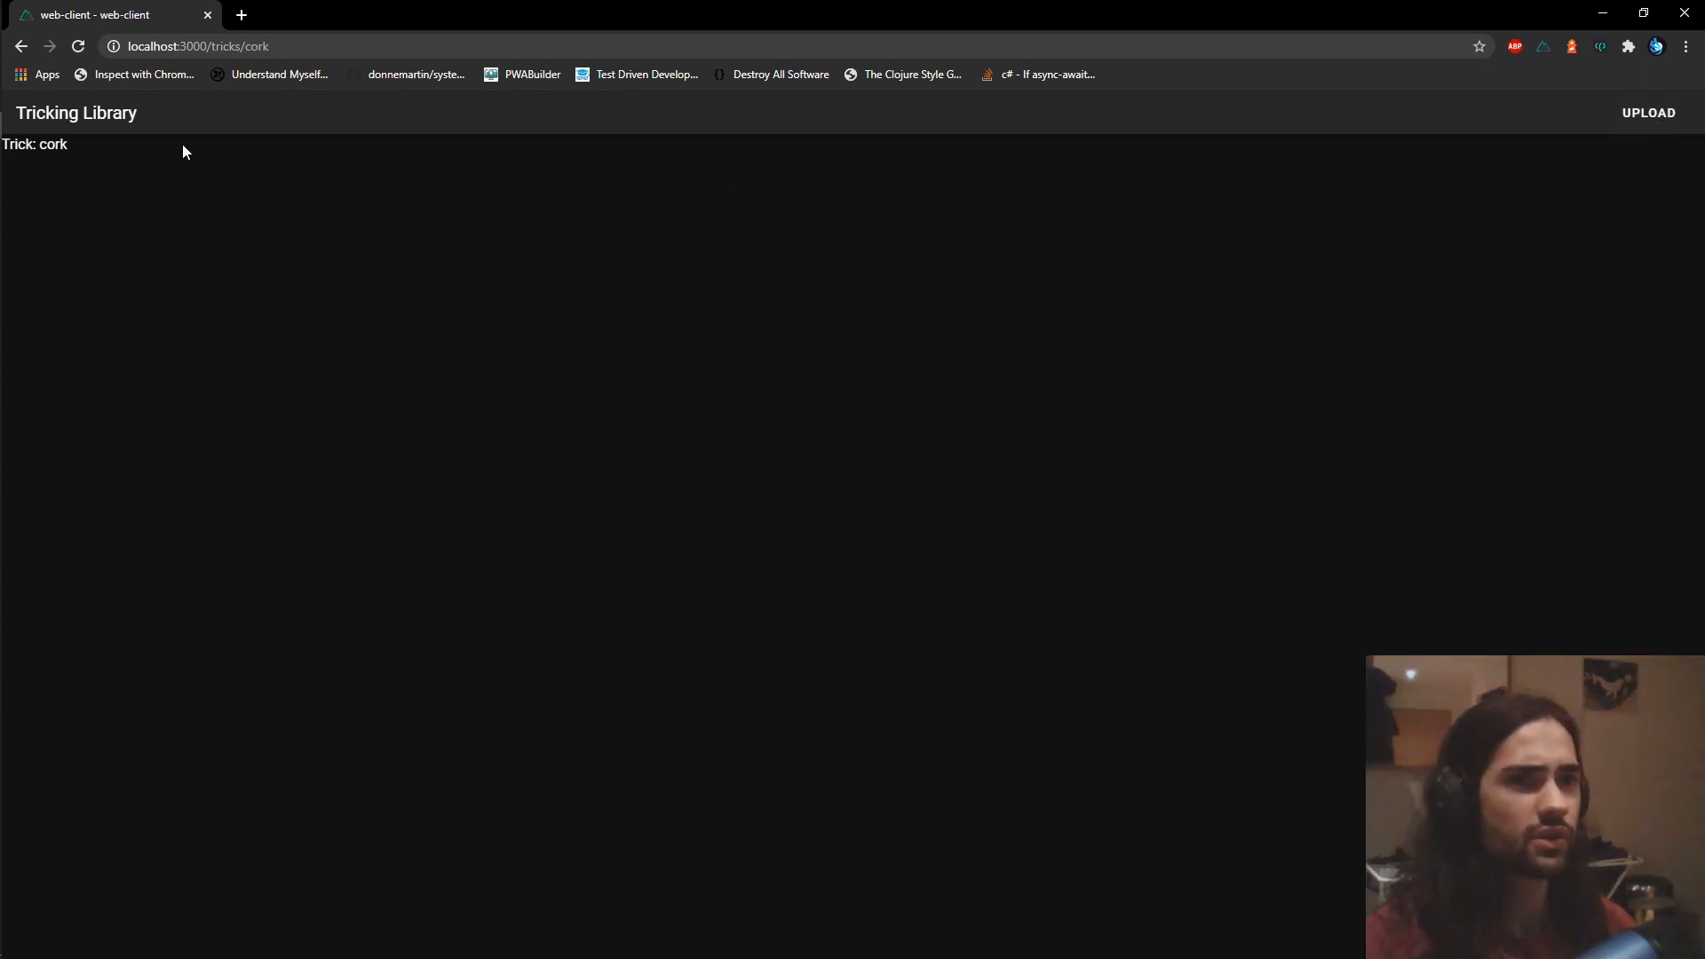
# Step: Create a Cork trick and upload vid3.mp4 as a submission described 'some combo'
pyautogui.click(1648, 112)
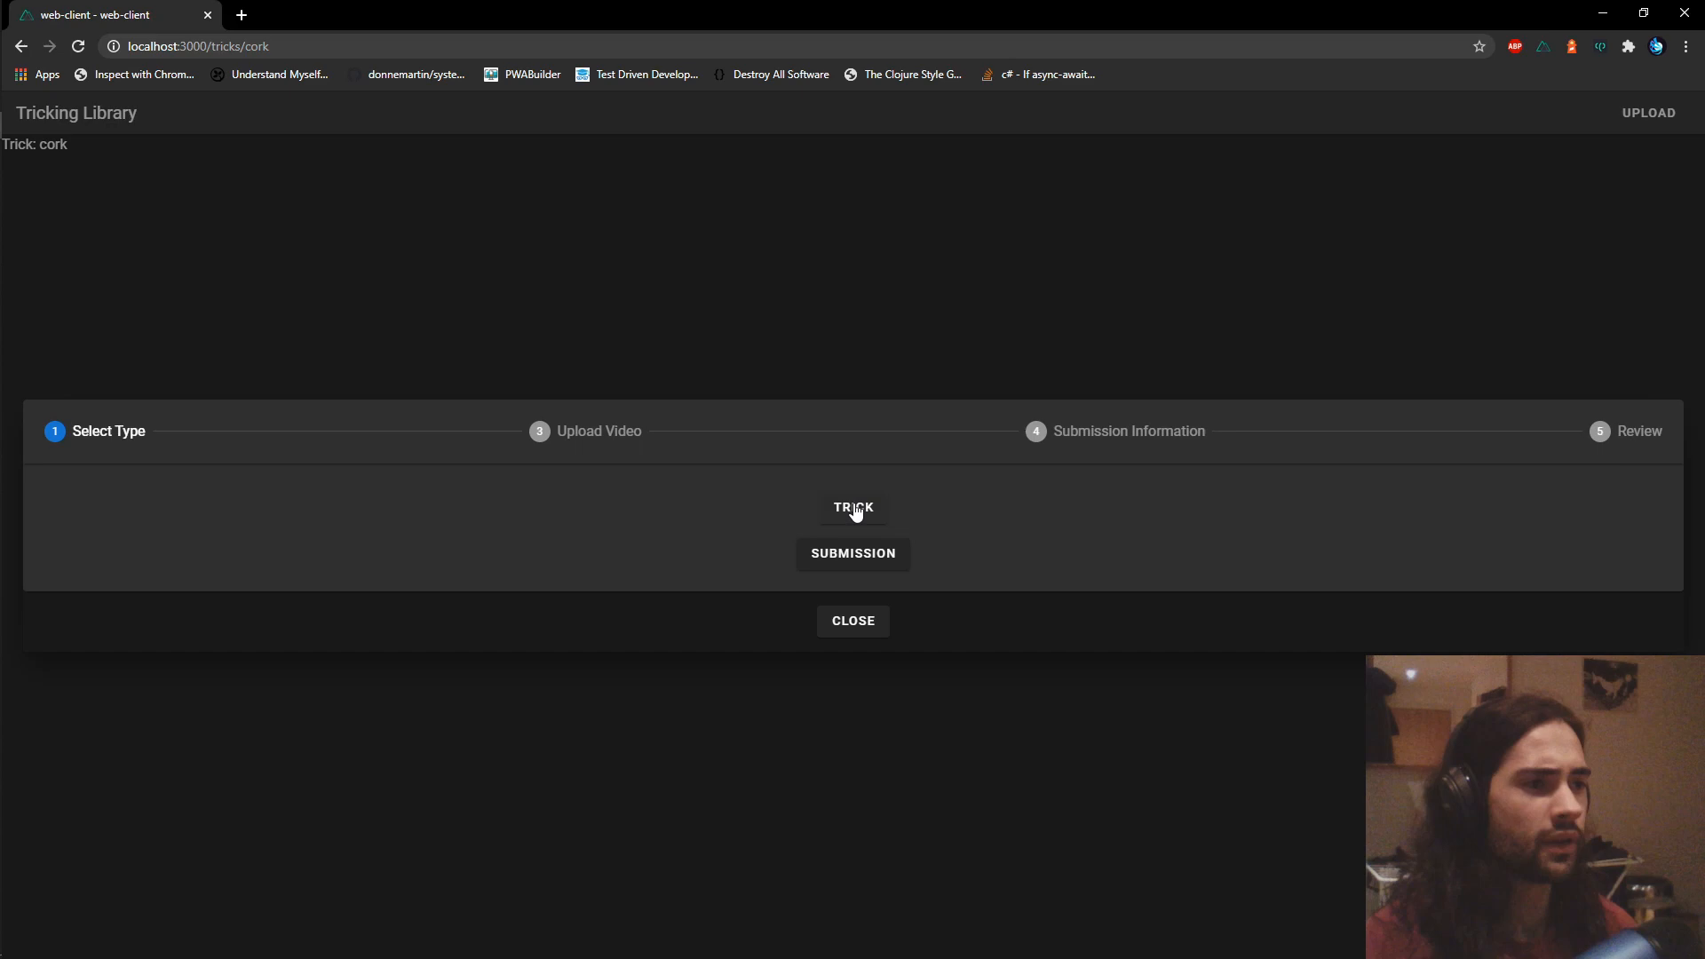
pyautogui.click(852, 508)
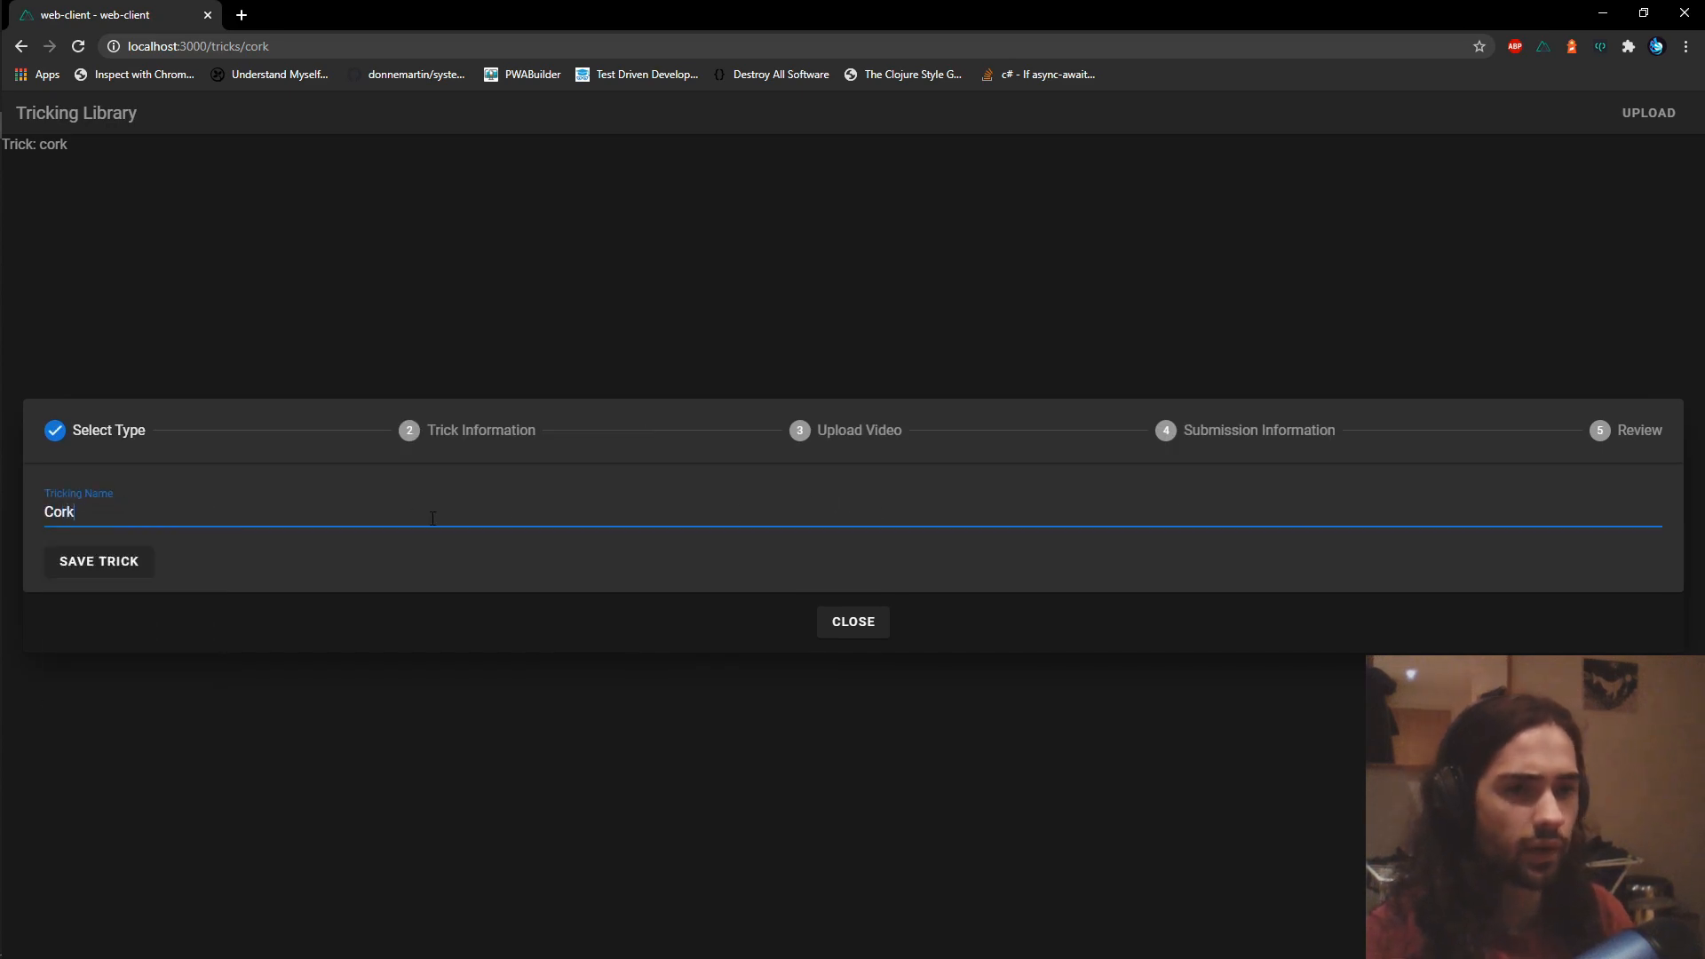
pyautogui.click(98, 562)
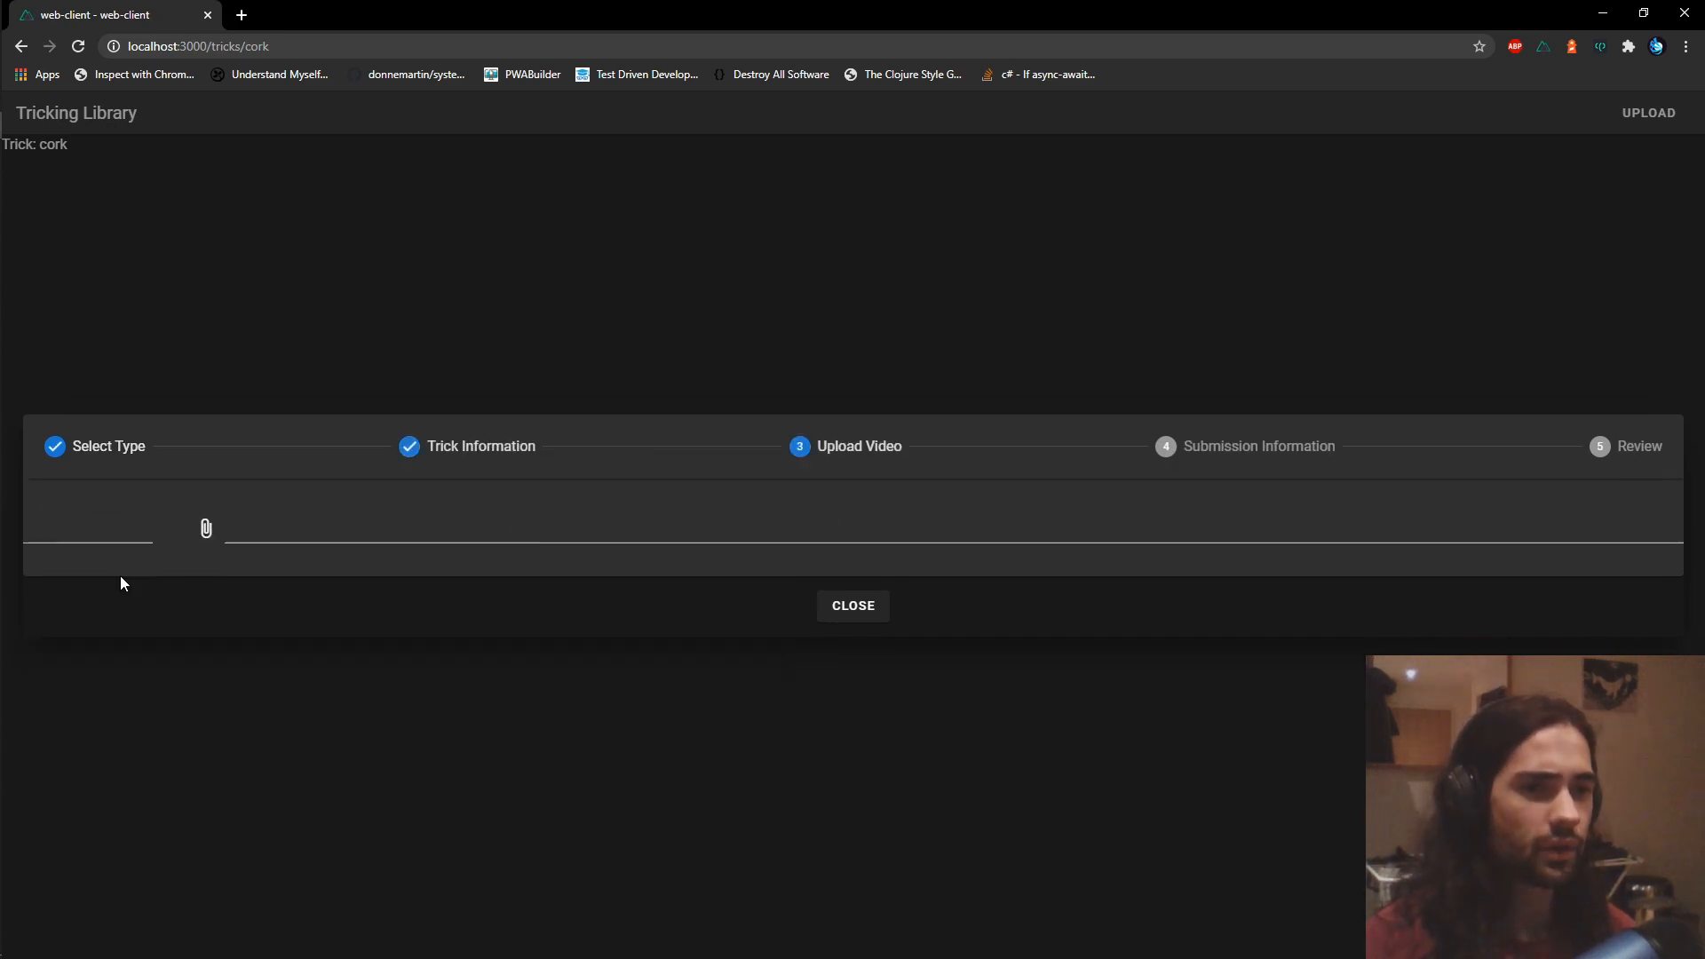
pyautogui.click(205, 528)
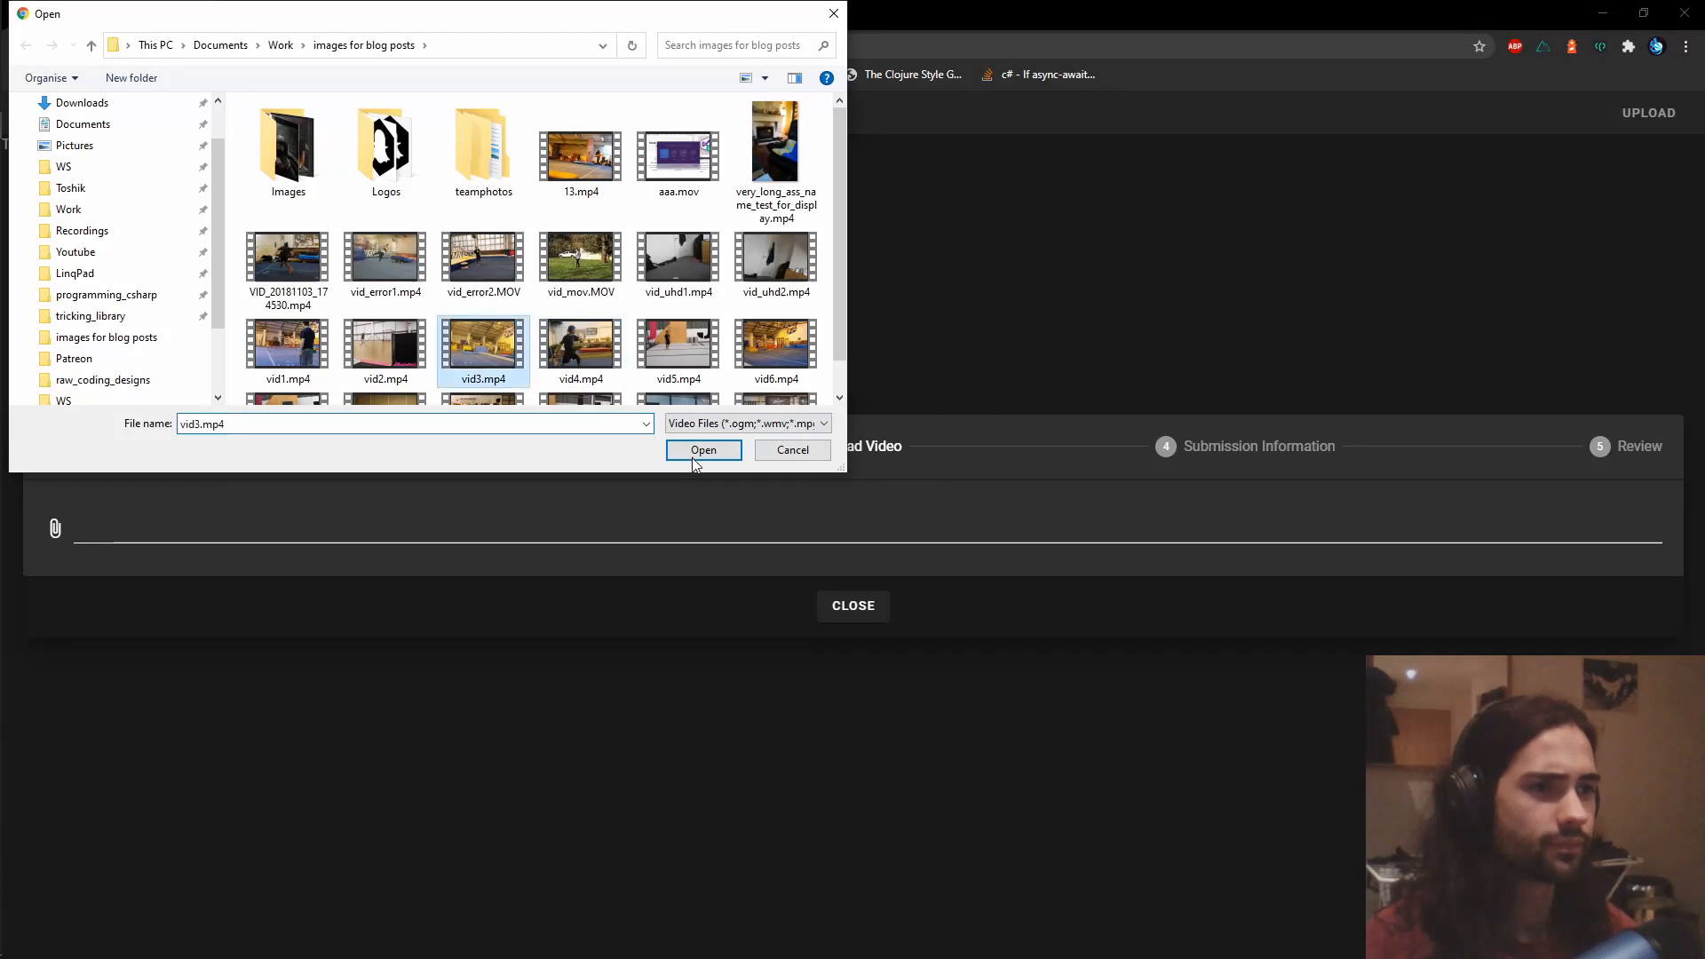
pyautogui.click(702, 450)
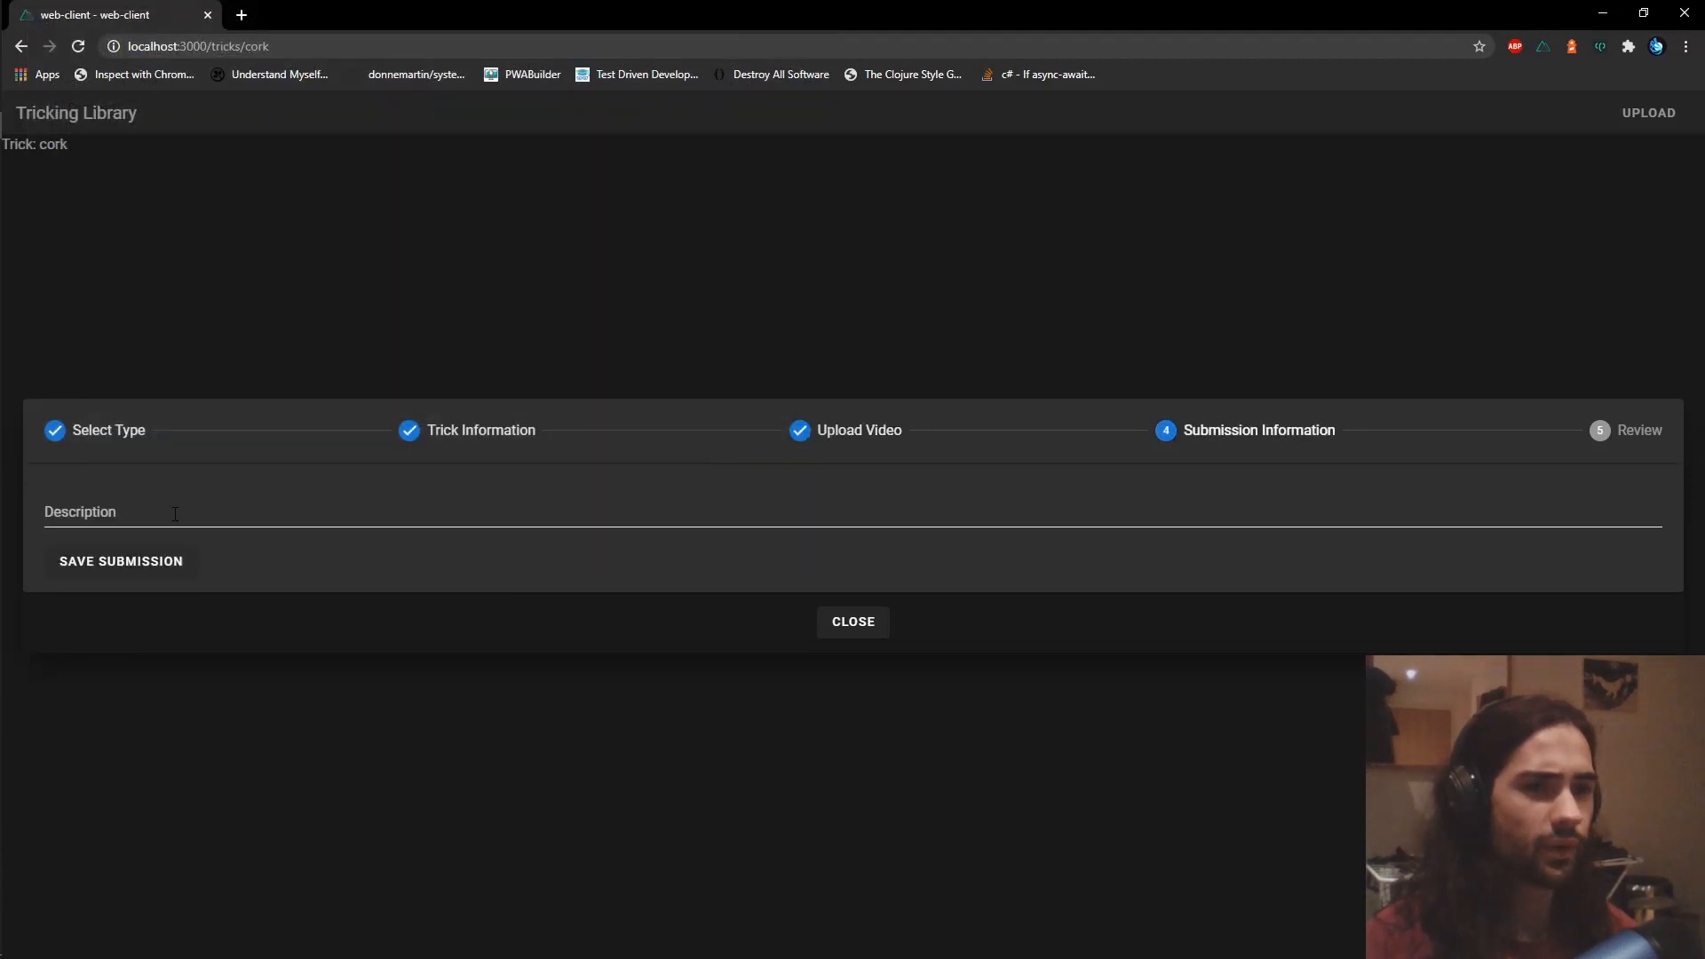
pyautogui.write('some combo')
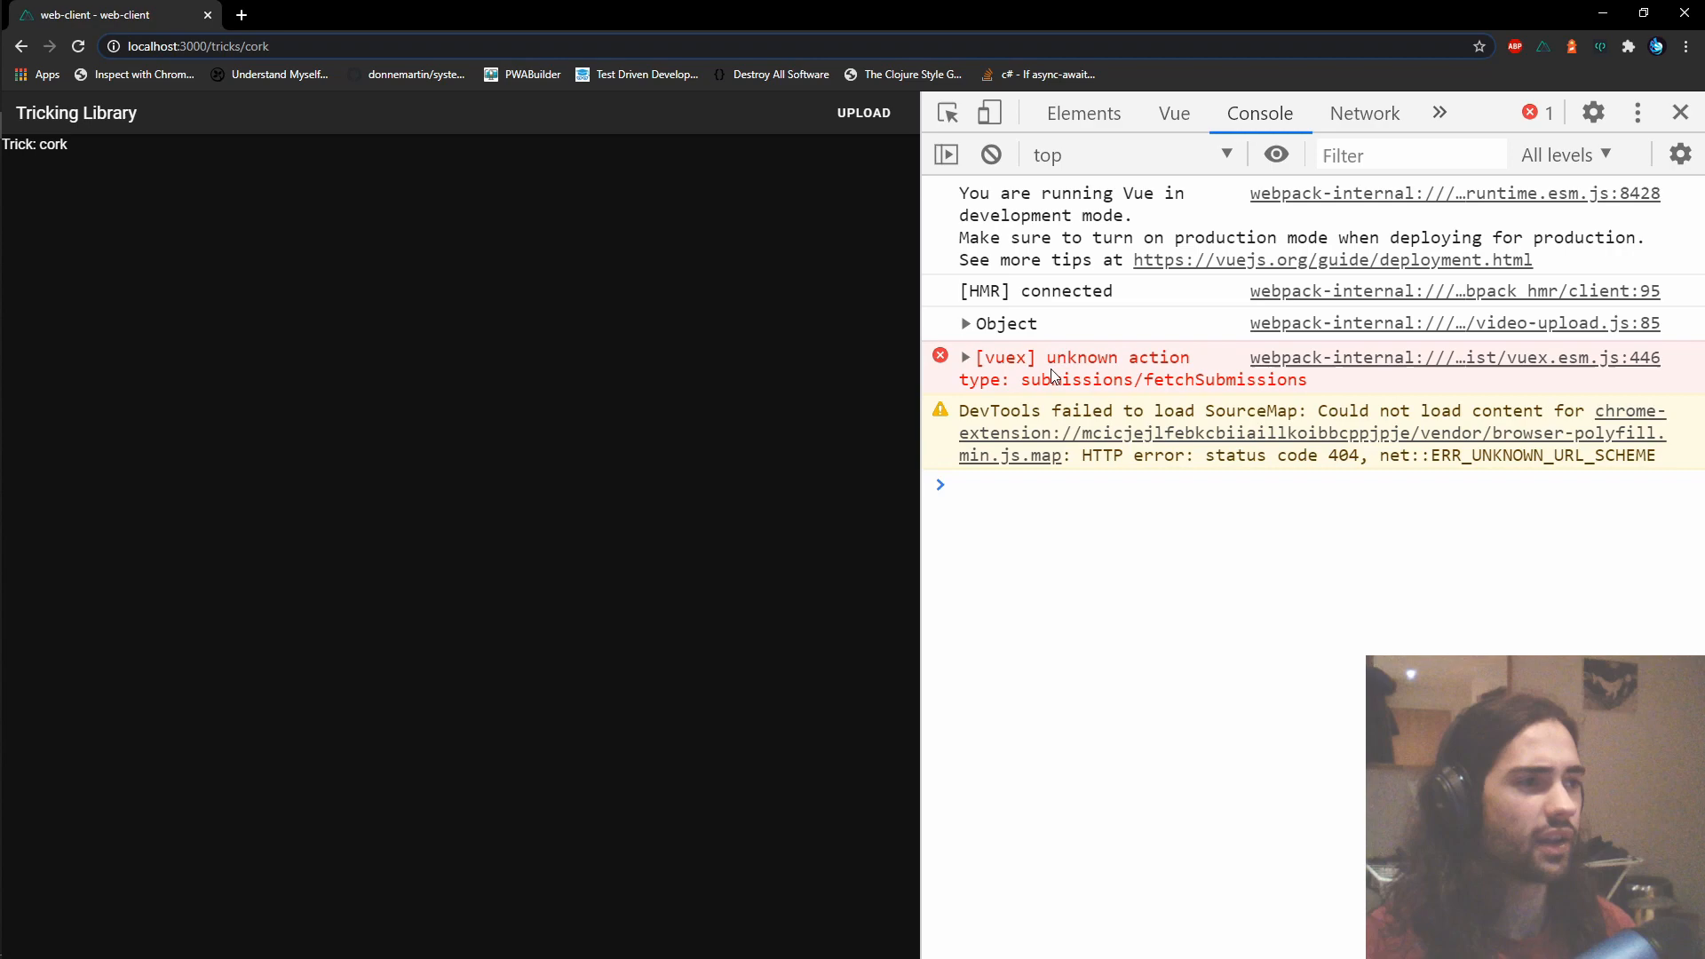
# Step: Switch back to Rider and bring up the tricks index page
pyautogui.press('F12')
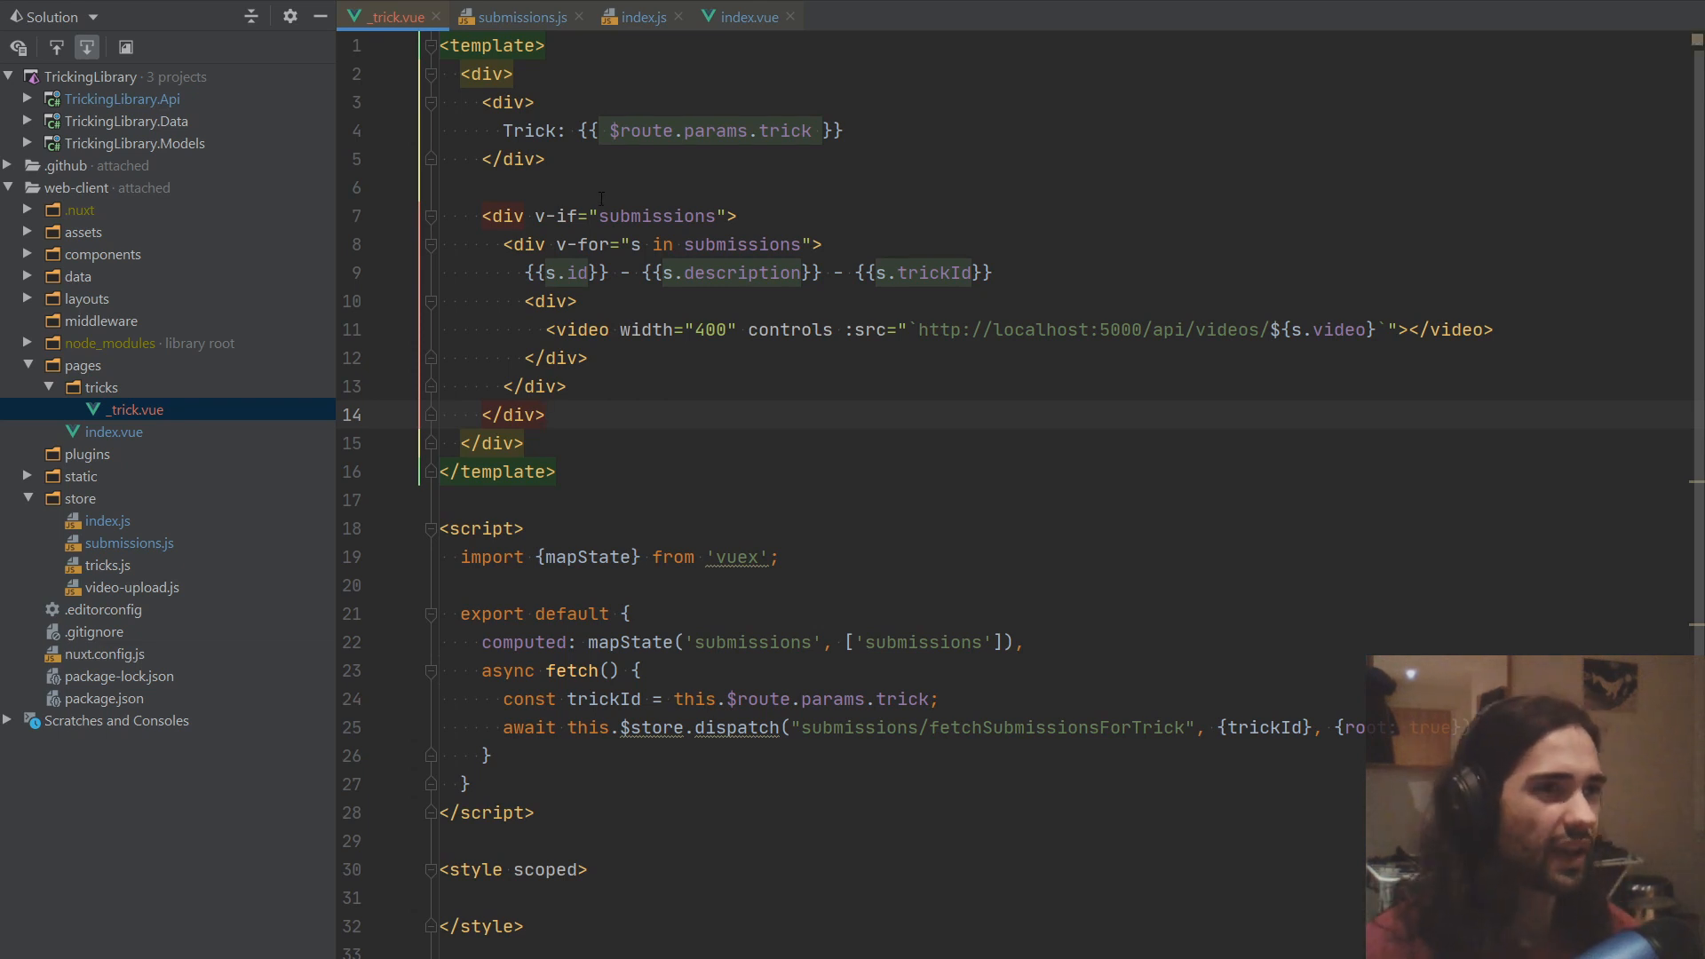
pyautogui.moveTo(501, 265)
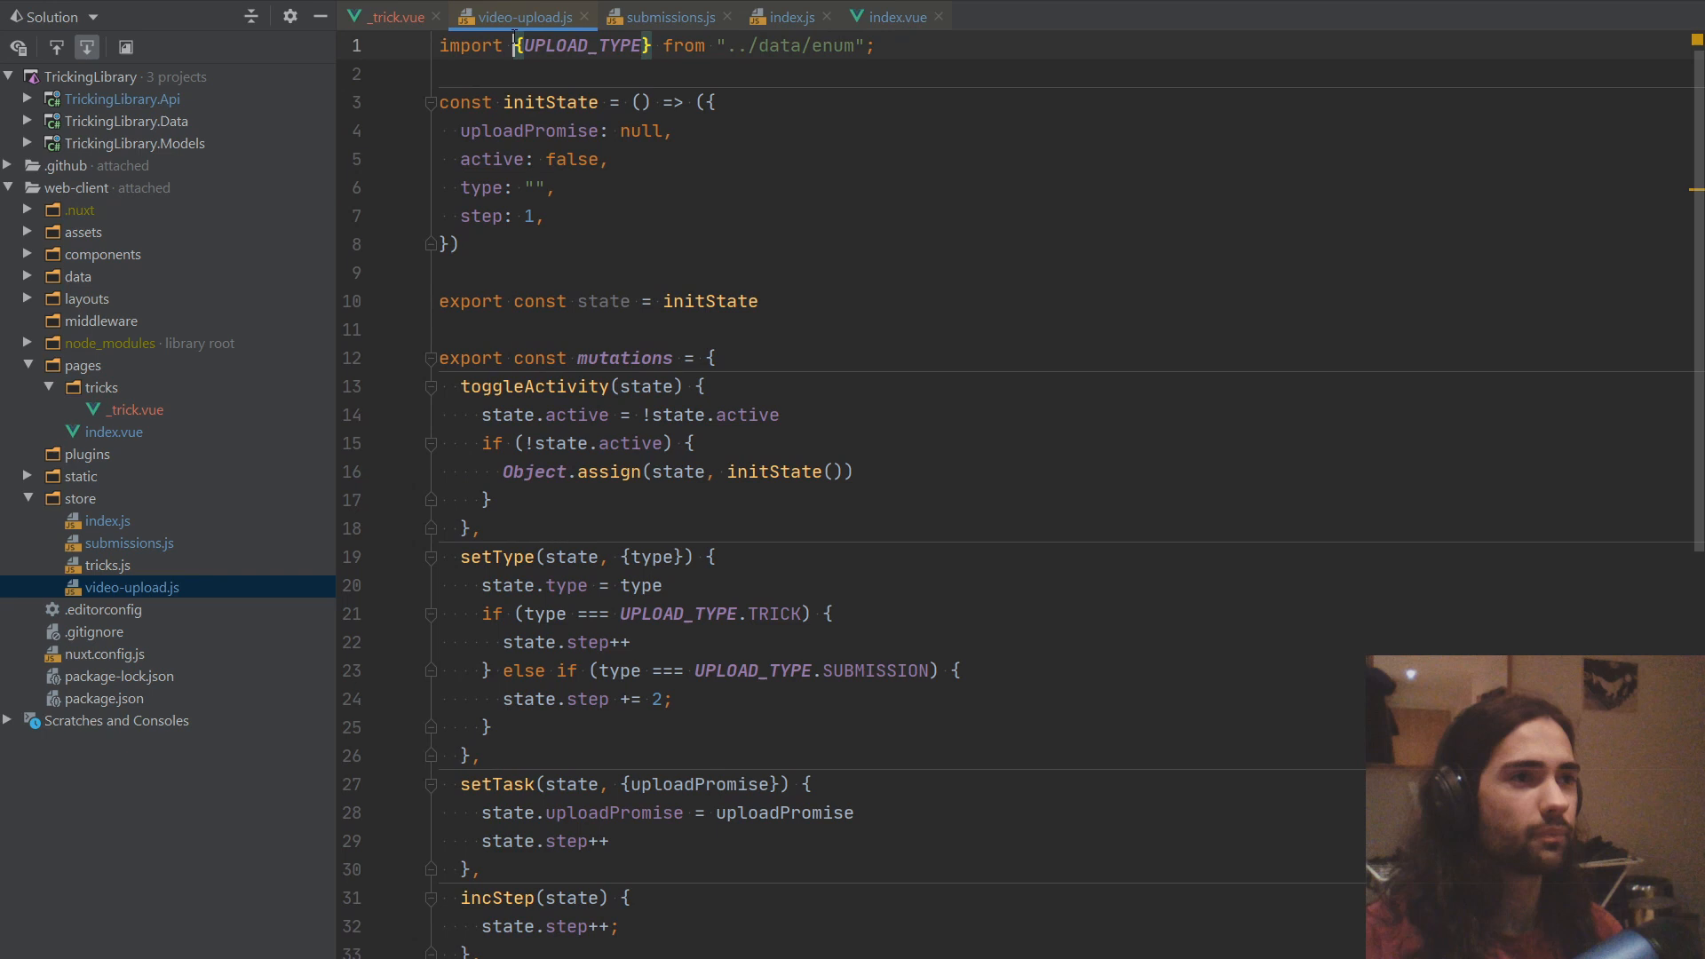
pyautogui.click(500, 16)
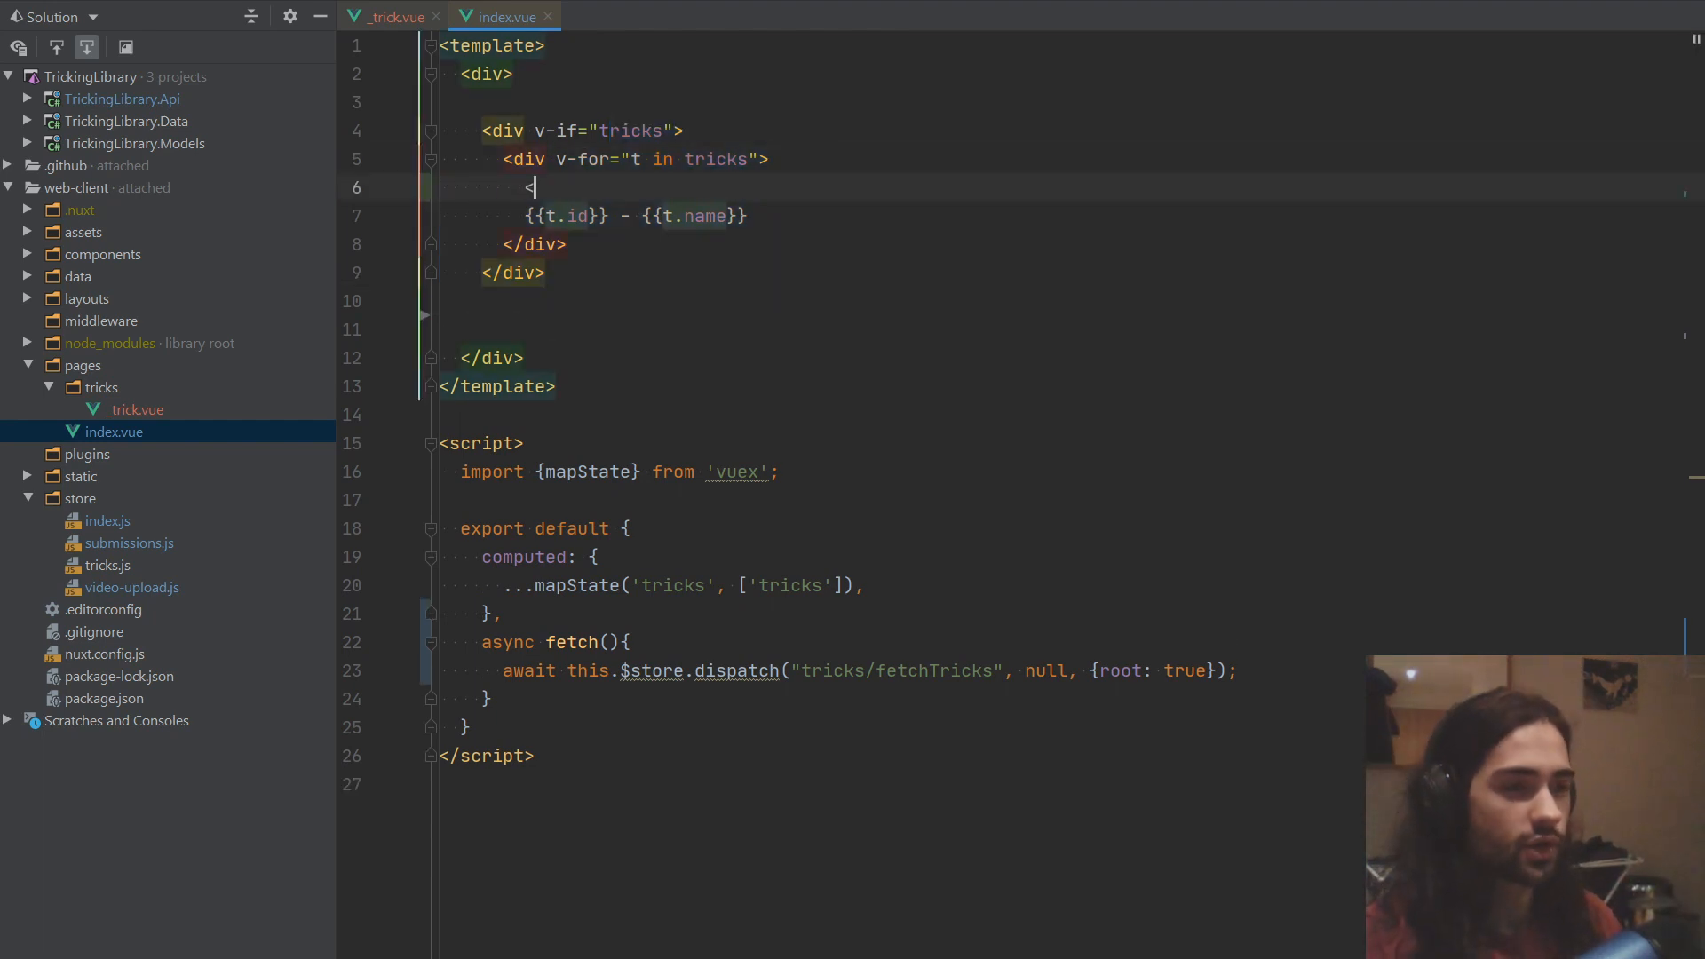
# Step: Render each trick as a button showing t.name that links to `/tricks/${t.id}`
pyautogui.write('<v-banner')
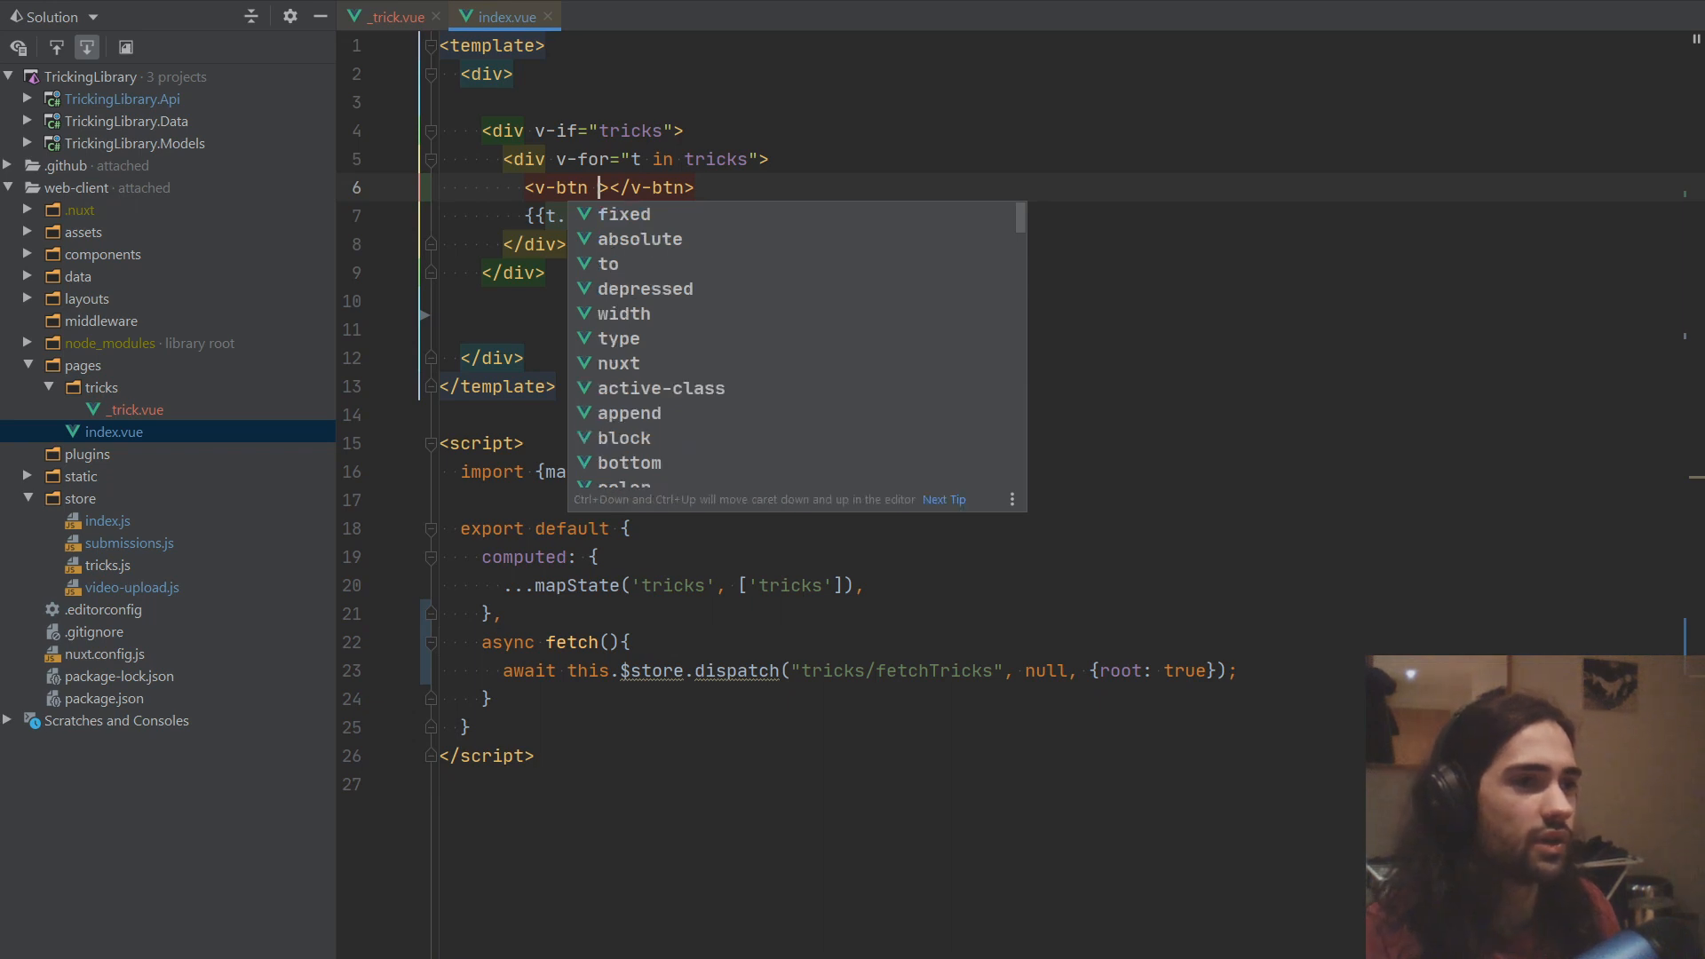
pyautogui.write('to')
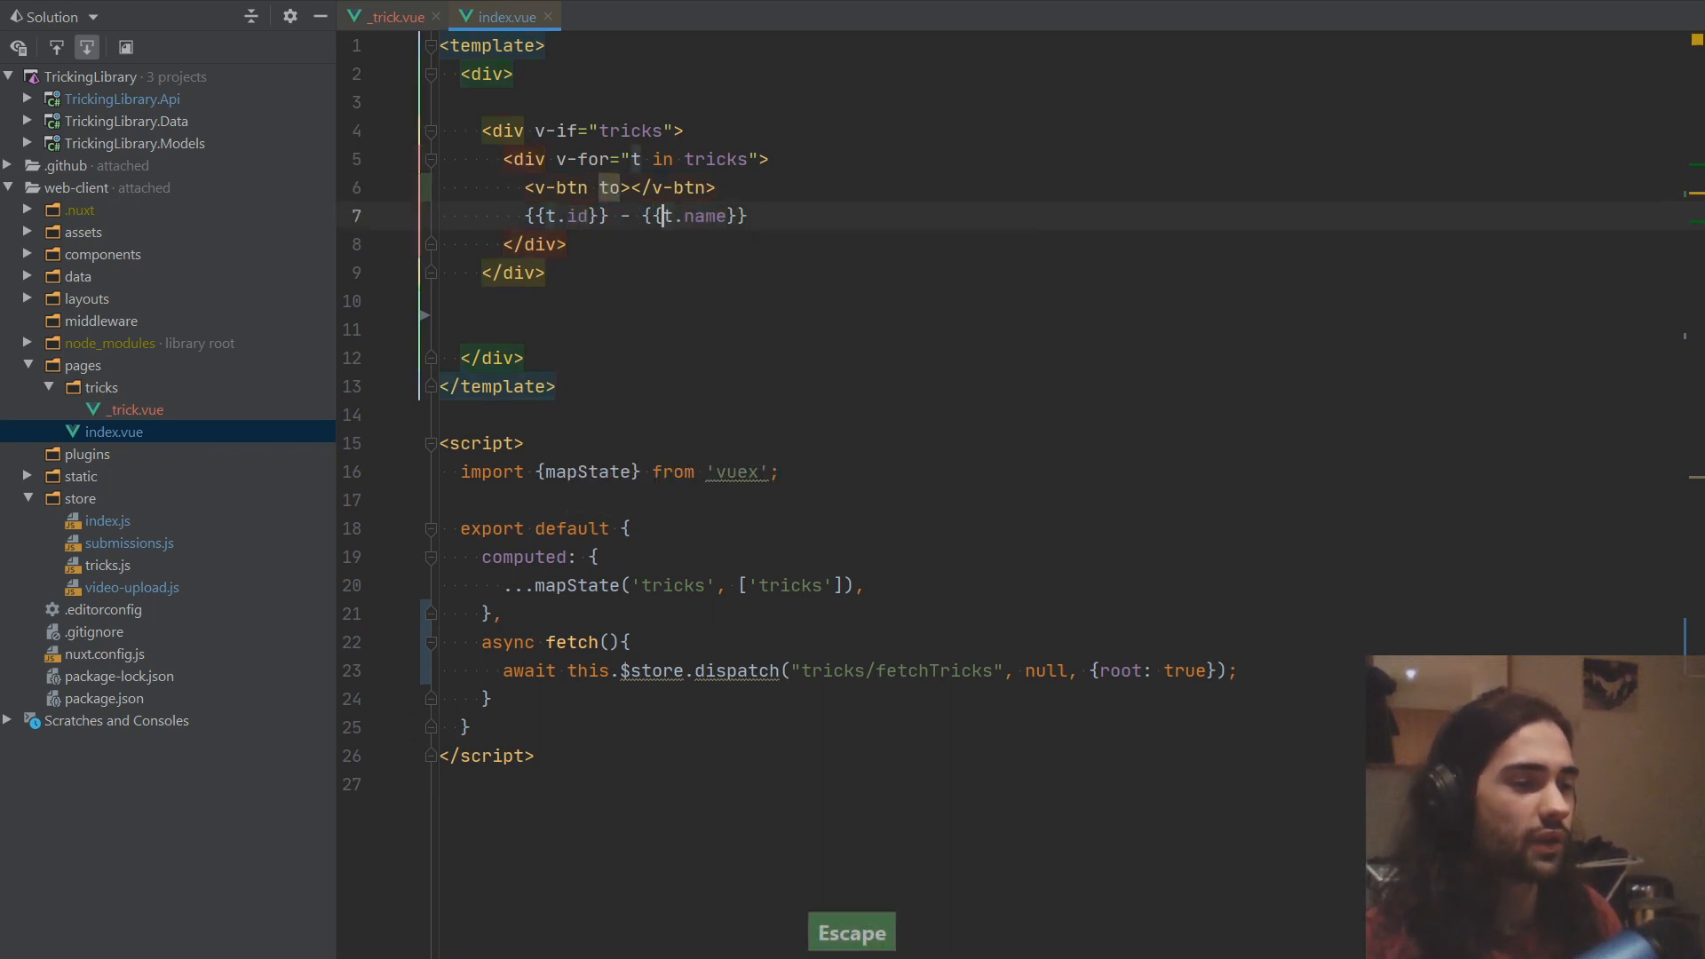
pyautogui.press('ctrl+w')
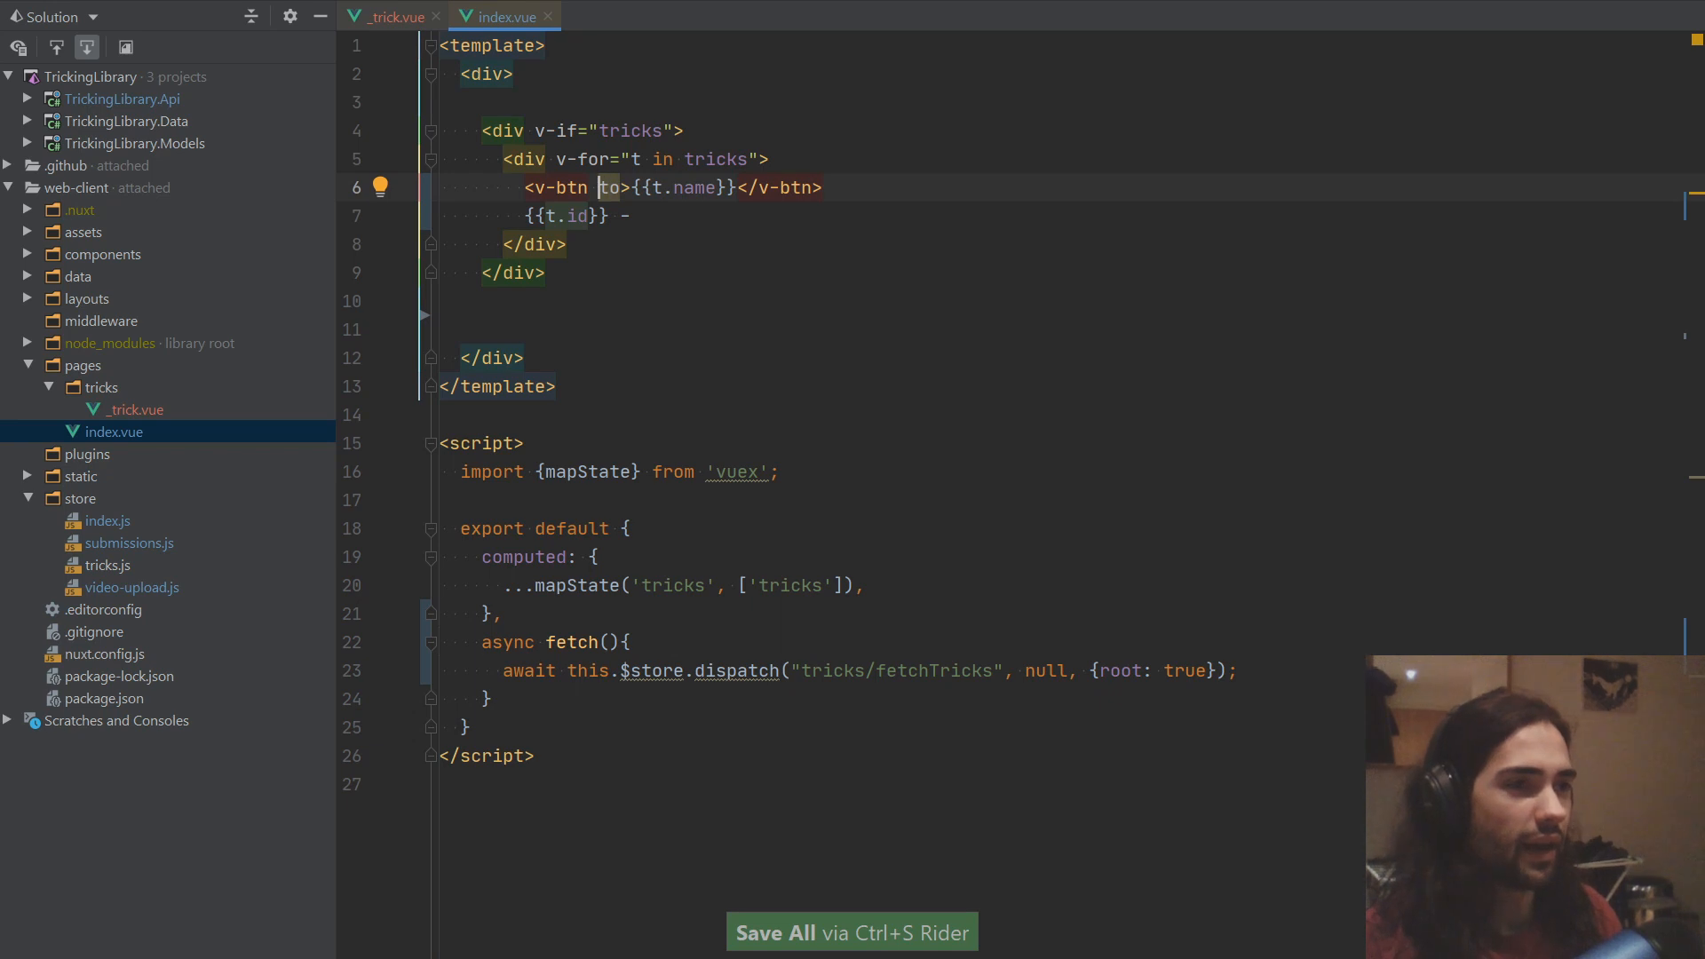
pyautogui.write(':')
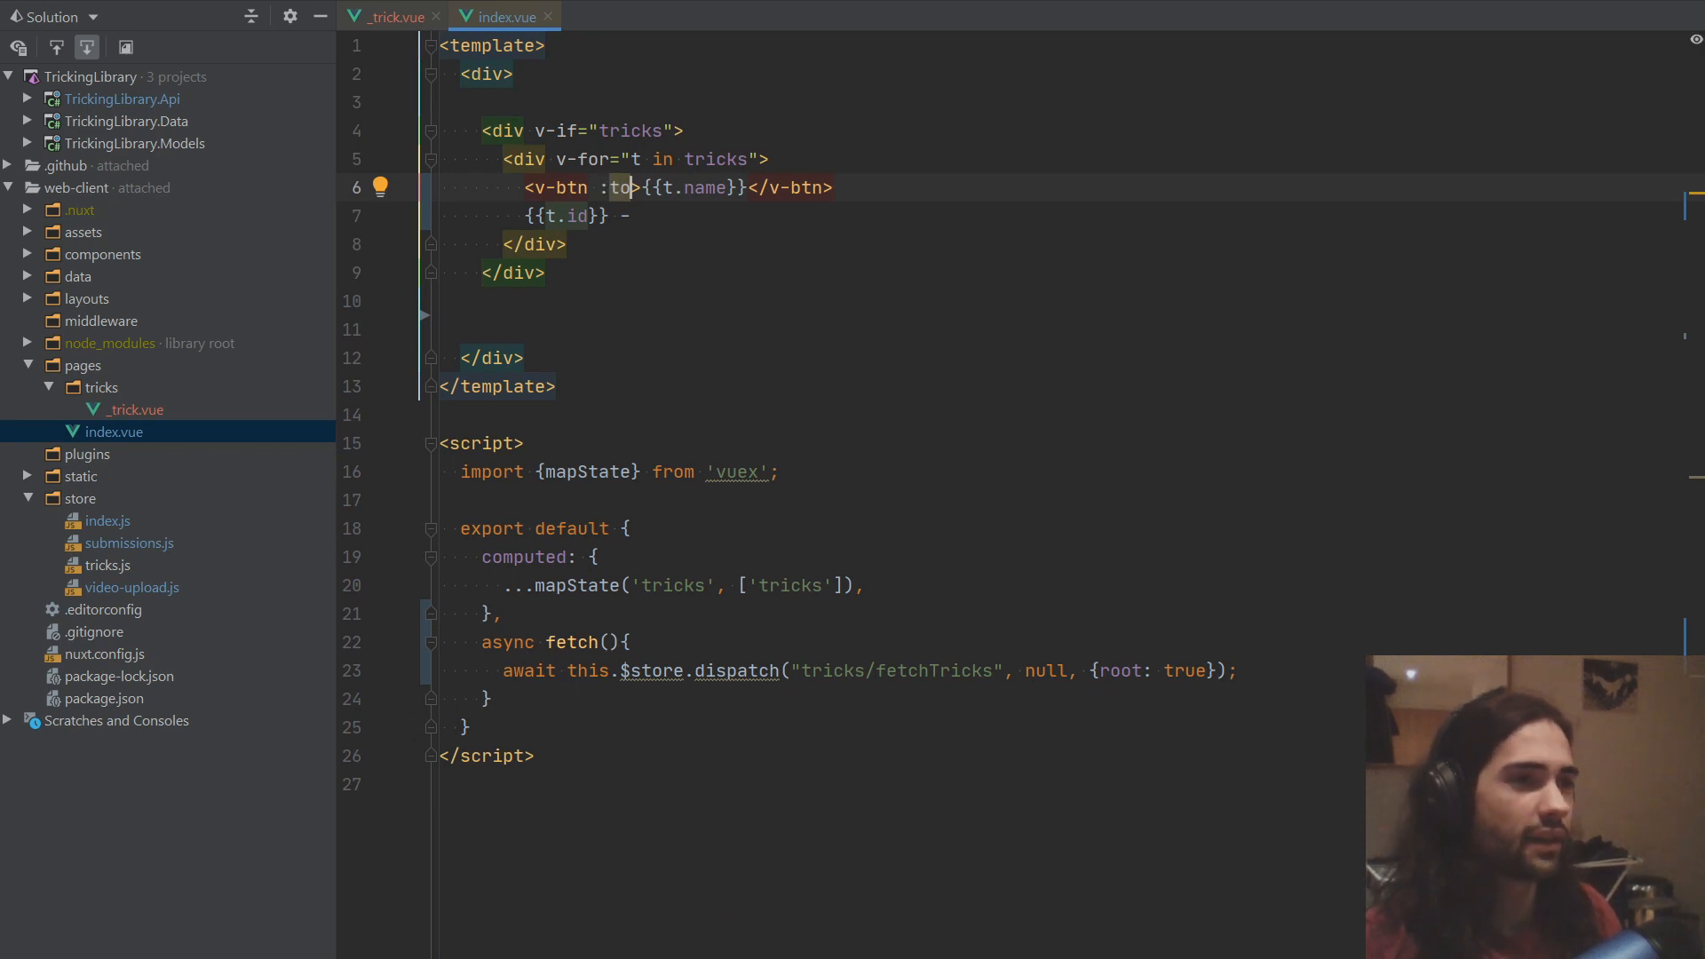
pyautogui.write('="`')
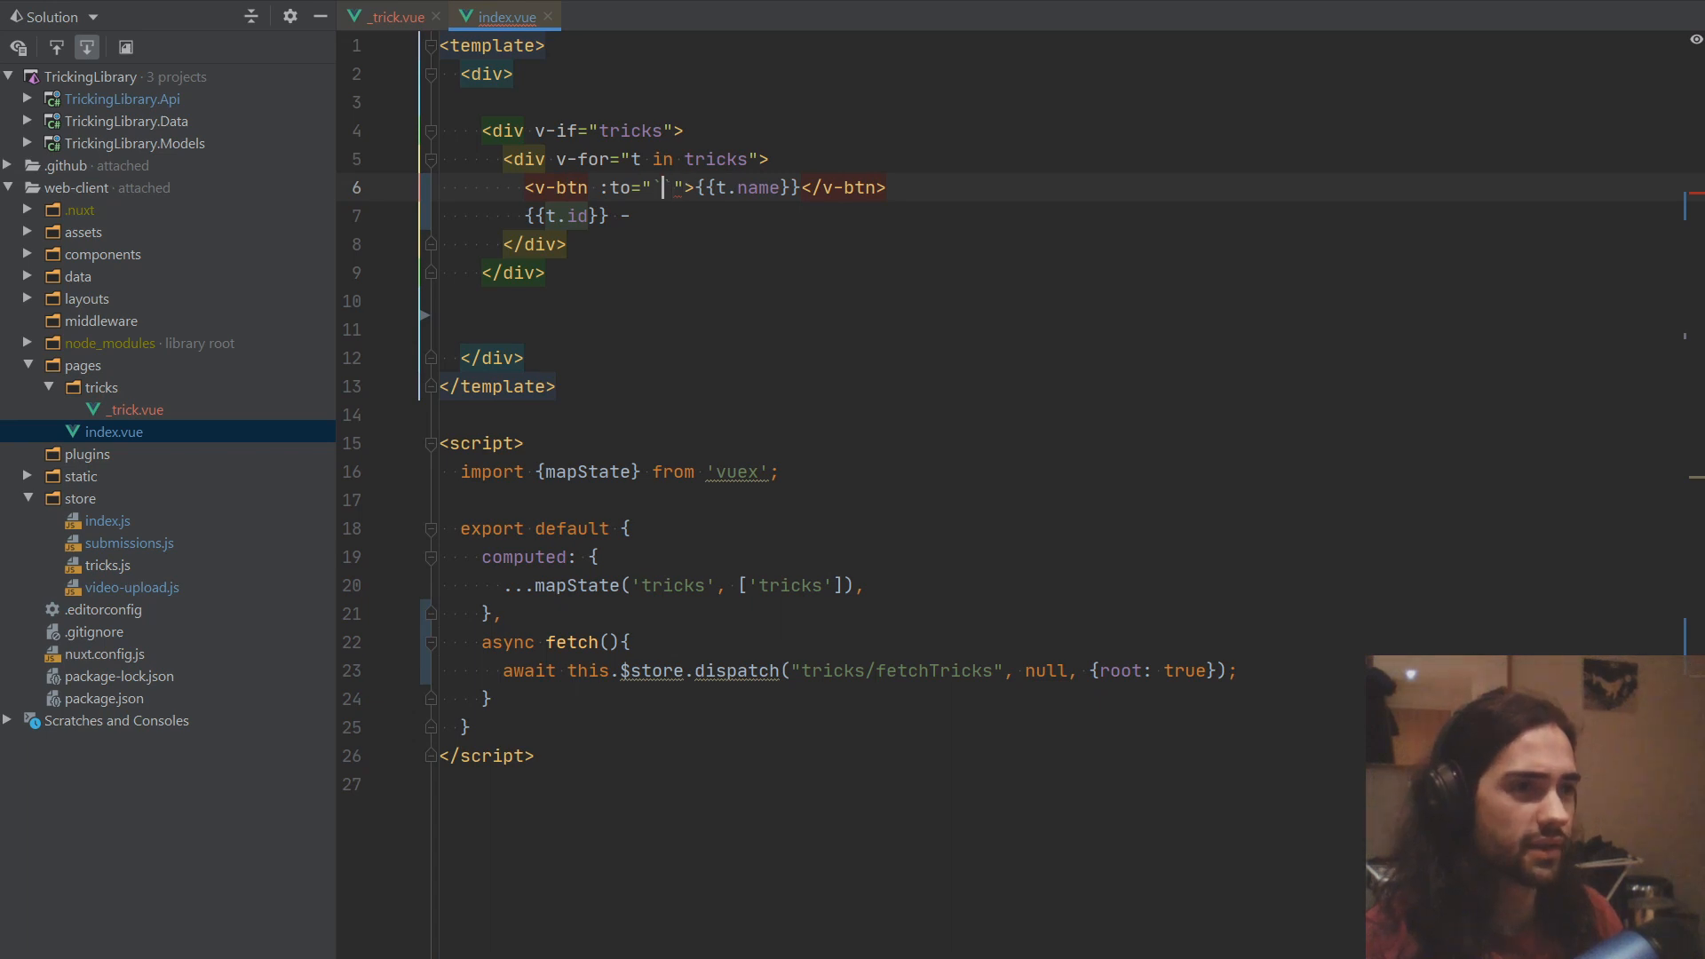
pyautogui.write('`/tricks/')
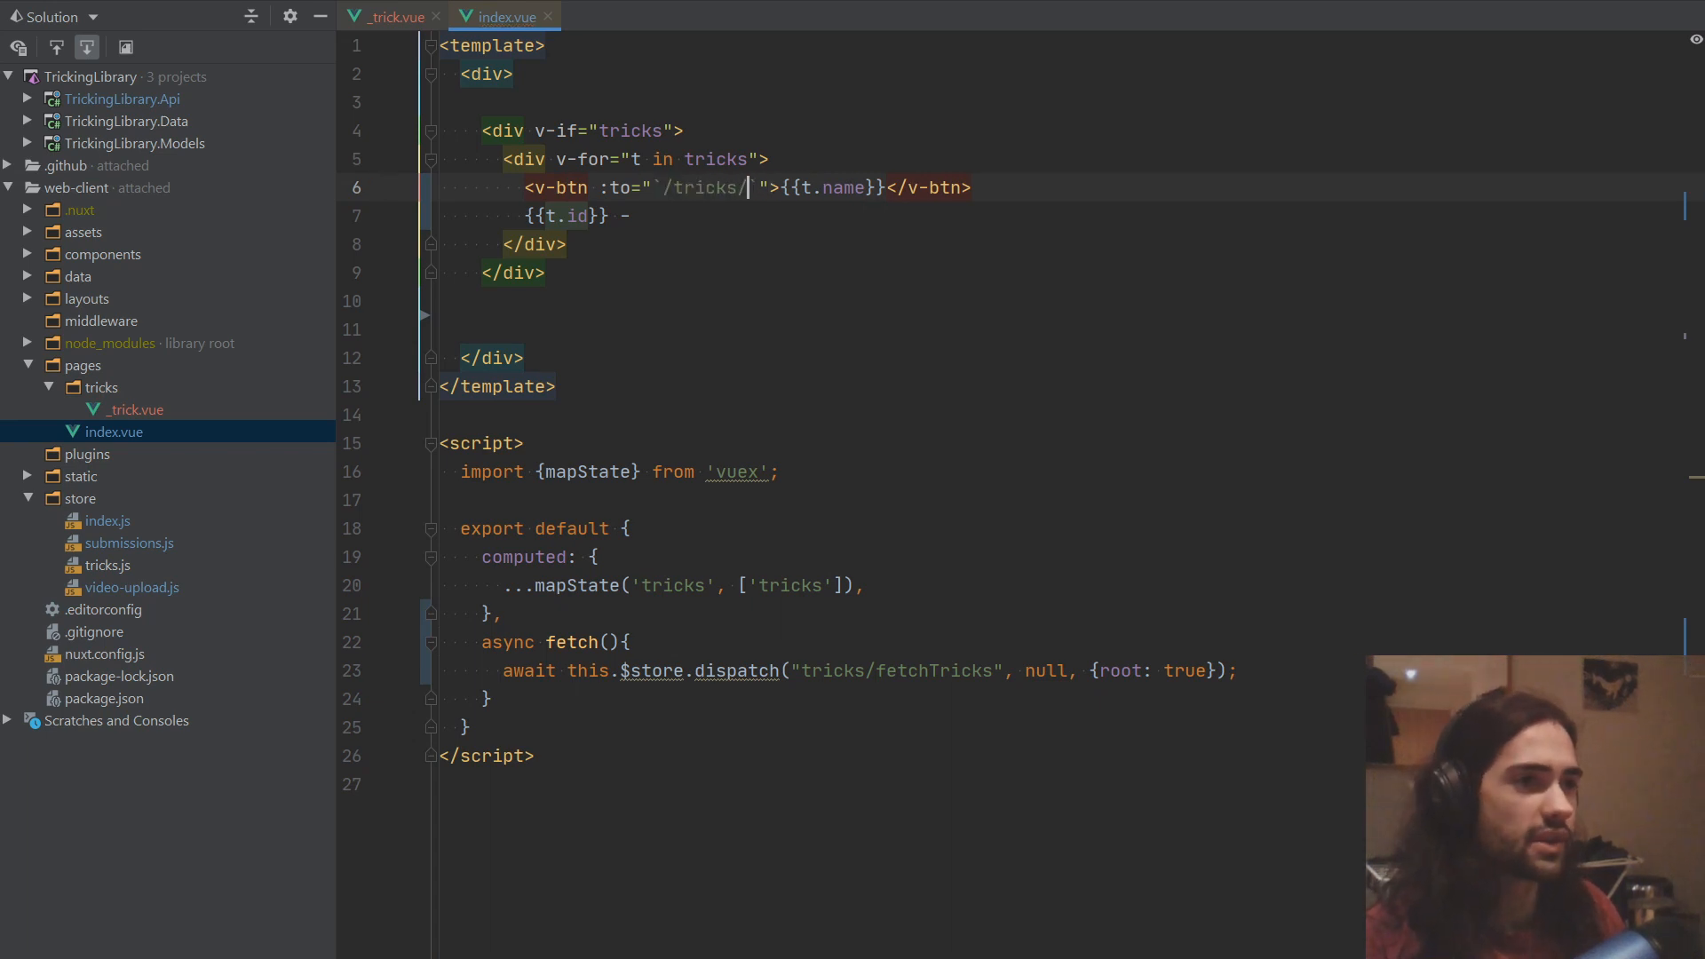
pyautogui.write('${}')
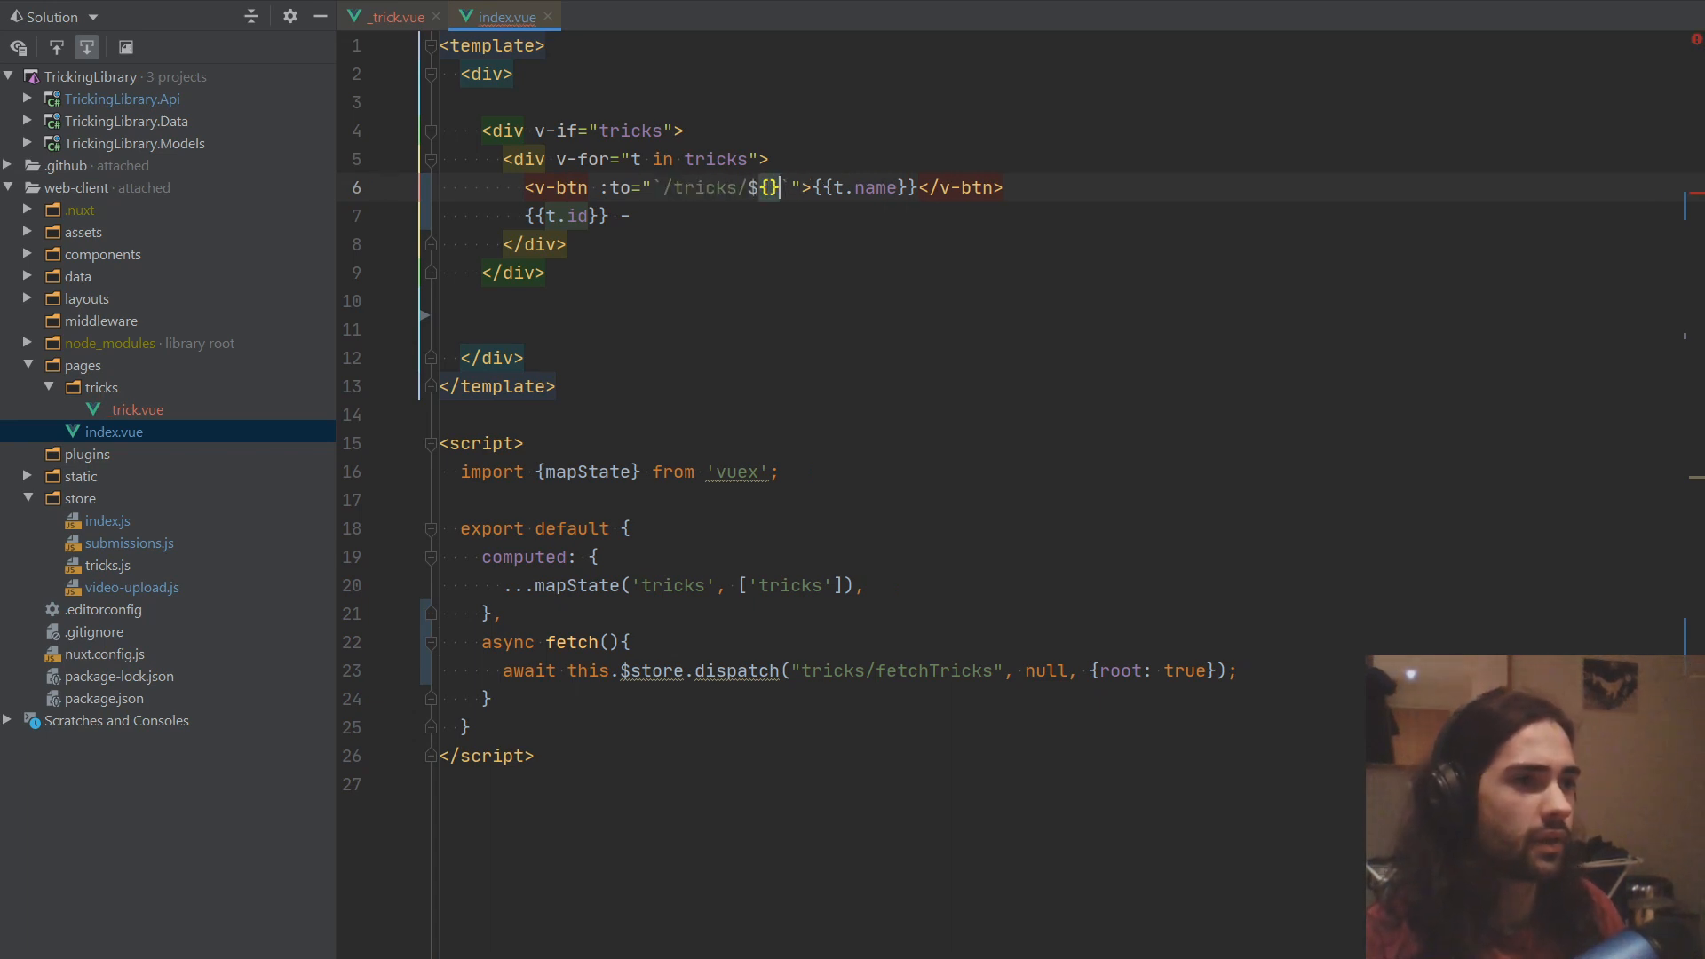
pyautogui.write('t.id')
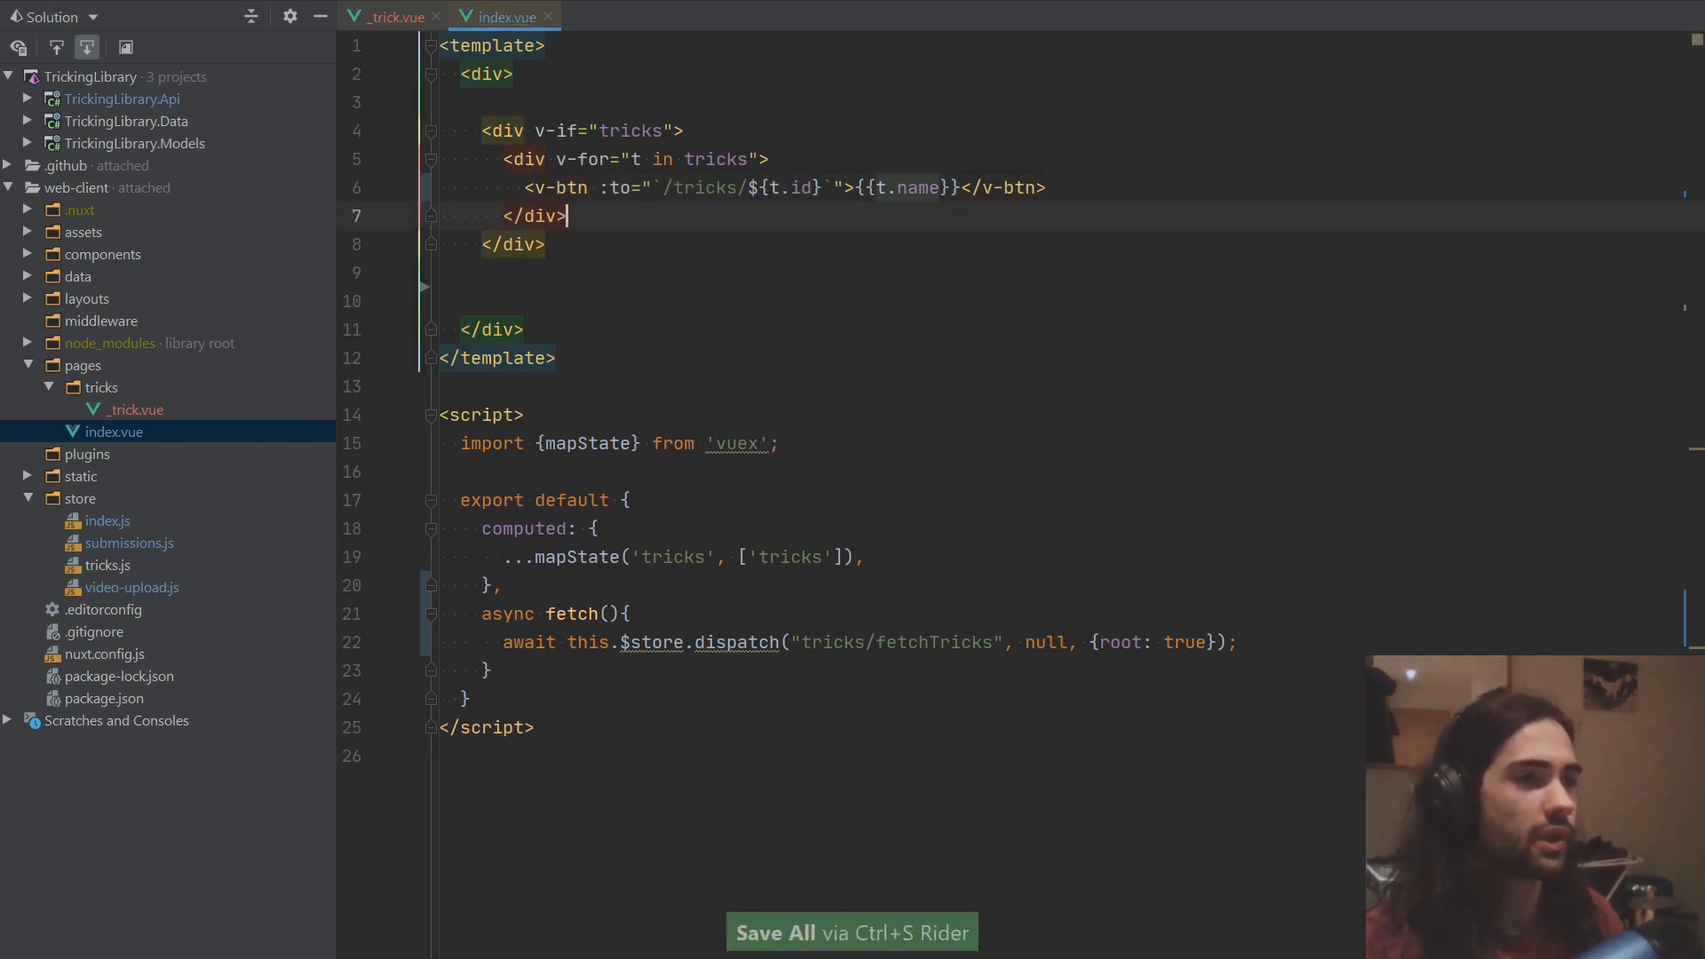
pyautogui.press('Backspace')
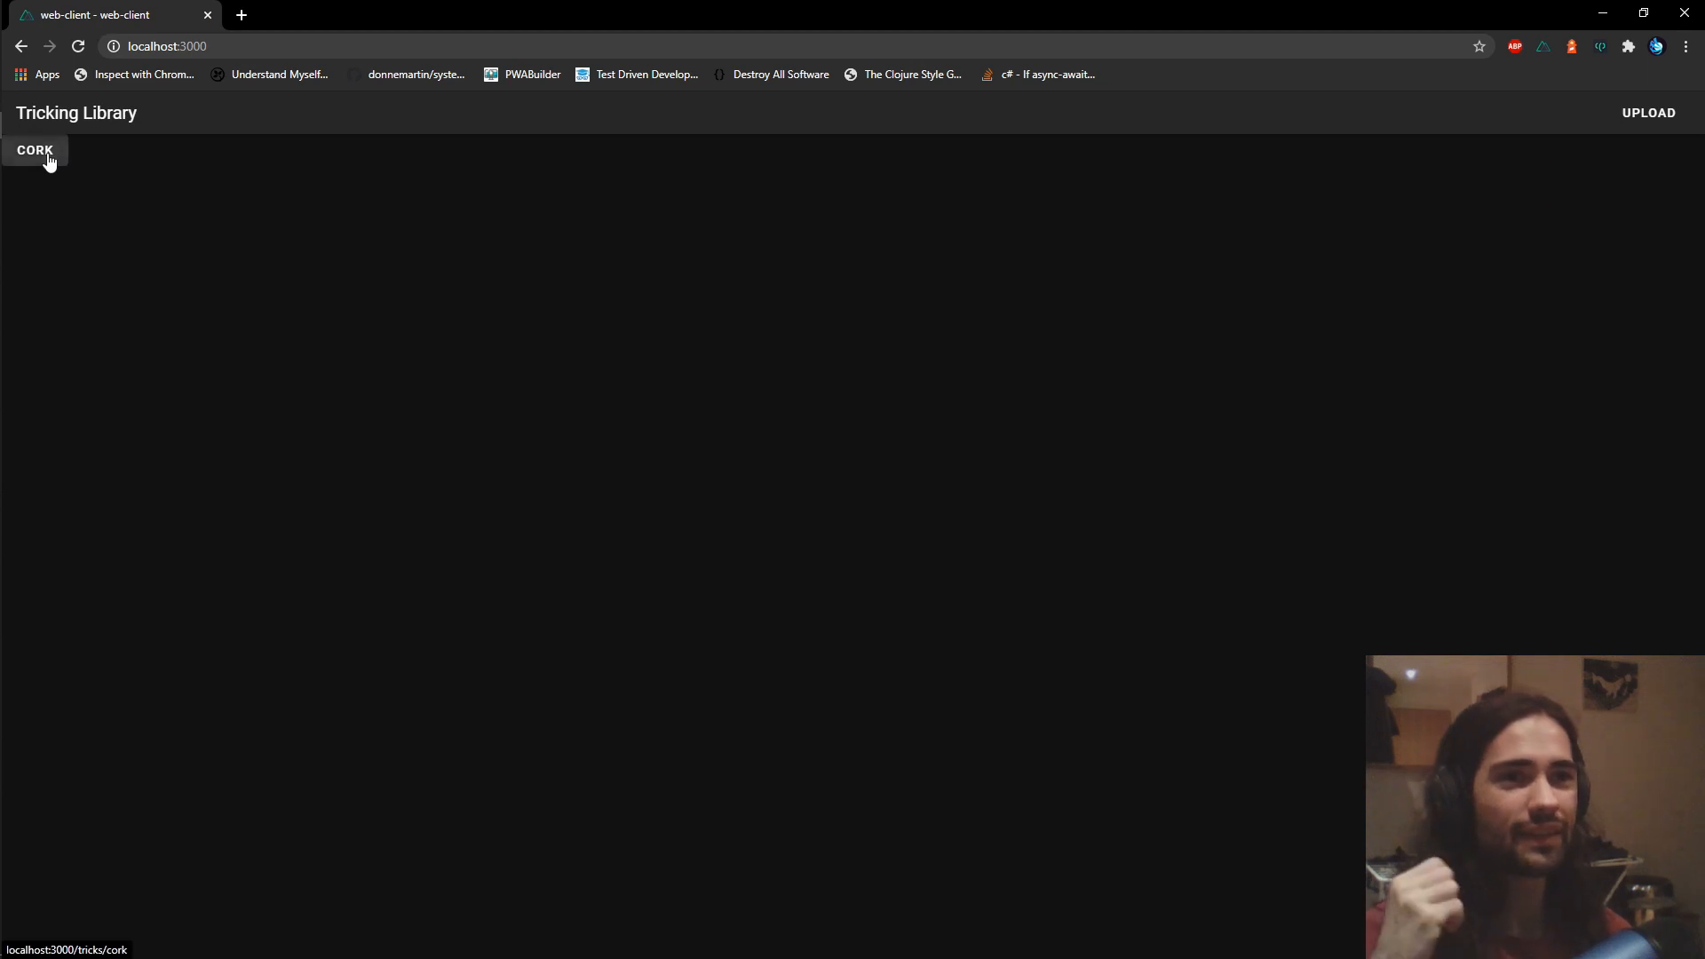
# Step: Open the Cork trick page and record its reload's network requests in DevTools
pyautogui.click(35, 150)
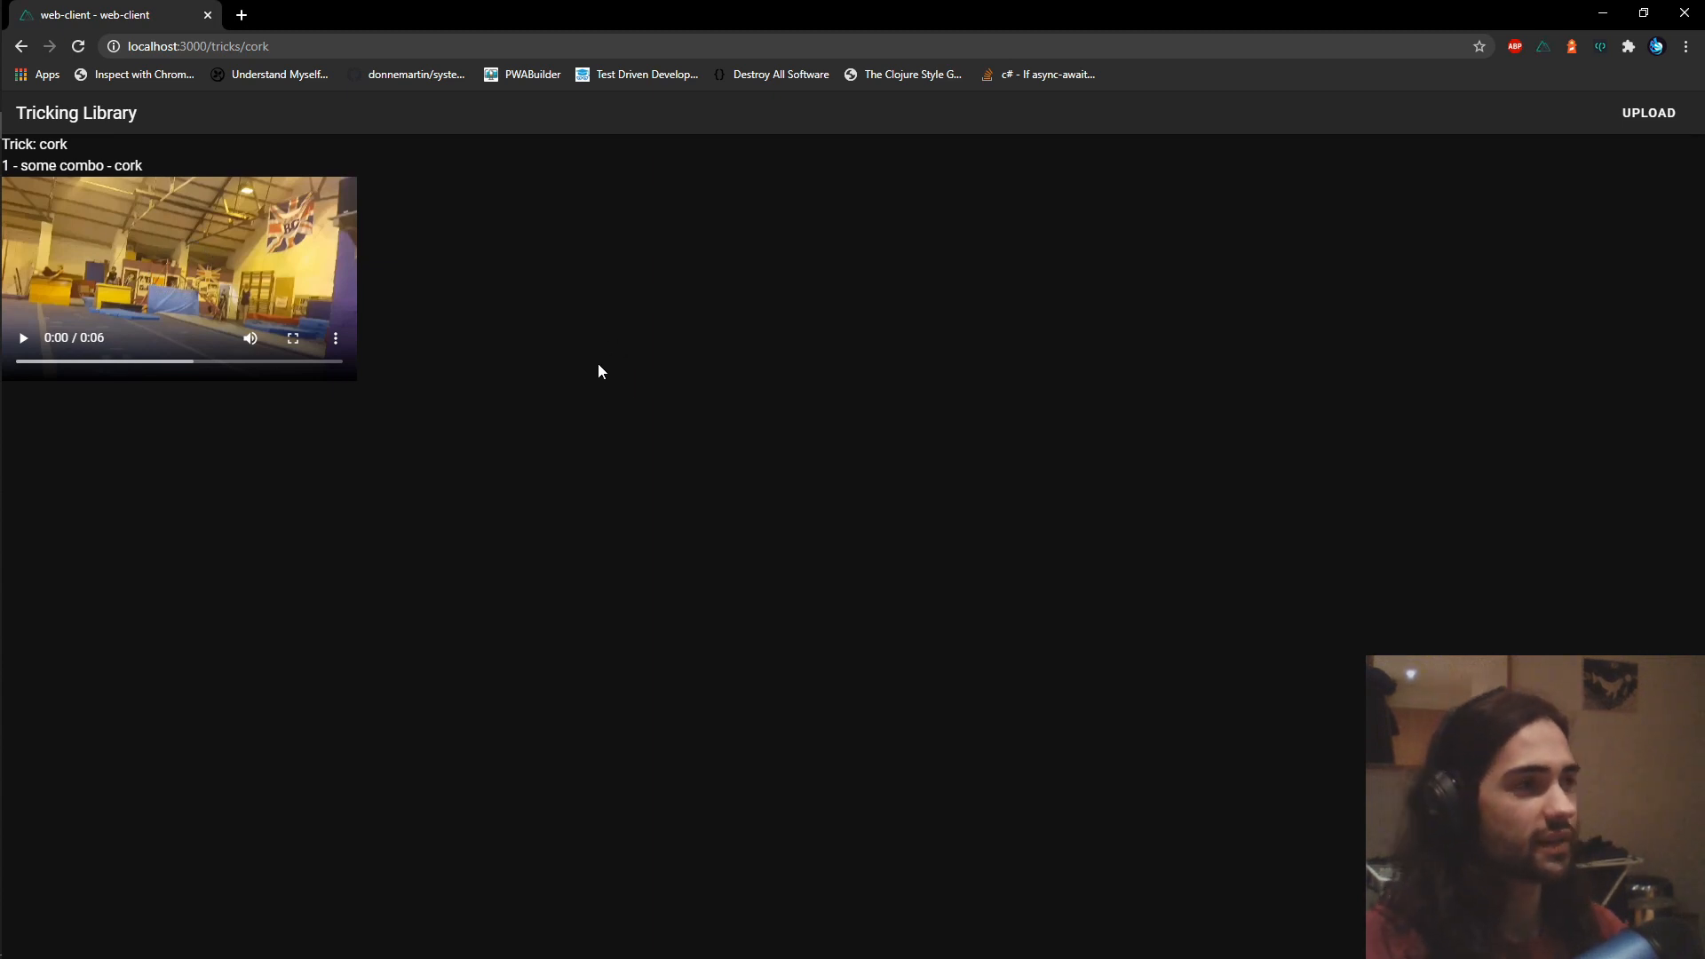
pyautogui.press('F12')
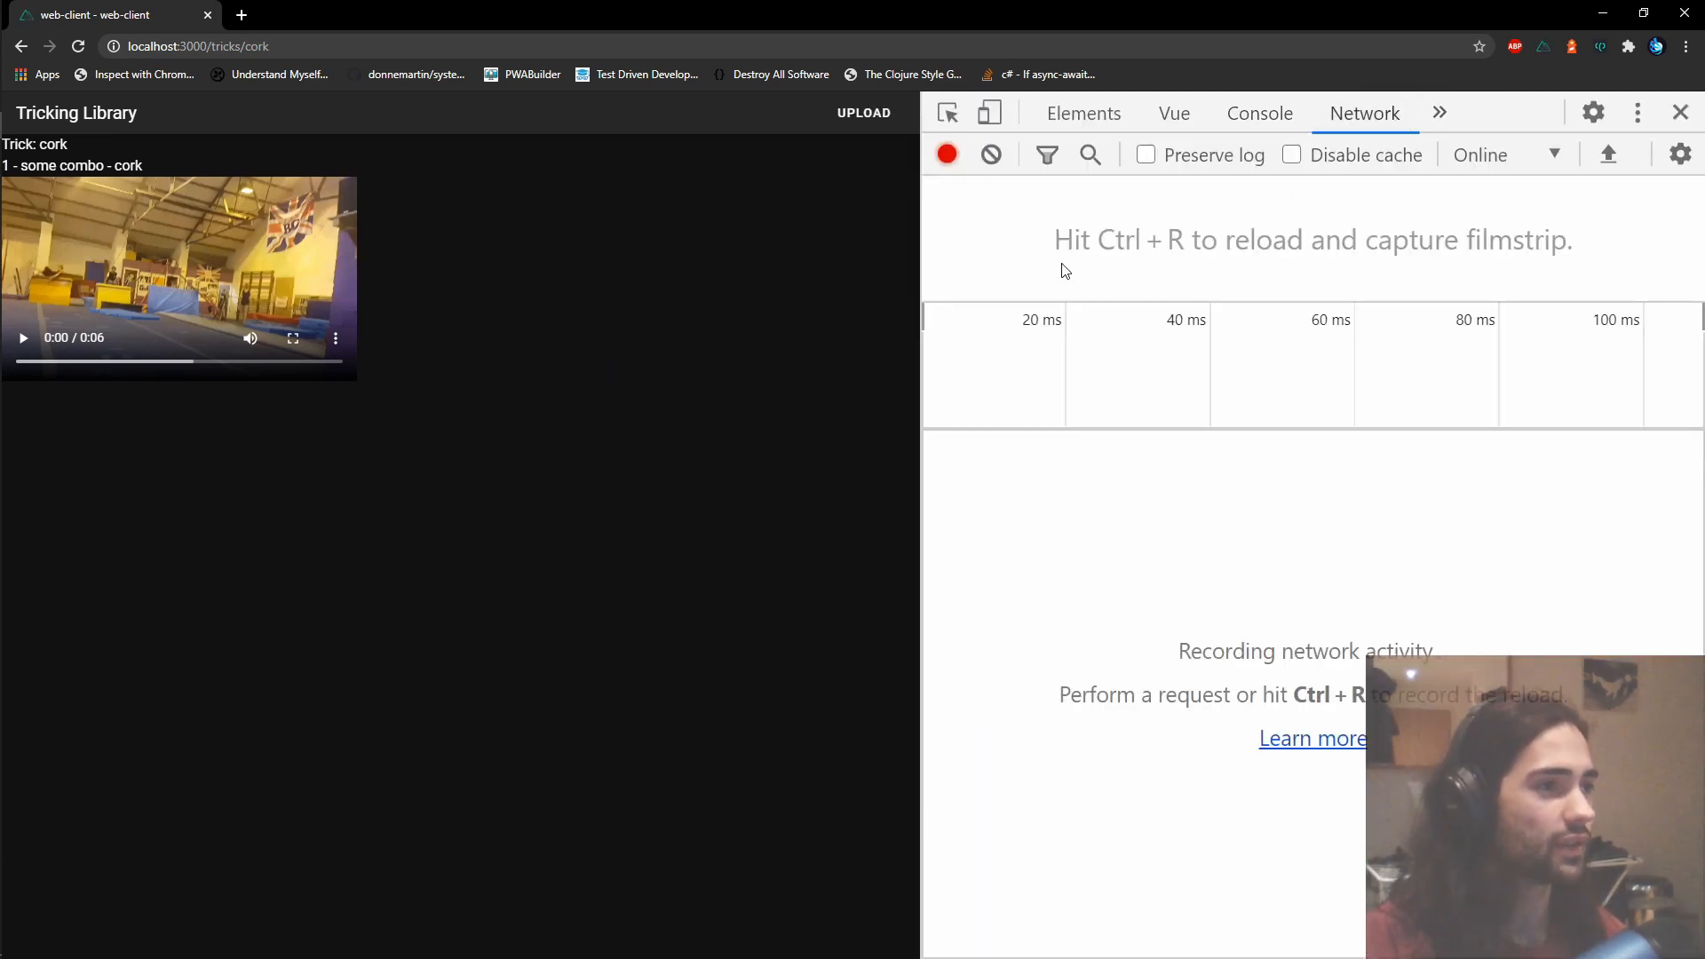
pyautogui.press('ctrl+r')
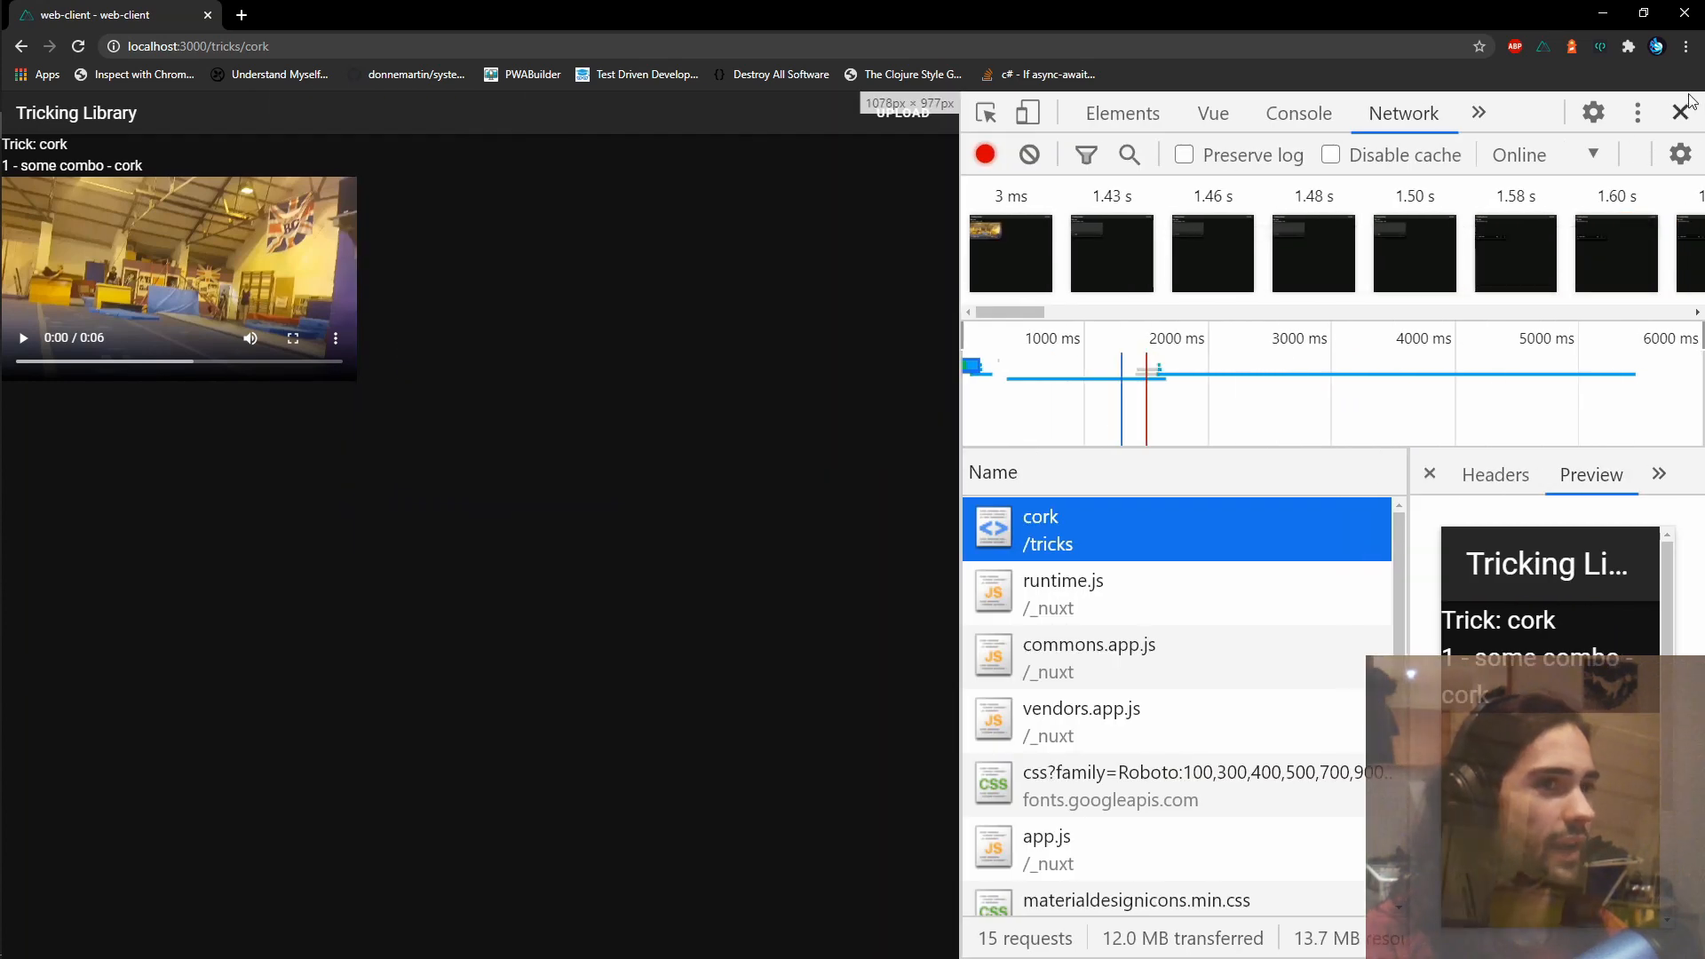
pyautogui.click(1685, 112)
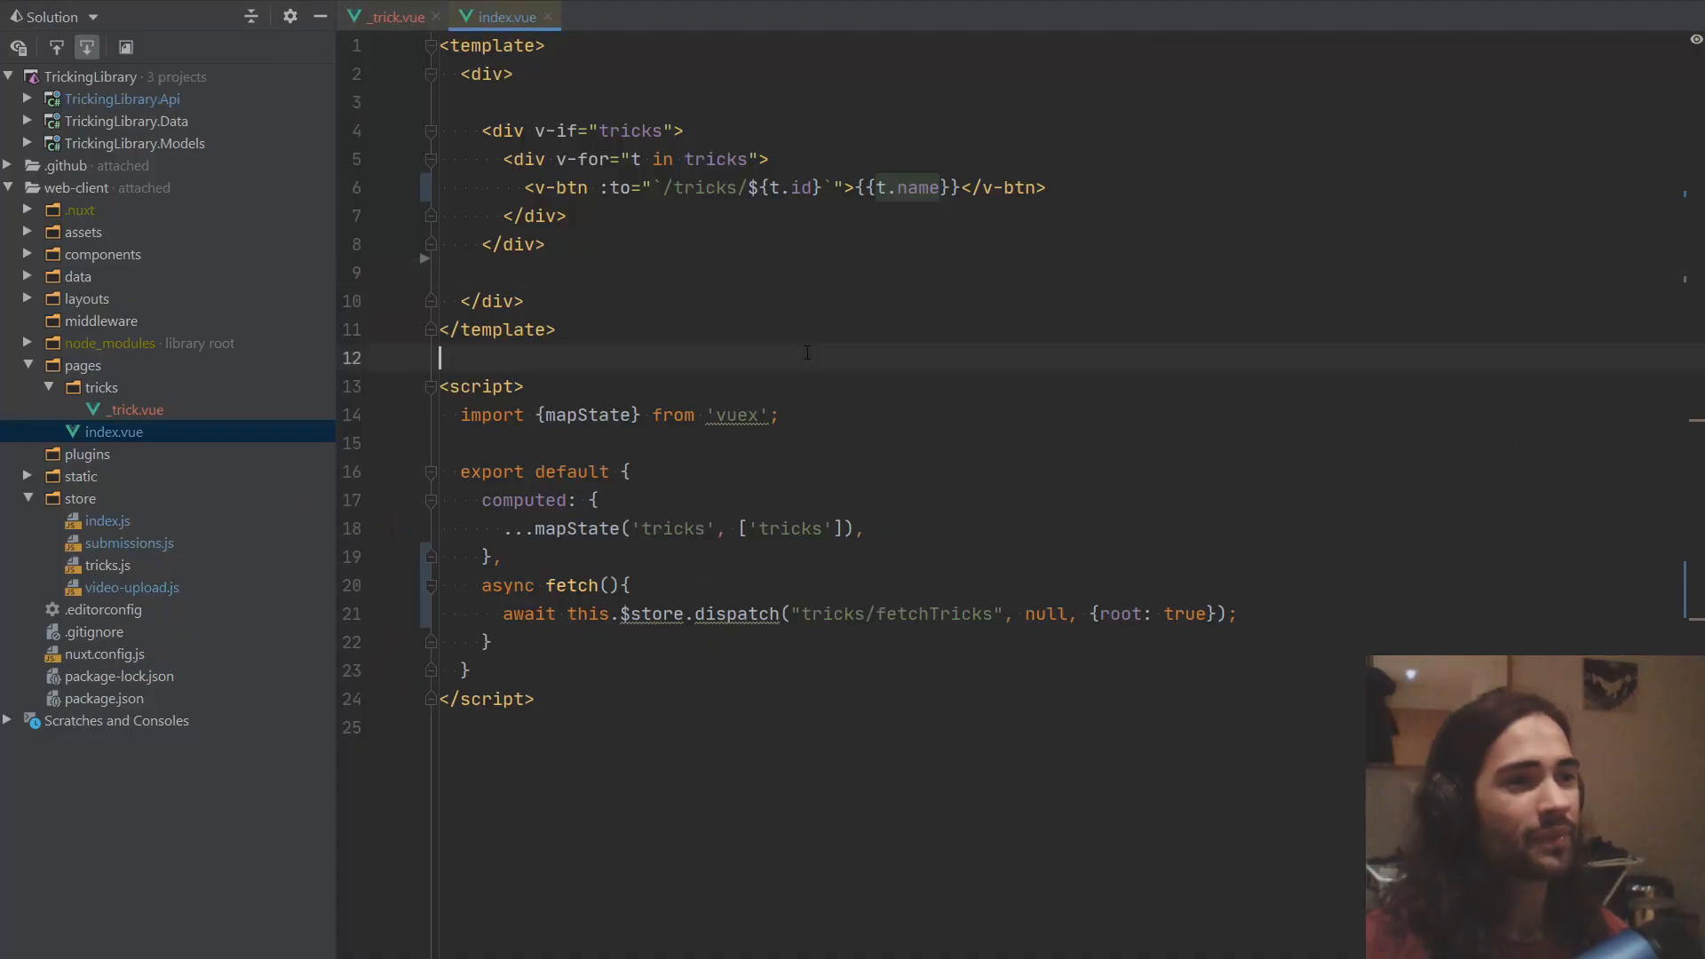
# Step: Give _trick.vue's root div the classes d-flex justify-center
pyautogui.click(394, 16)
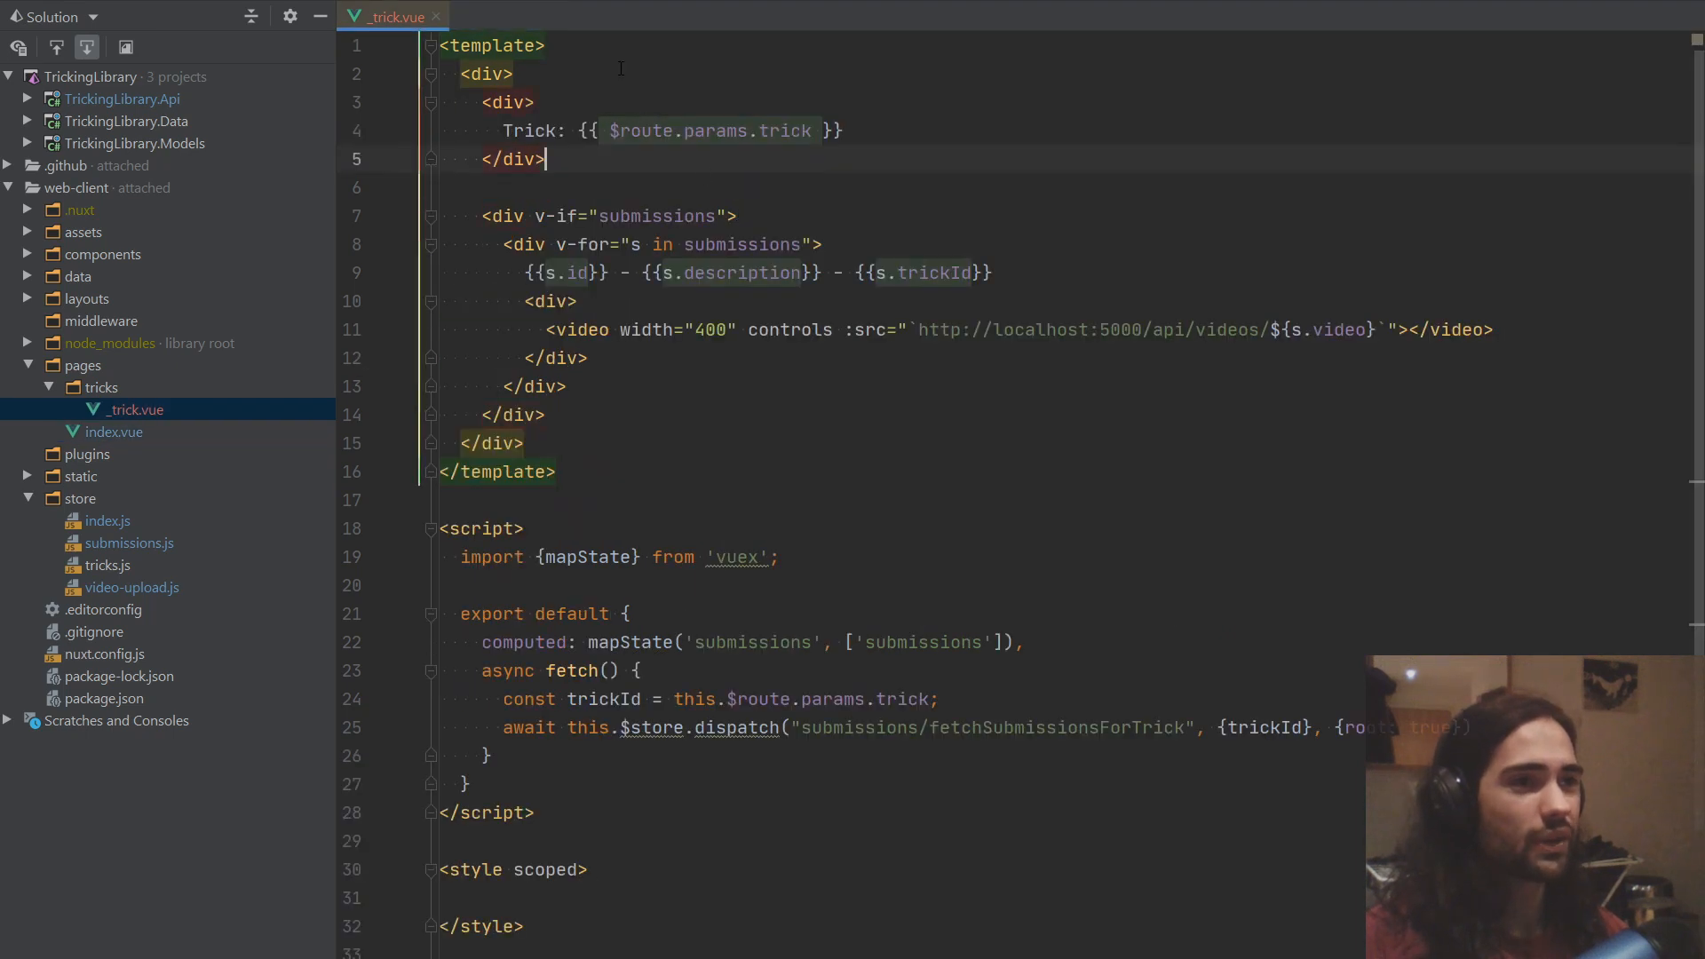
pyautogui.write('class=""')
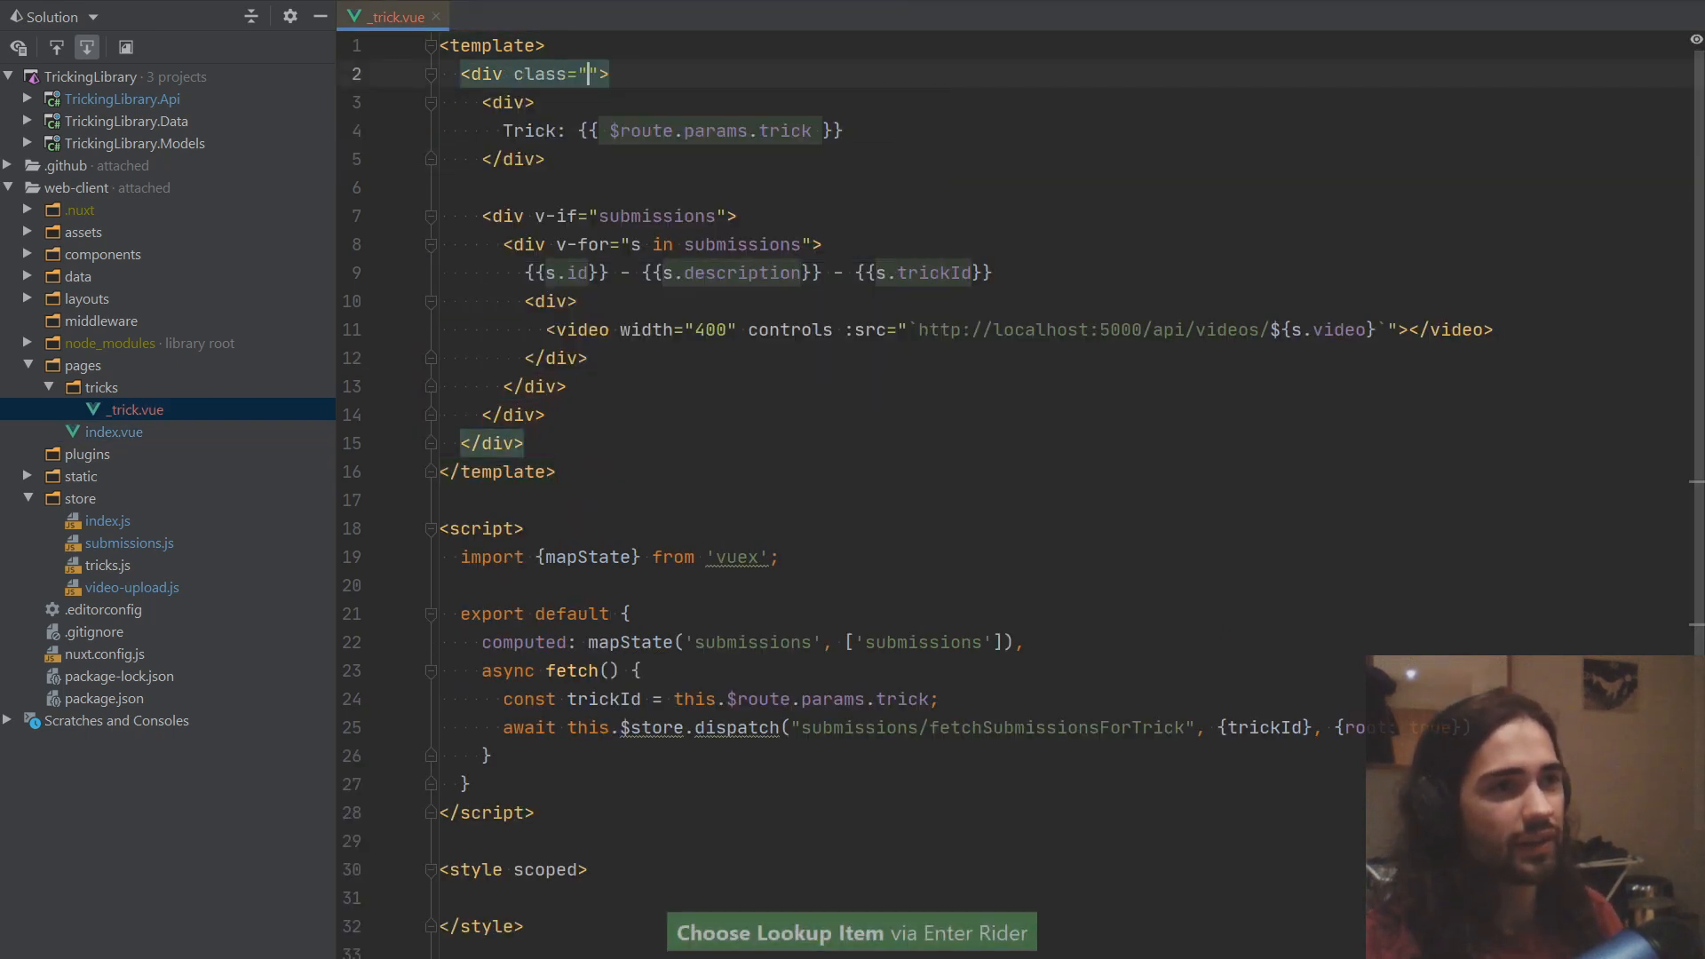
pyautogui.write('d-flex ju')
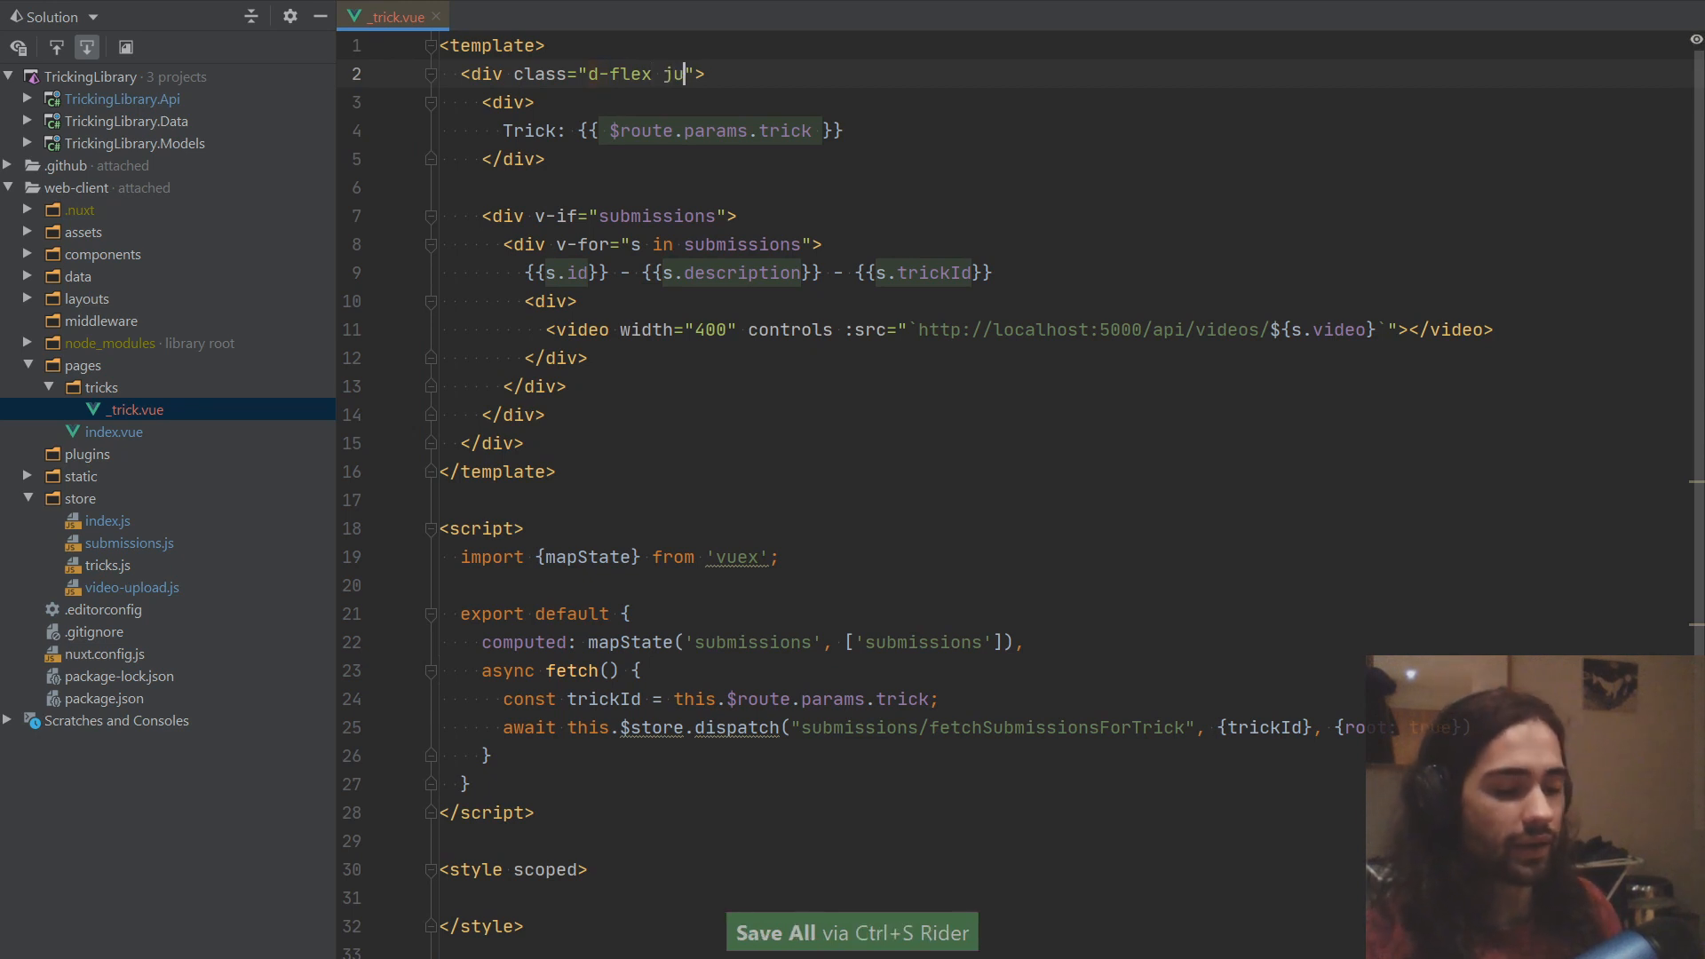
pyautogui.write('stify-center')
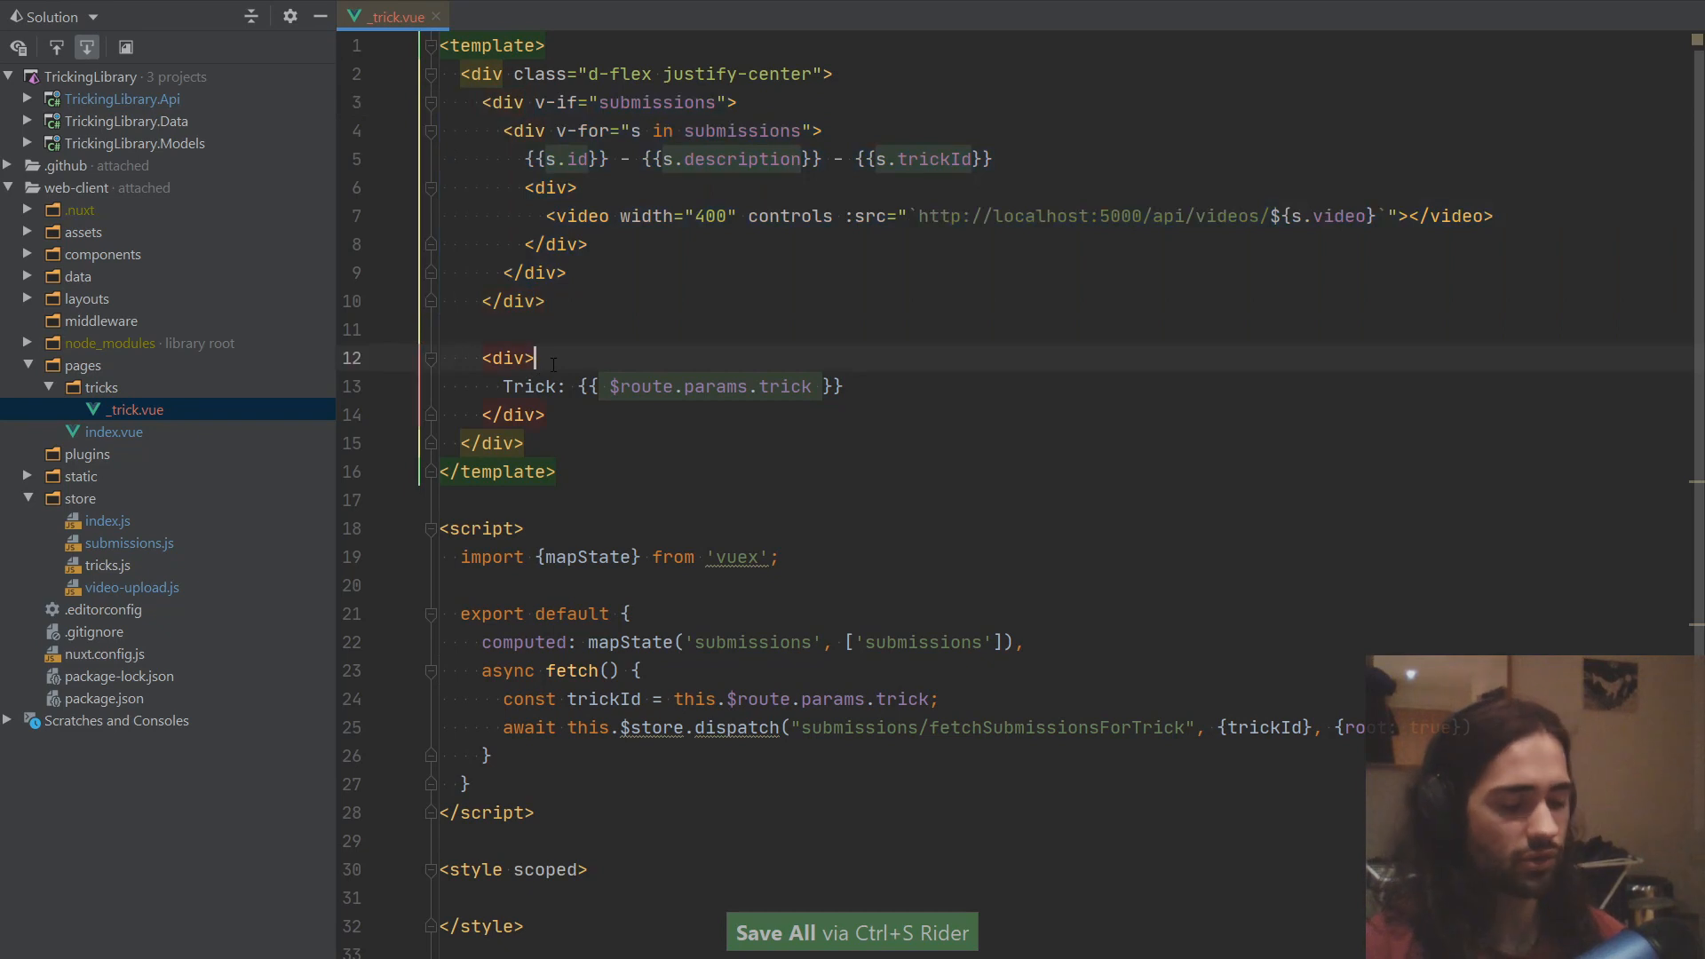
# Step: Add the 'Trick: {{ $route.params.trick }}' title div with mx-2 margins
pyautogui.write('" "')
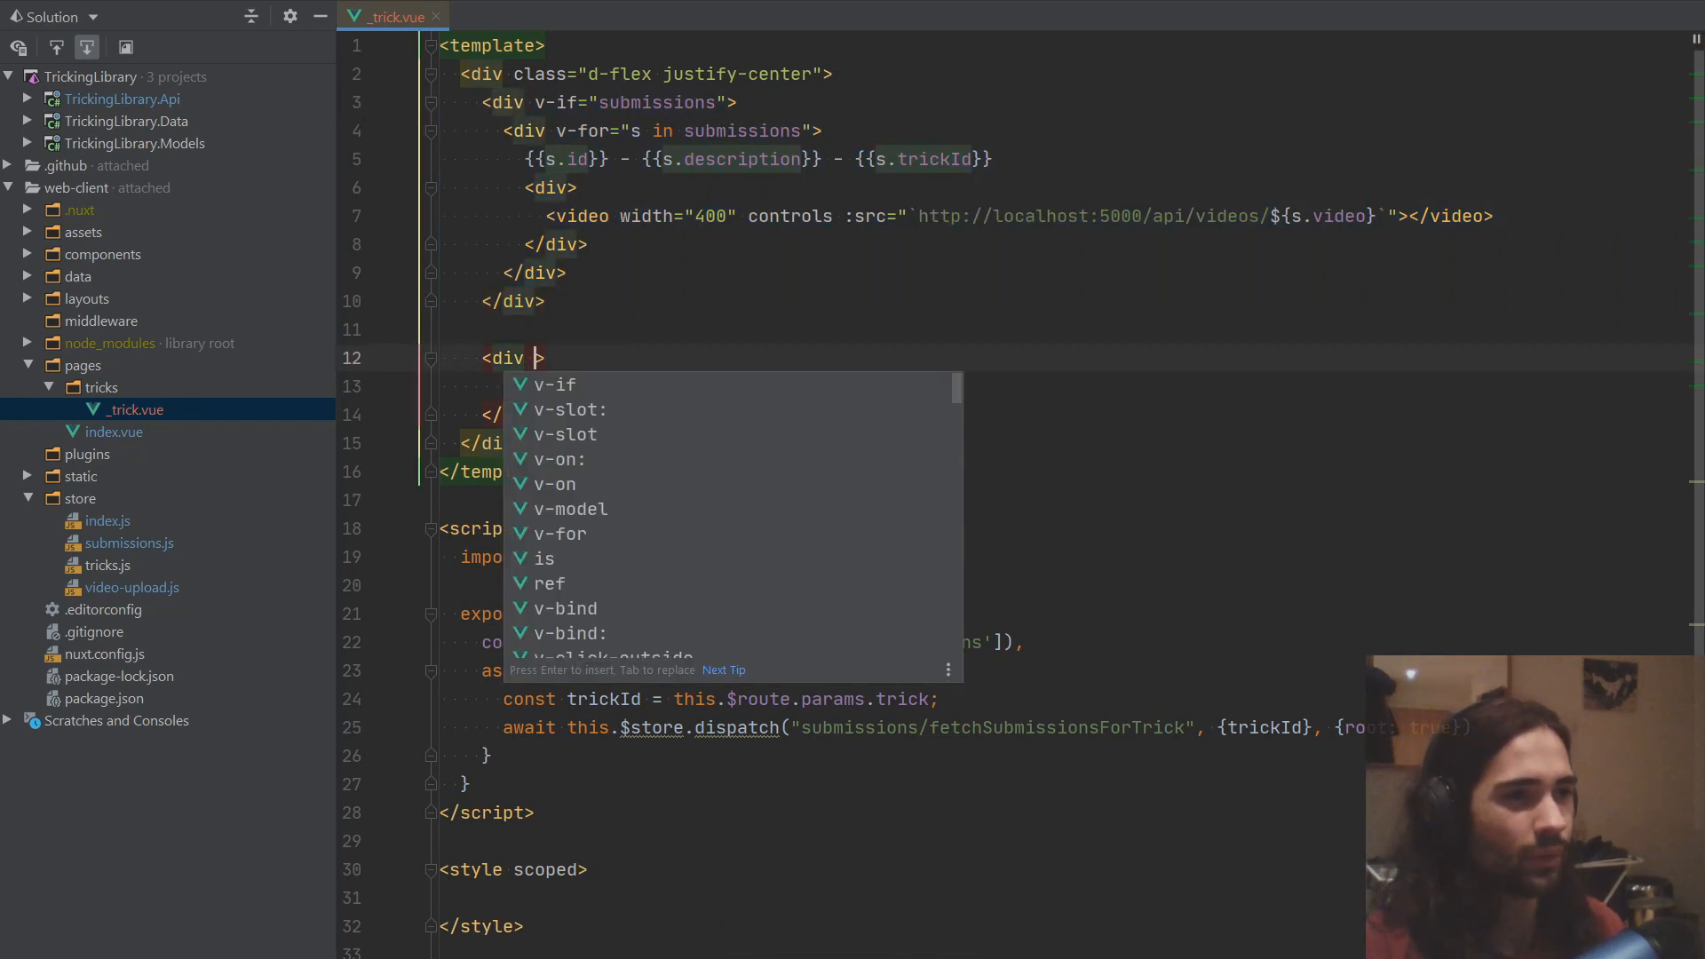
pyautogui.write('Trick: {{ $route.params.trick }}')
pyautogui.write('class="')
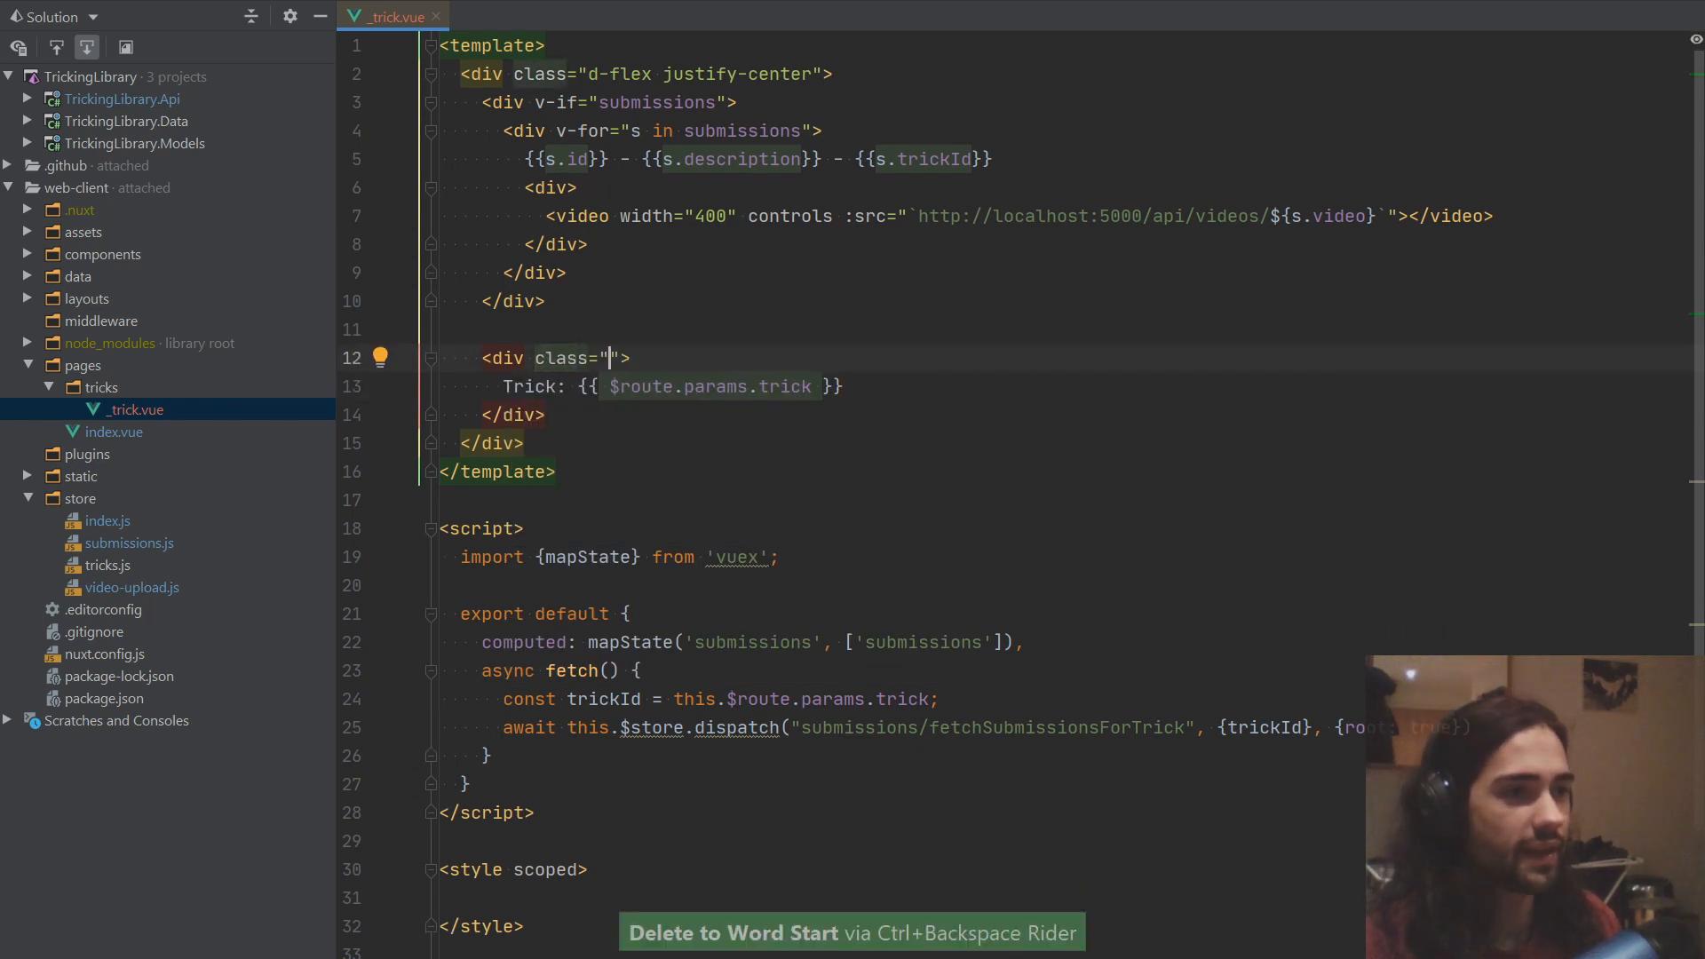
pyautogui.write('mx-2')
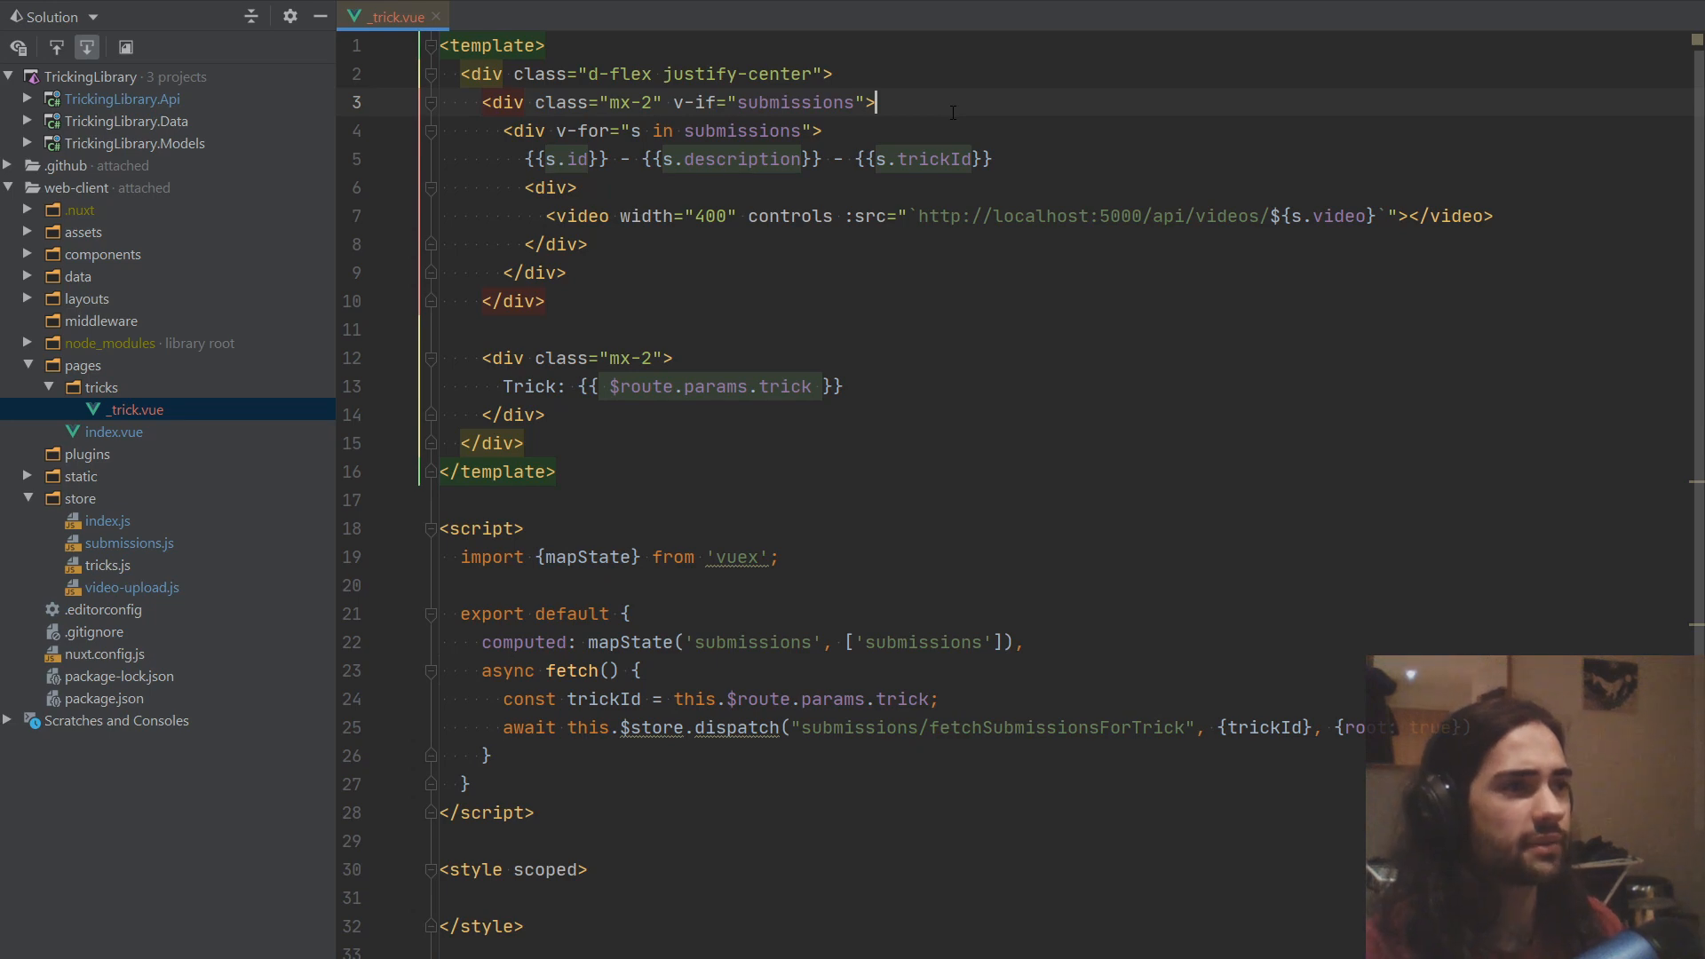
# Step: Move the closing div below the submissions loop, add v-for="x in 20", and reformat
pyautogui.press('alt+shift+down')
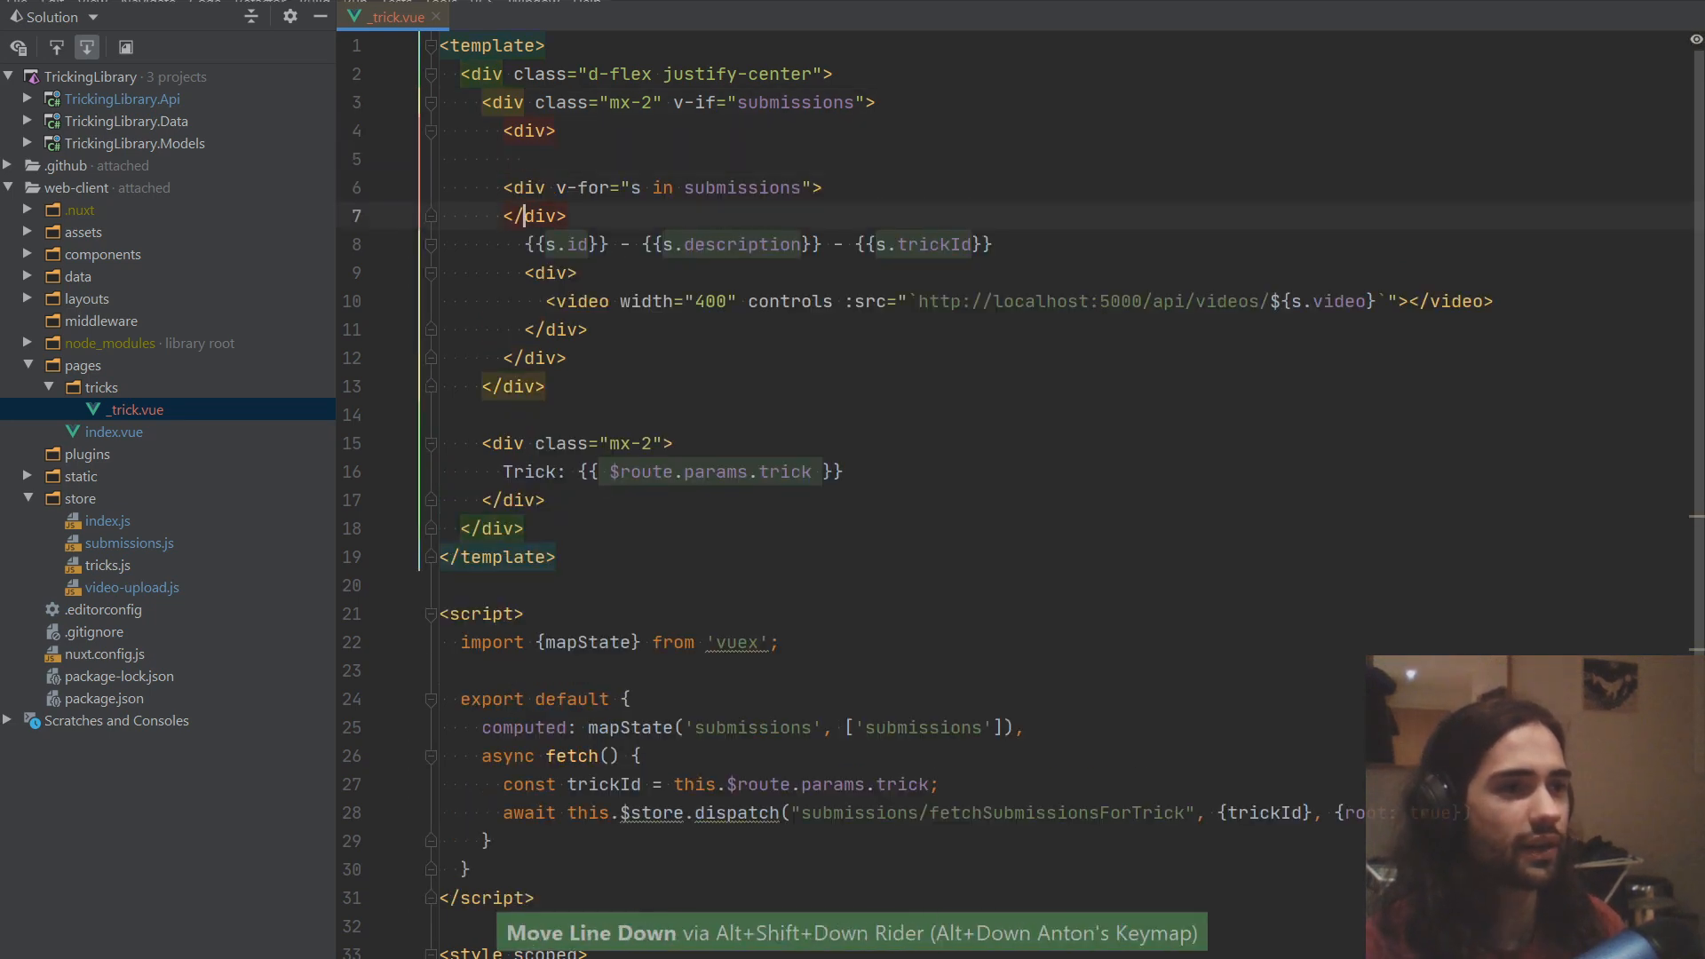
pyautogui.press('alt+shift+down')
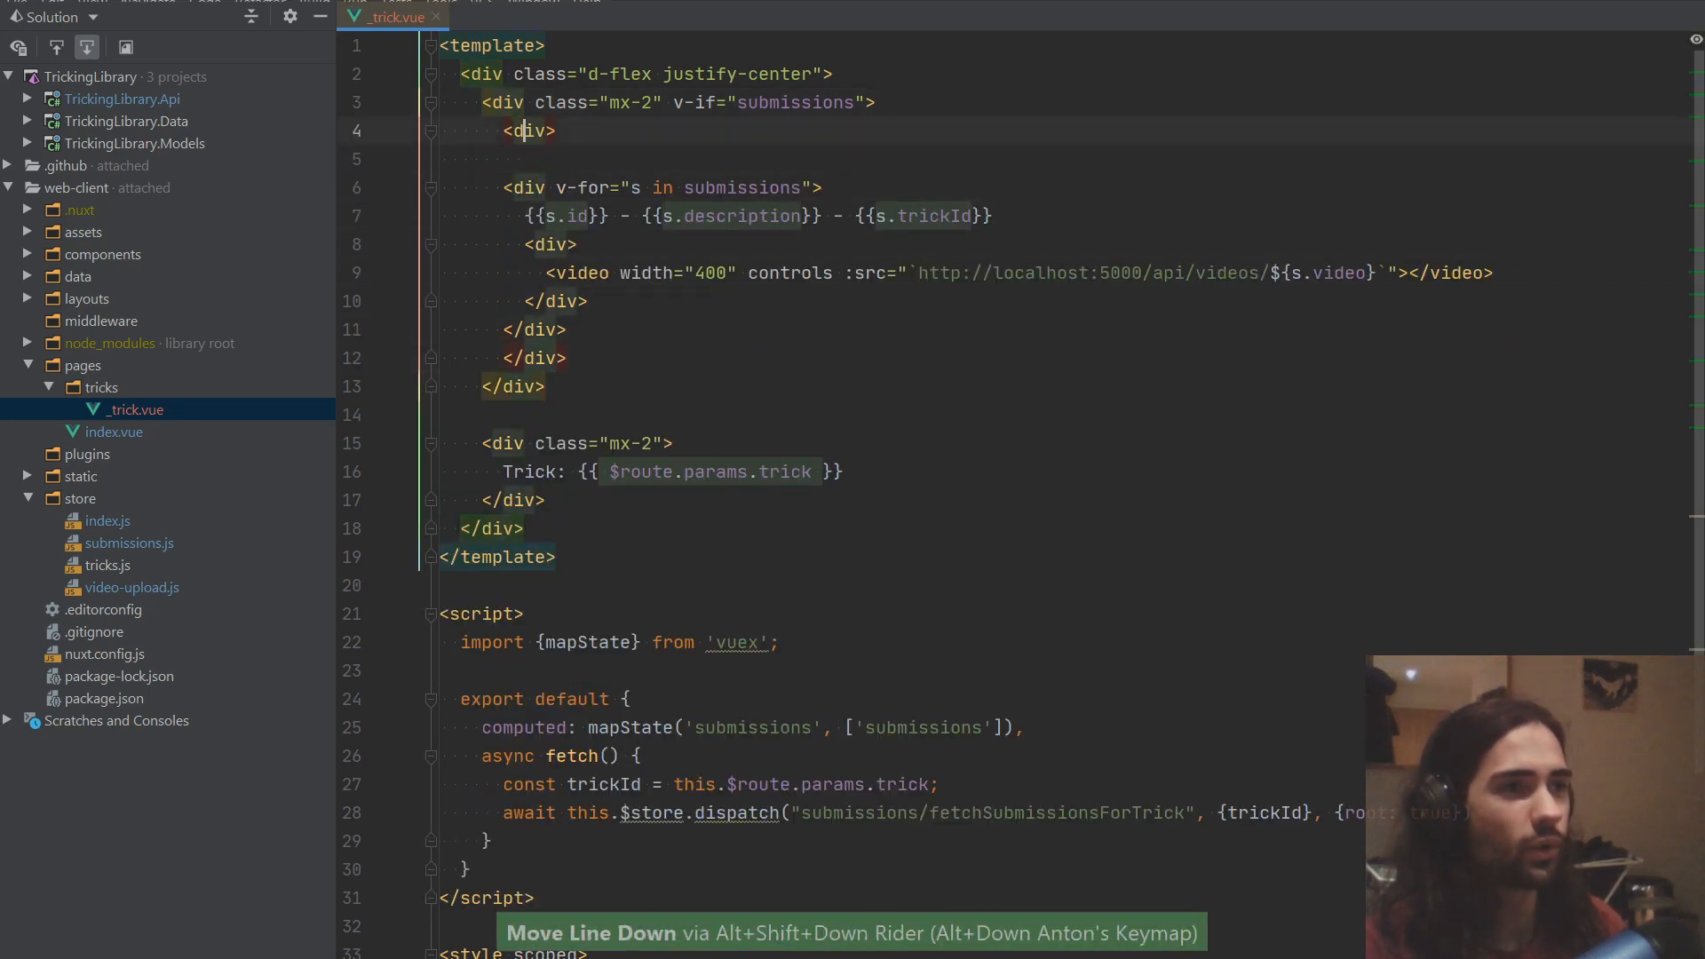
pyautogui.write('v-of')
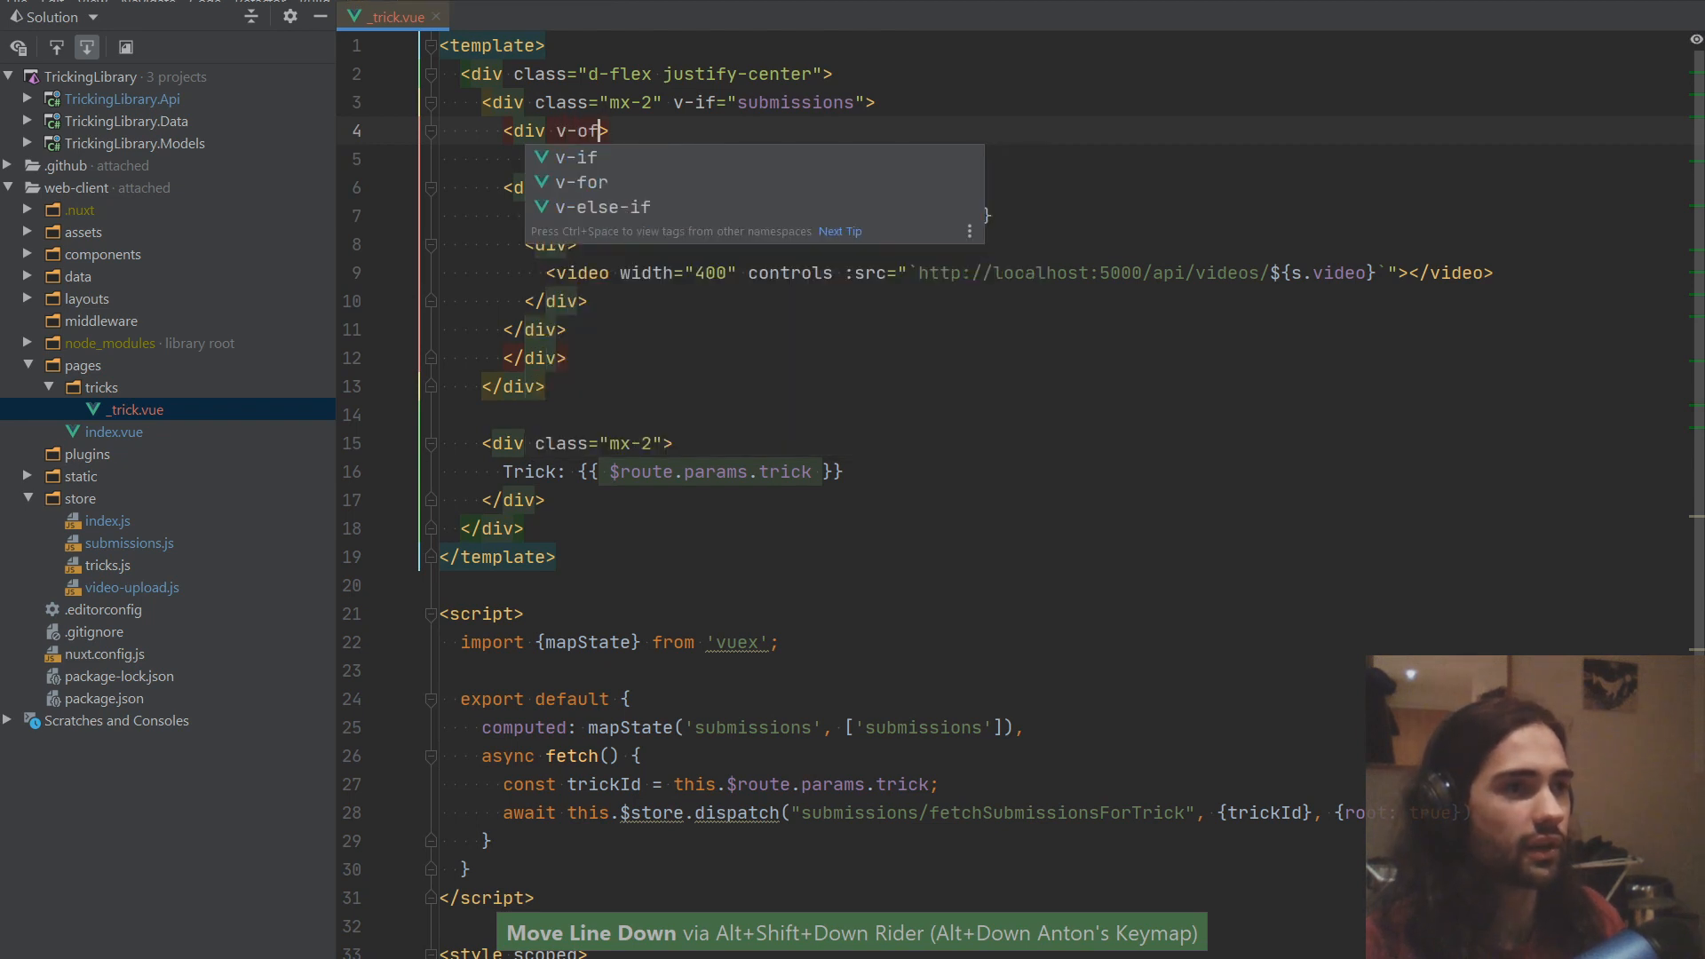
pyautogui.click(580, 181)
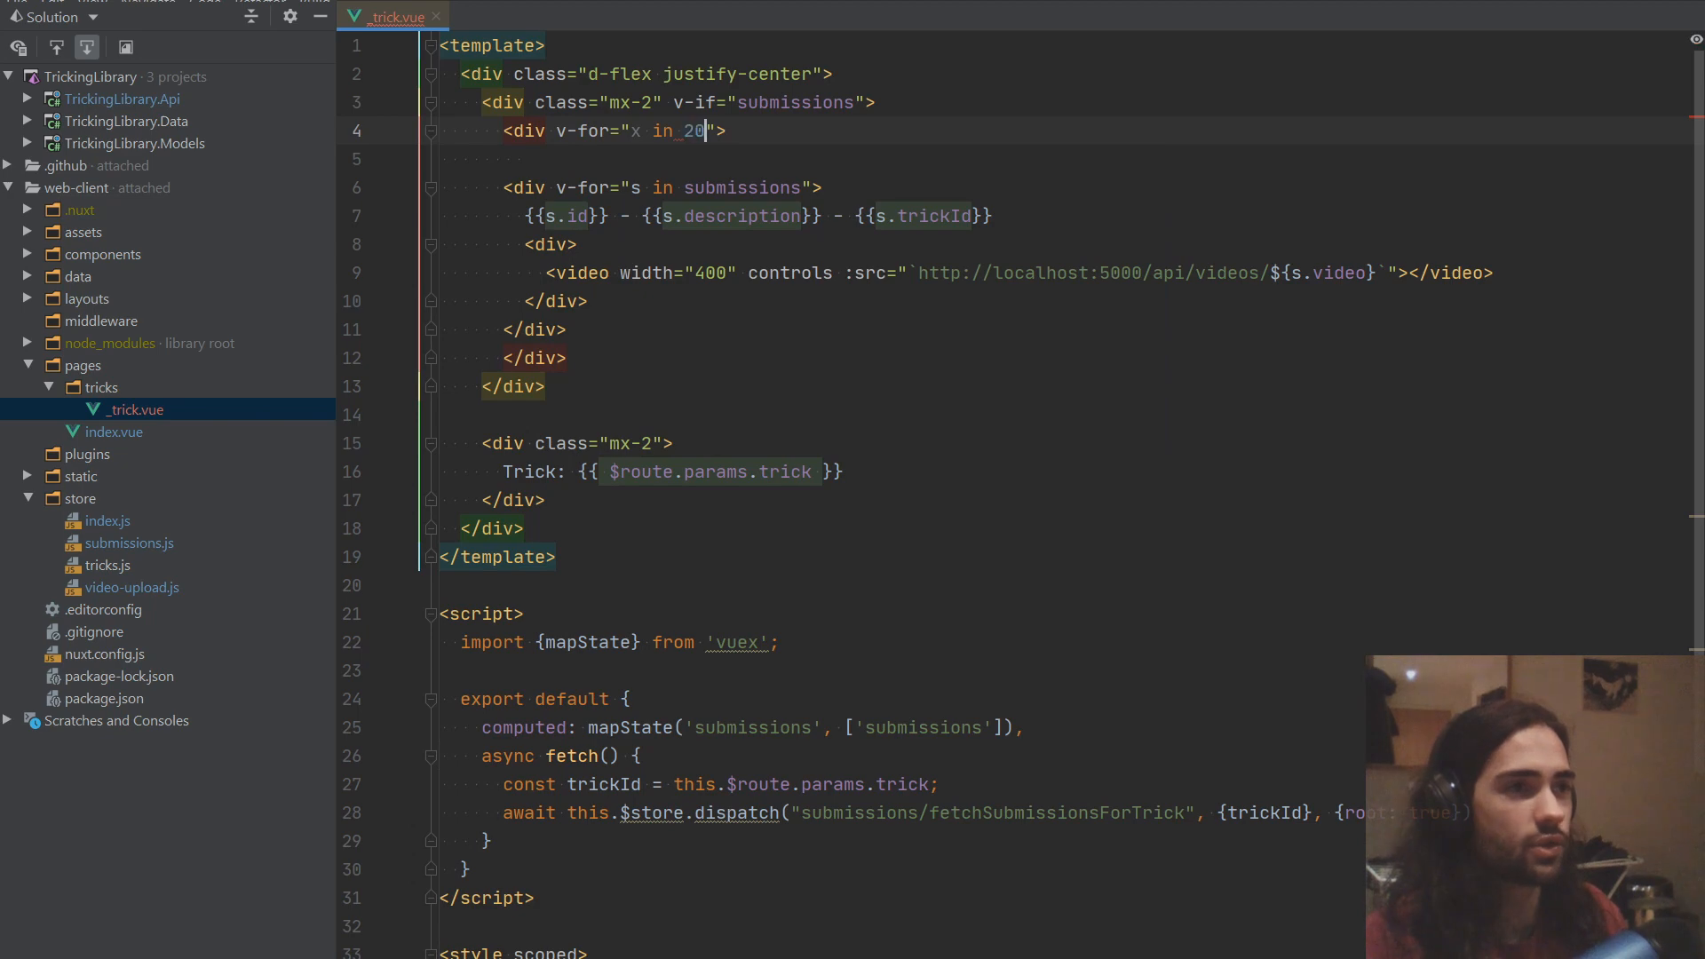
pyautogui.press('ctrl+alt+l')
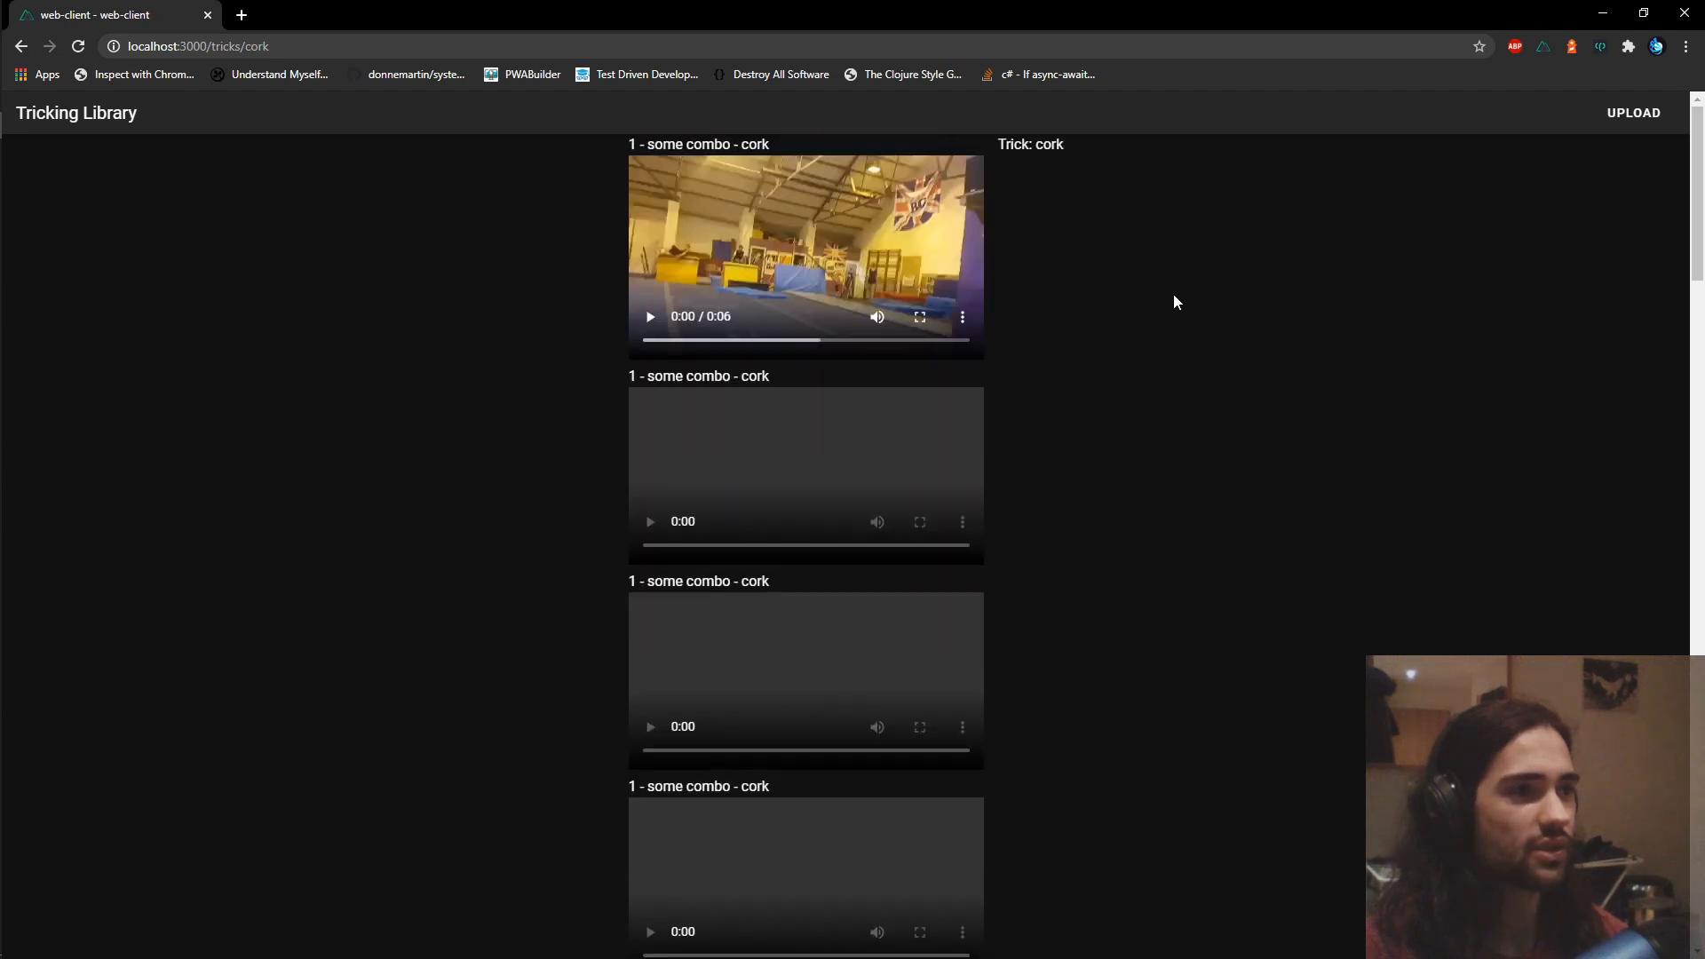
pyautogui.moveTo(1191, 294)
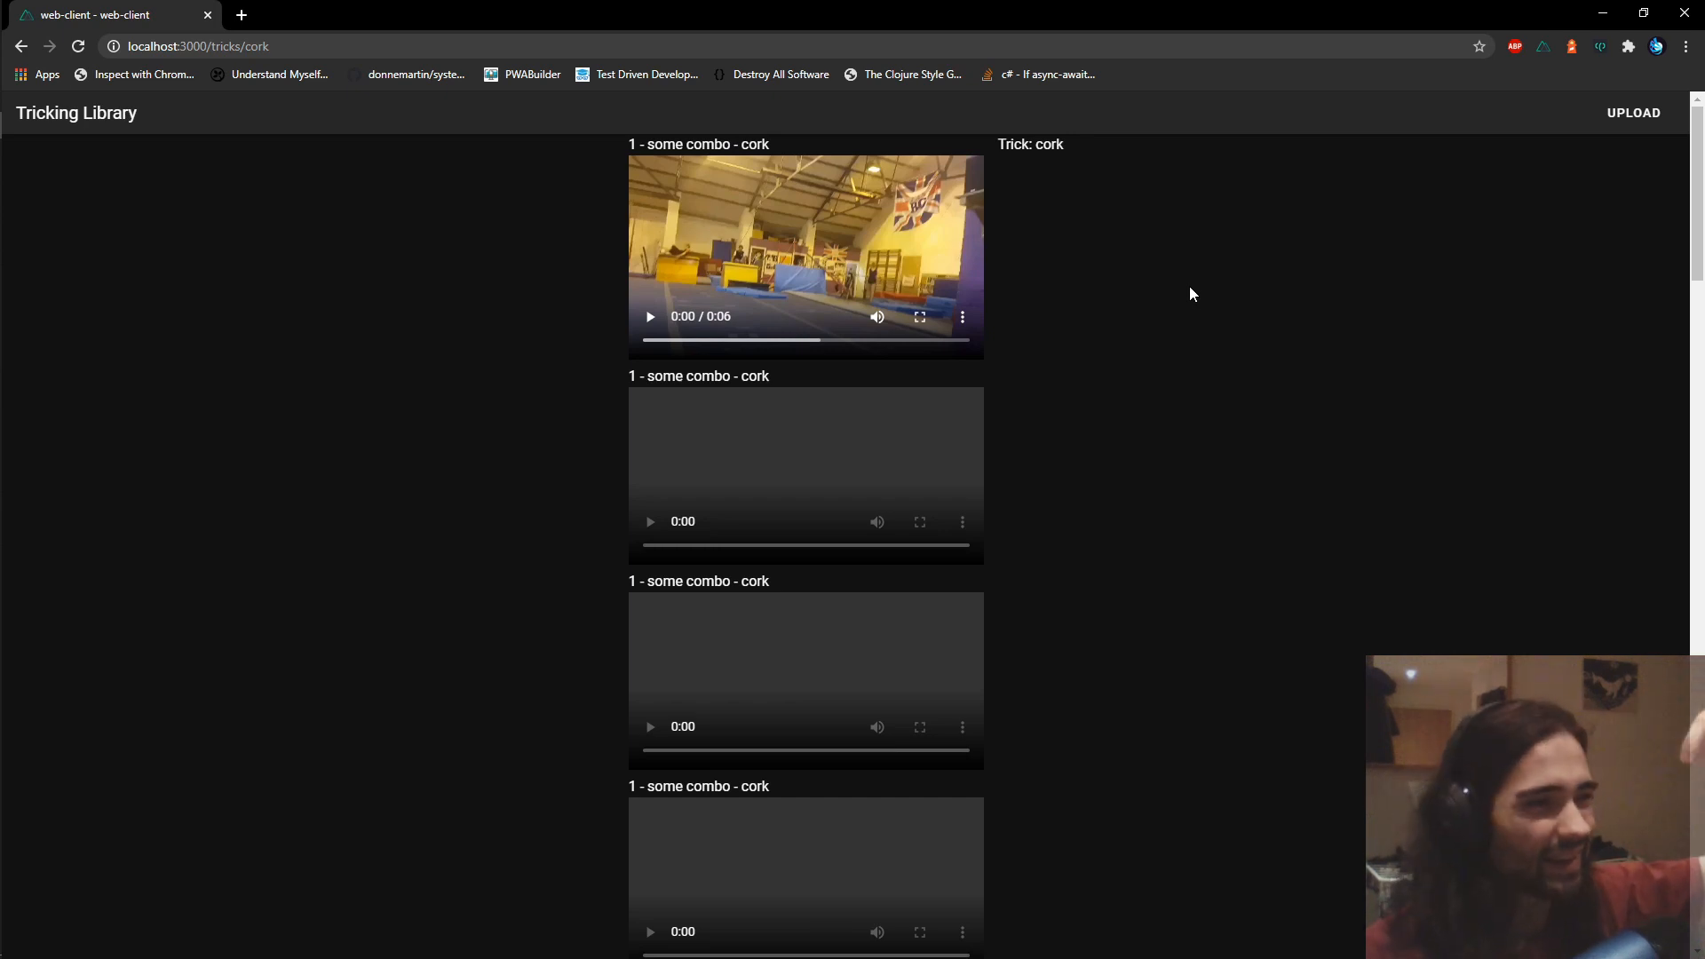
# Step: Scroll the cork trick page in Chrome through the repeated submission videos
pyautogui.scroll(-3)
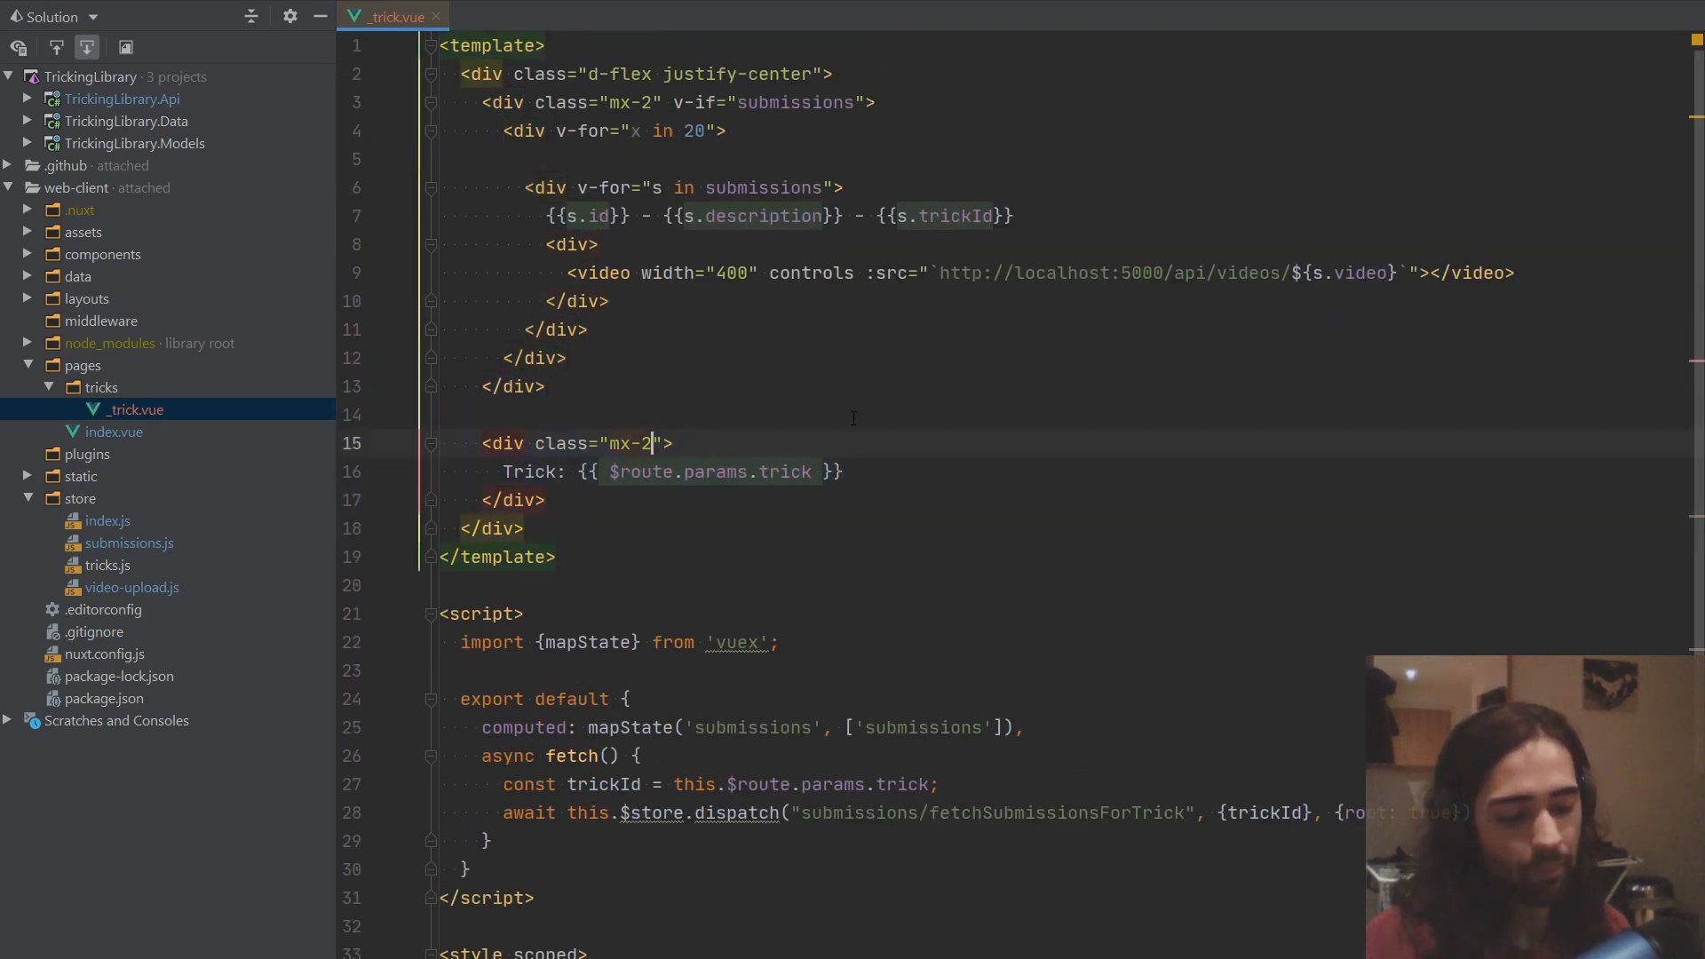
# Step: Replace the trick-information class name on the sidebar div, making it 'mx-2 sticky'
pyautogui.write('trick')
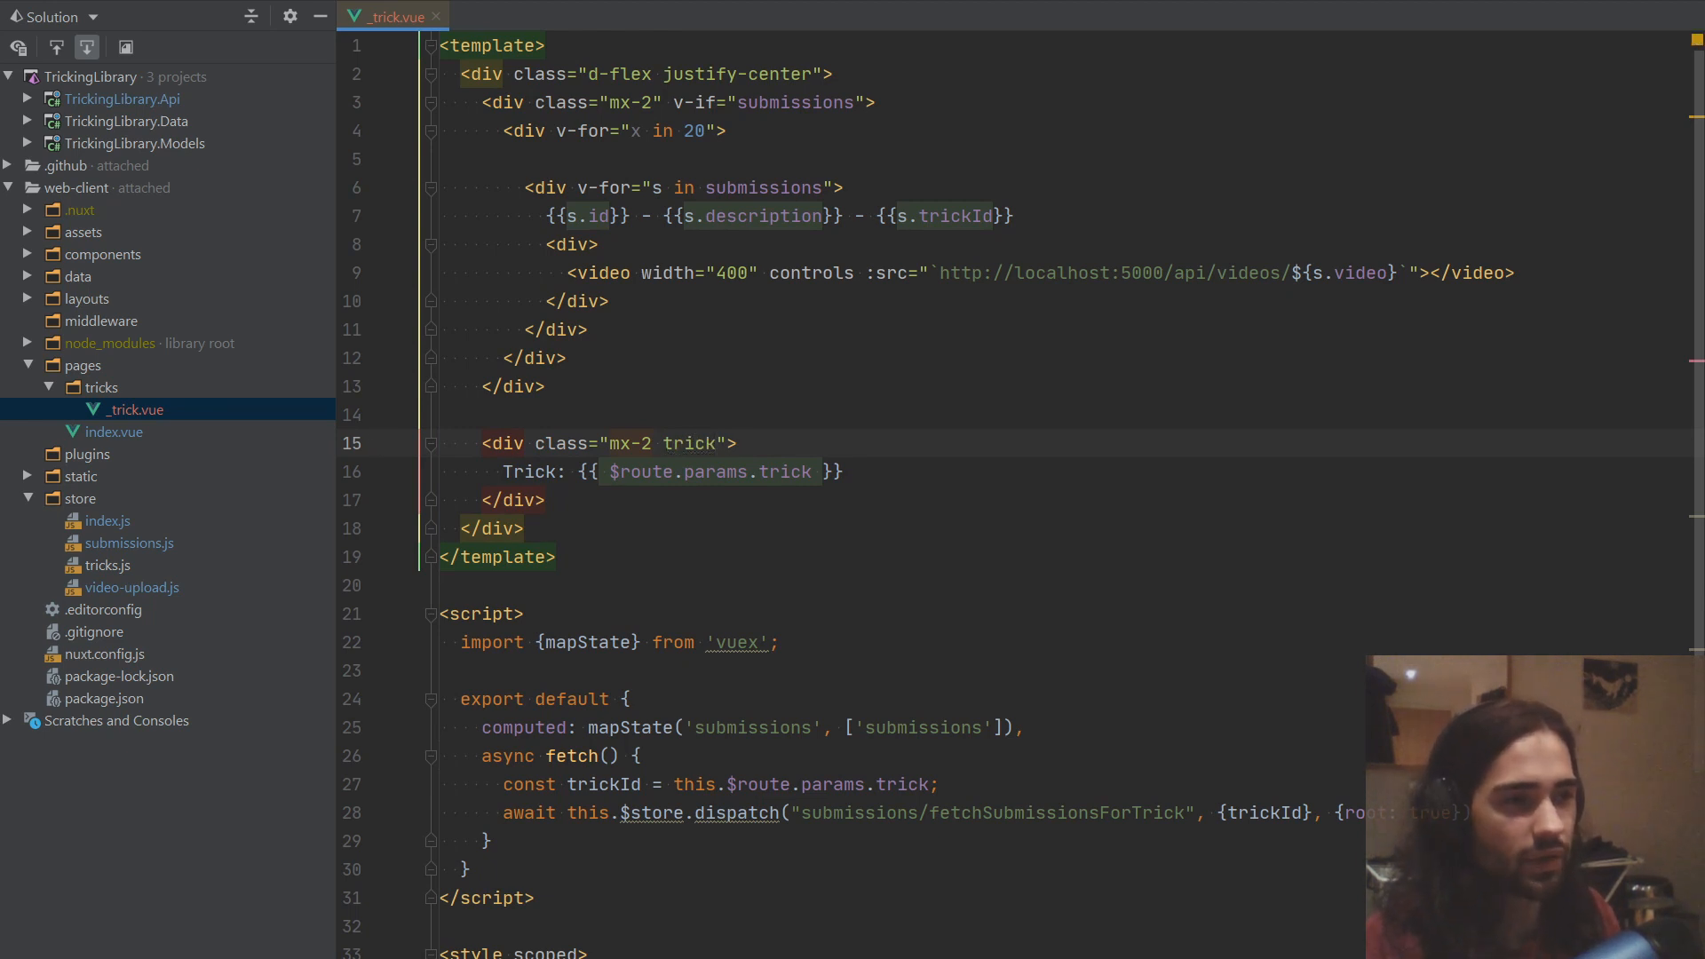
pyautogui.write('-in')
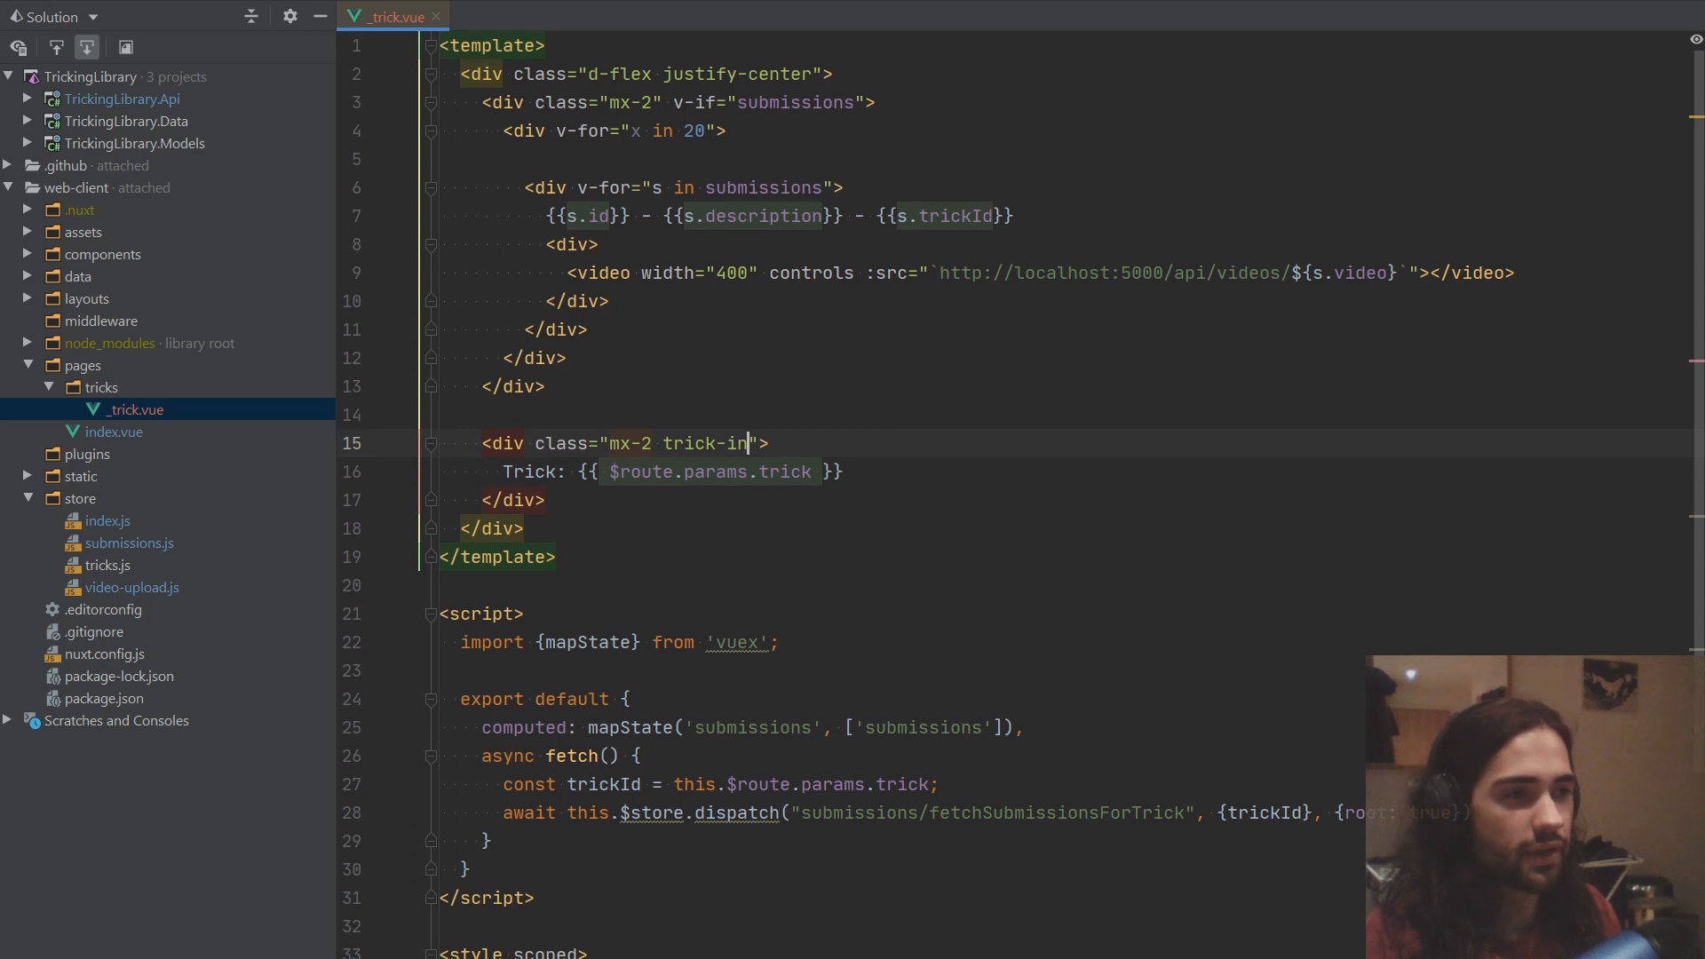
pyautogui.write('formation')
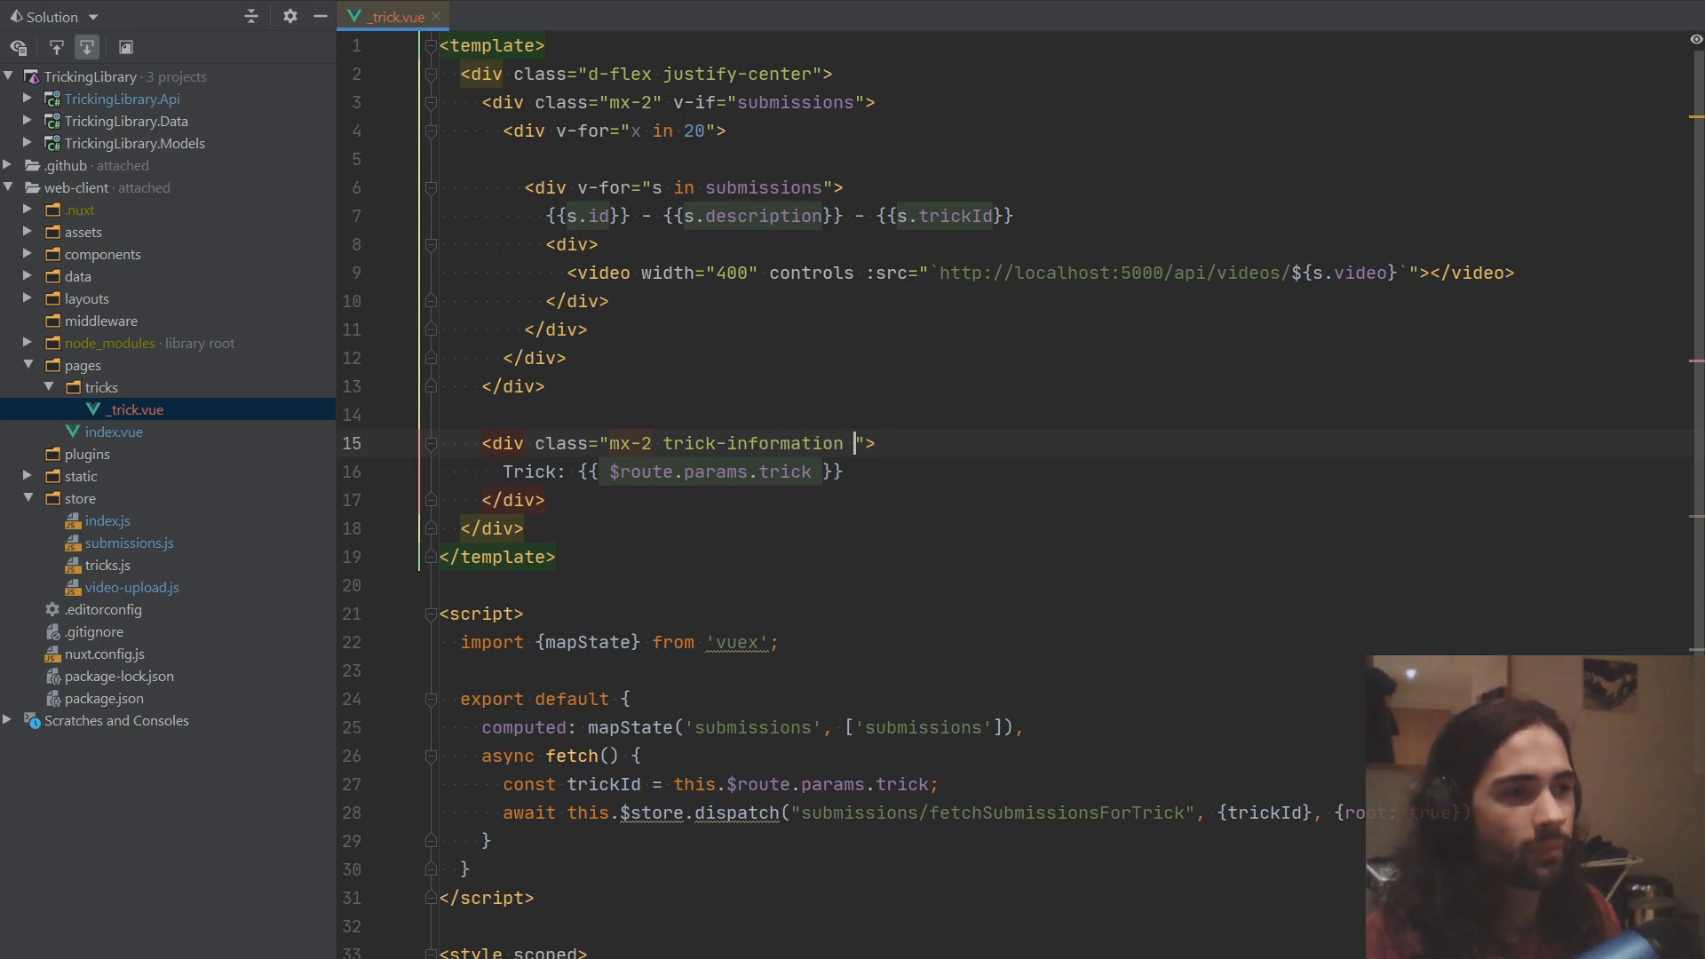
pyautogui.press('ctrl+backspace')
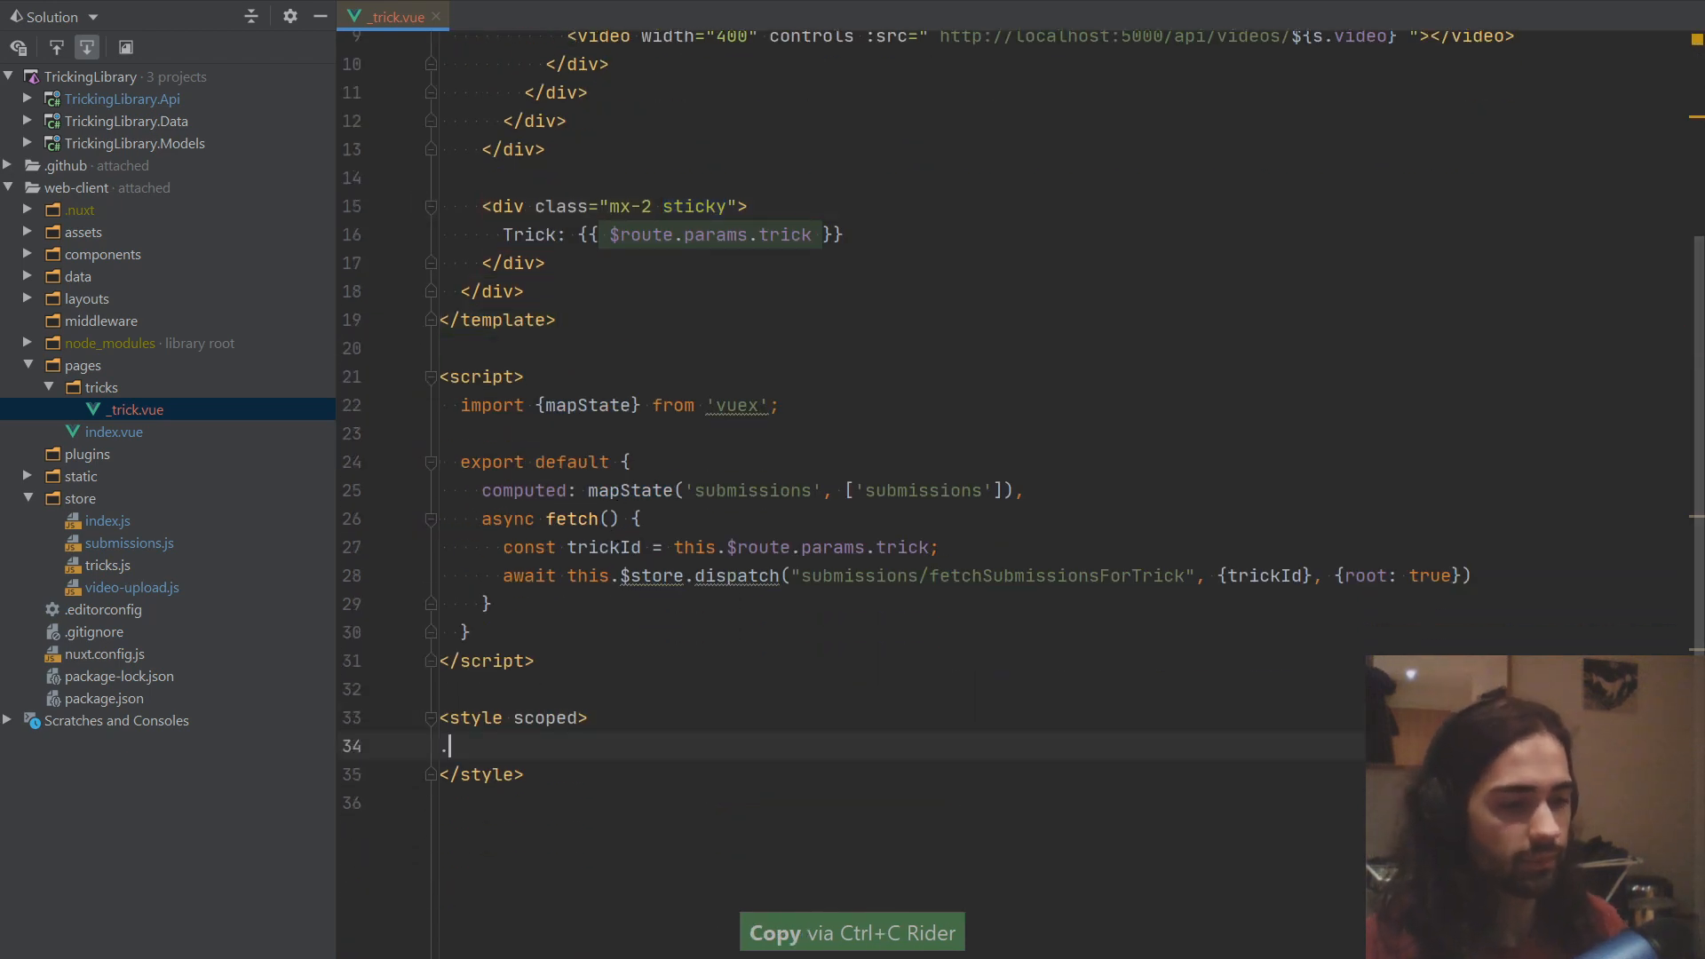
# Step: Add a .sticky rule with position: -webkit-sticky and position: sticky, starting a top property
pyautogui.write('sticky {')
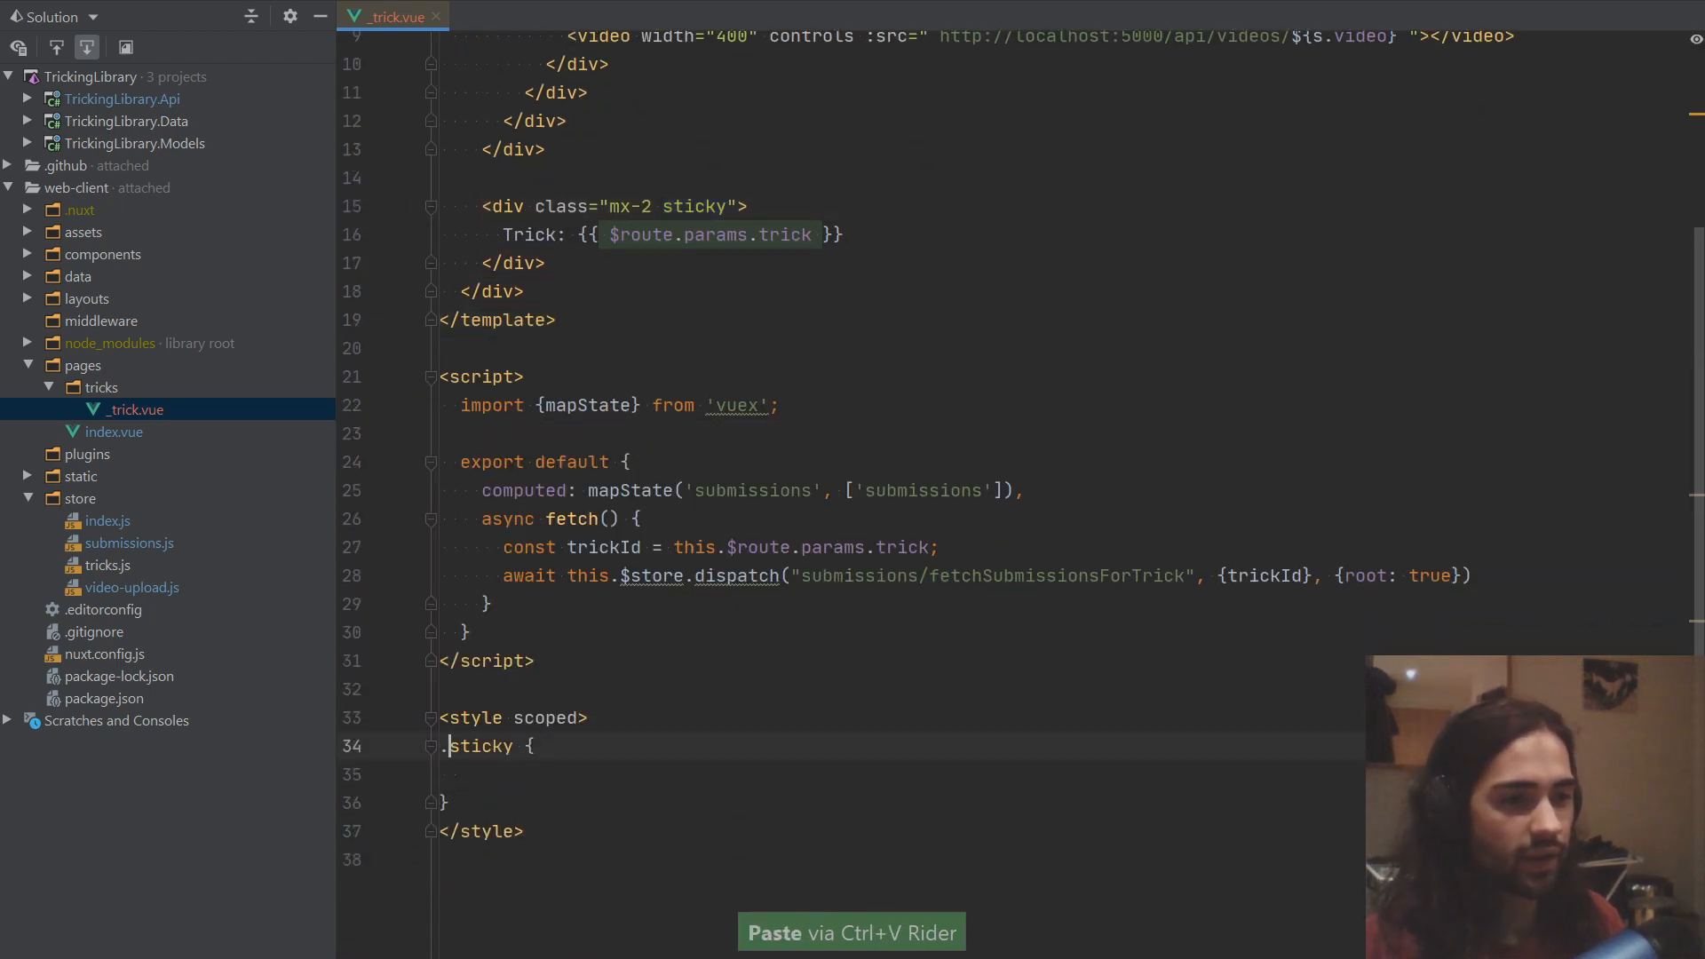
pyautogui.write('position: :;')
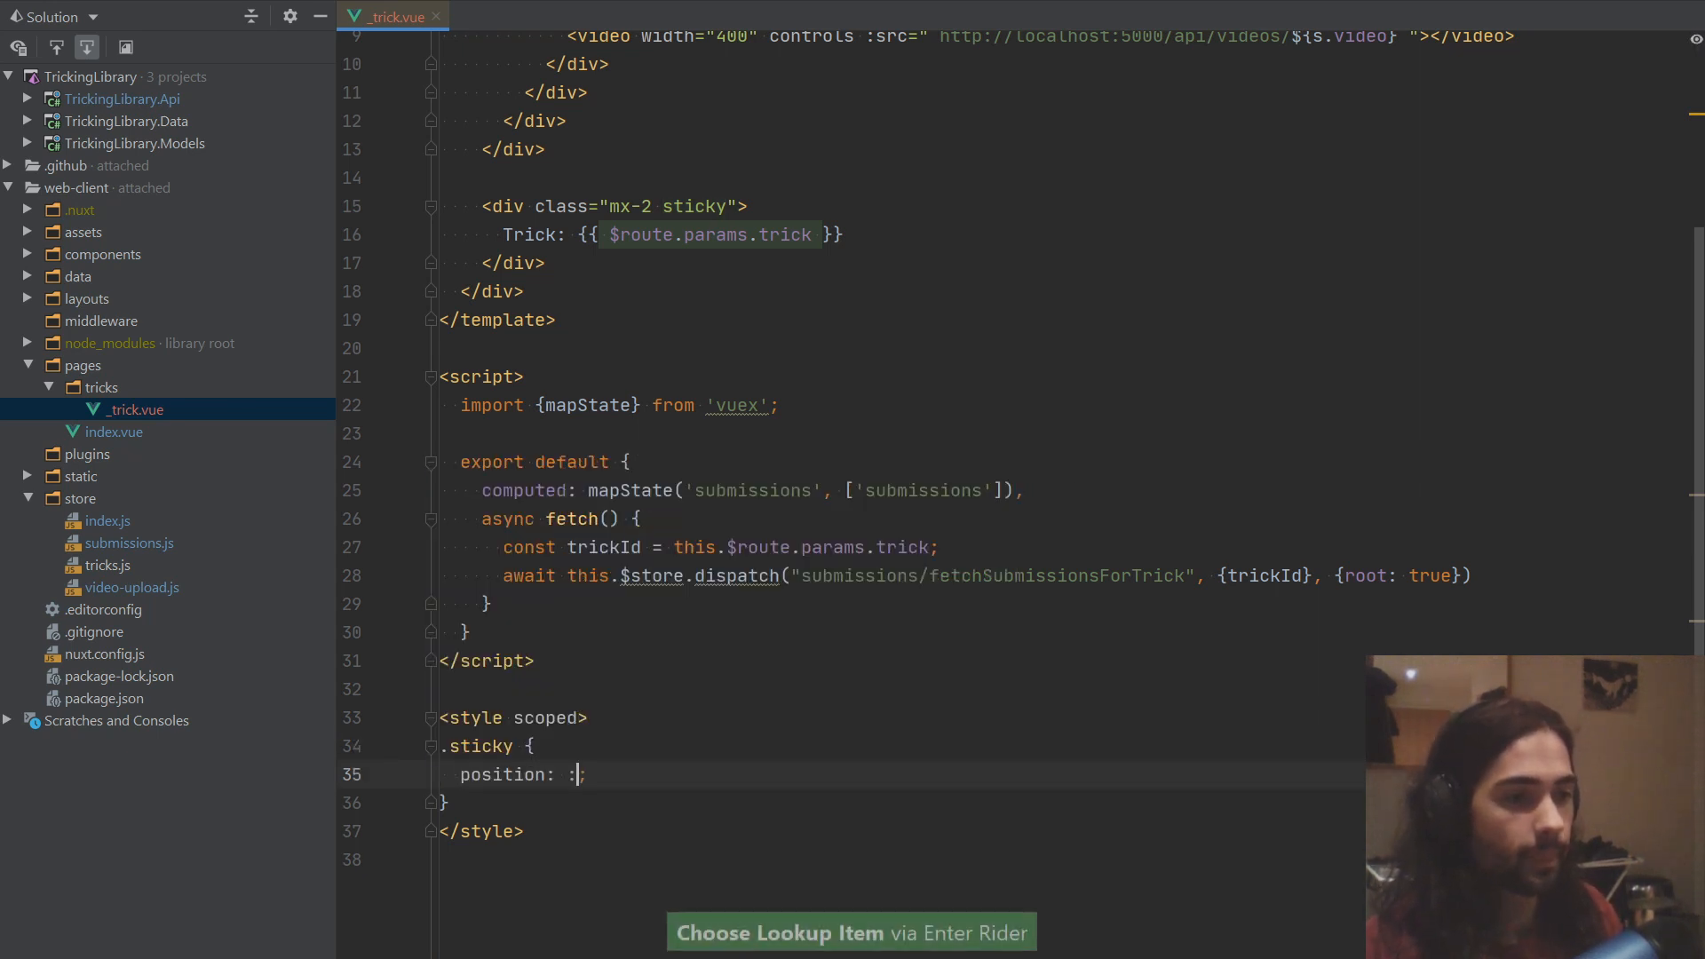
pyautogui.write('sticky')
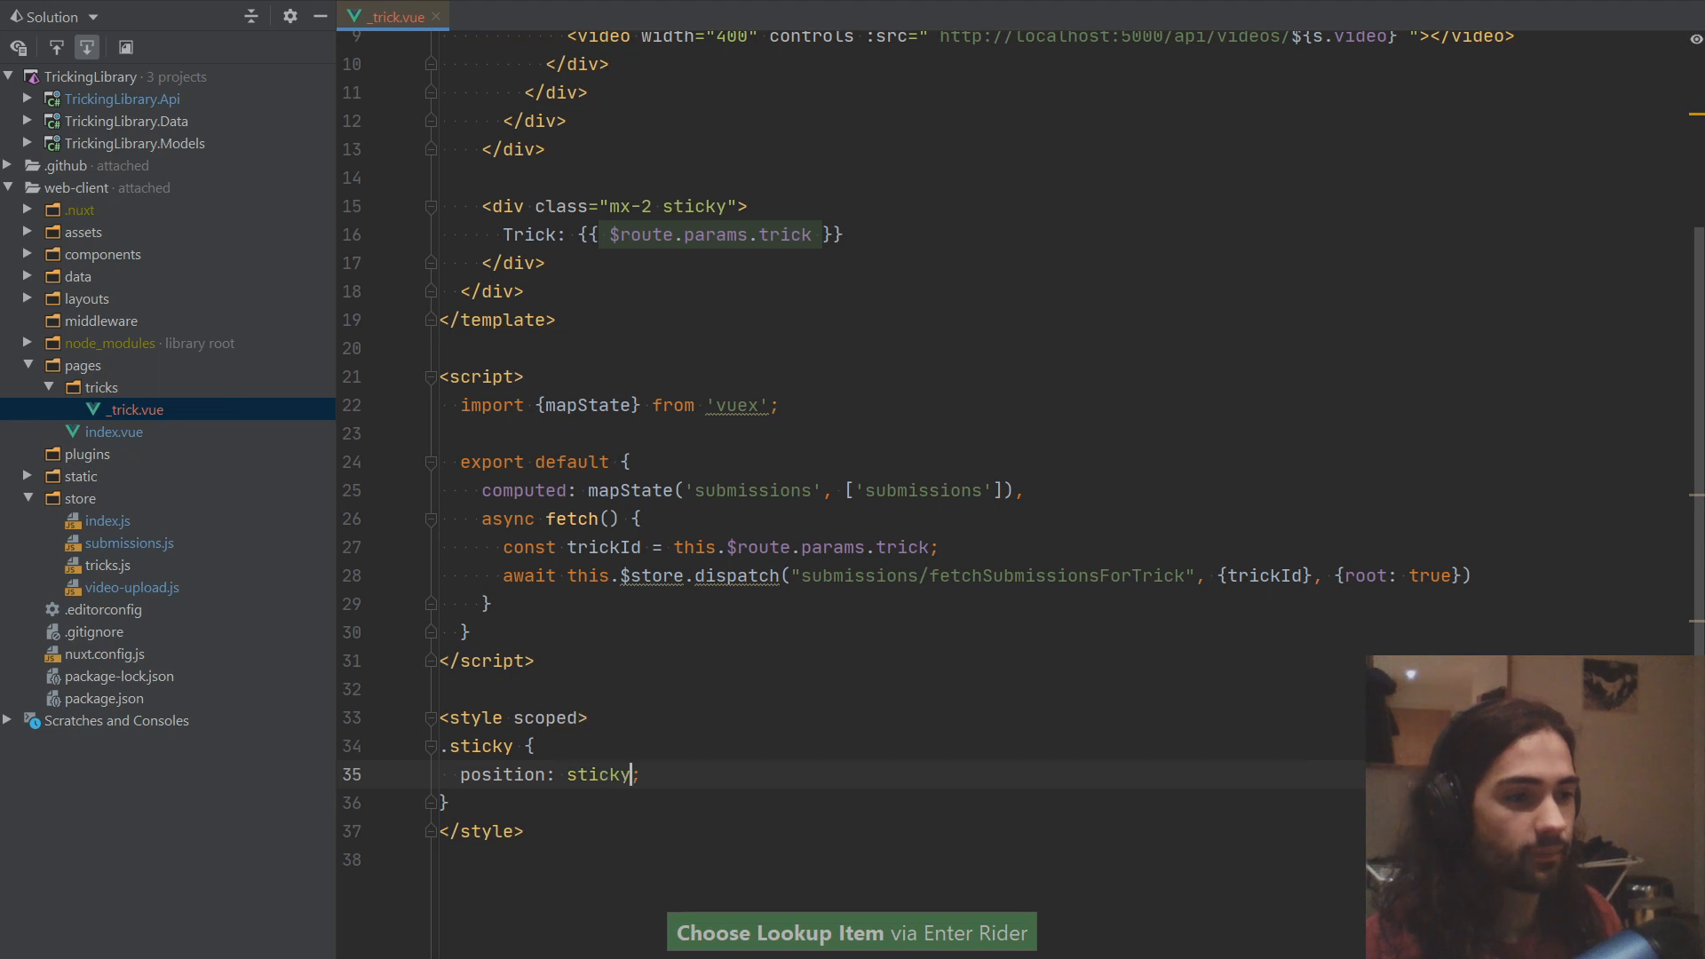
pyautogui.press('ctrl+v')
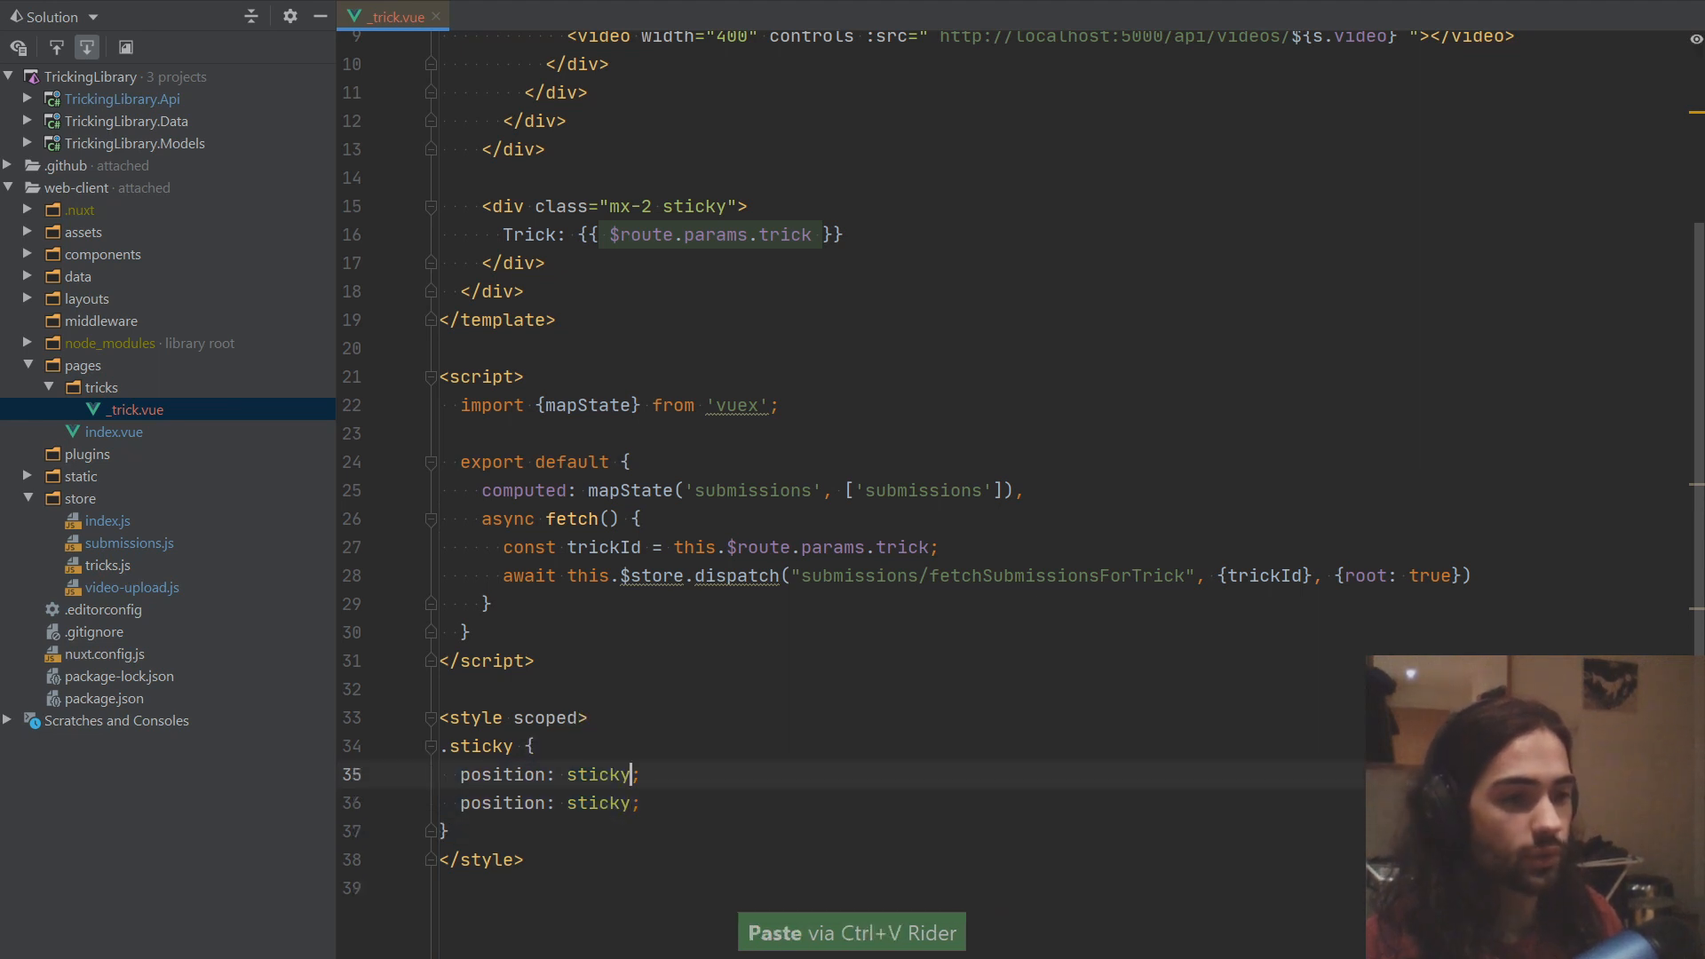
pyautogui.press('ctrl+backspace')
pyautogui.write('-webkit-')
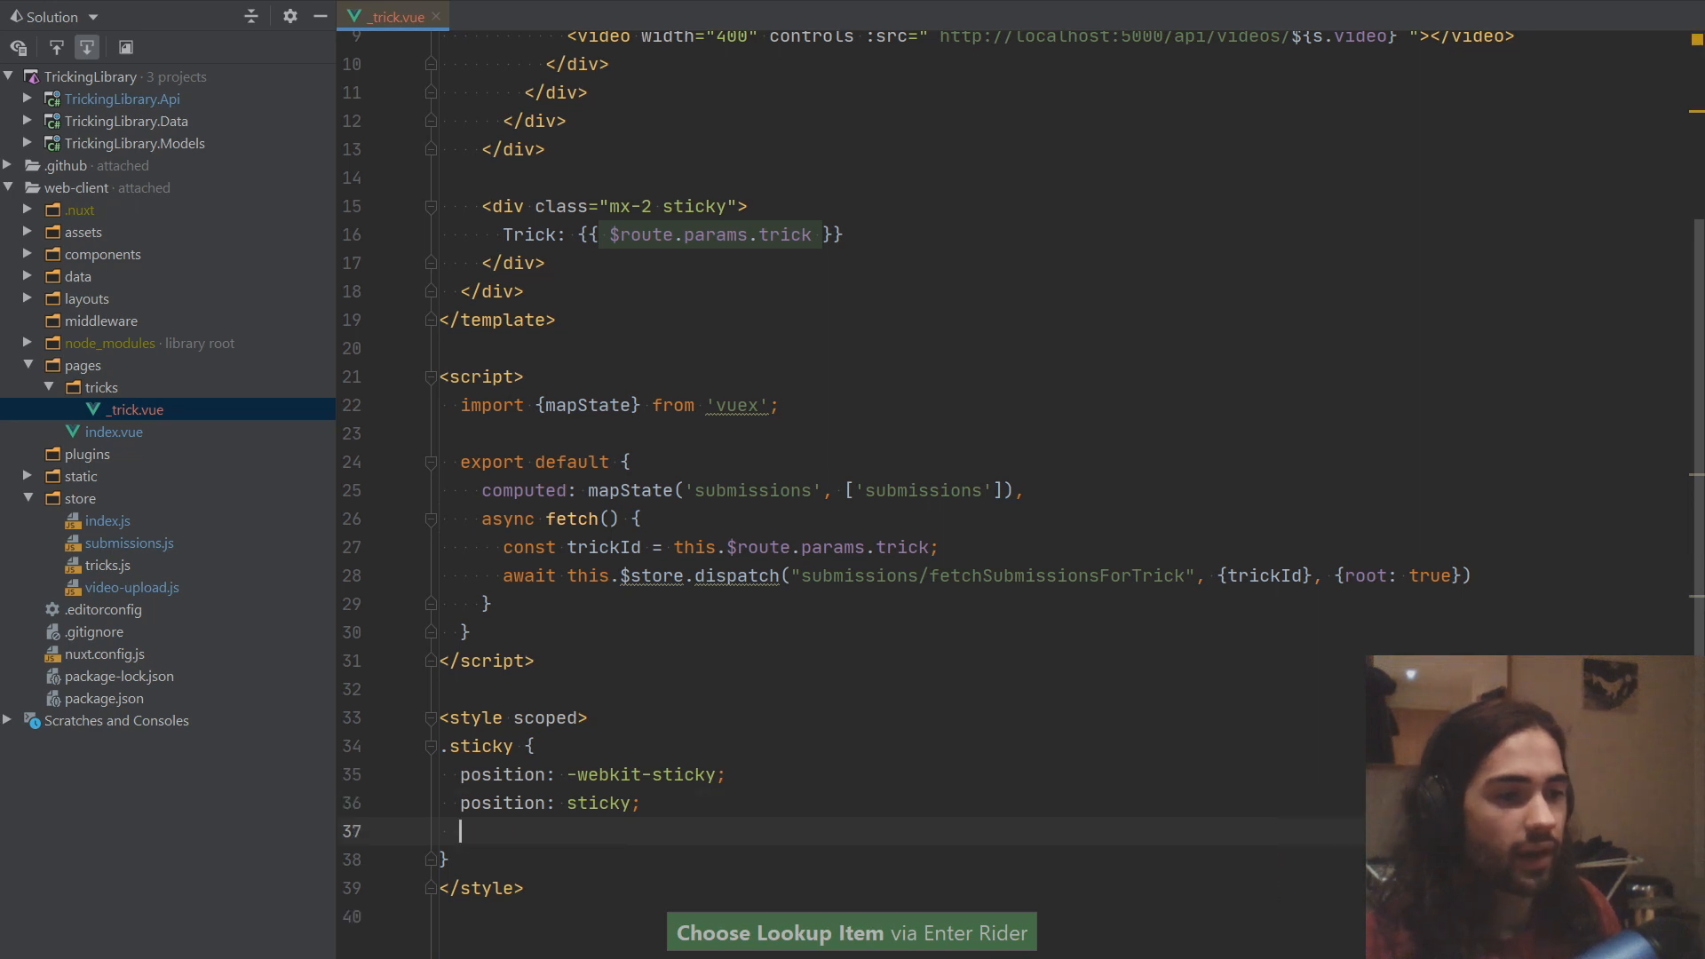
pyautogui.write('top:')
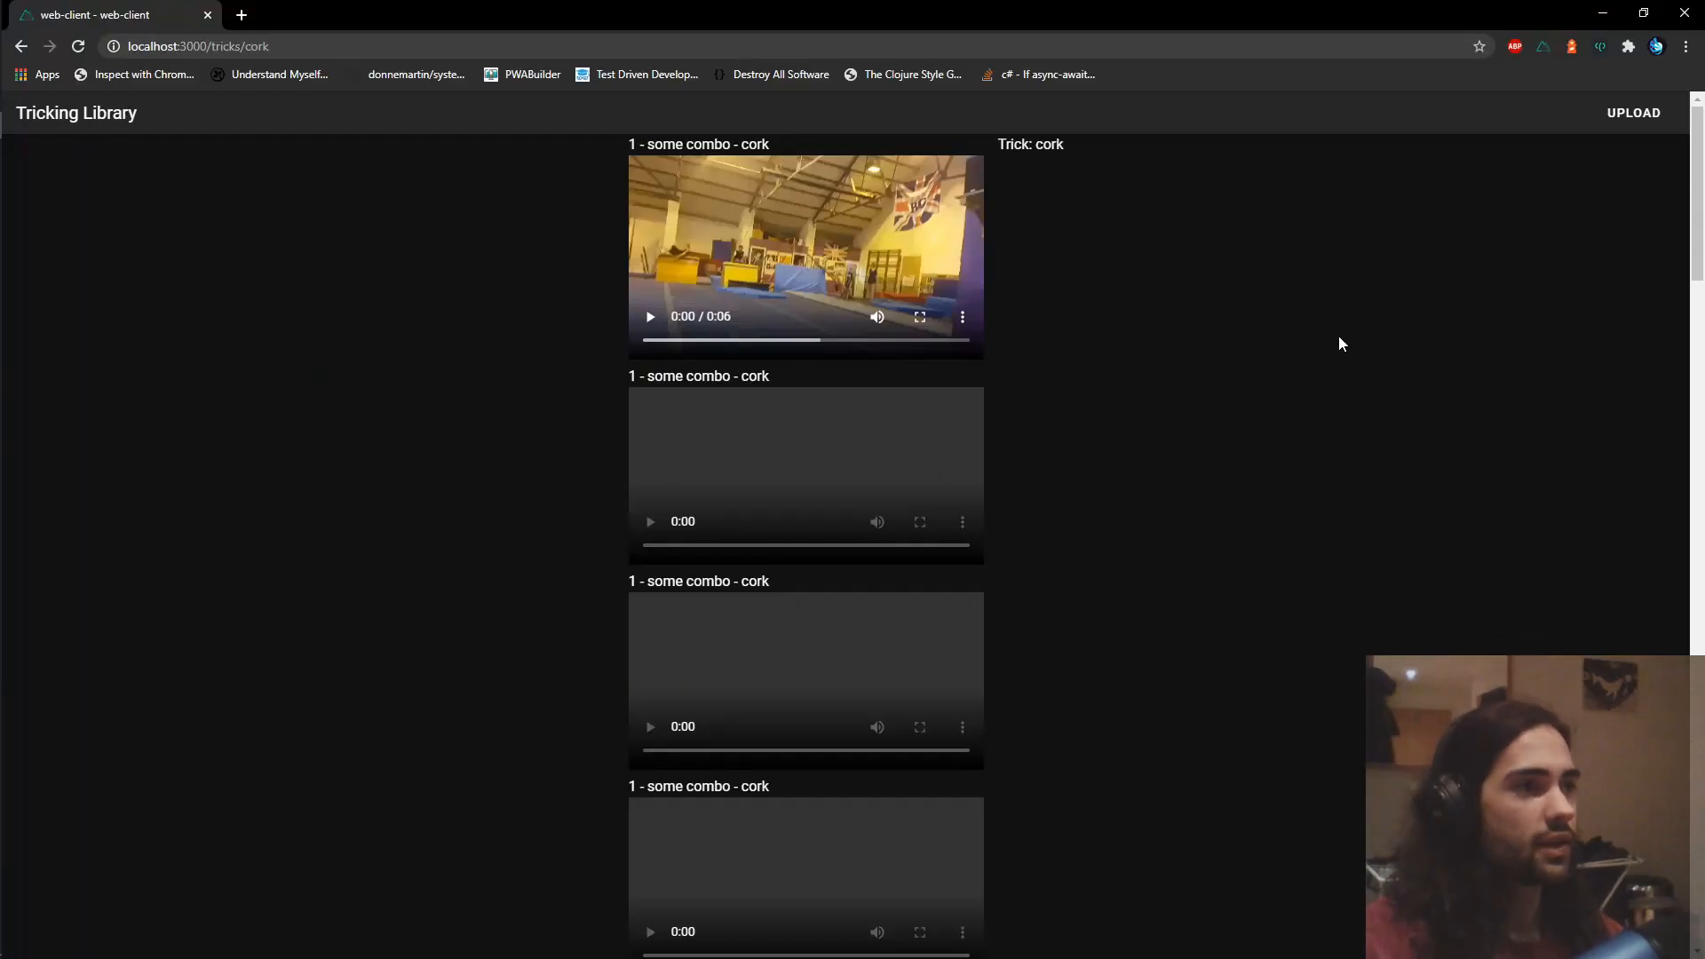
# Step: Open DevTools and inspect the Tricking Library toolbar to read its 48px height
pyautogui.press('F12')
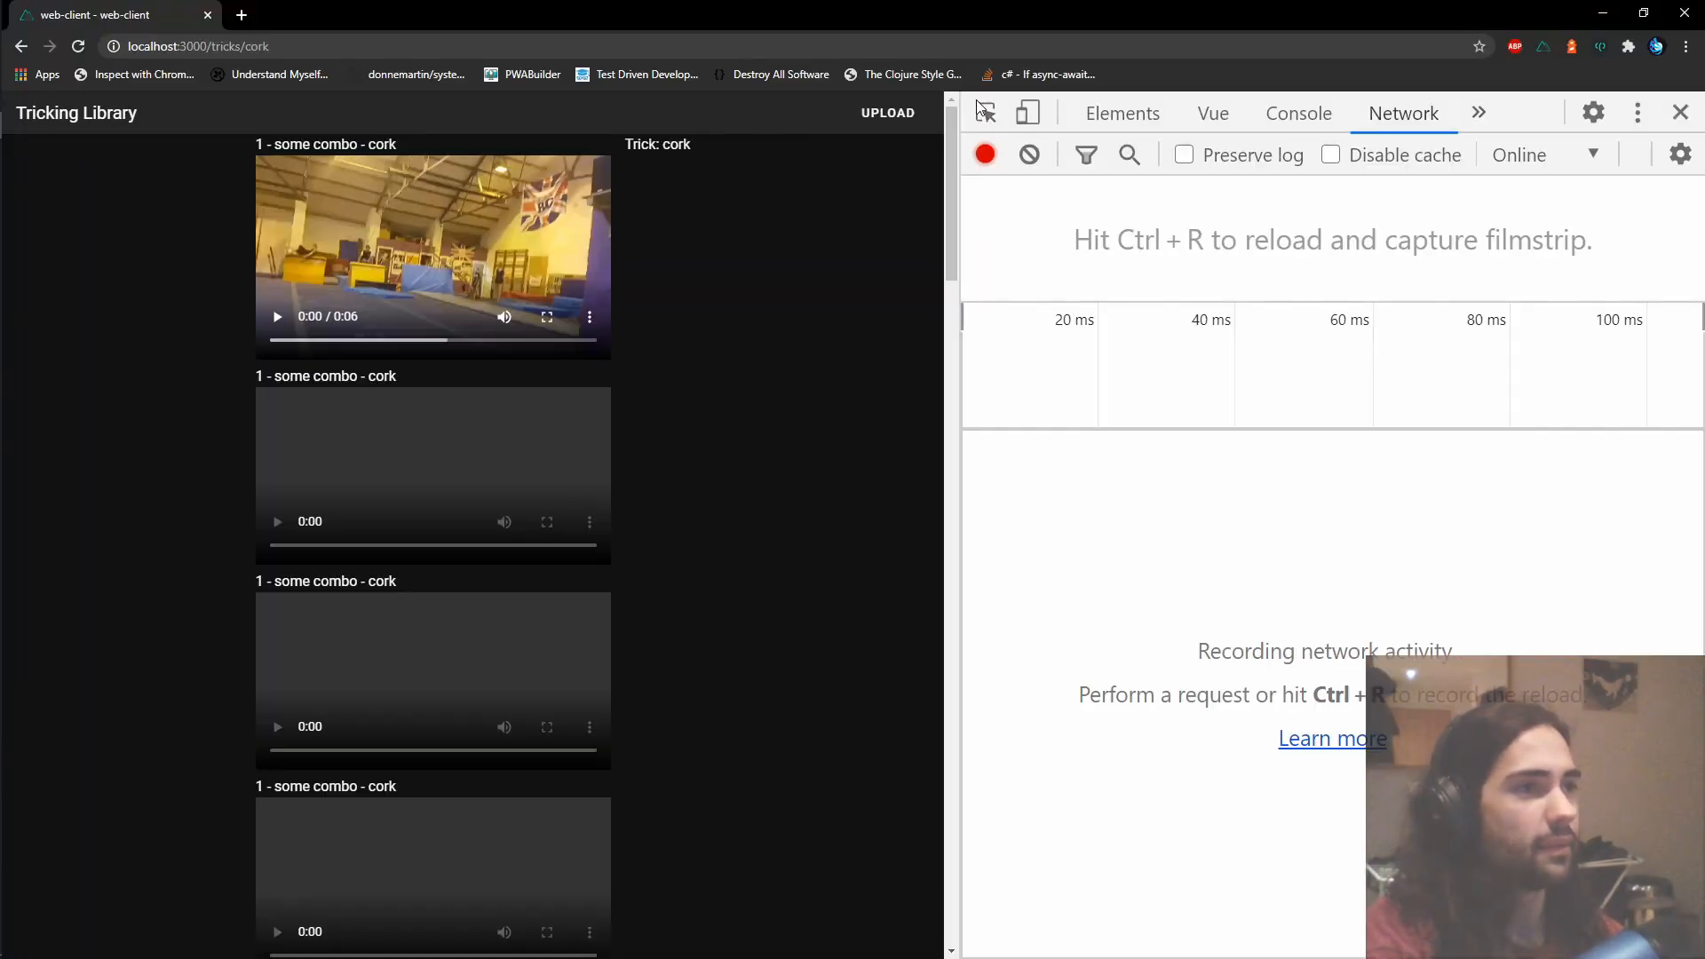
pyautogui.moveTo(625, 113)
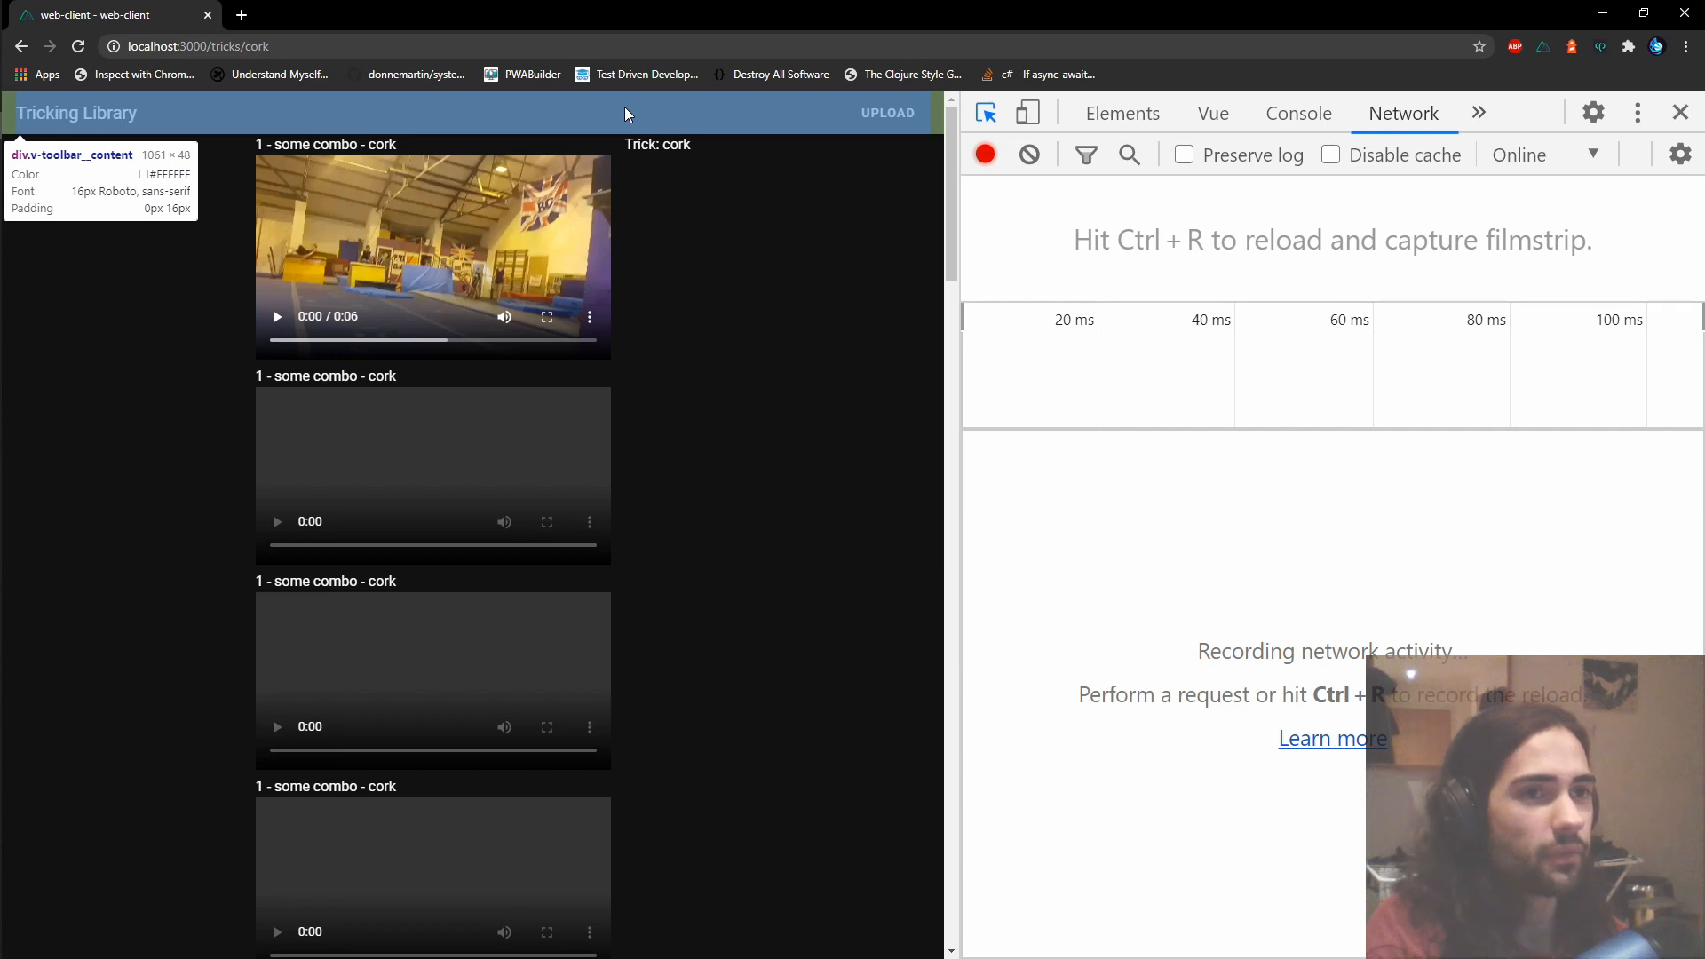
pyautogui.click(1120, 113)
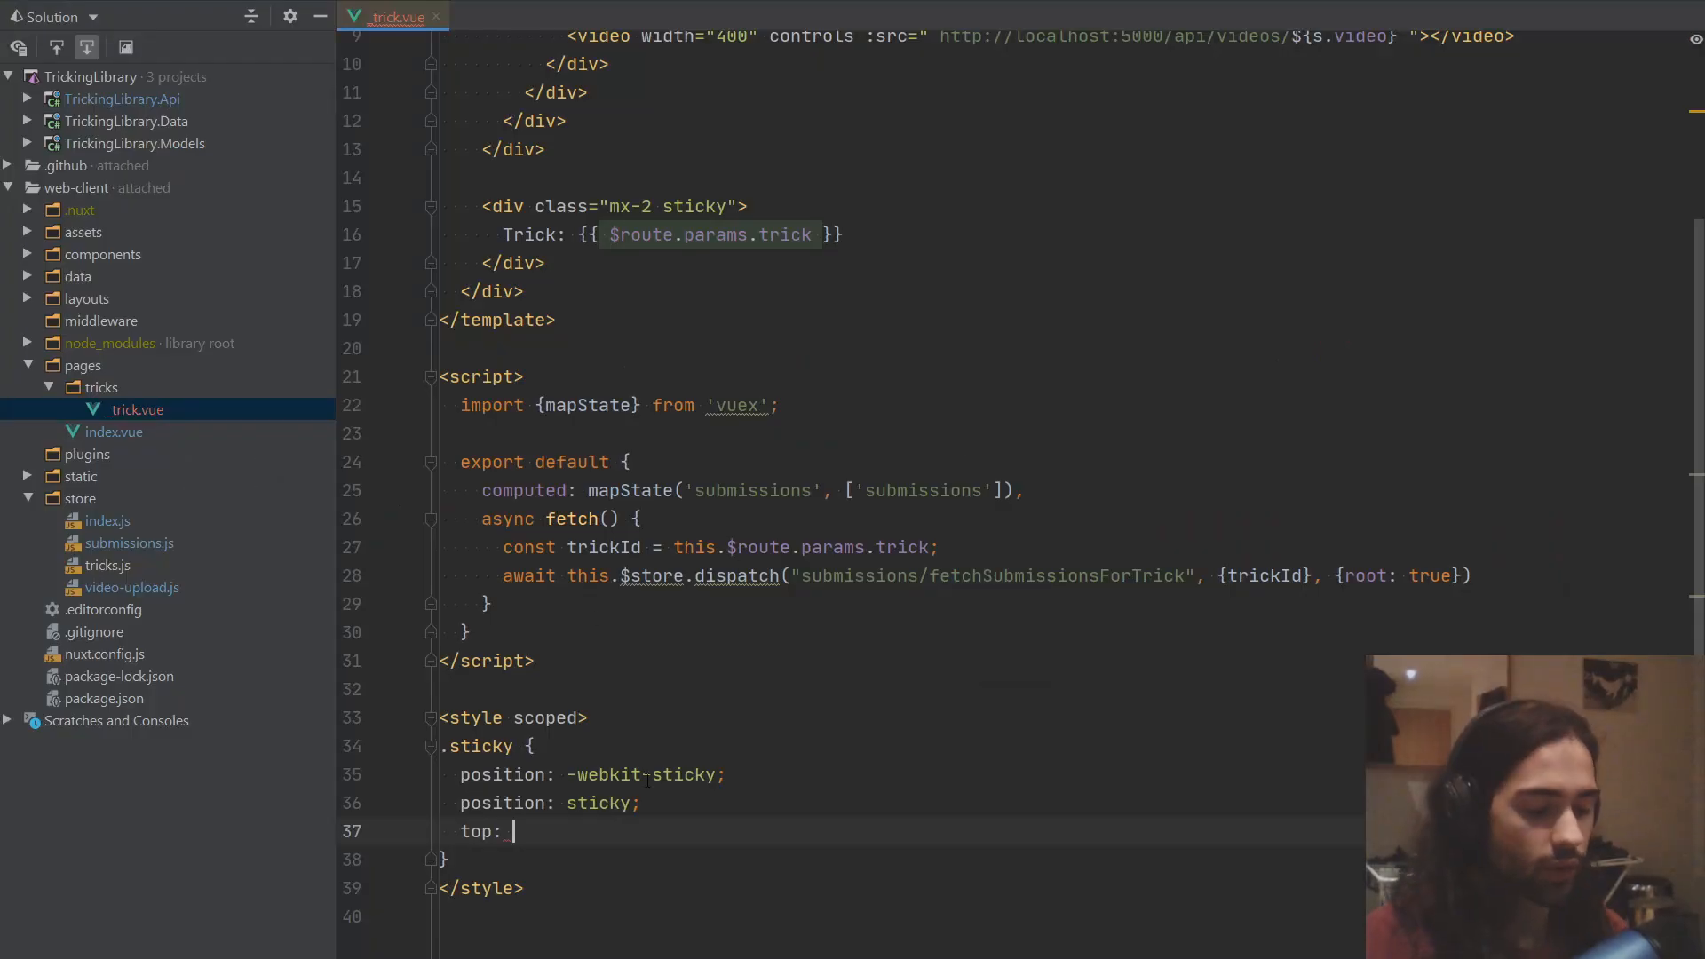
# Step: Set top: 48px; in the .sticky rule
pyautogui.write('48px;')
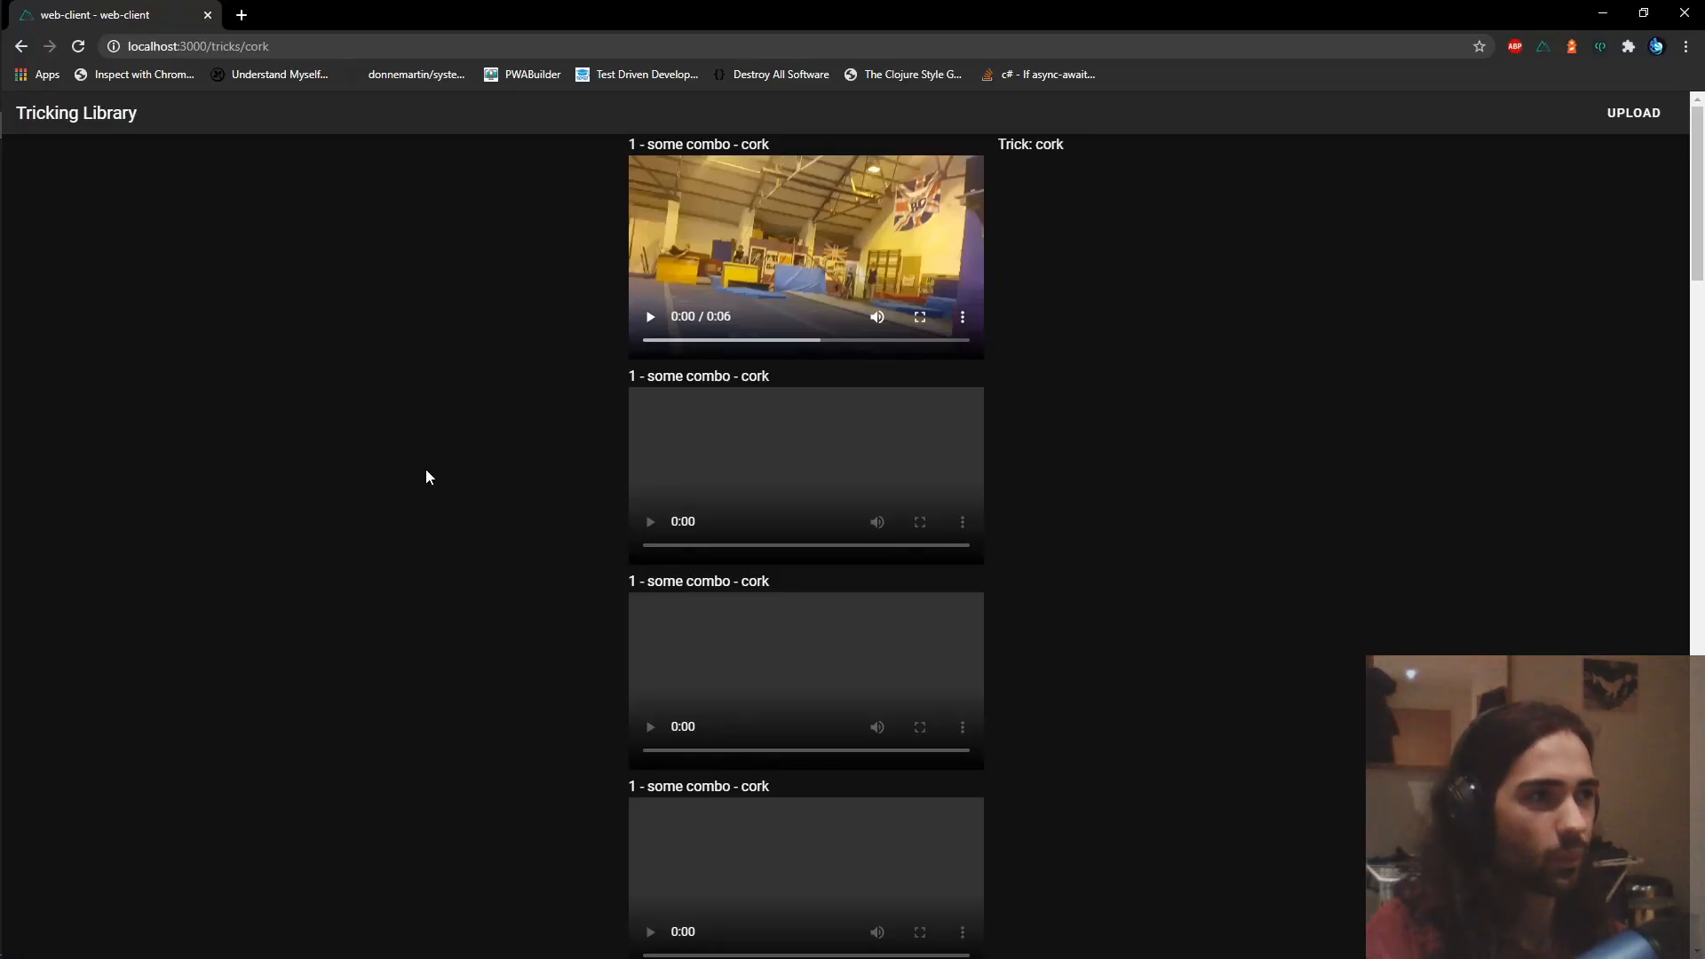
pyautogui.moveTo(394, 308)
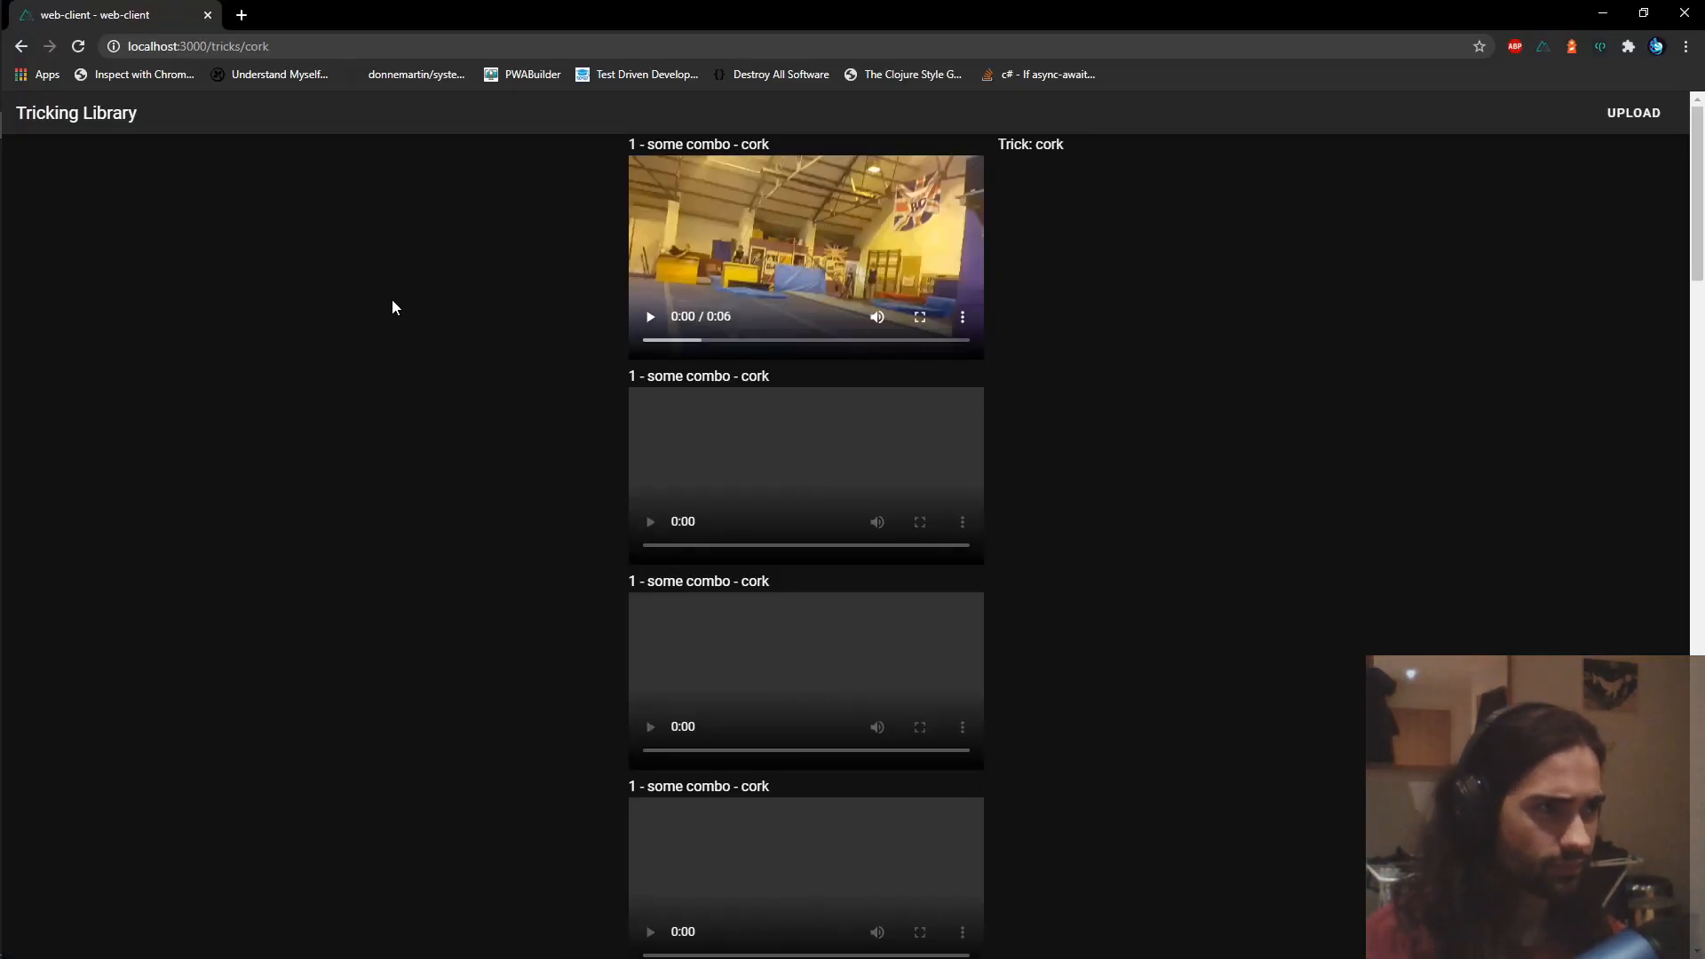
# Step: Scroll down the cork trick page to test whether 'Trick: cork' stays visible
pyautogui.scroll(-3)
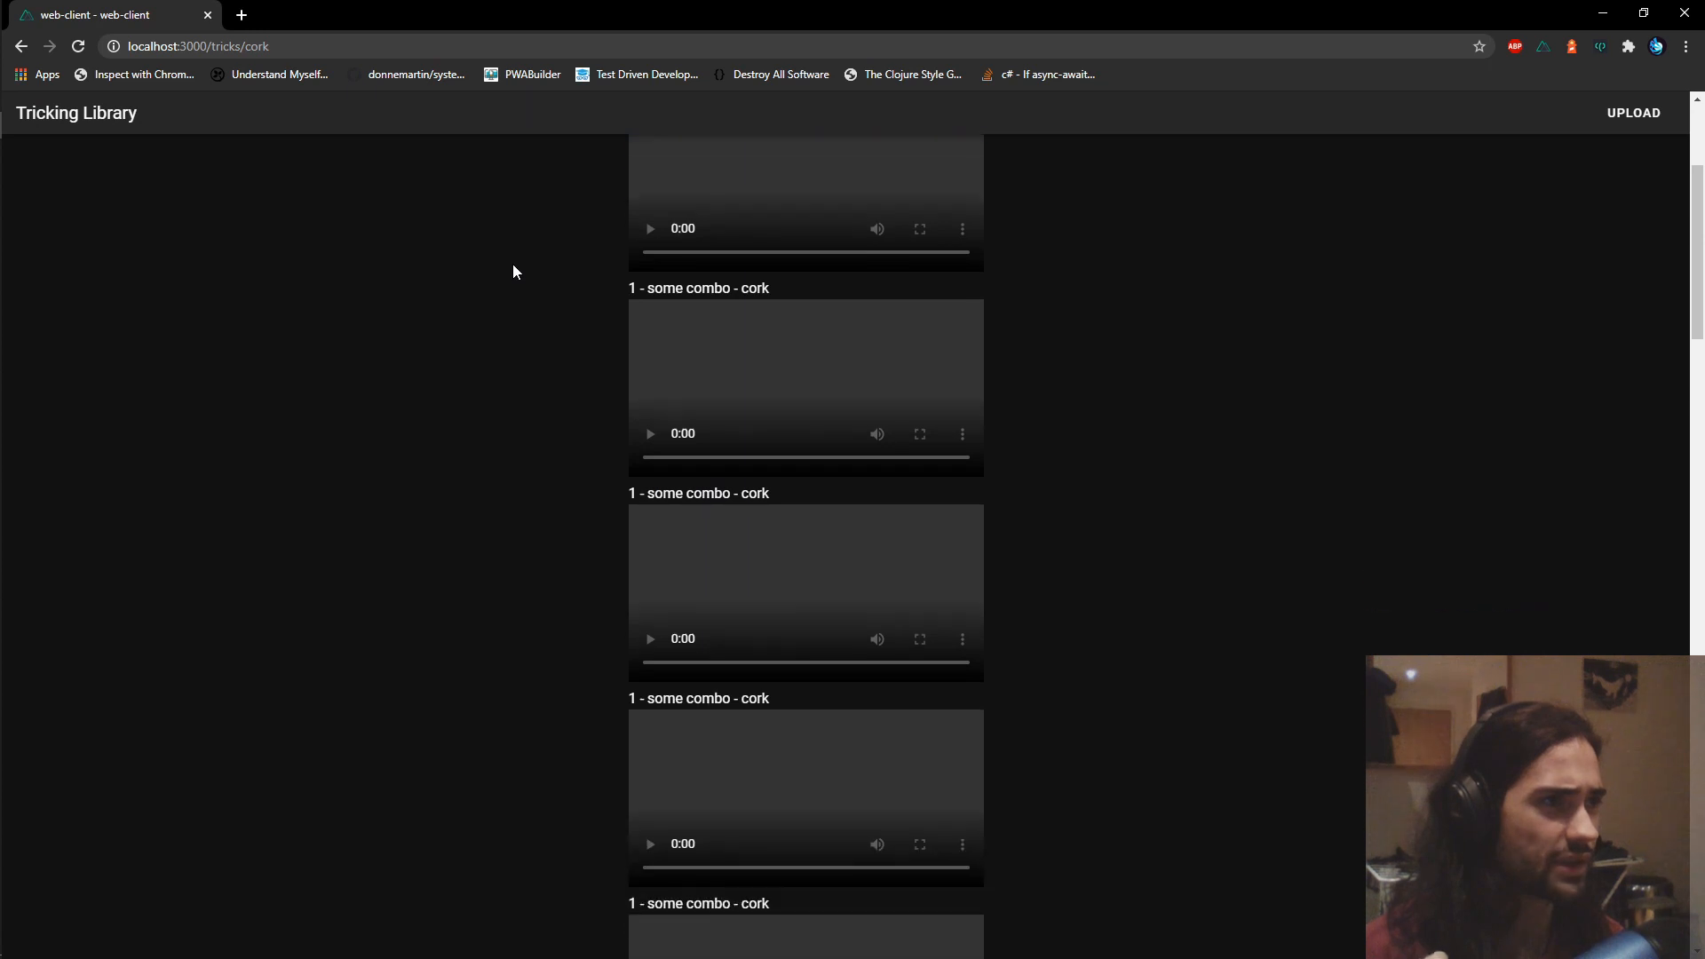
pyautogui.scroll(-3)
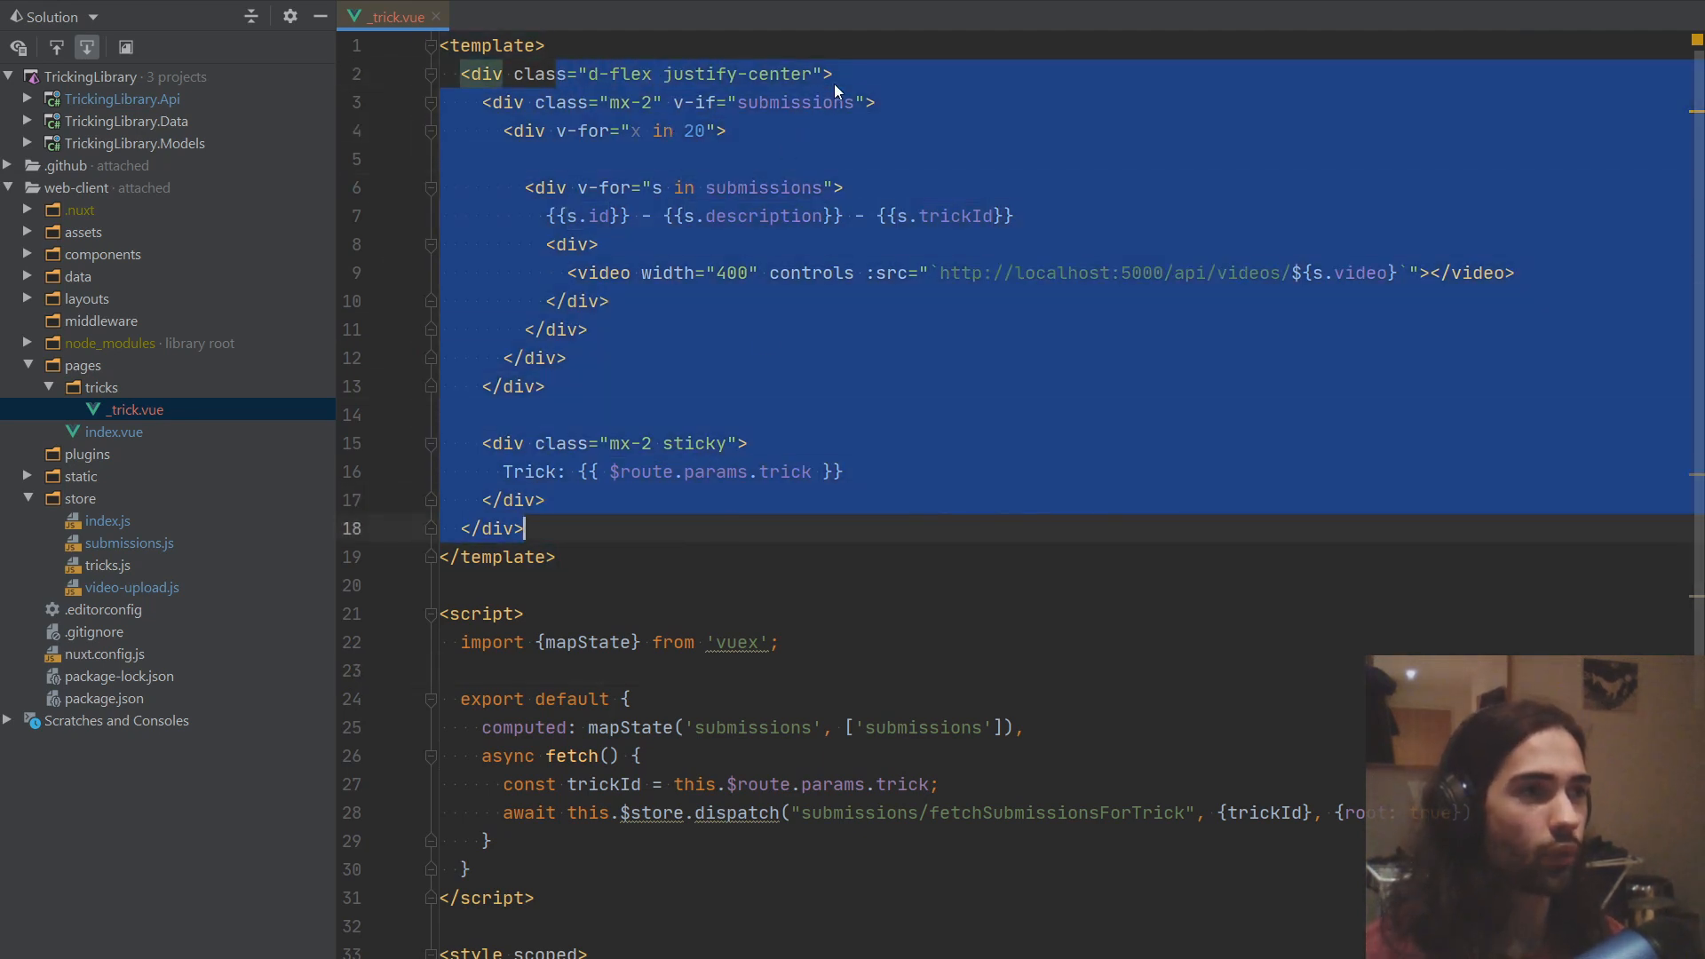
# Step: Begin adding an align class to the outer d-flex justify-center div
pyautogui.write('alhost:3000/tricks/cork')
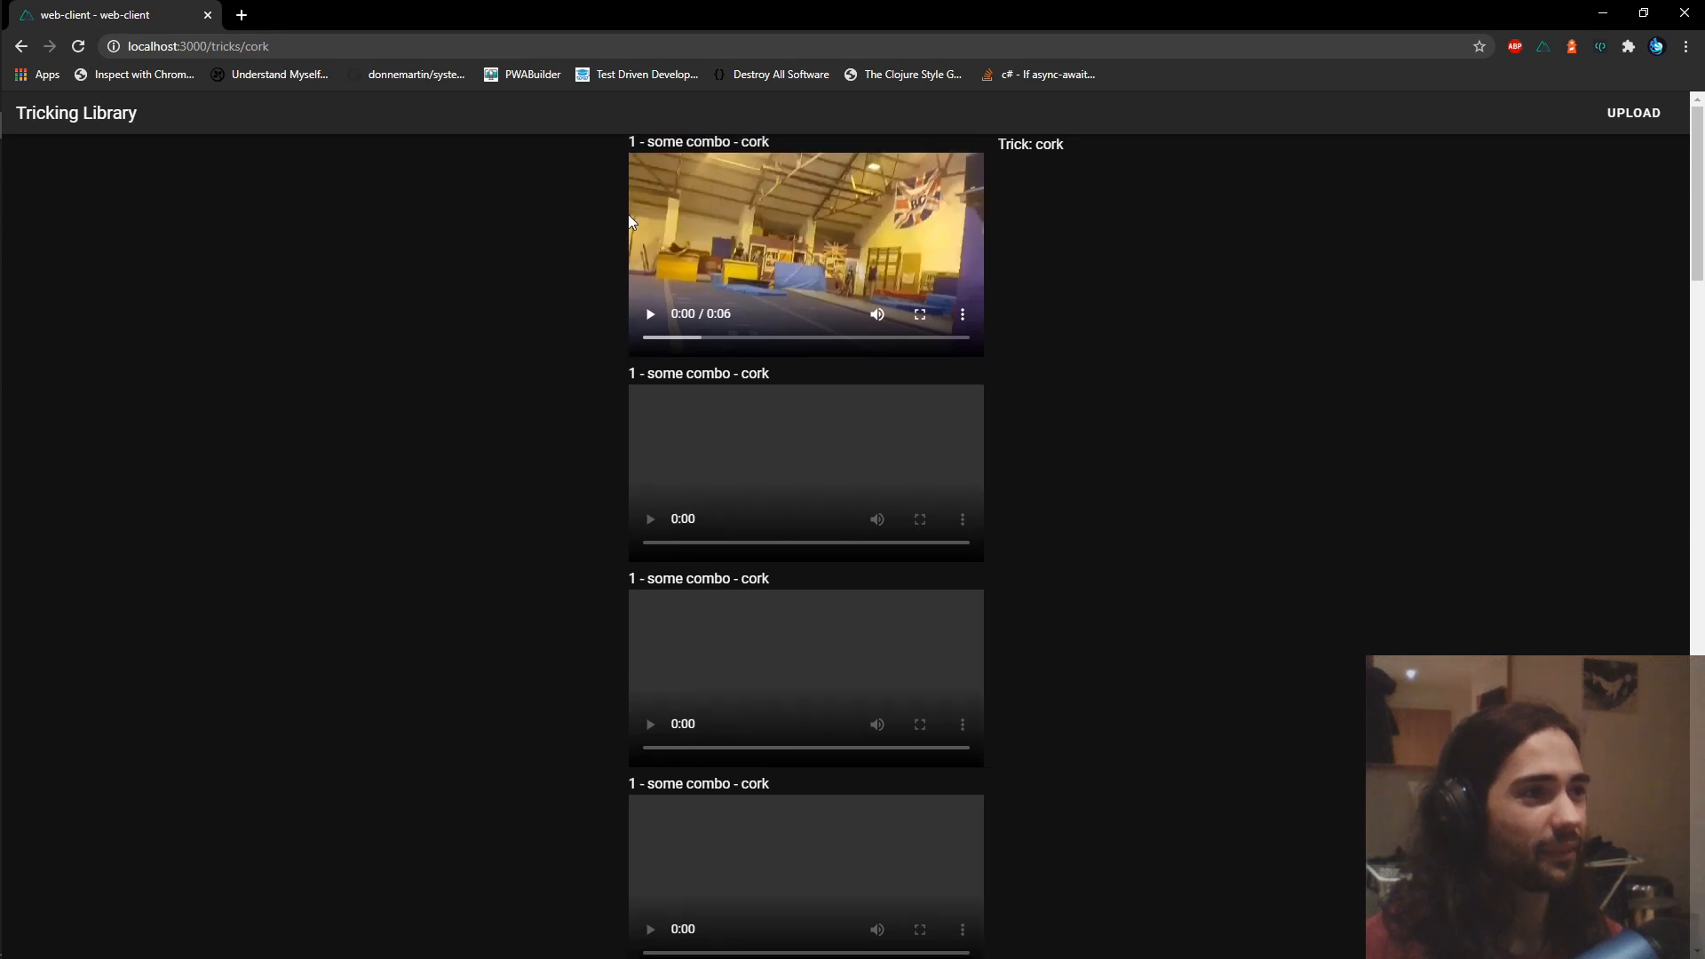
# Step: Scroll down the reloaded cork trick page to recheck the sticky 'Trick: cork' sidebar
pyautogui.scroll(-3)
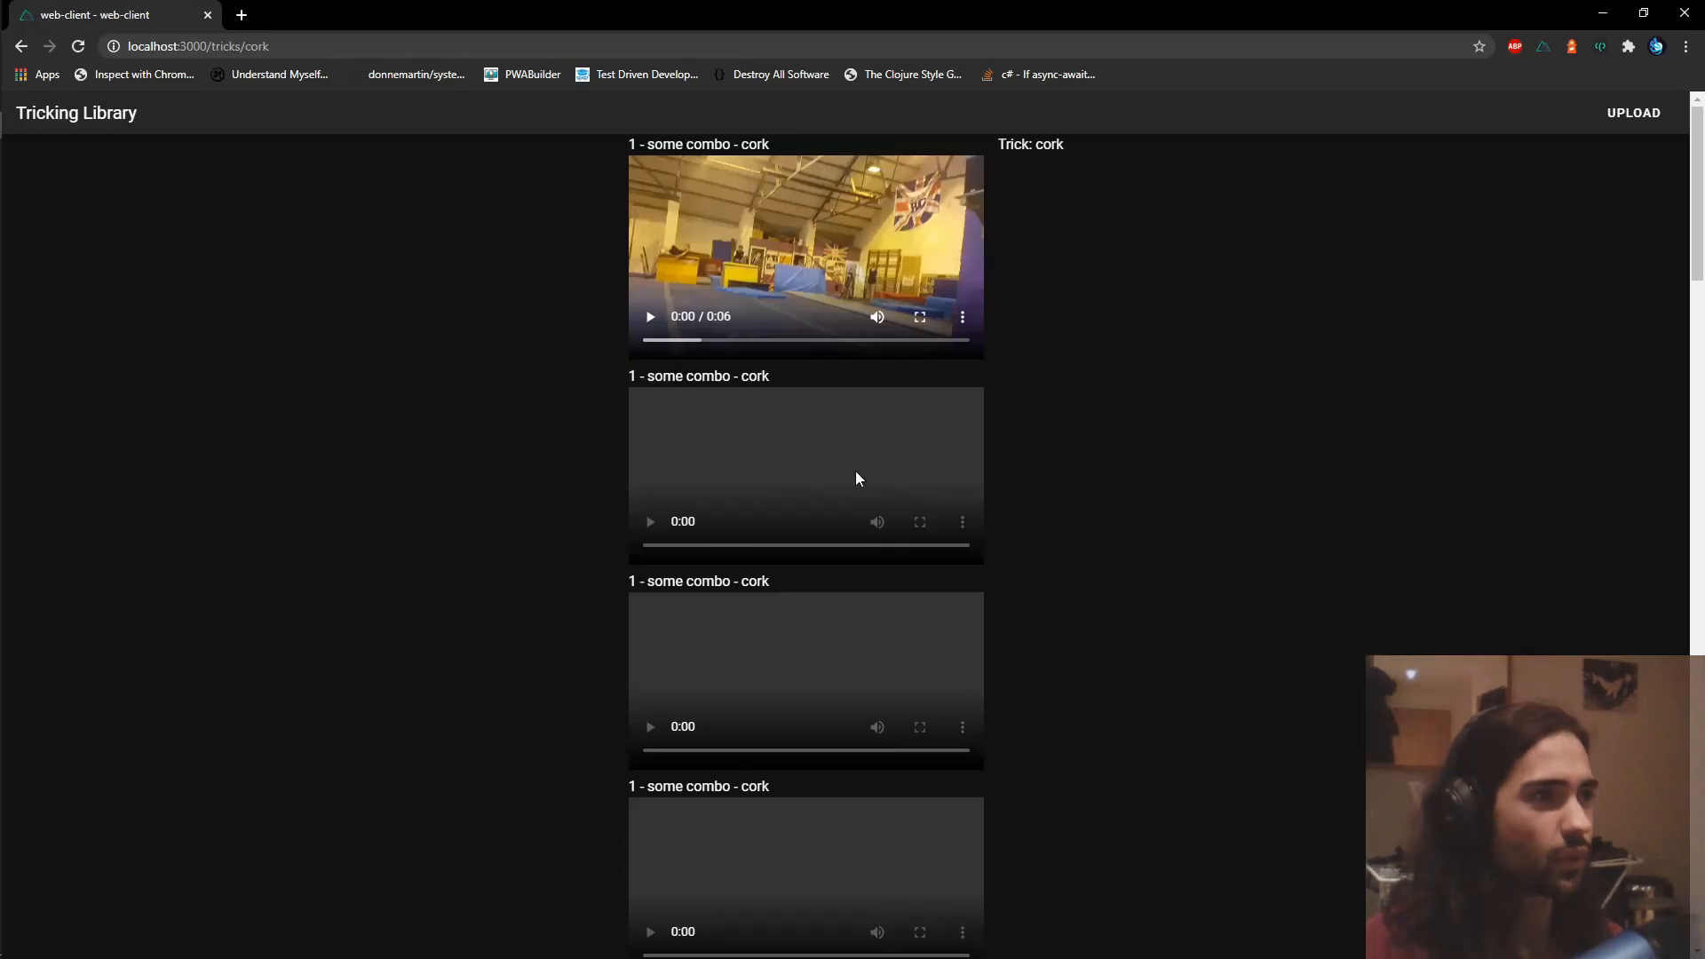
pyautogui.scroll(-3)
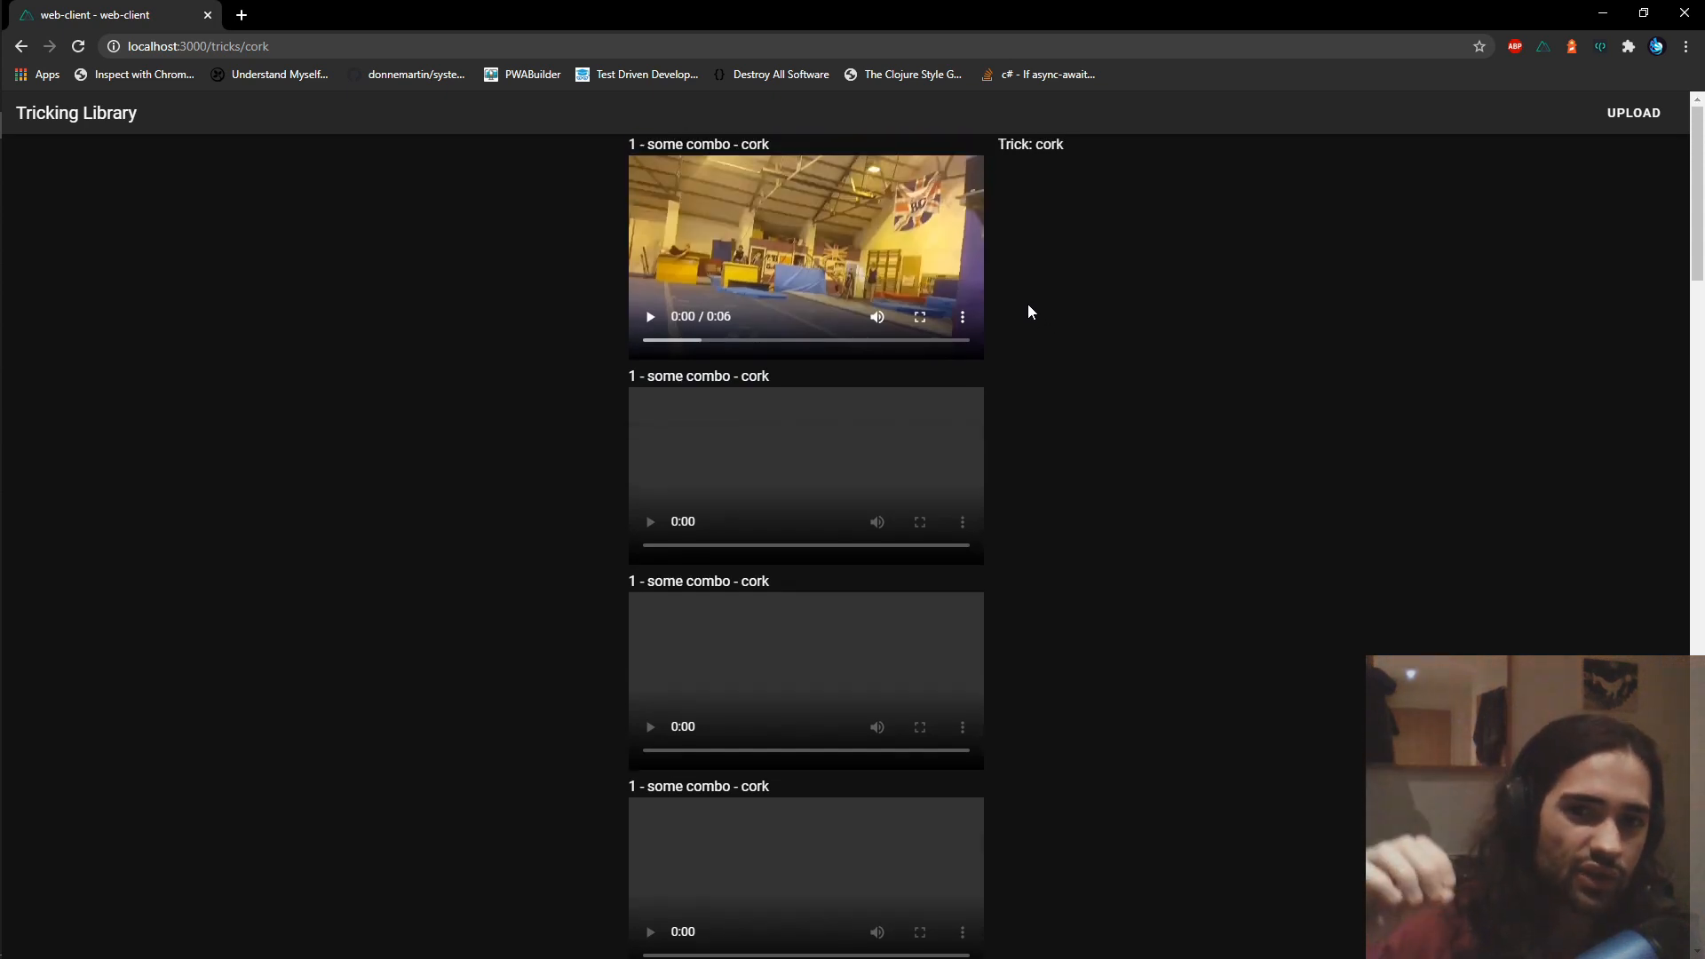
pyautogui.scroll(-3)
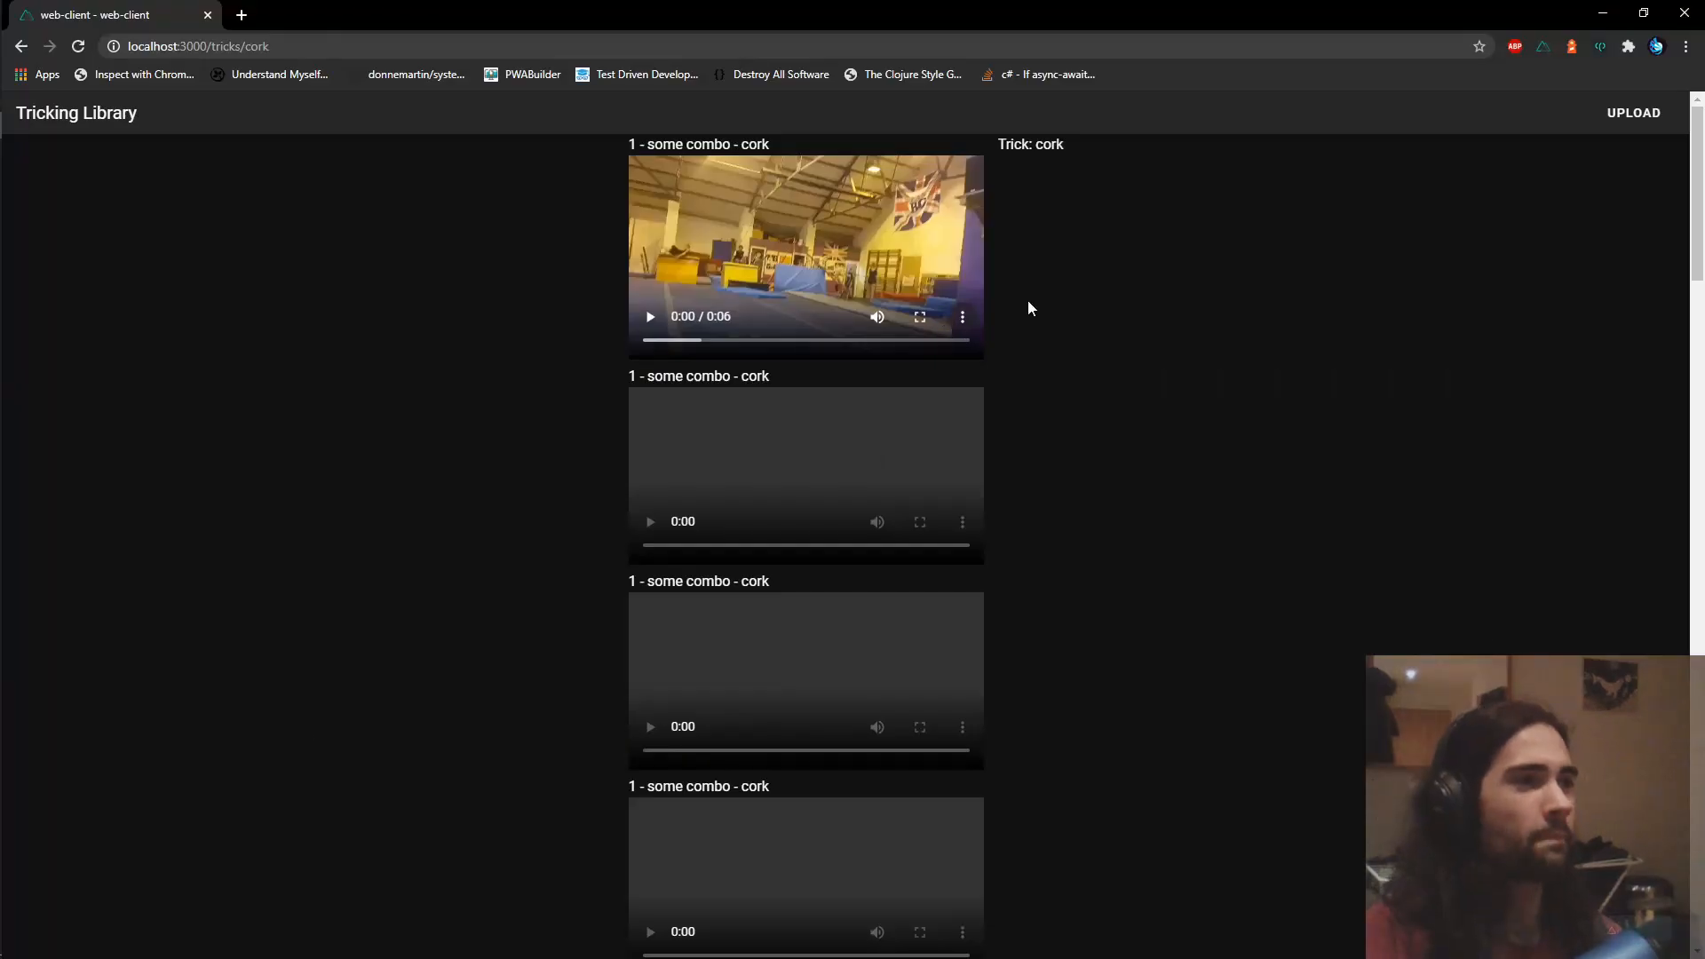
pyautogui.moveTo(1287, 445)
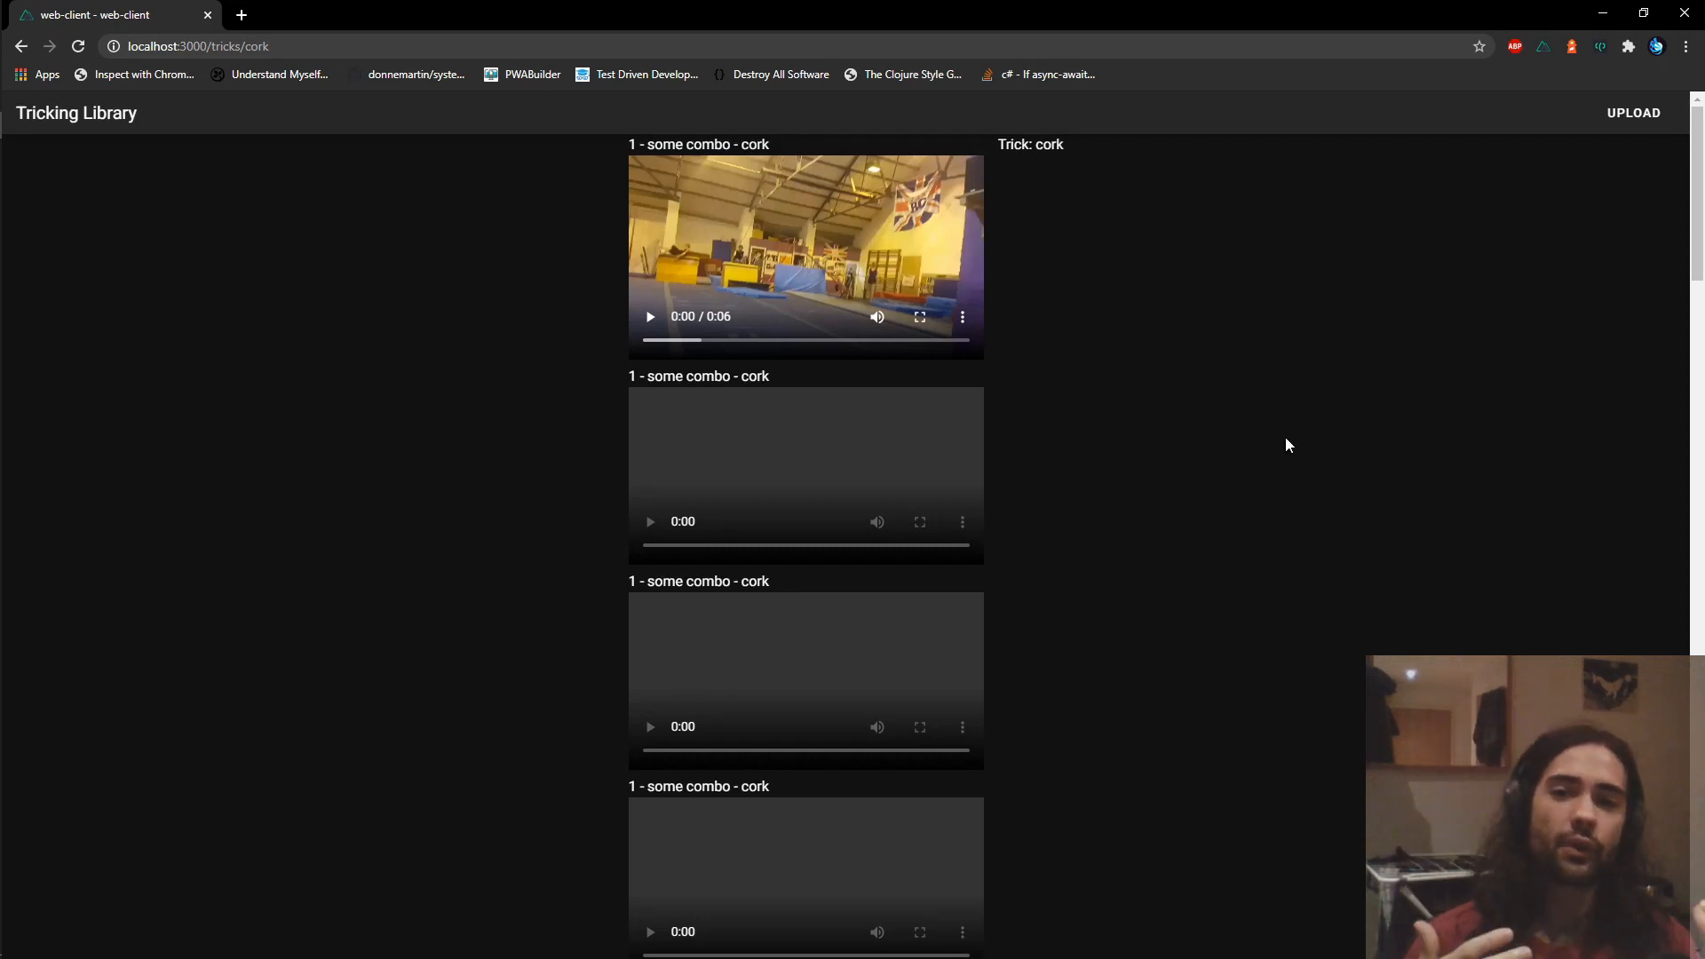